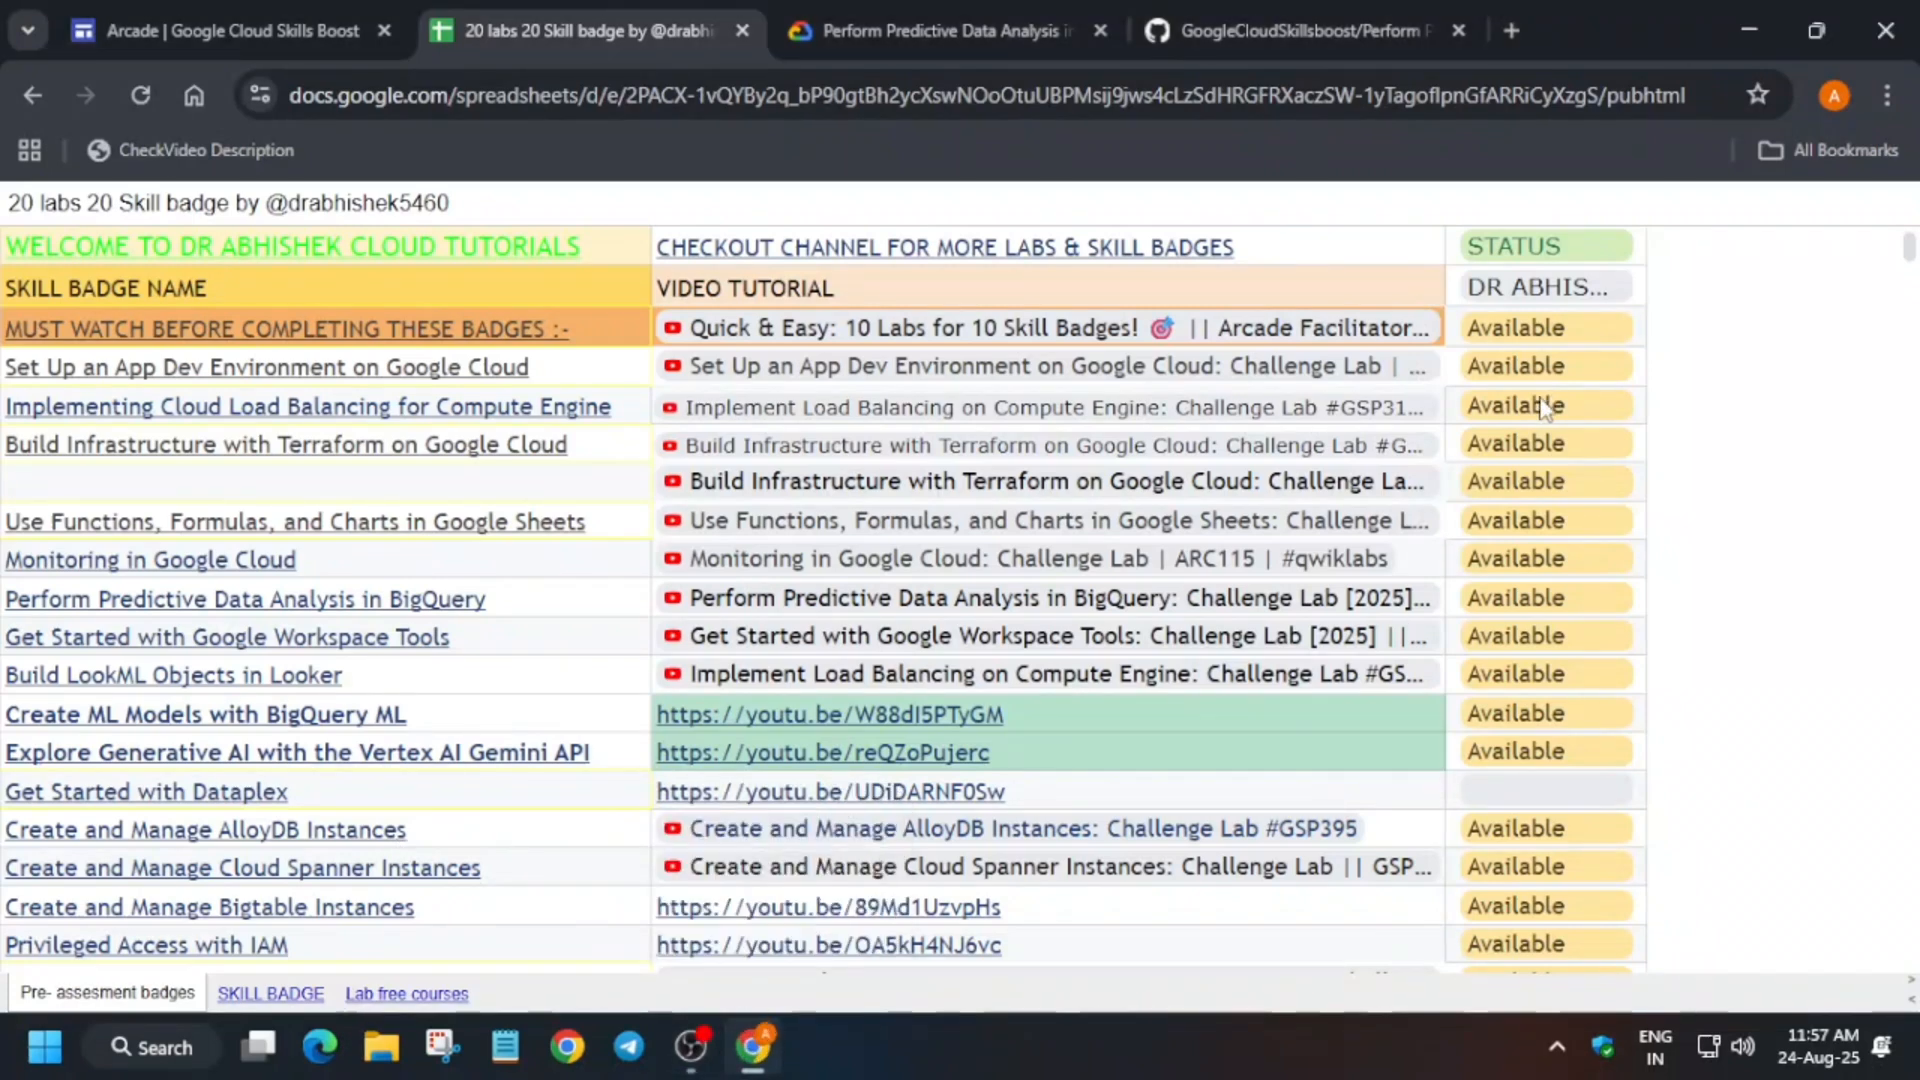
pyautogui.moveTo(1537, 416)
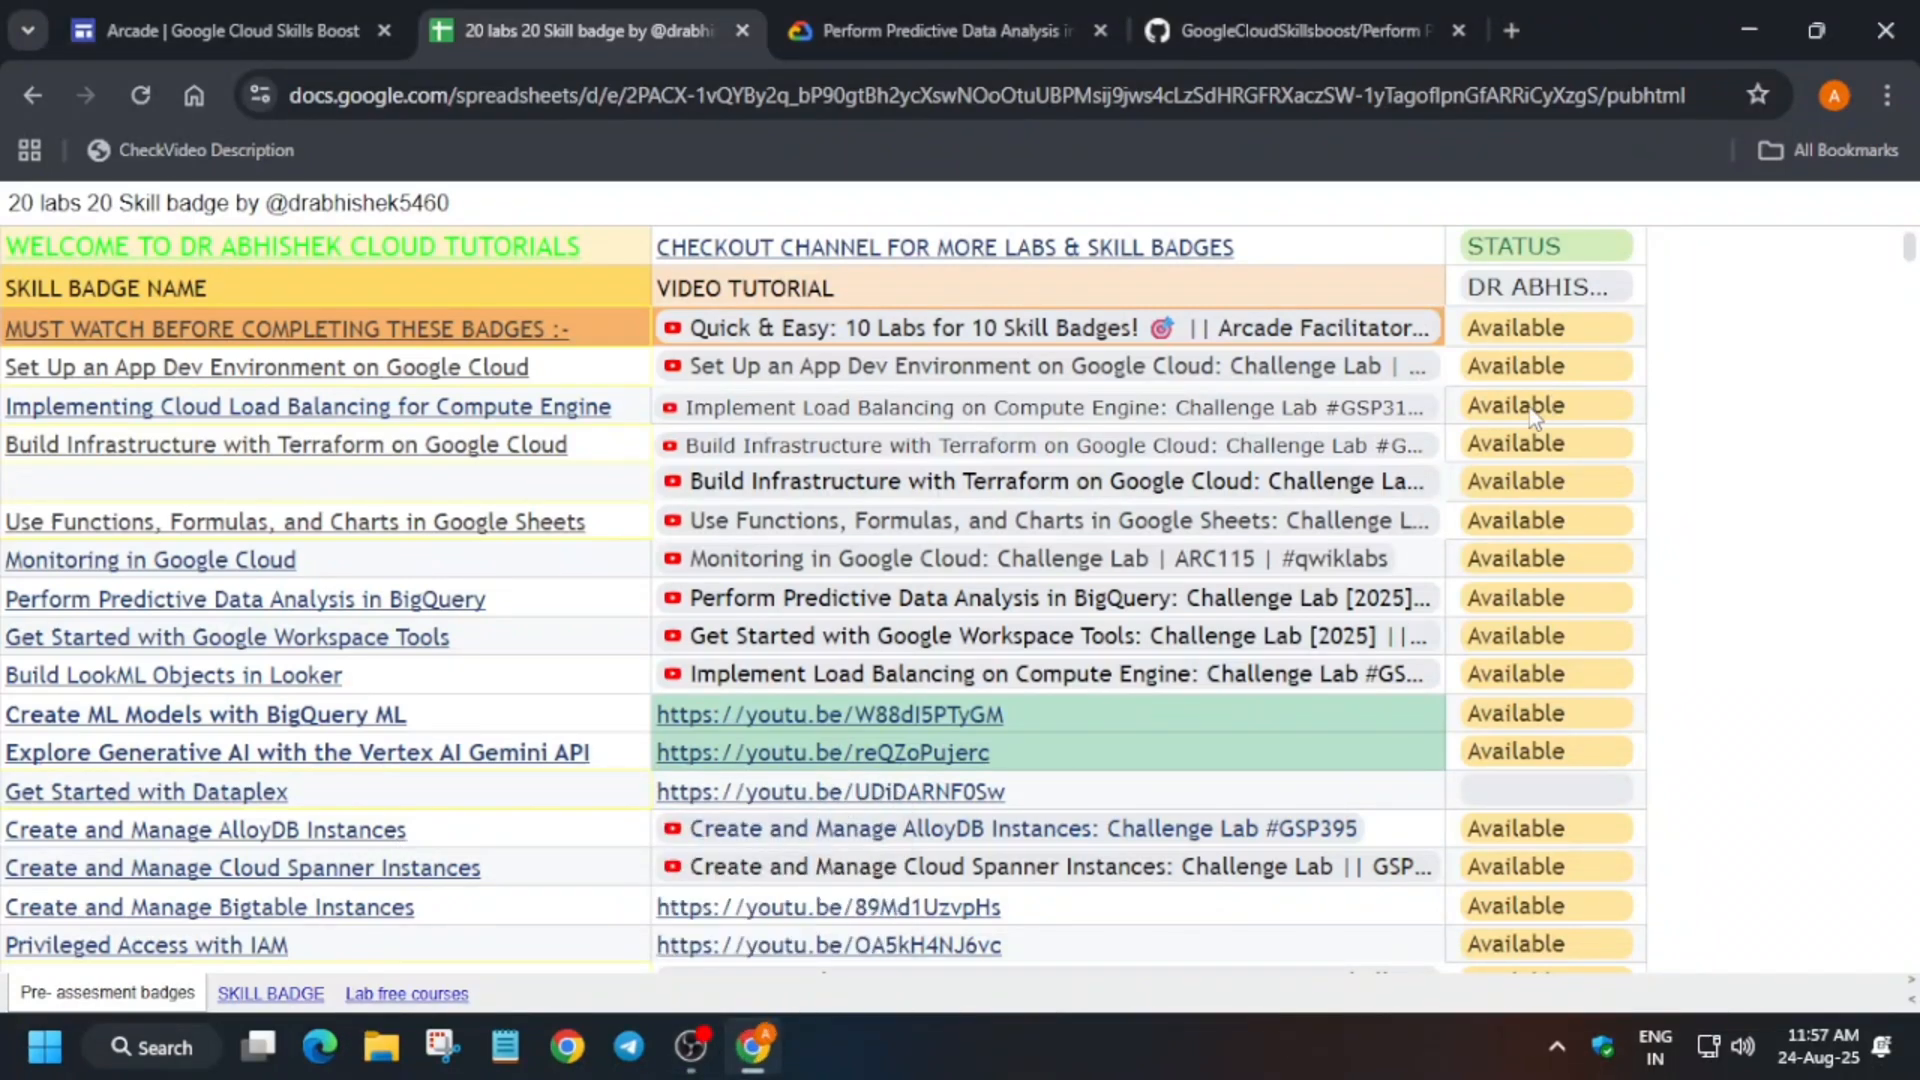
pyautogui.moveTo(22, 370)
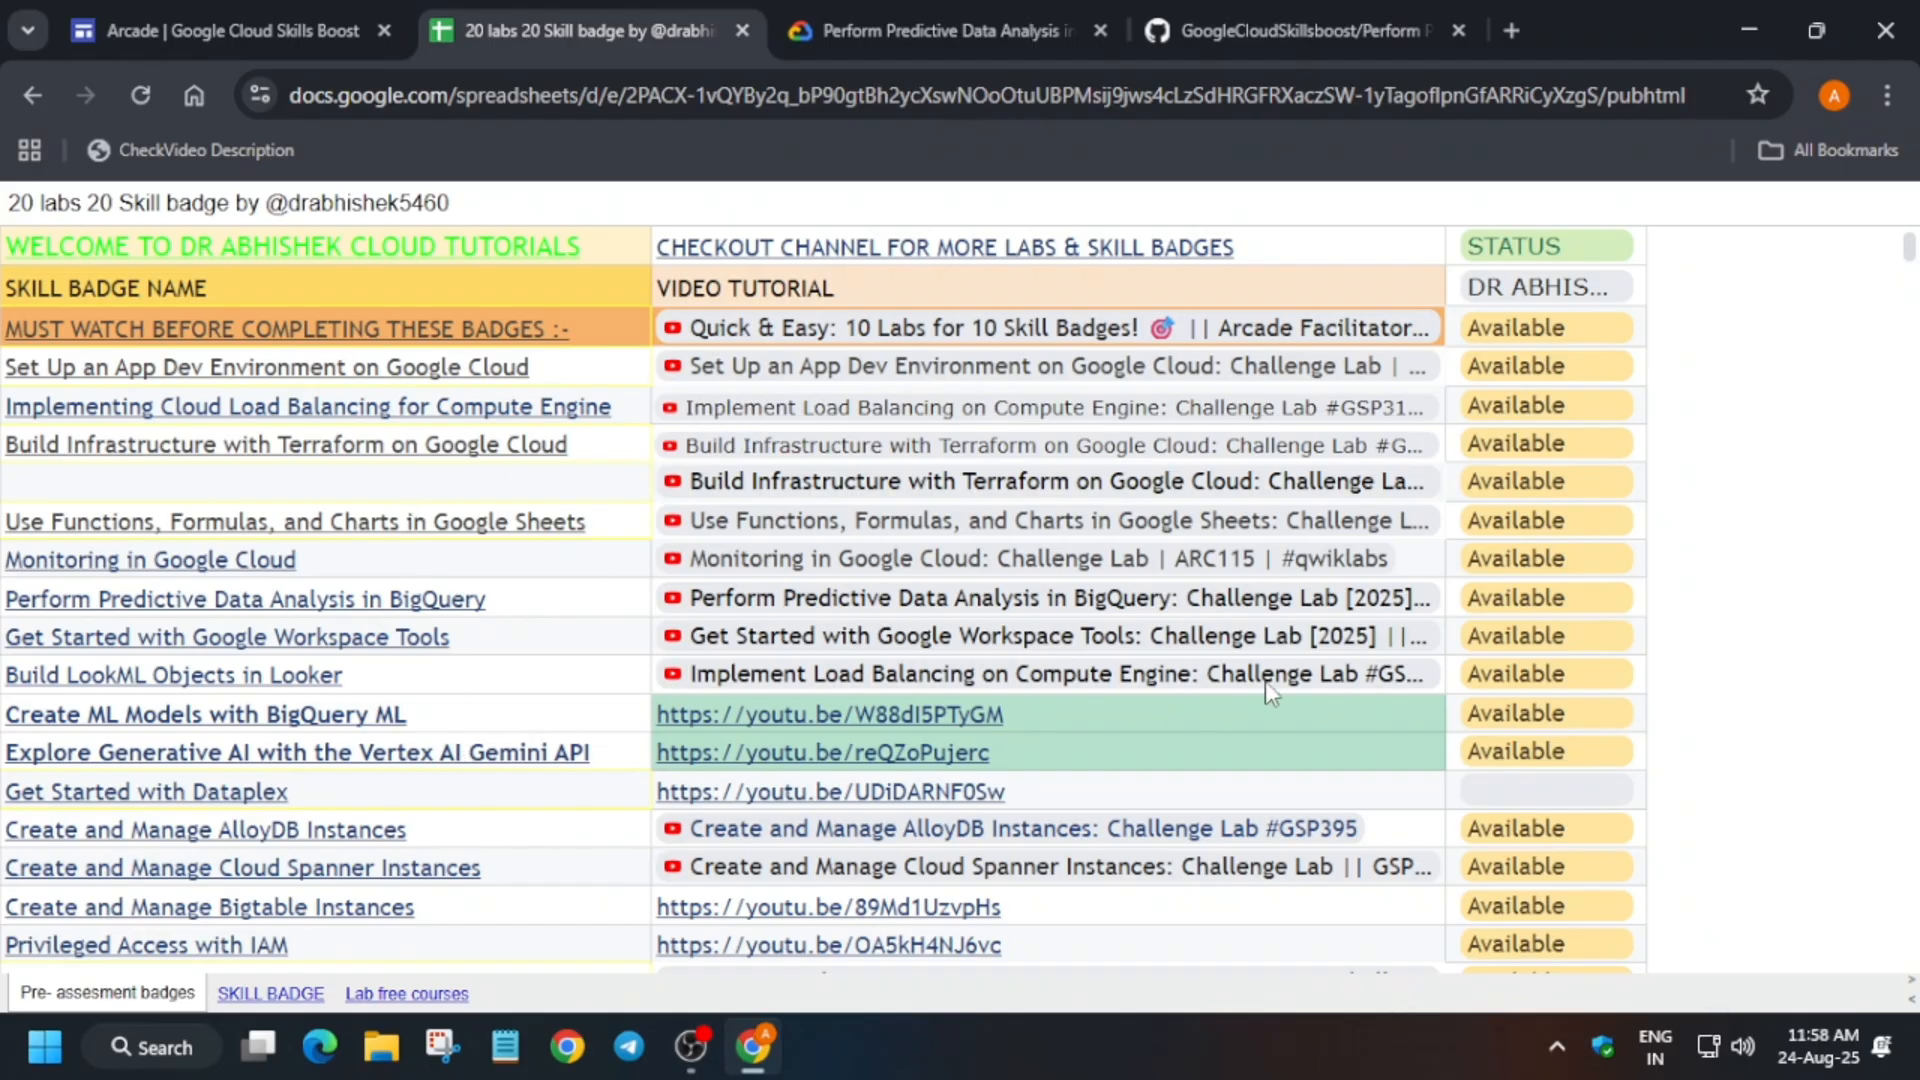
# - Start the GSP374 Predictive Data Analysis in BigQuery challenge lab from the course page
pyautogui.click(943, 31)
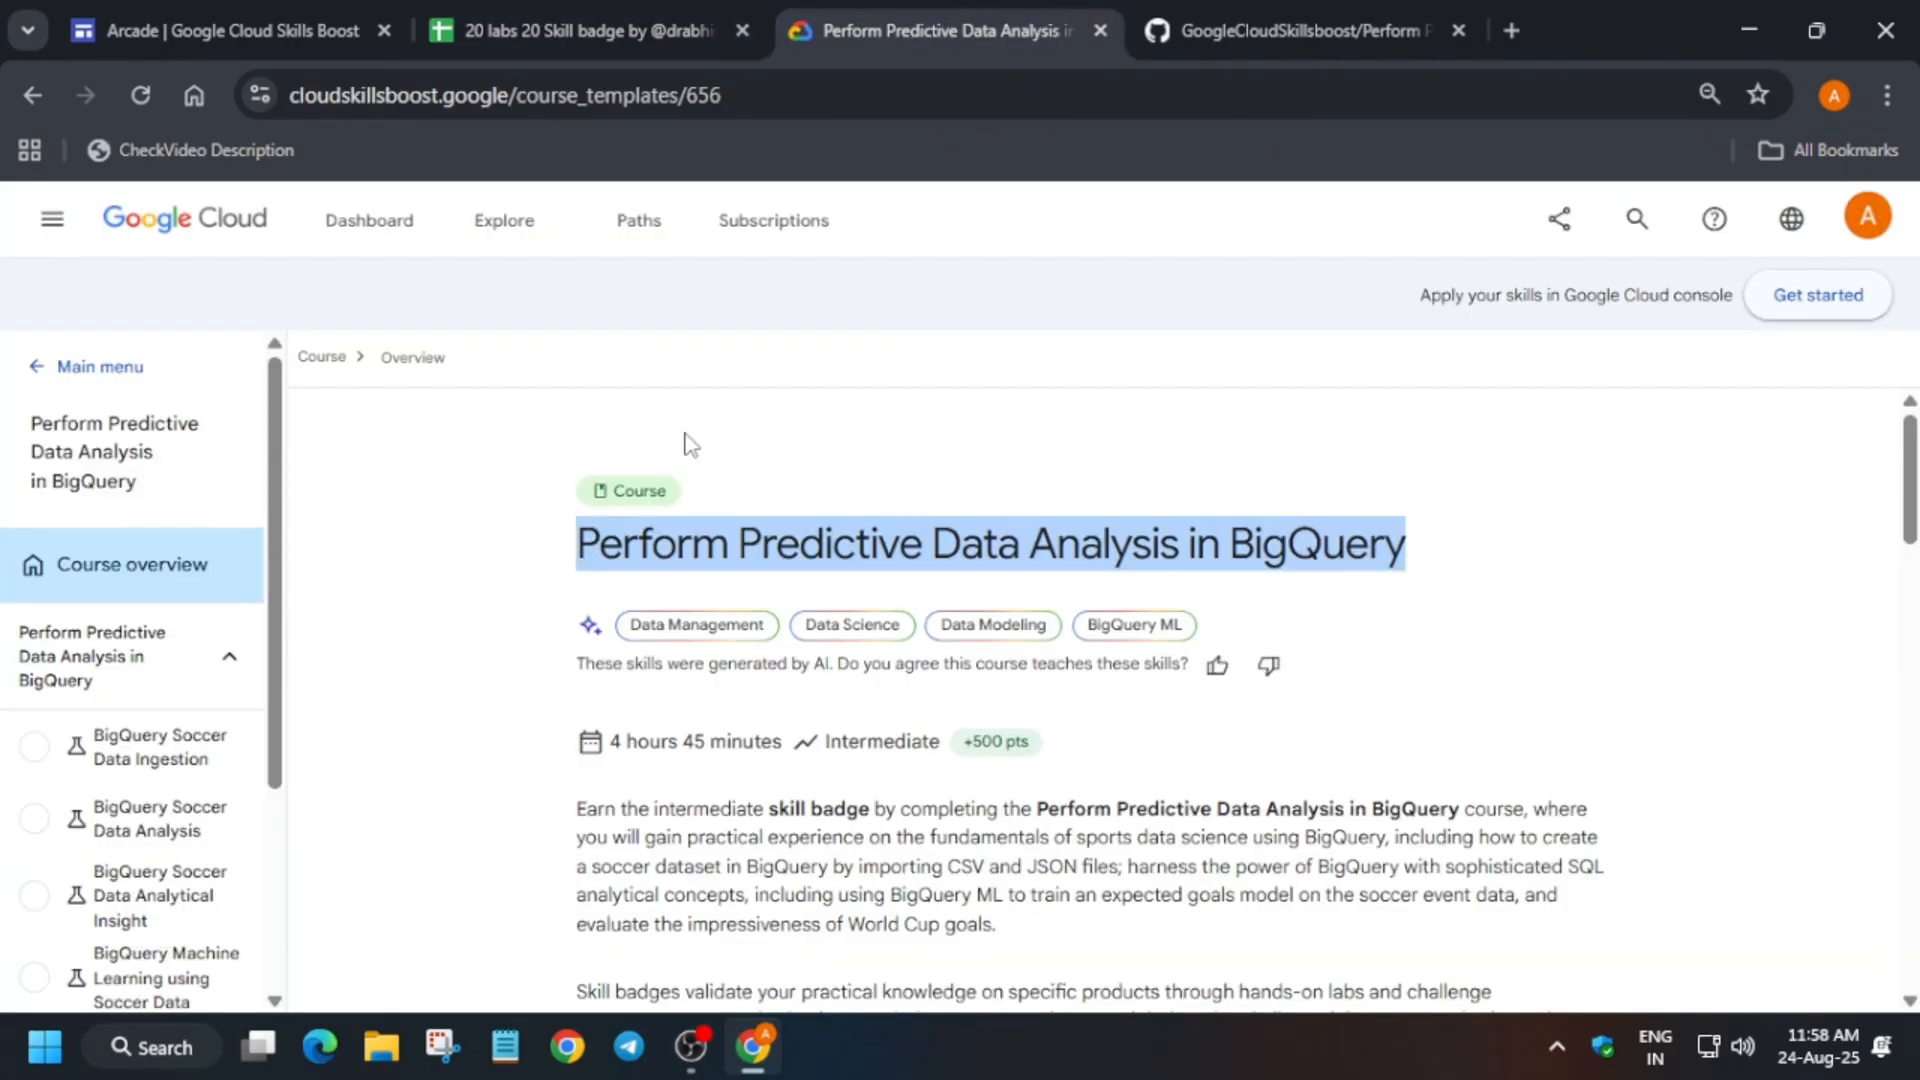
pyautogui.scroll(-3)
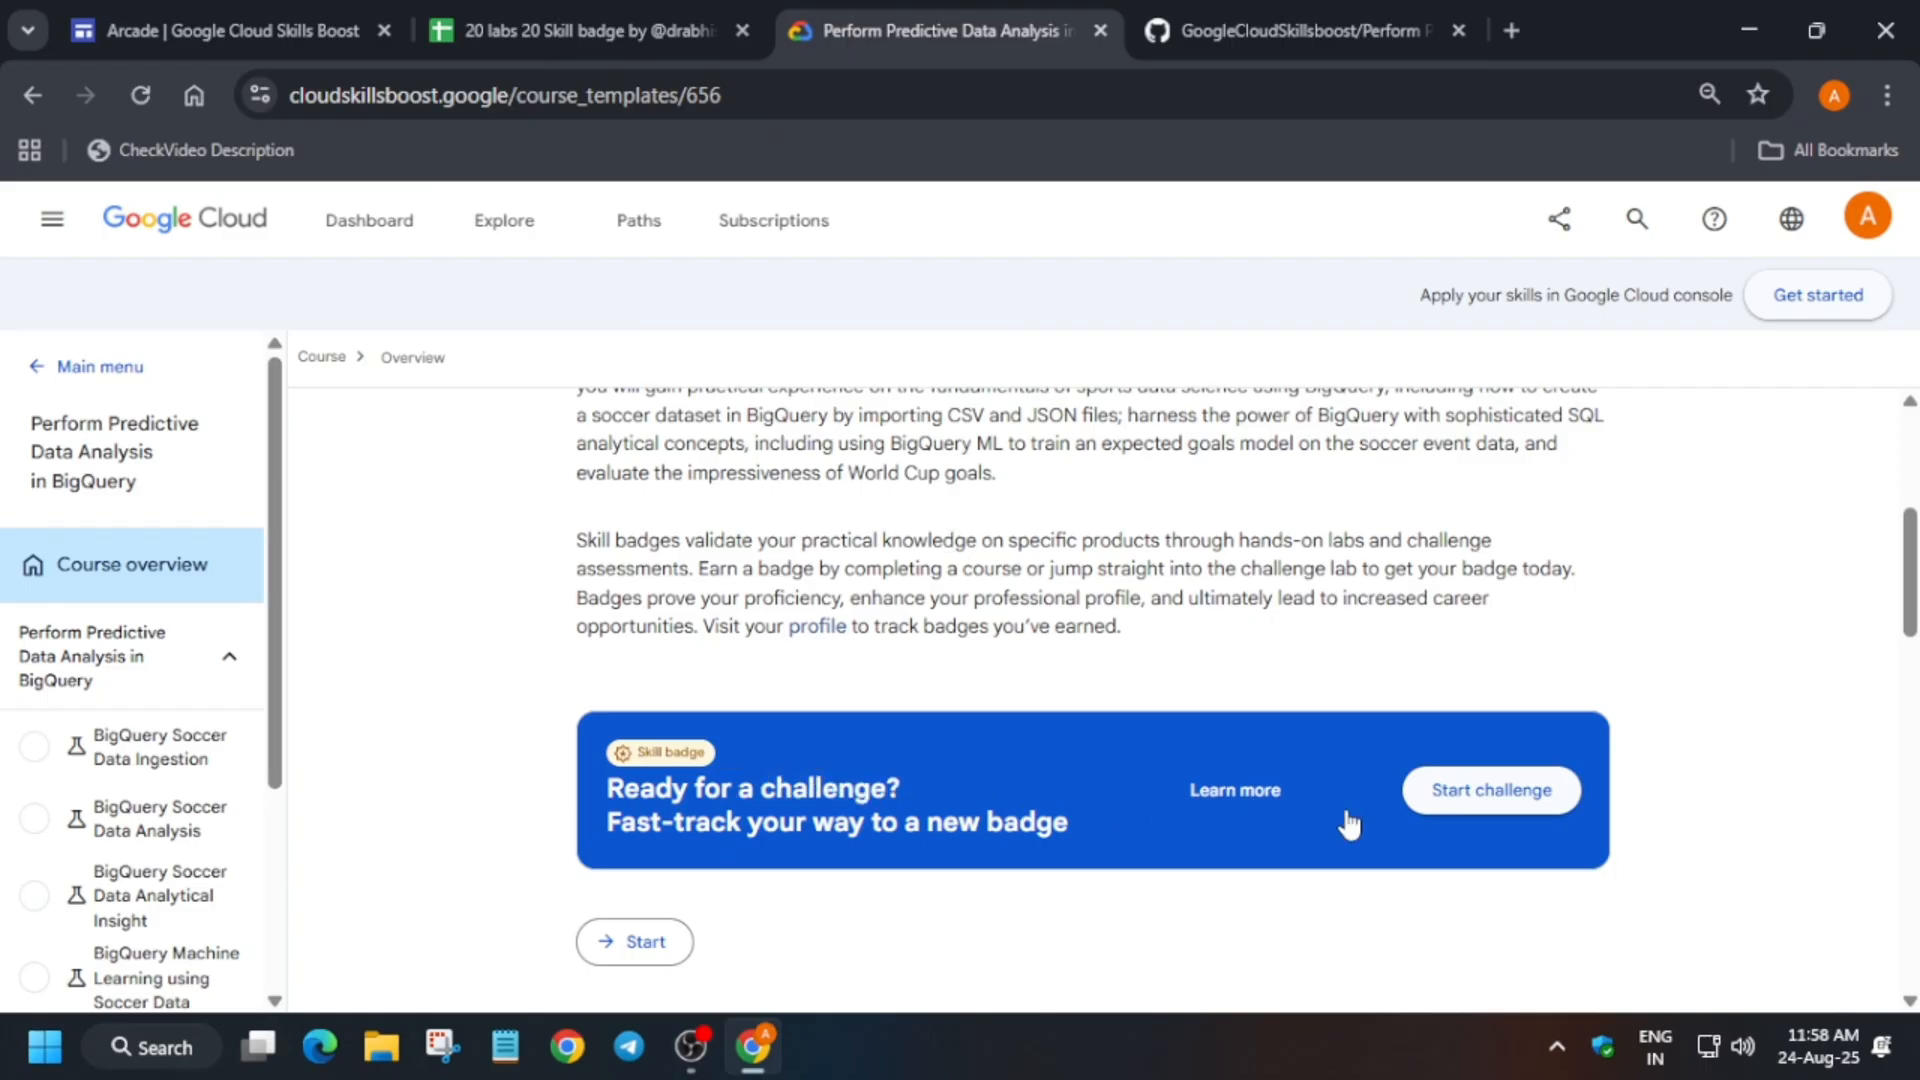
pyautogui.click(1490, 790)
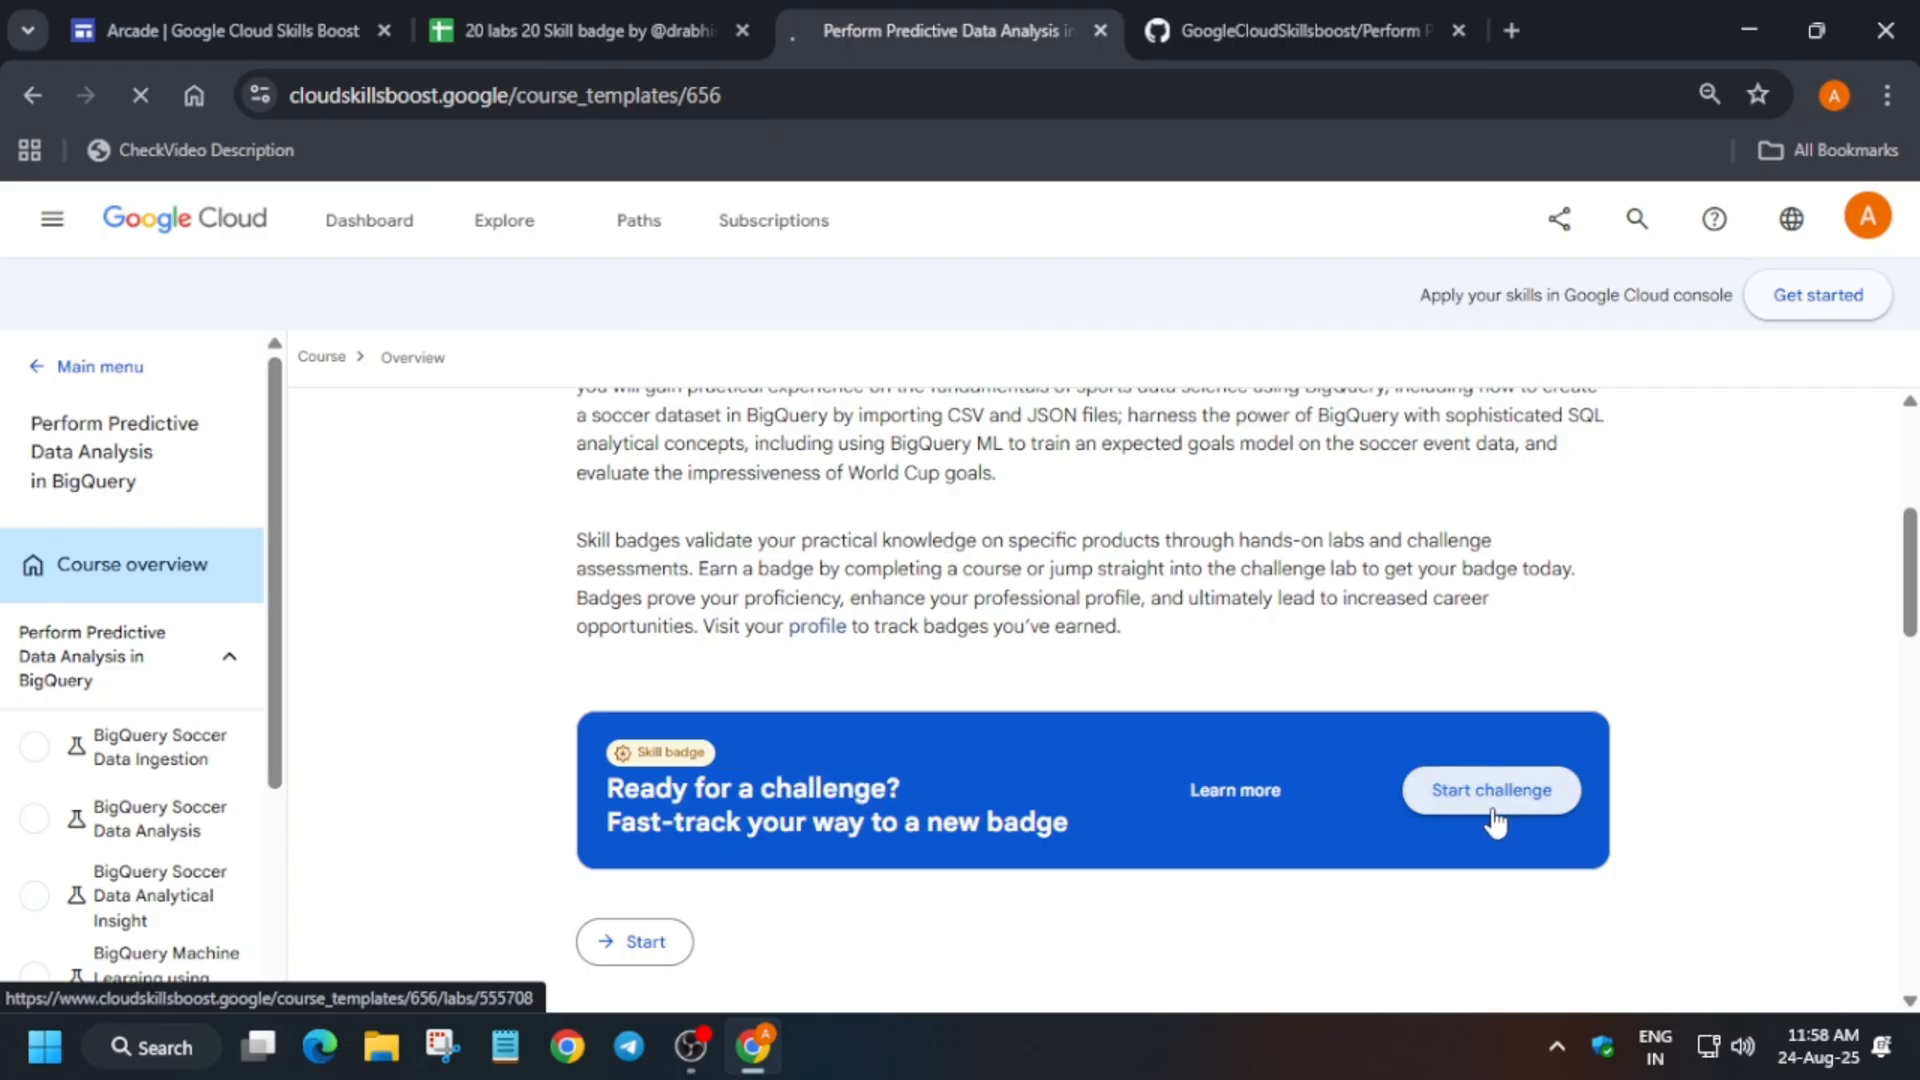
pyautogui.click(1489, 790)
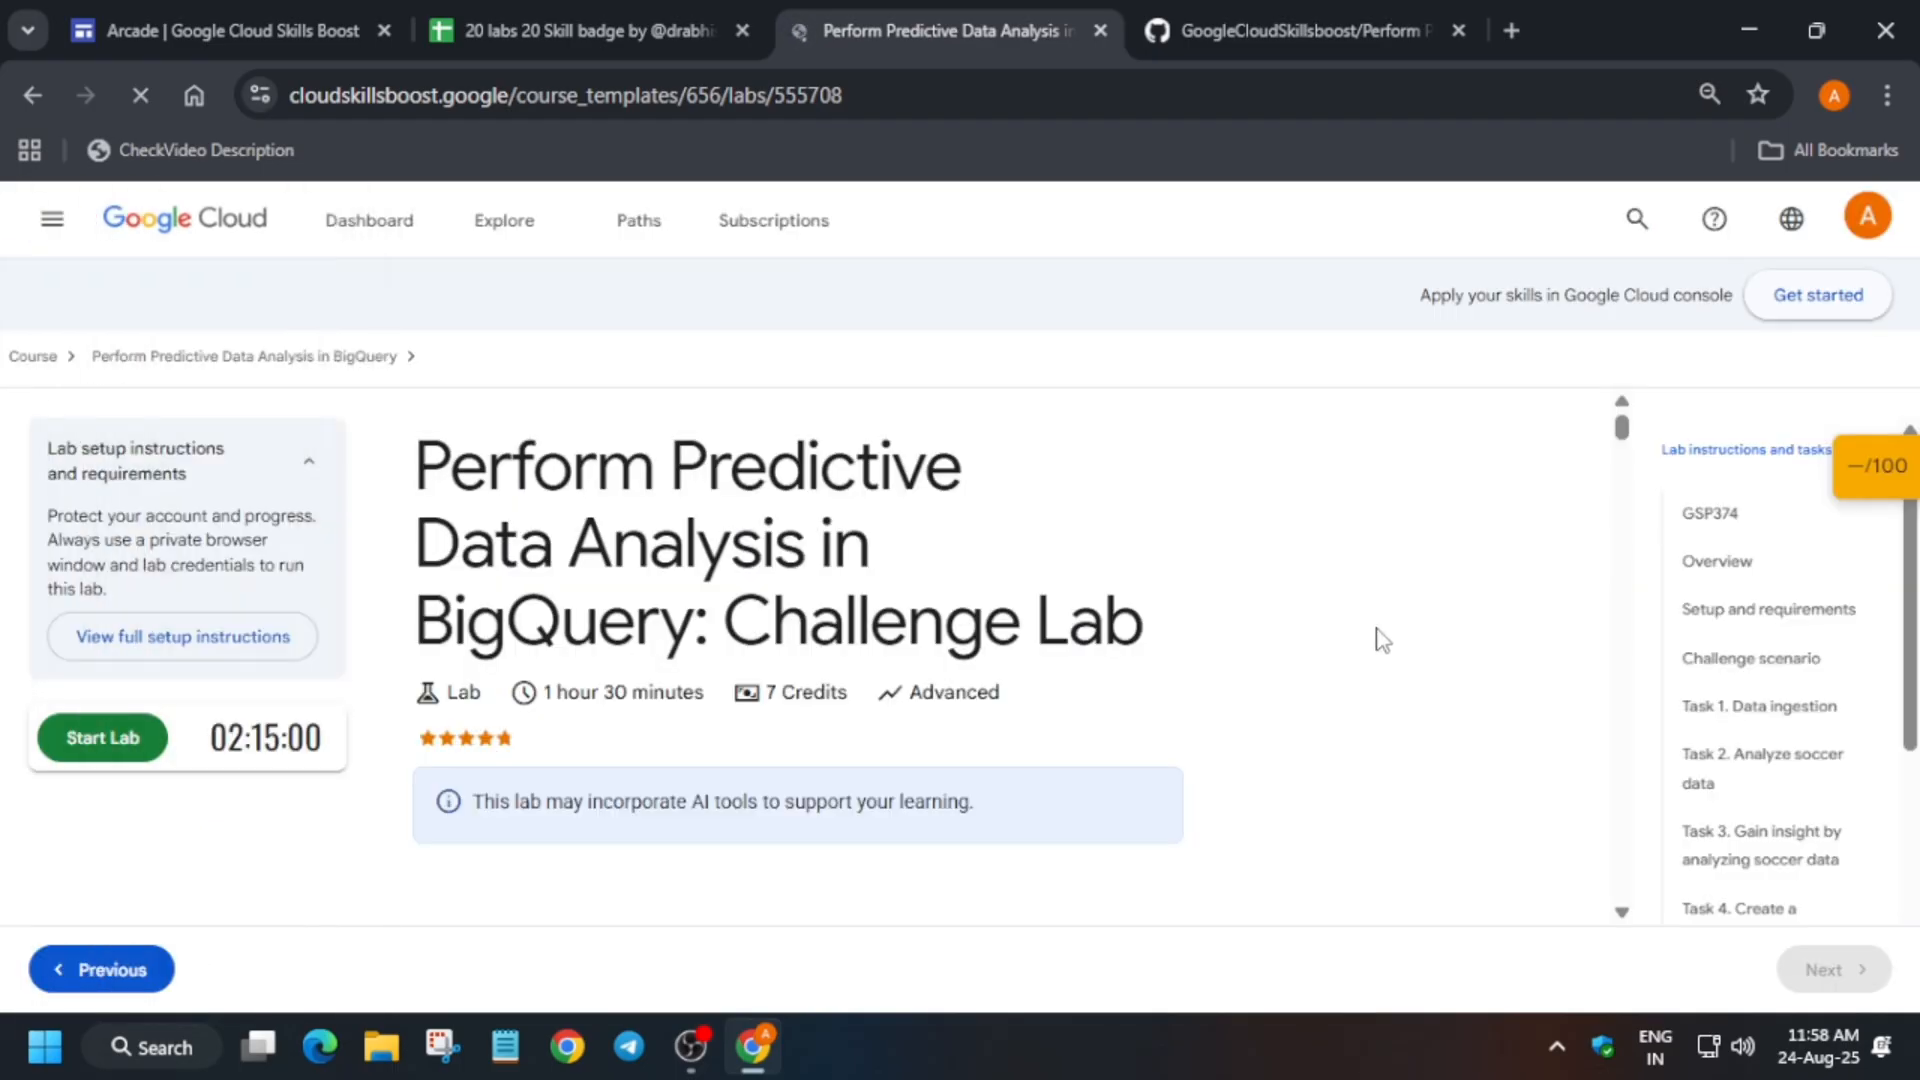
pyautogui.click(309, 460)
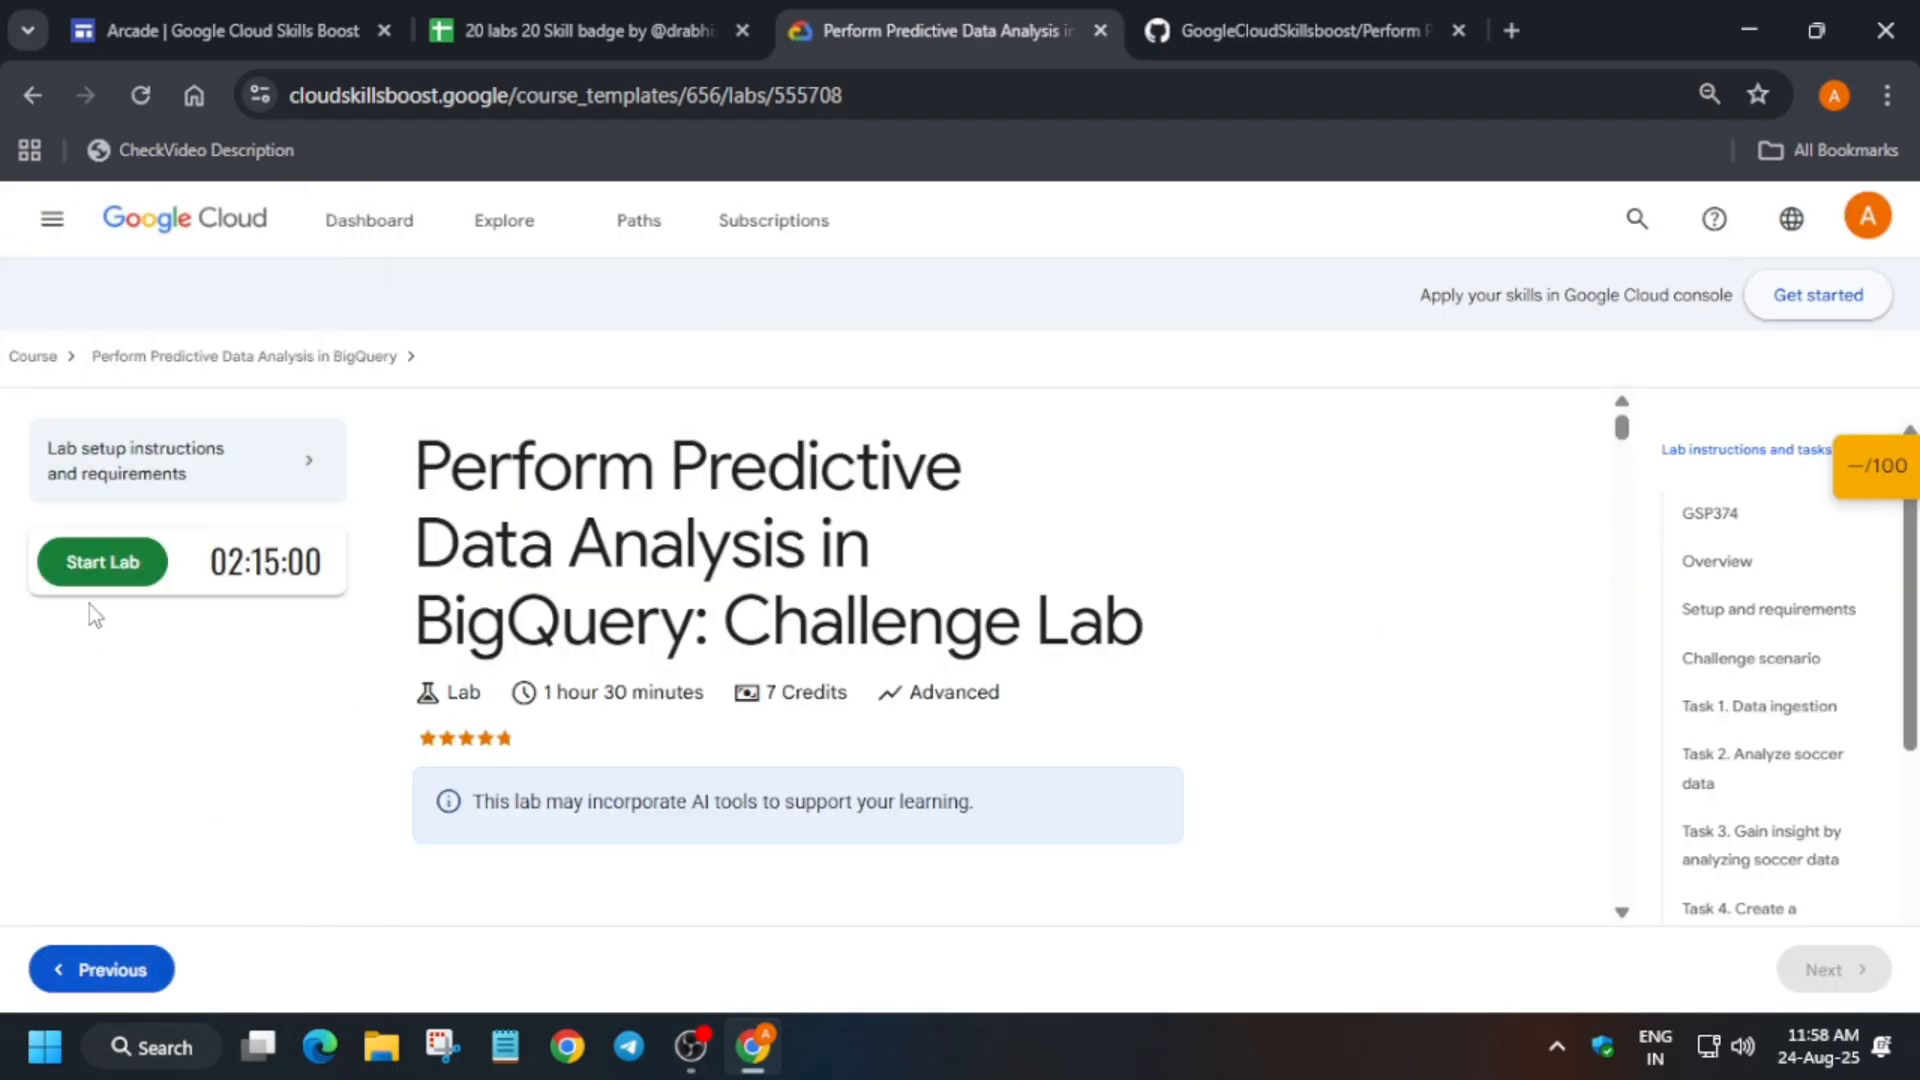
pyautogui.moveTo(138, 555)
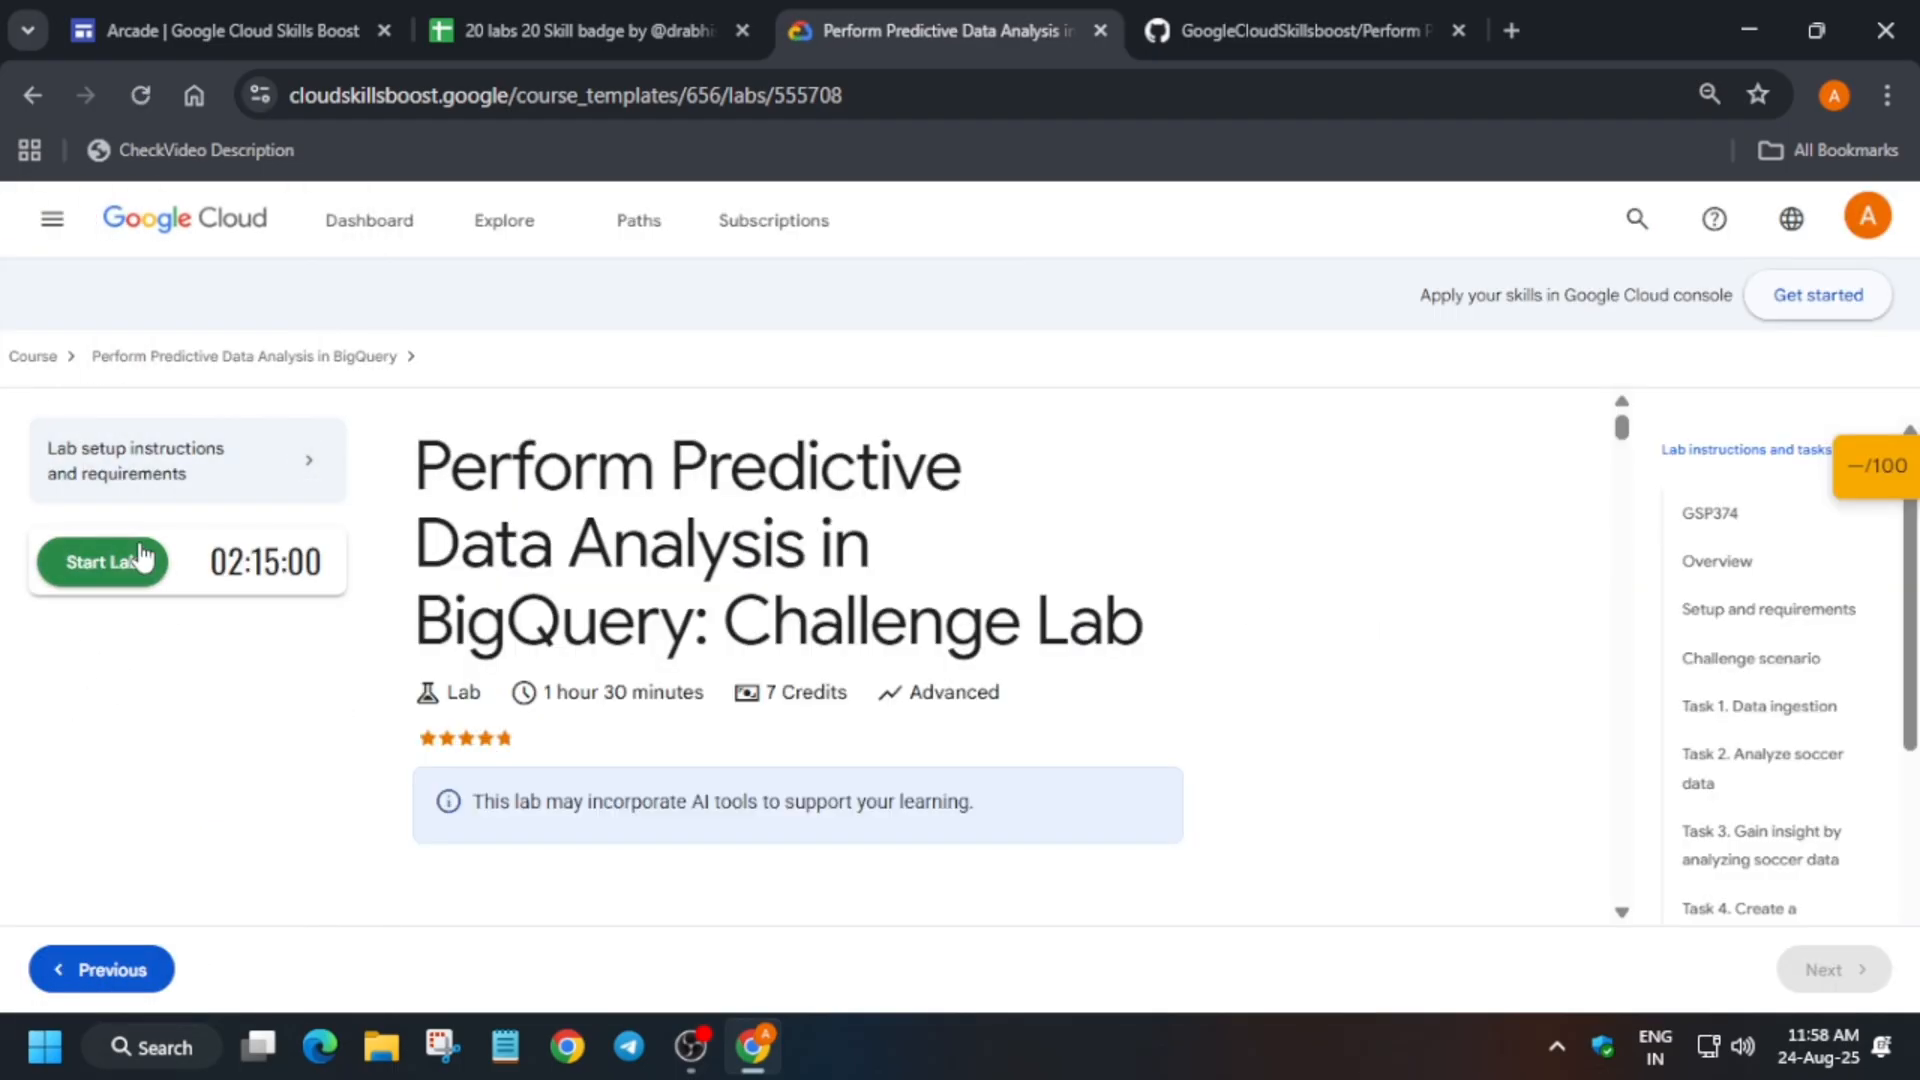
pyautogui.click(103, 562)
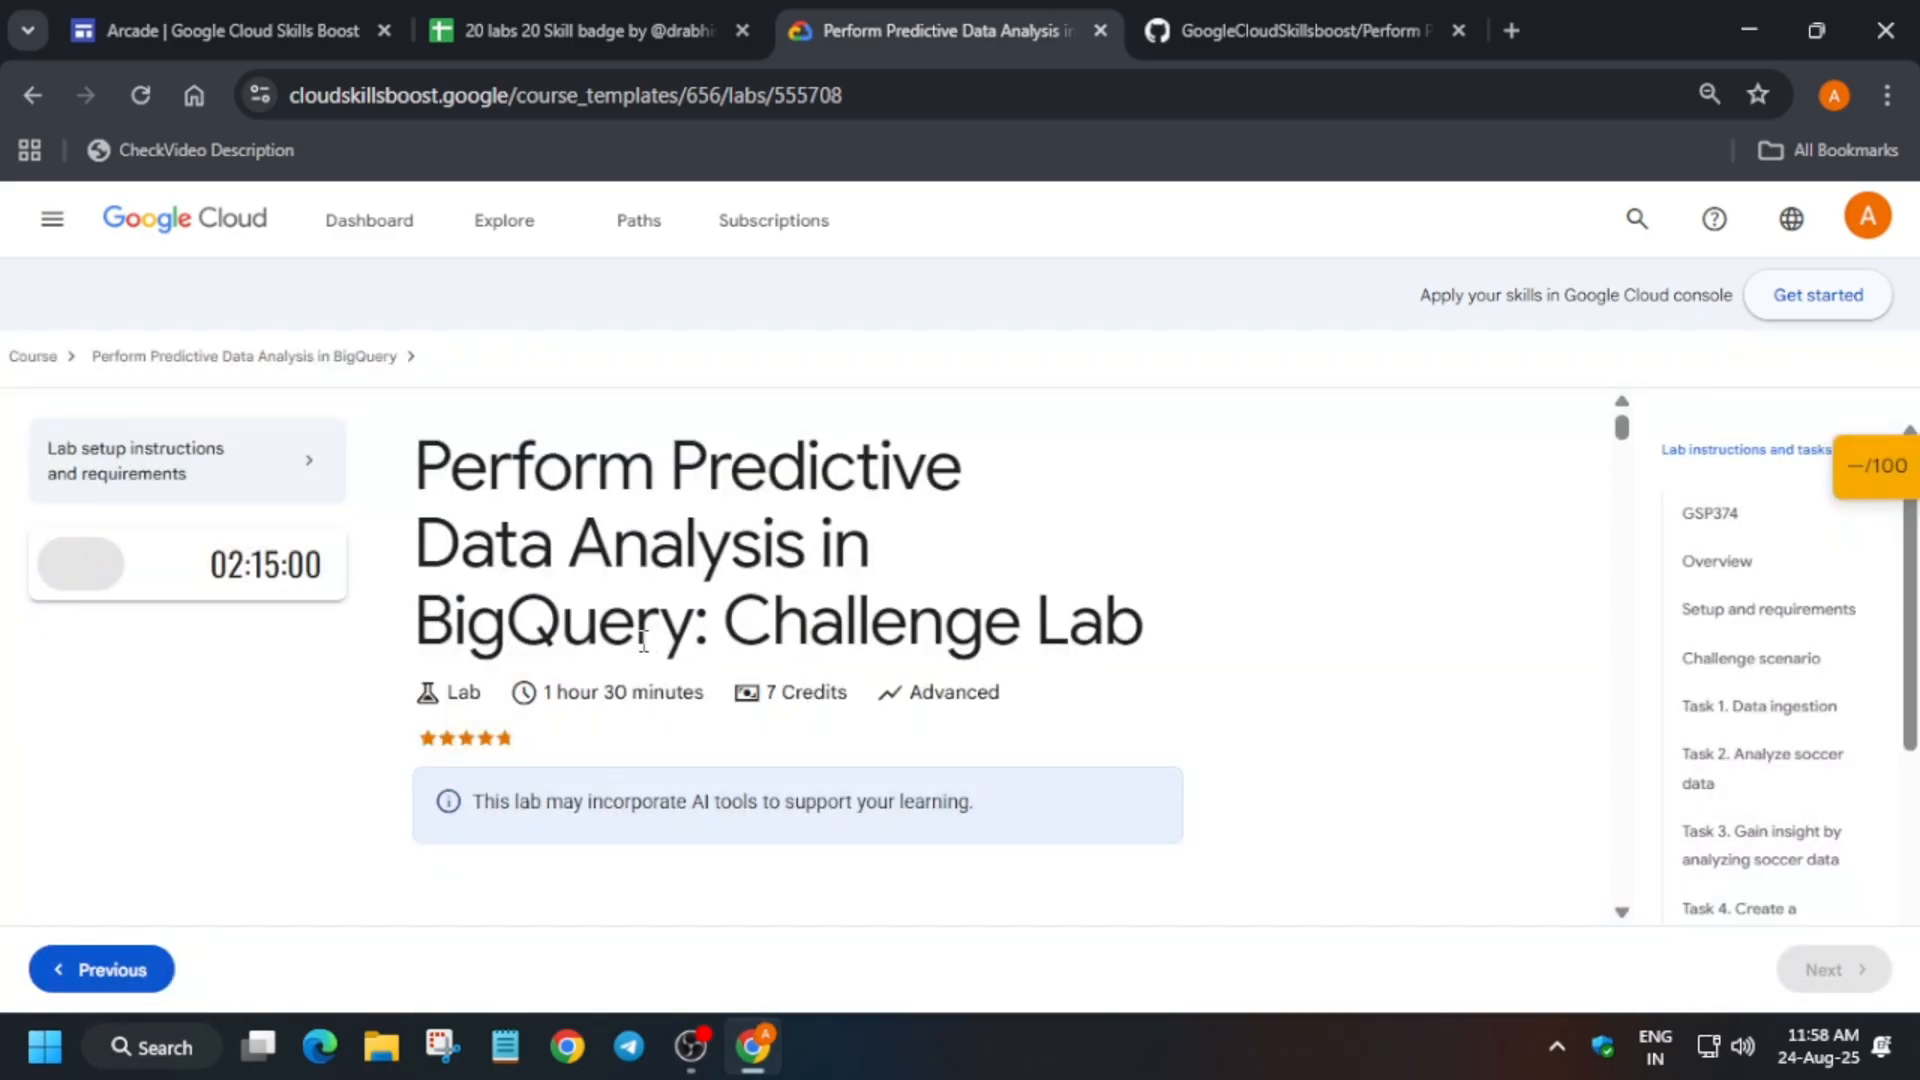
# - Open the lab's Google Cloud console in an incognito window and accept the terms of service
pyautogui.rightClick(135, 654)
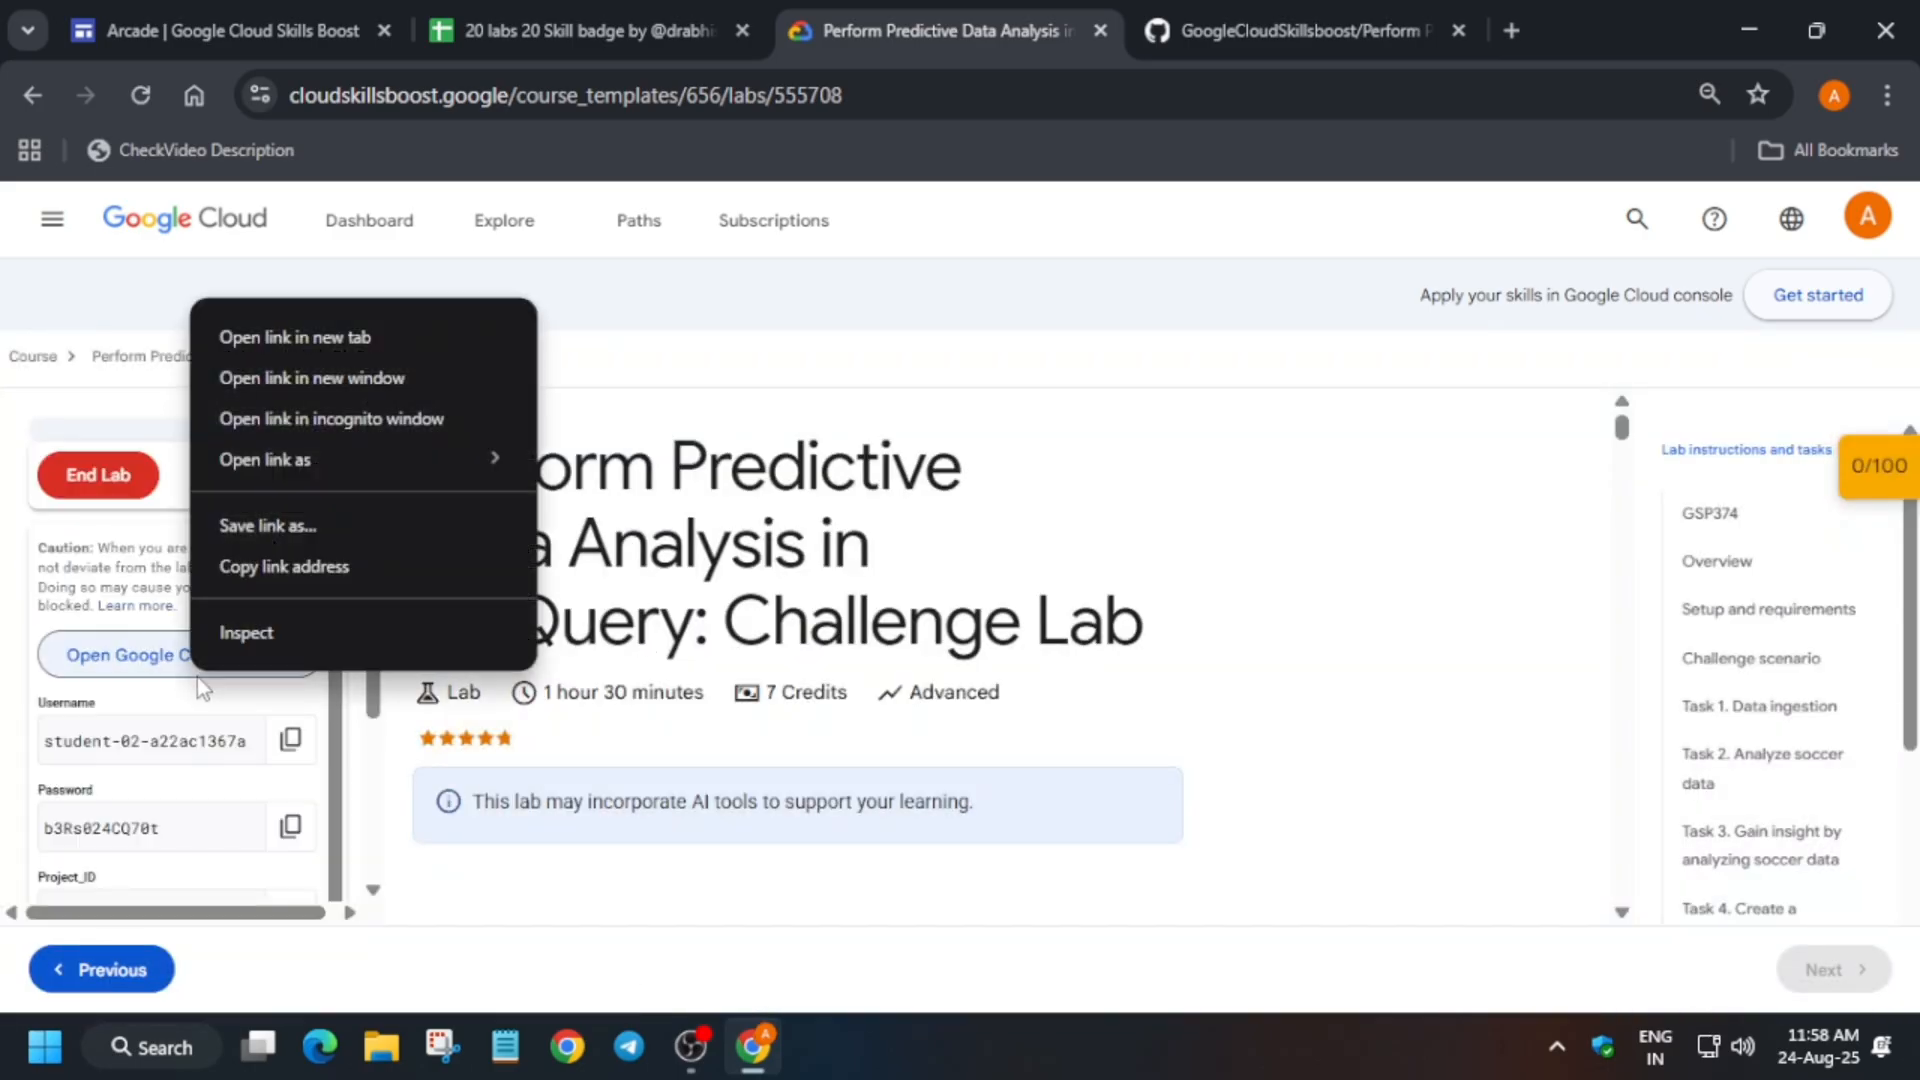
pyautogui.click(331, 418)
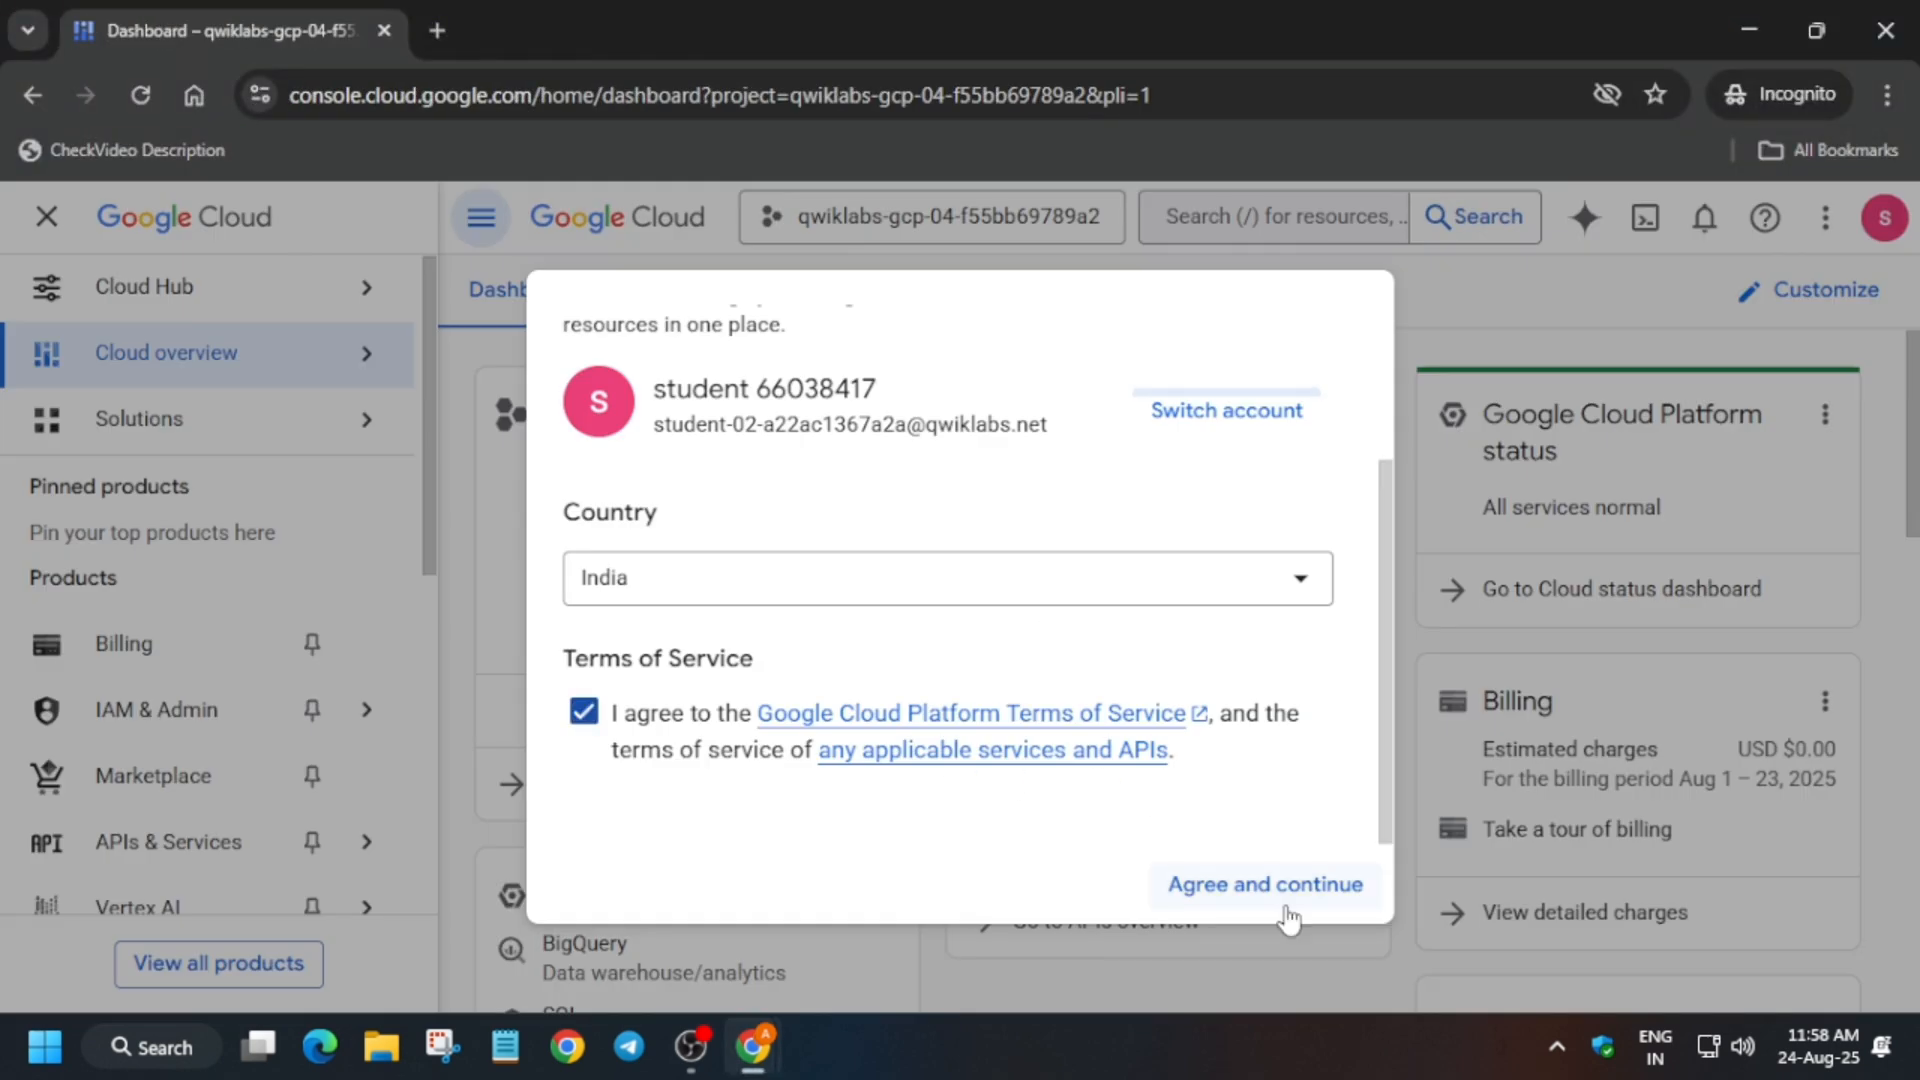
pyautogui.click(1265, 884)
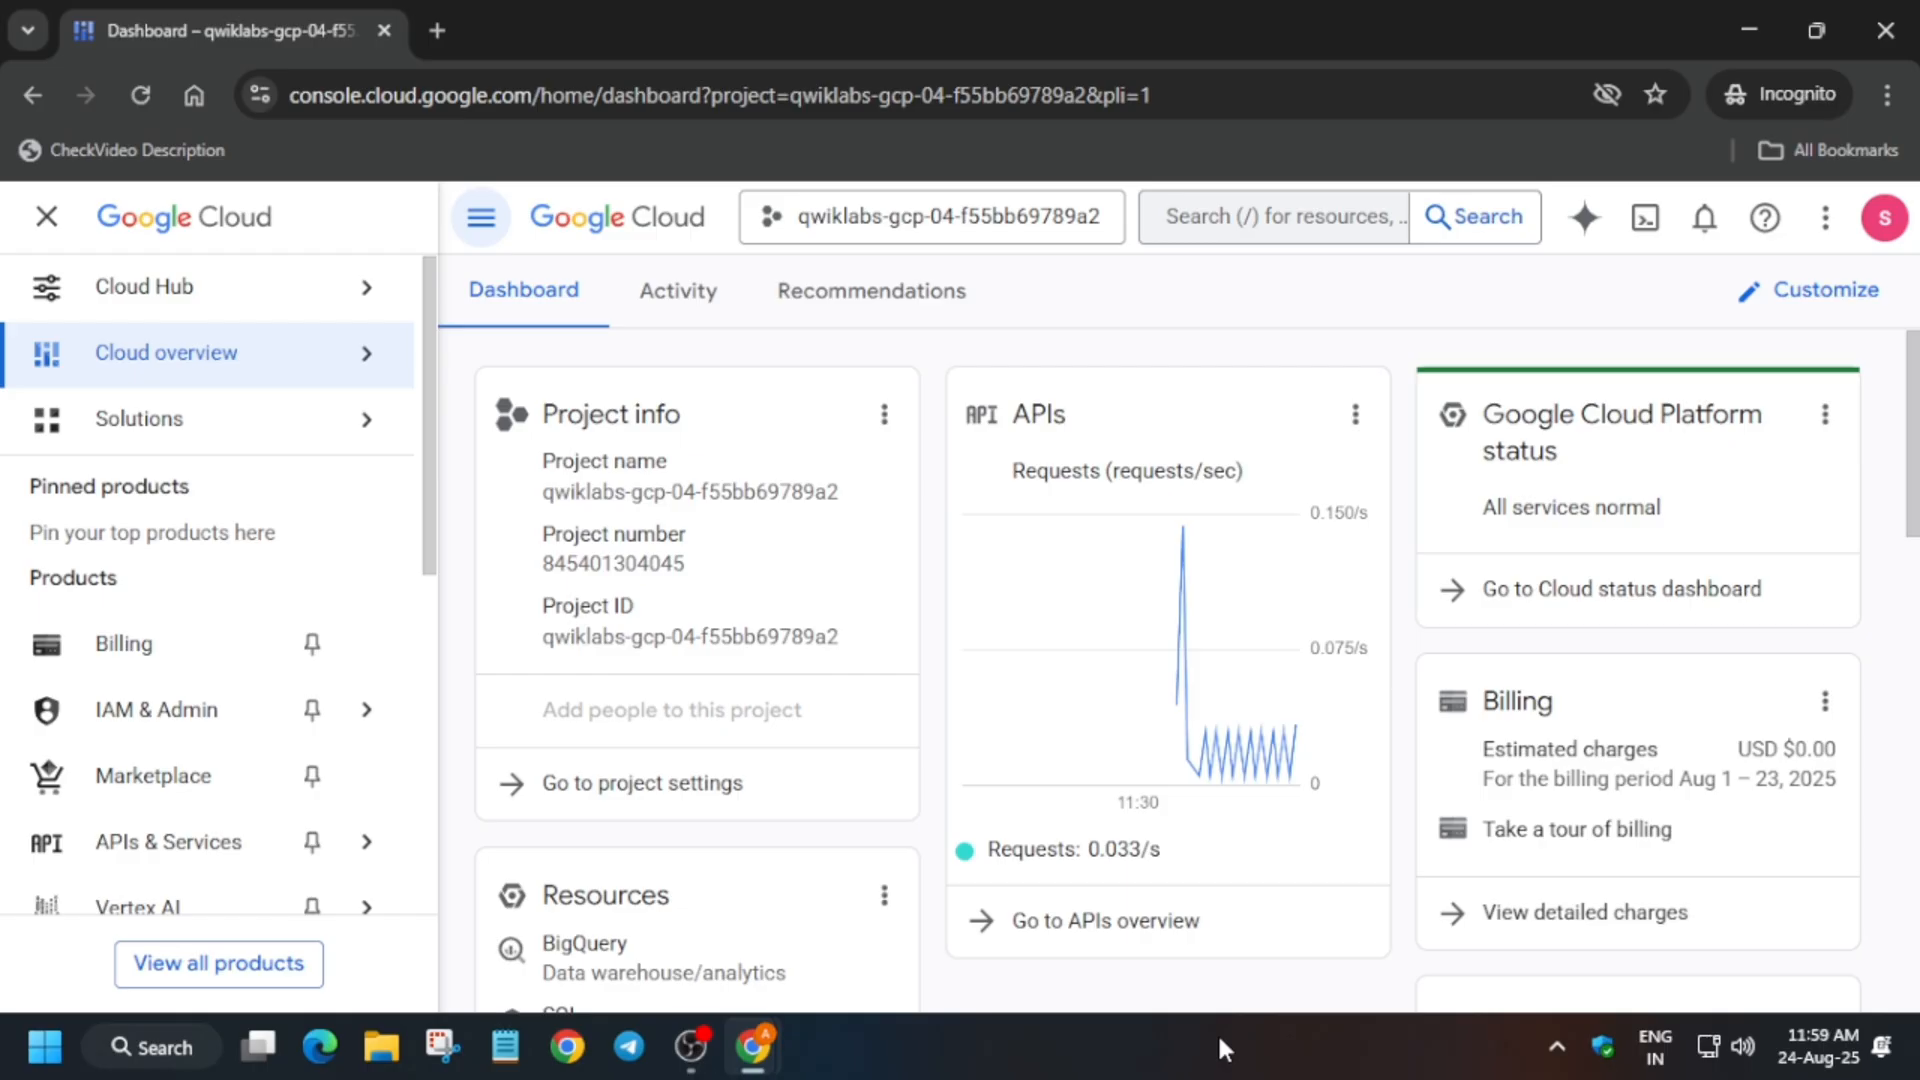
pyautogui.moveTo(1641, 217)
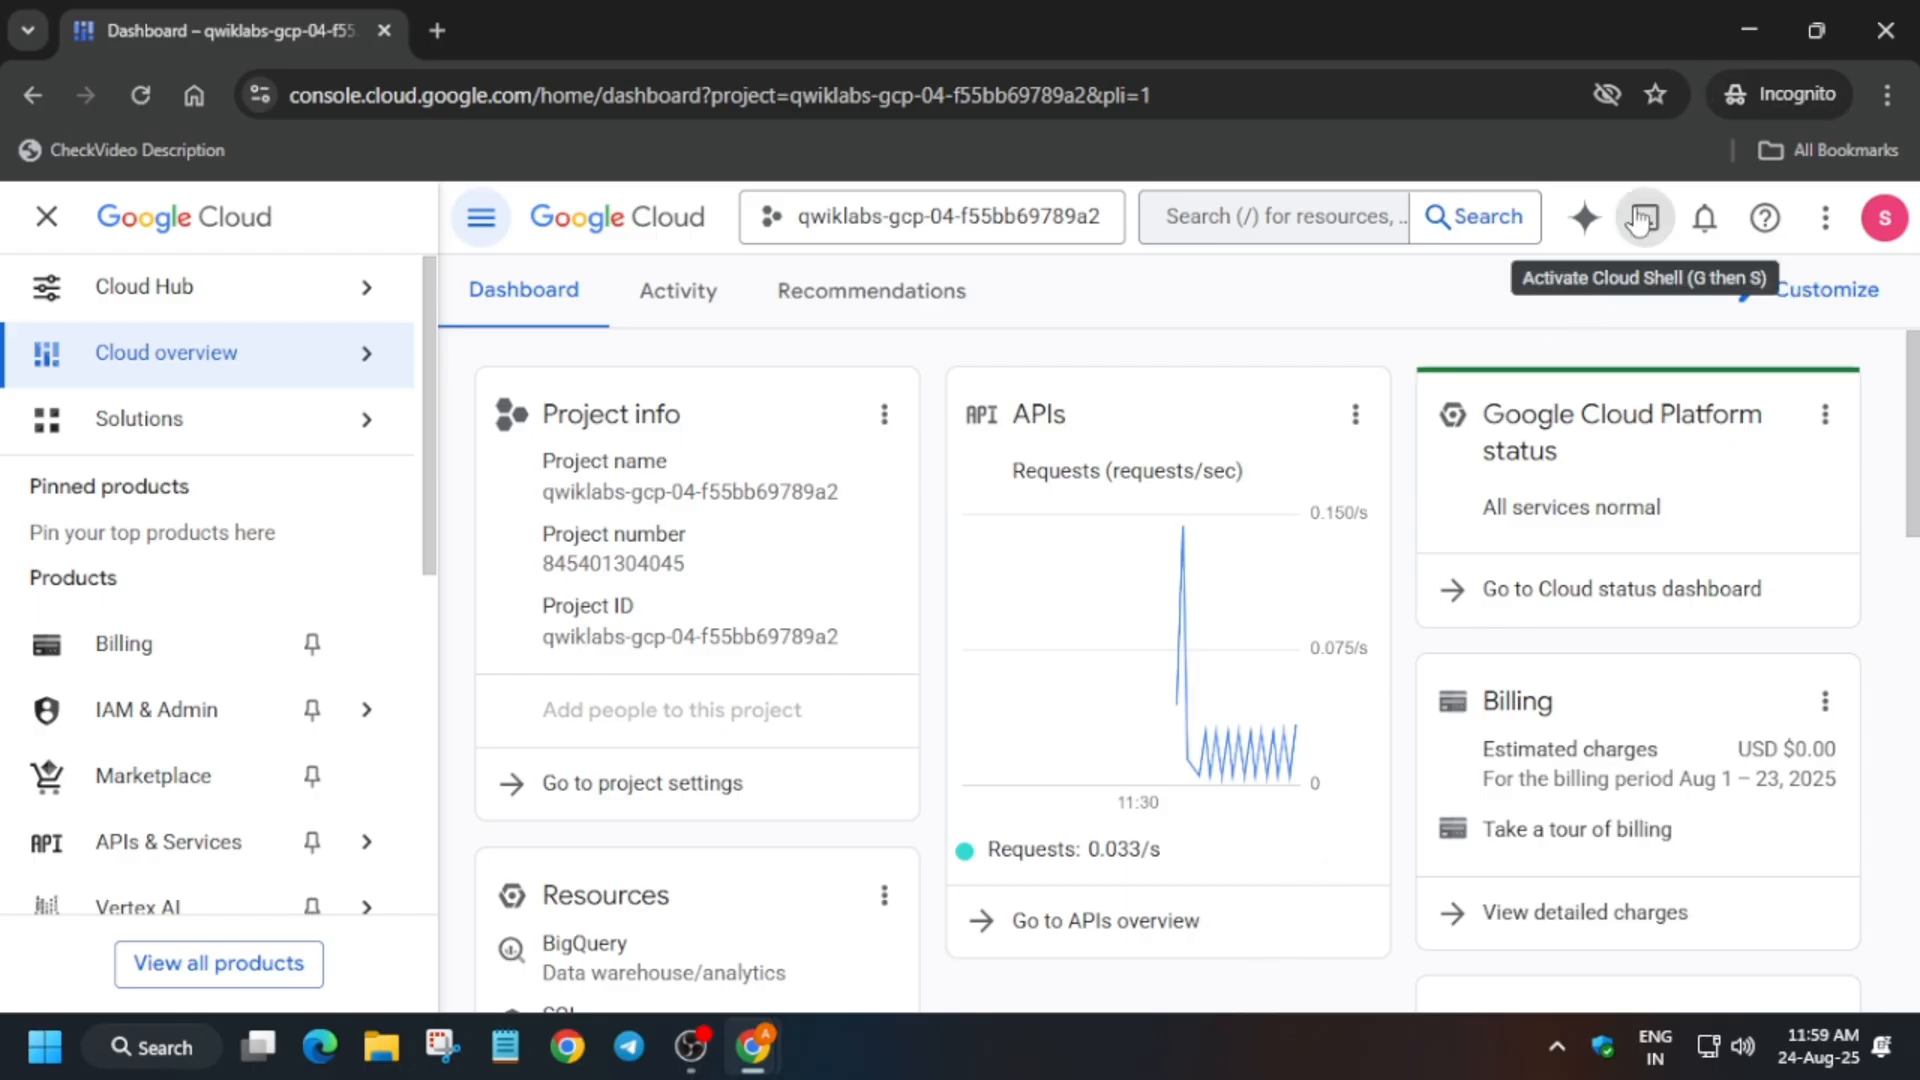
# - Activate Cloud Shell and authorize it to use the lab credentials
pyautogui.click(1641, 218)
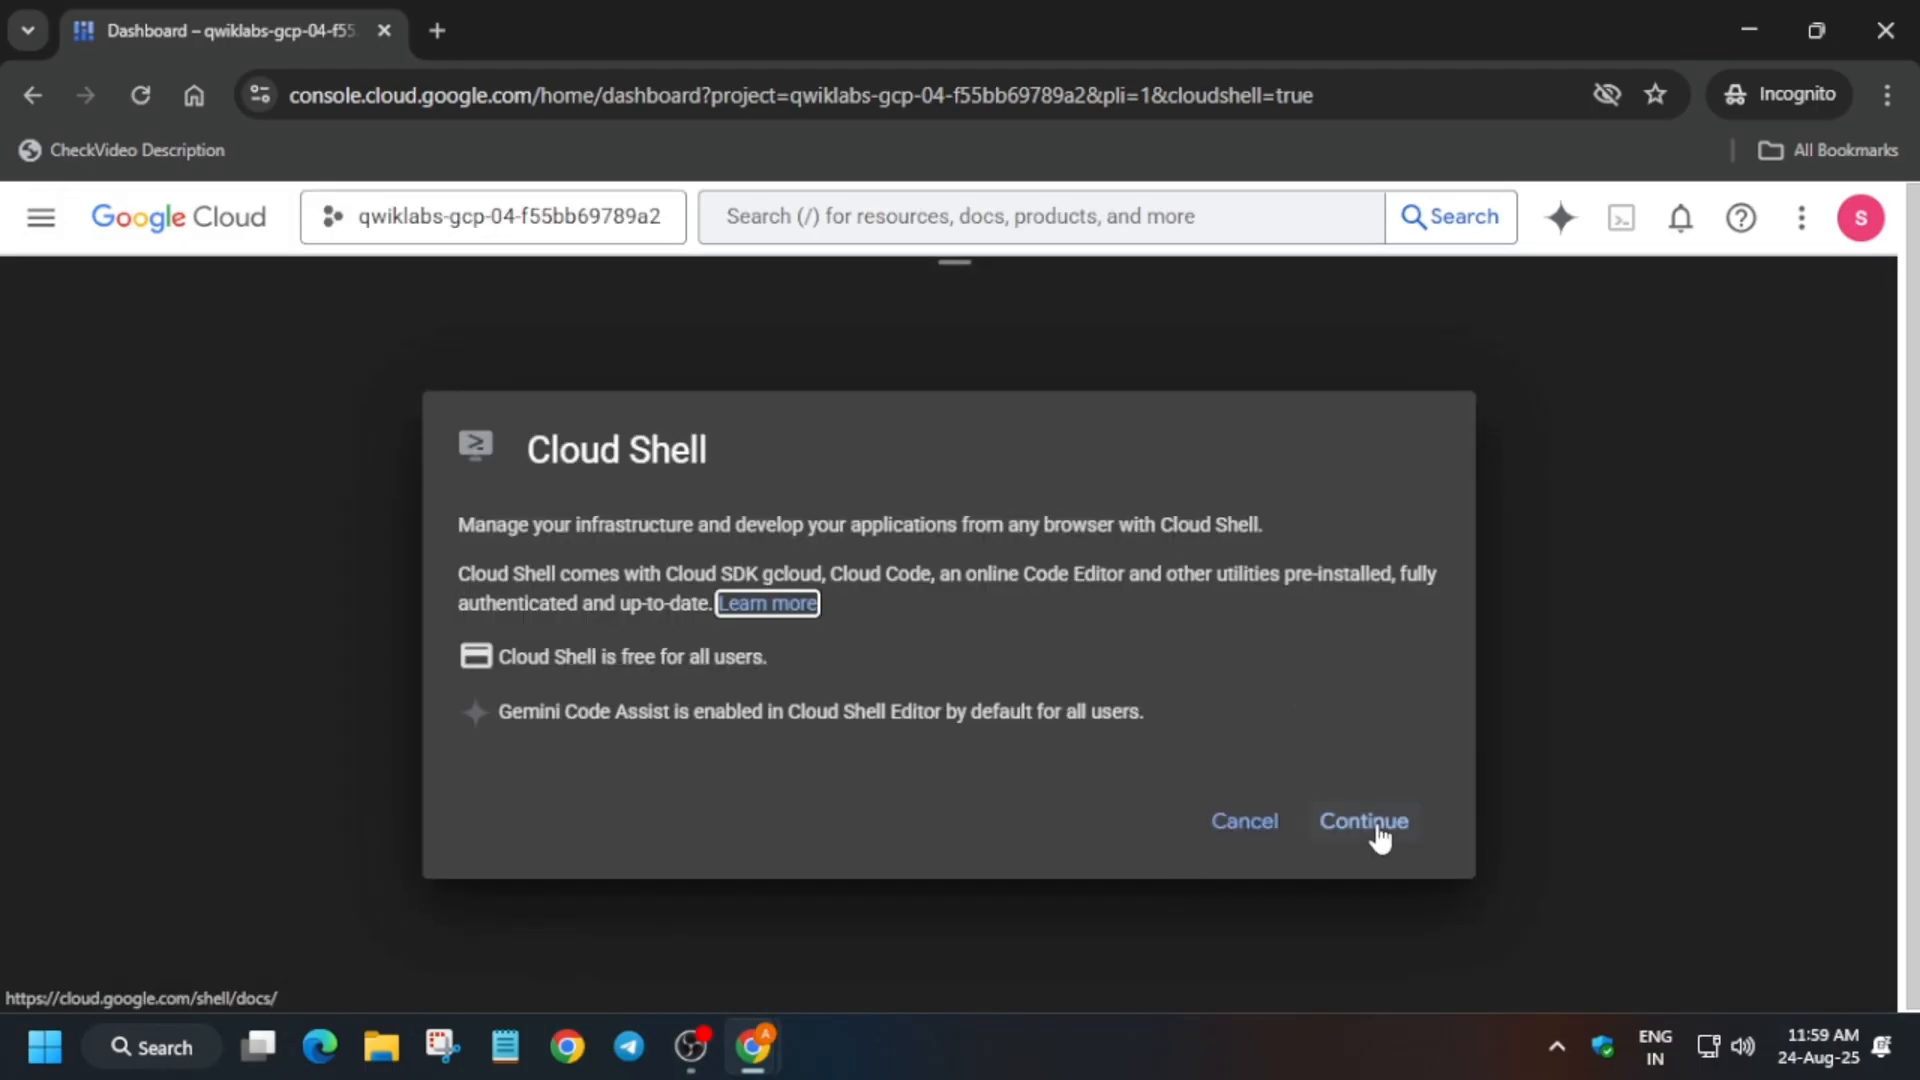
pyautogui.click(1363, 819)
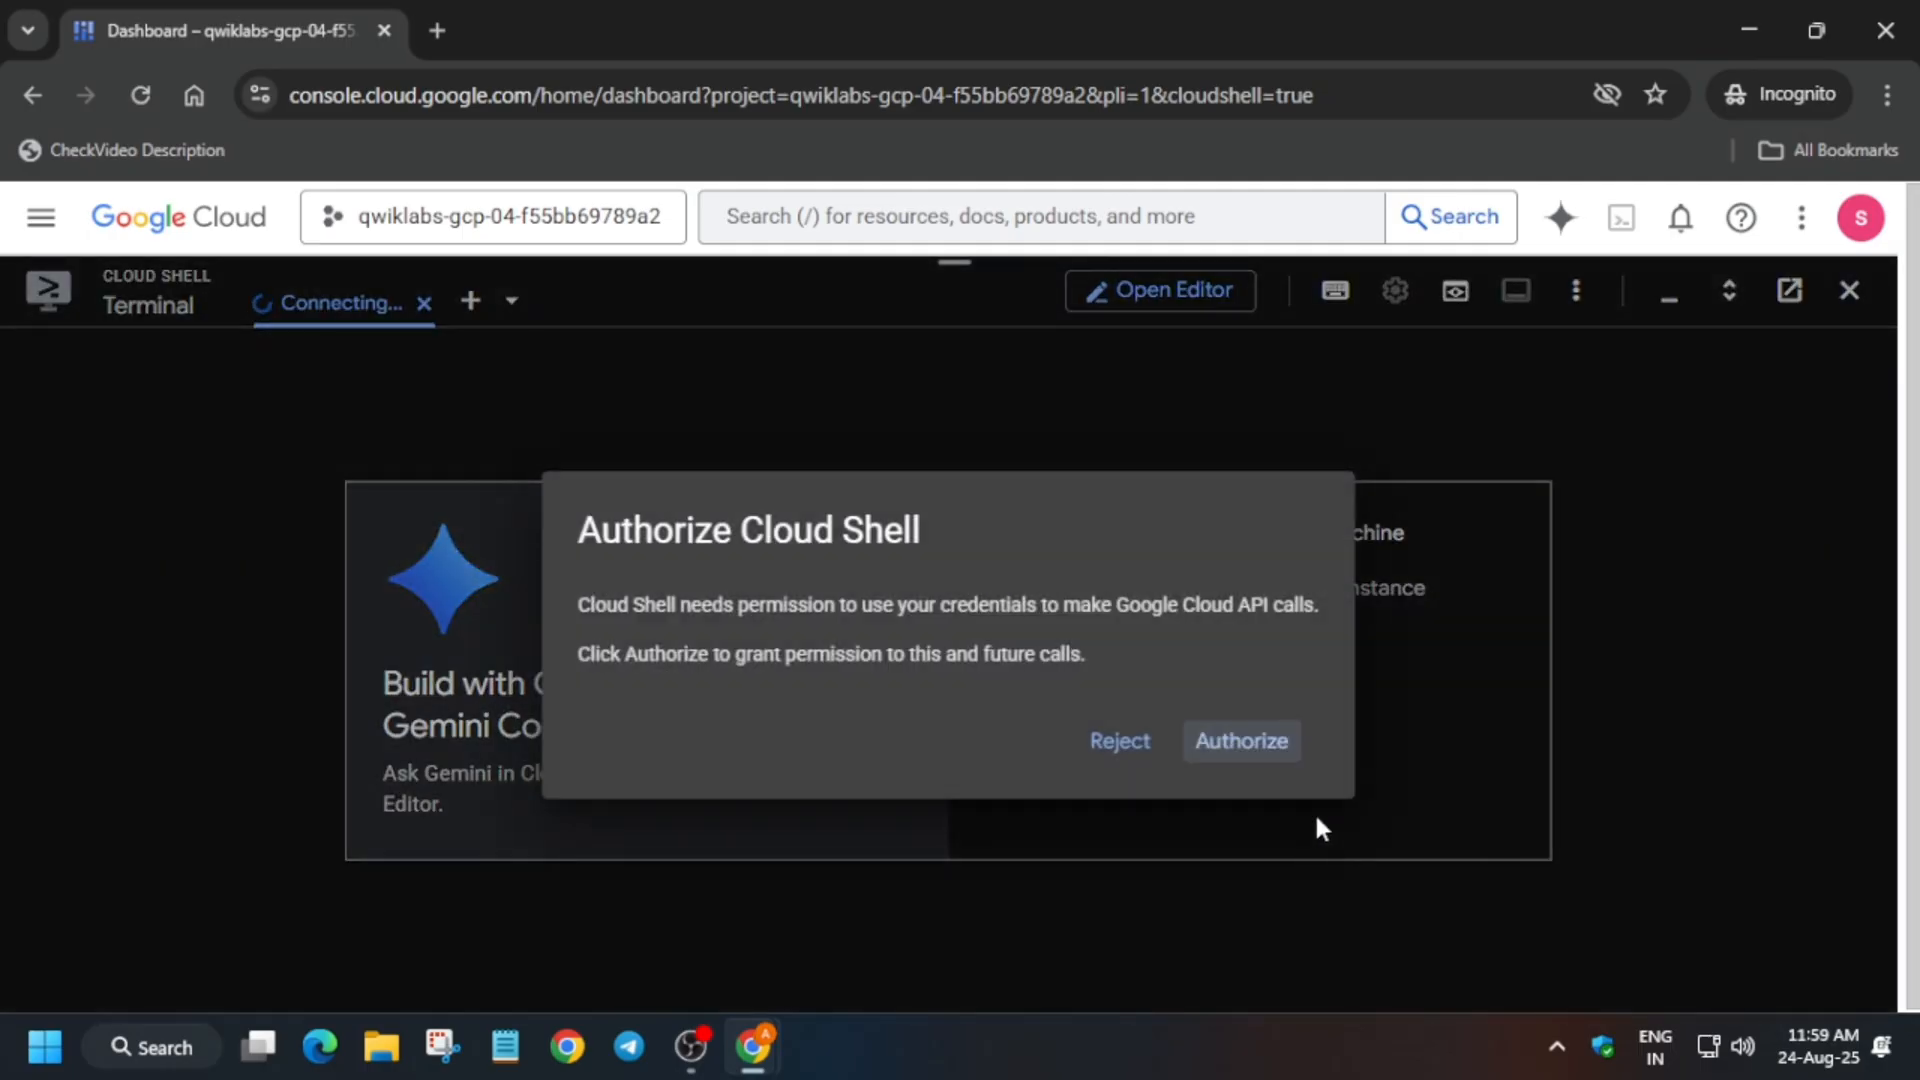
pyautogui.moveTo(1296, 801)
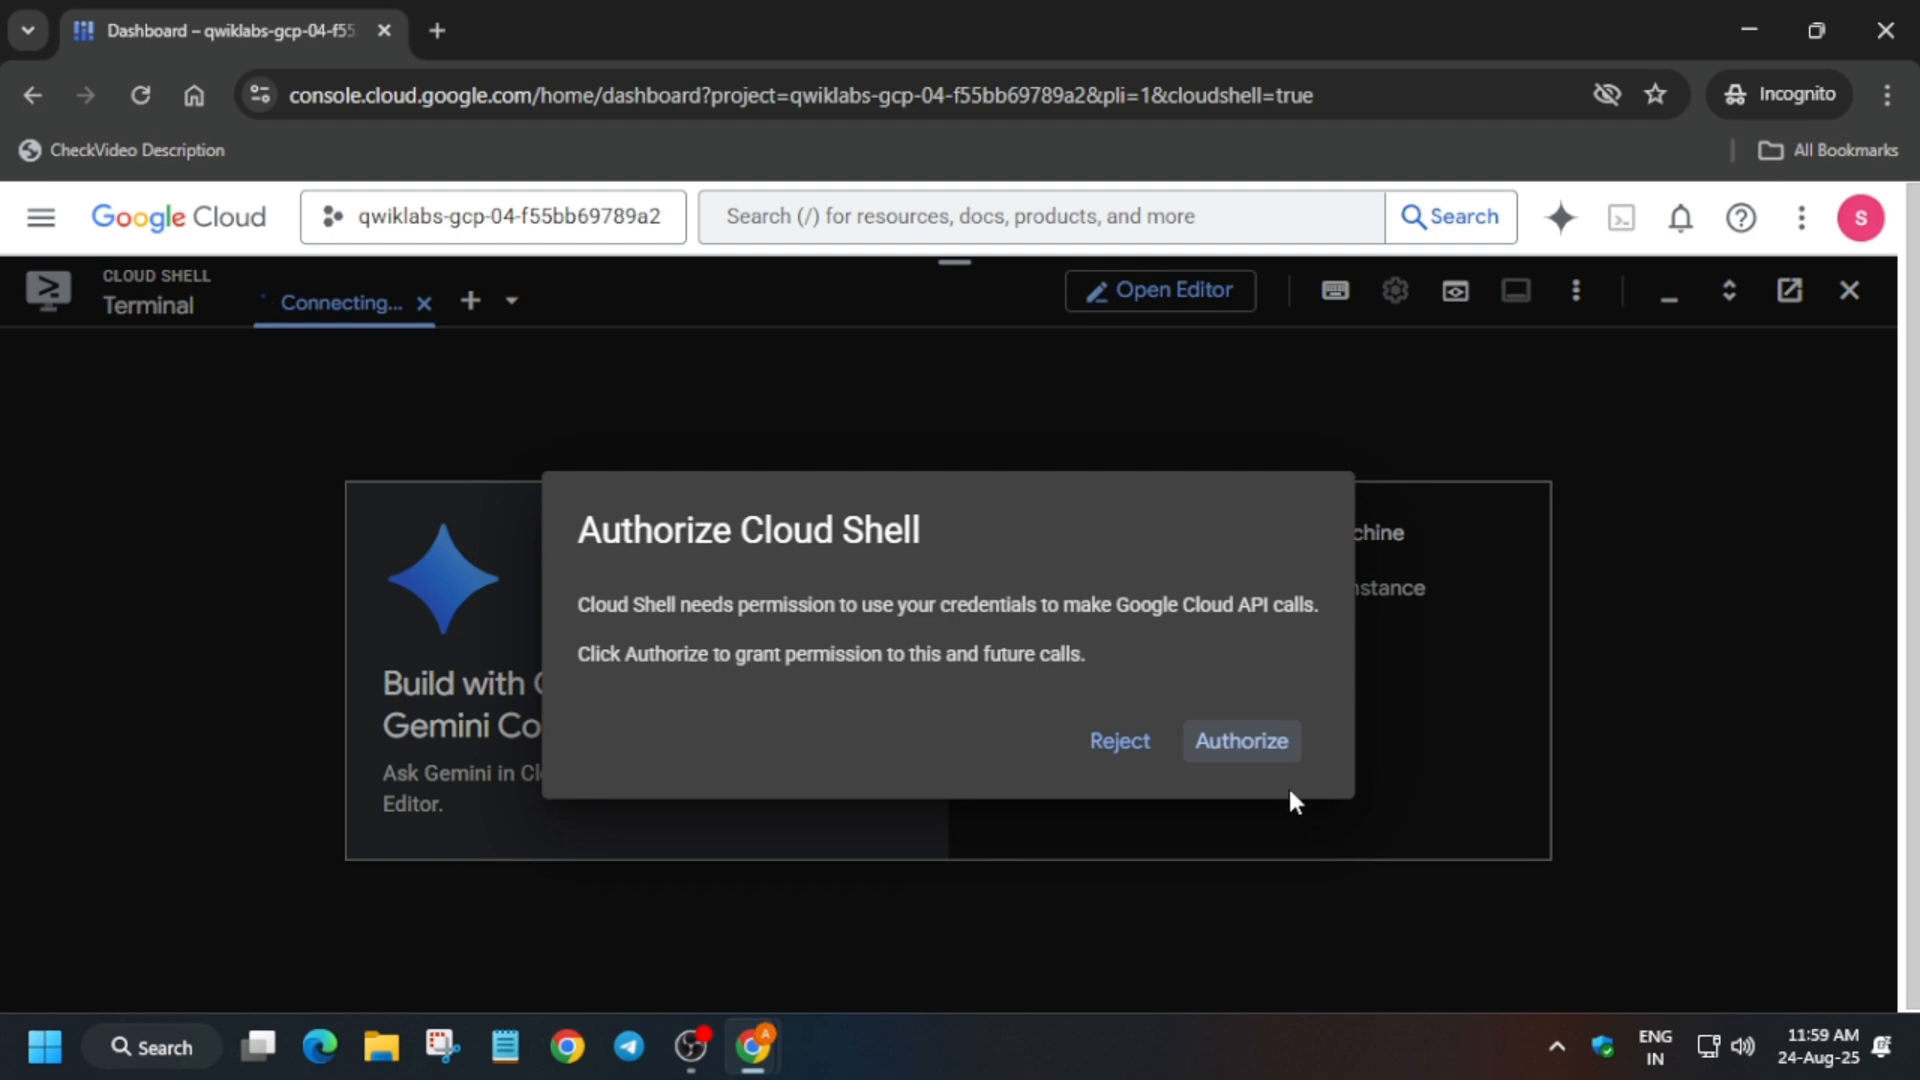
pyautogui.click(1238, 741)
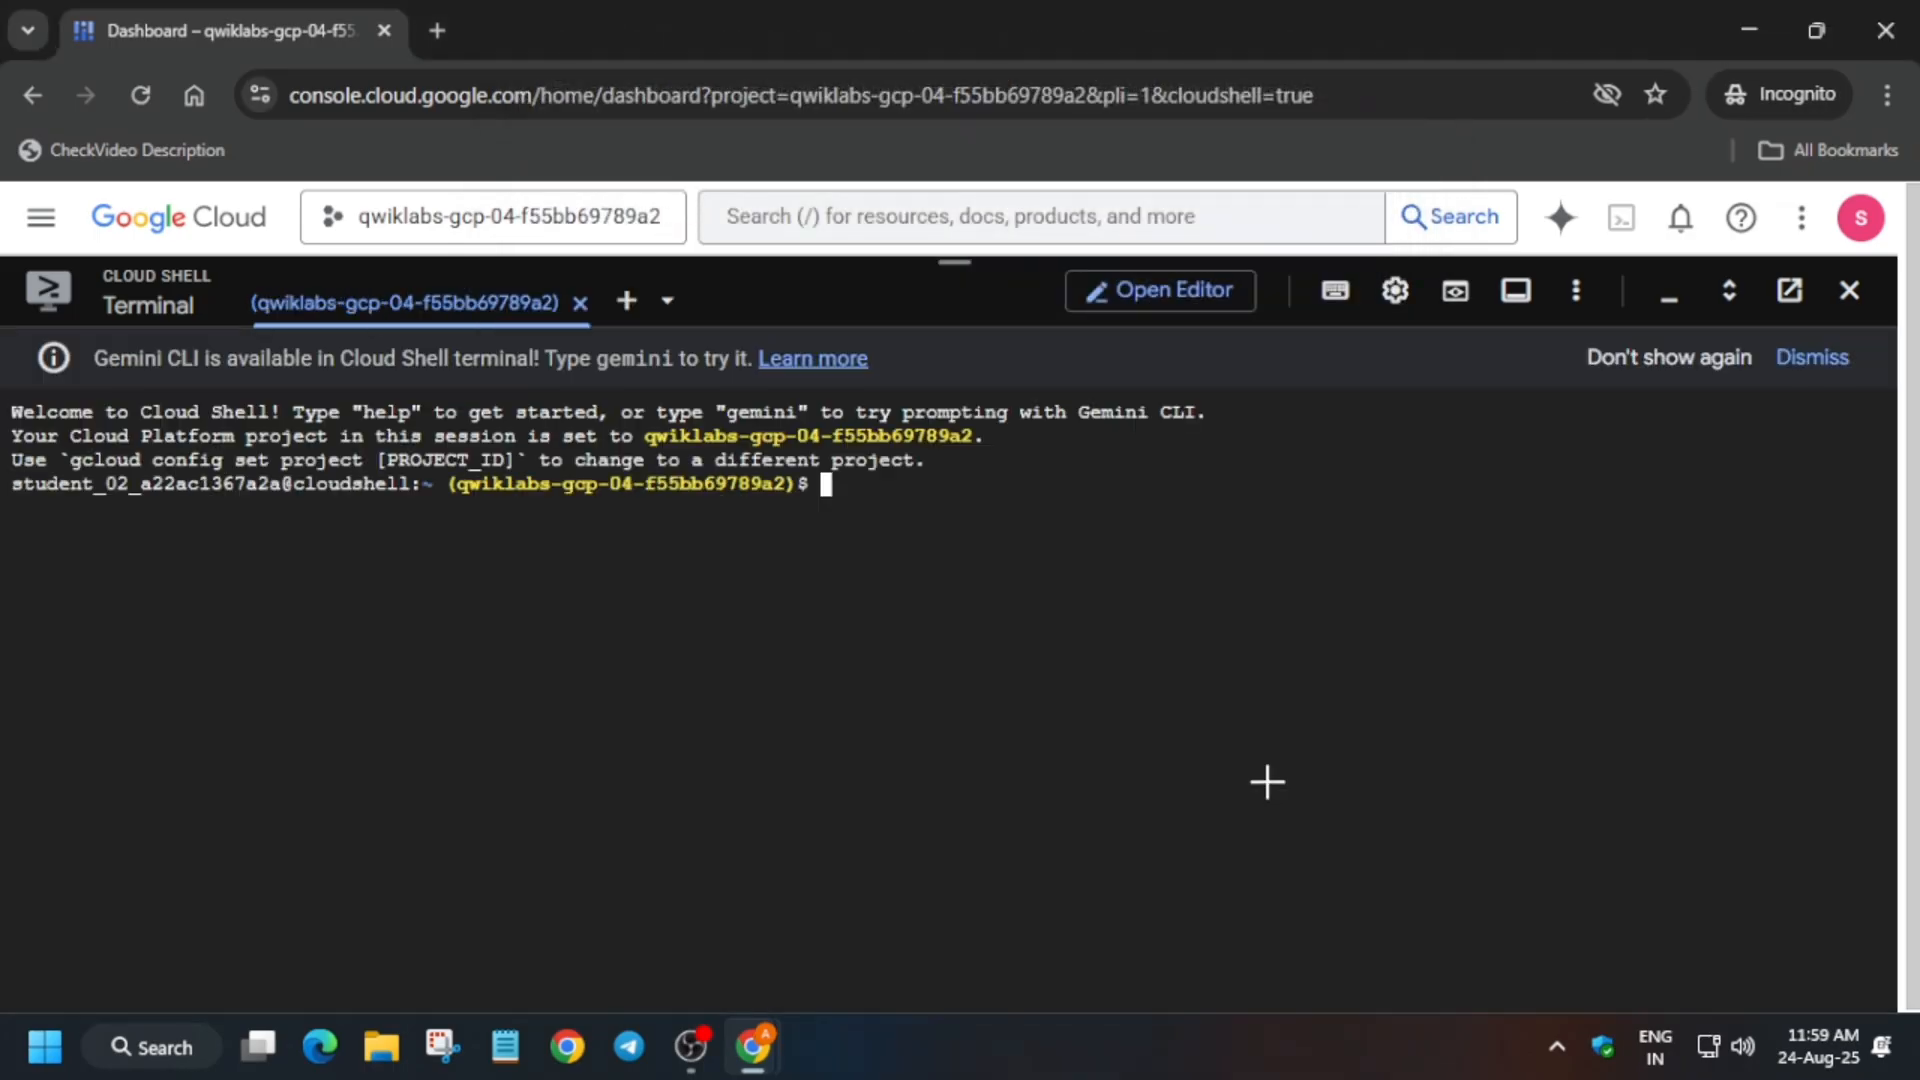
# - Run the lab setup script in Cloud Shell and enlarge the terminal text
pyautogui.click(1304, 29)
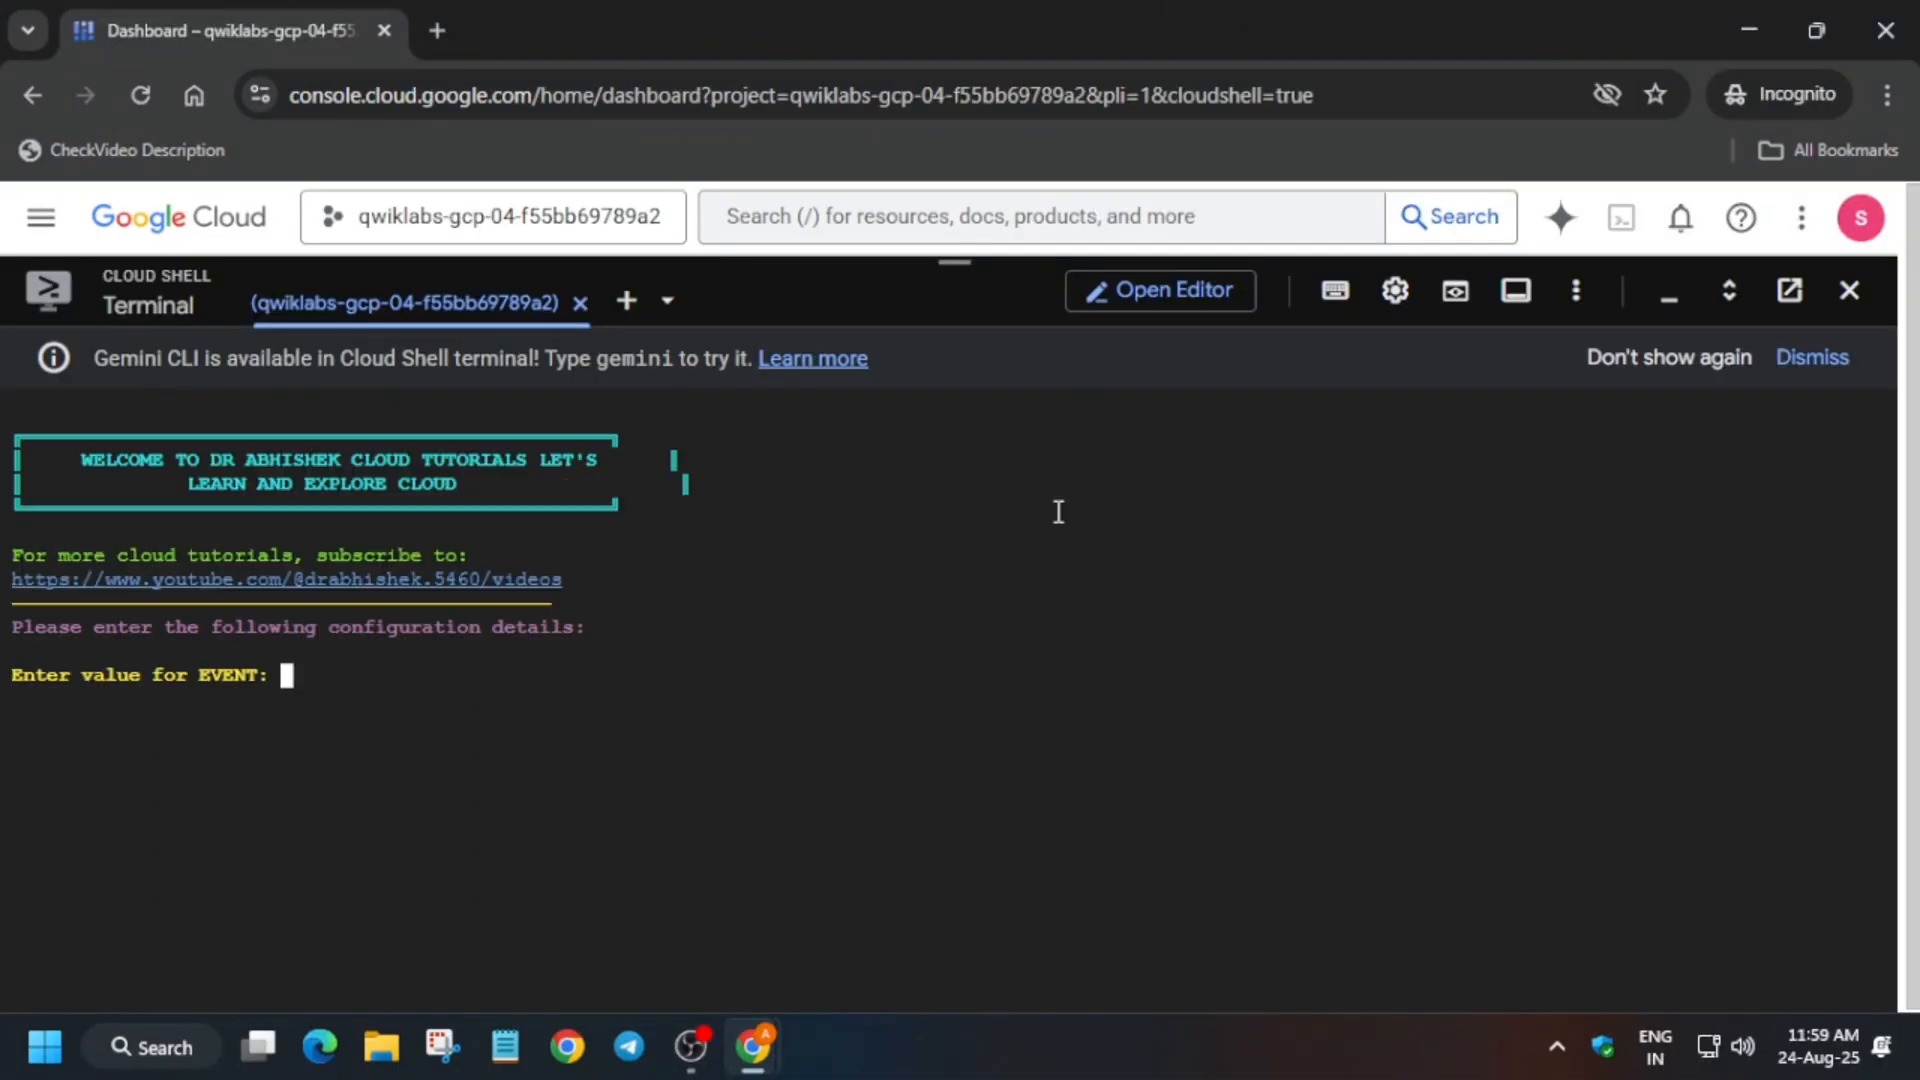
pyautogui.moveTo(1393, 291)
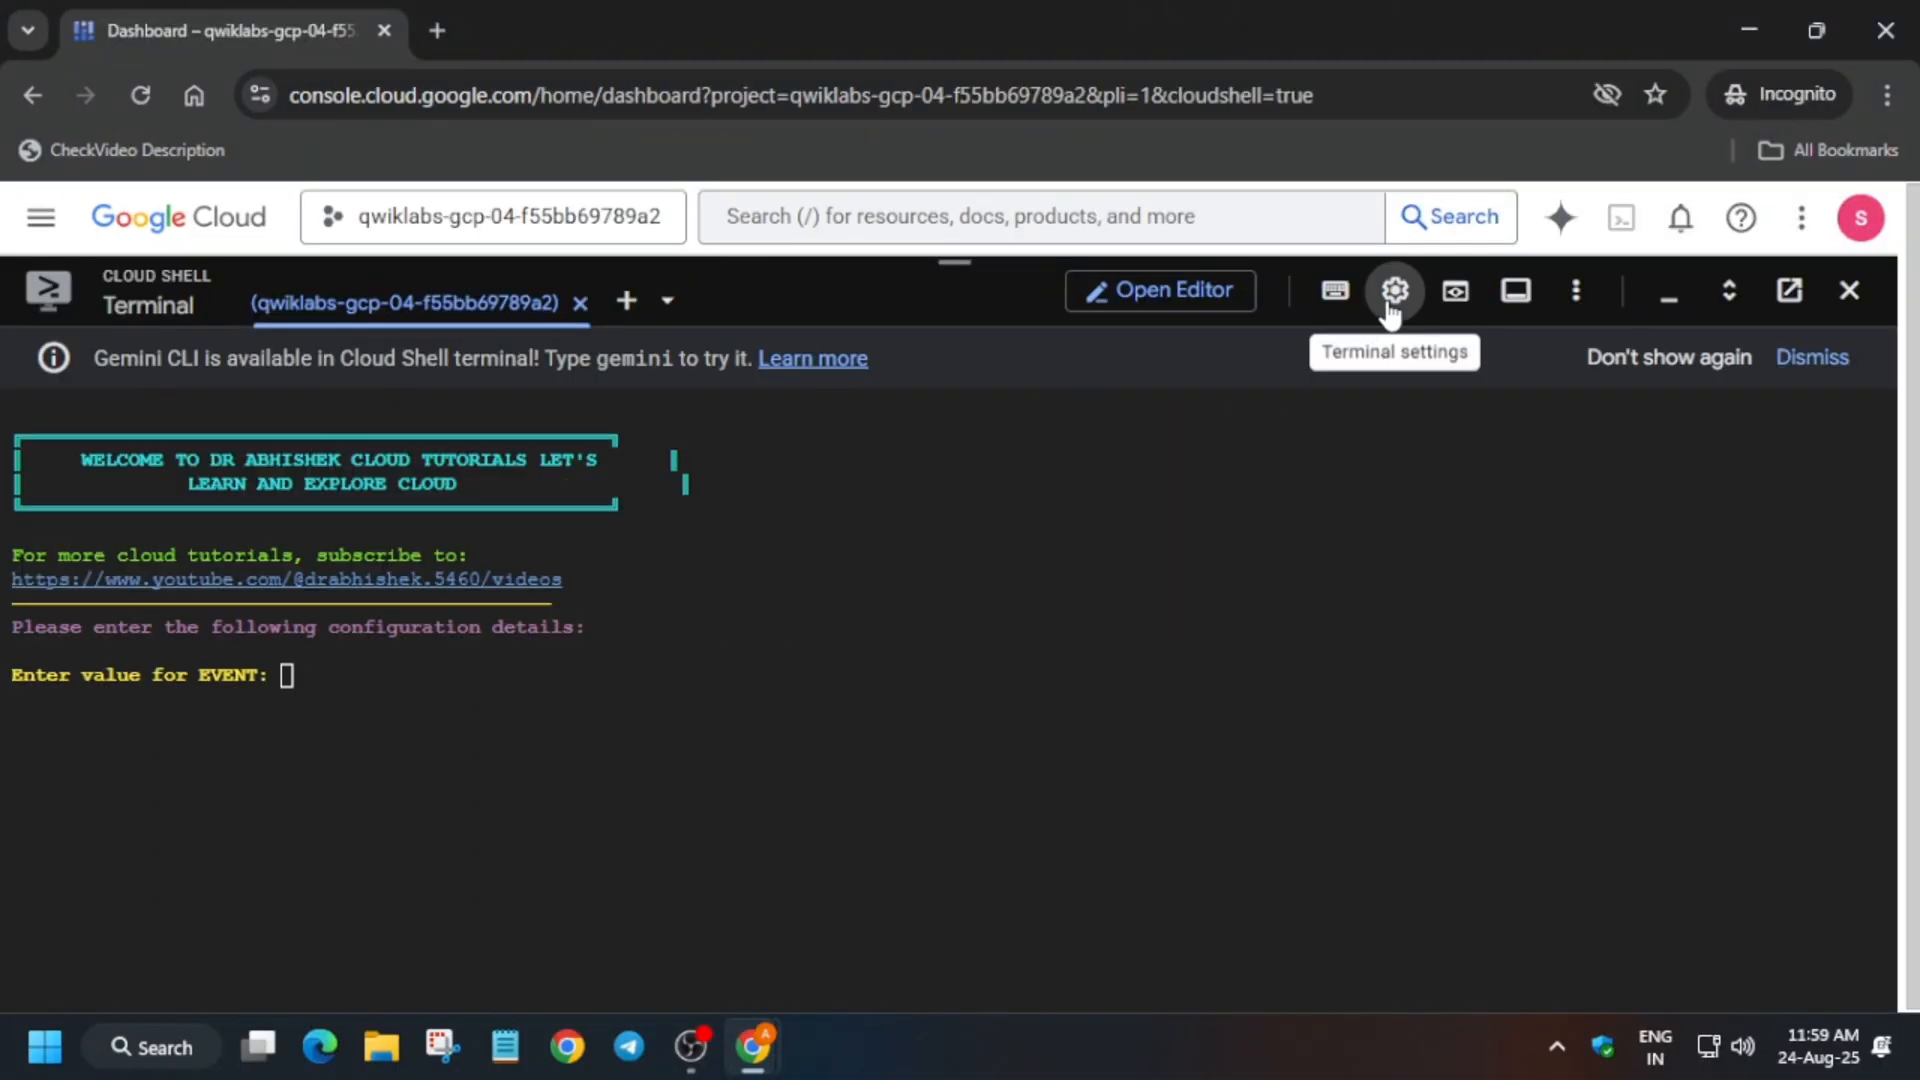
pyautogui.click(1393, 290)
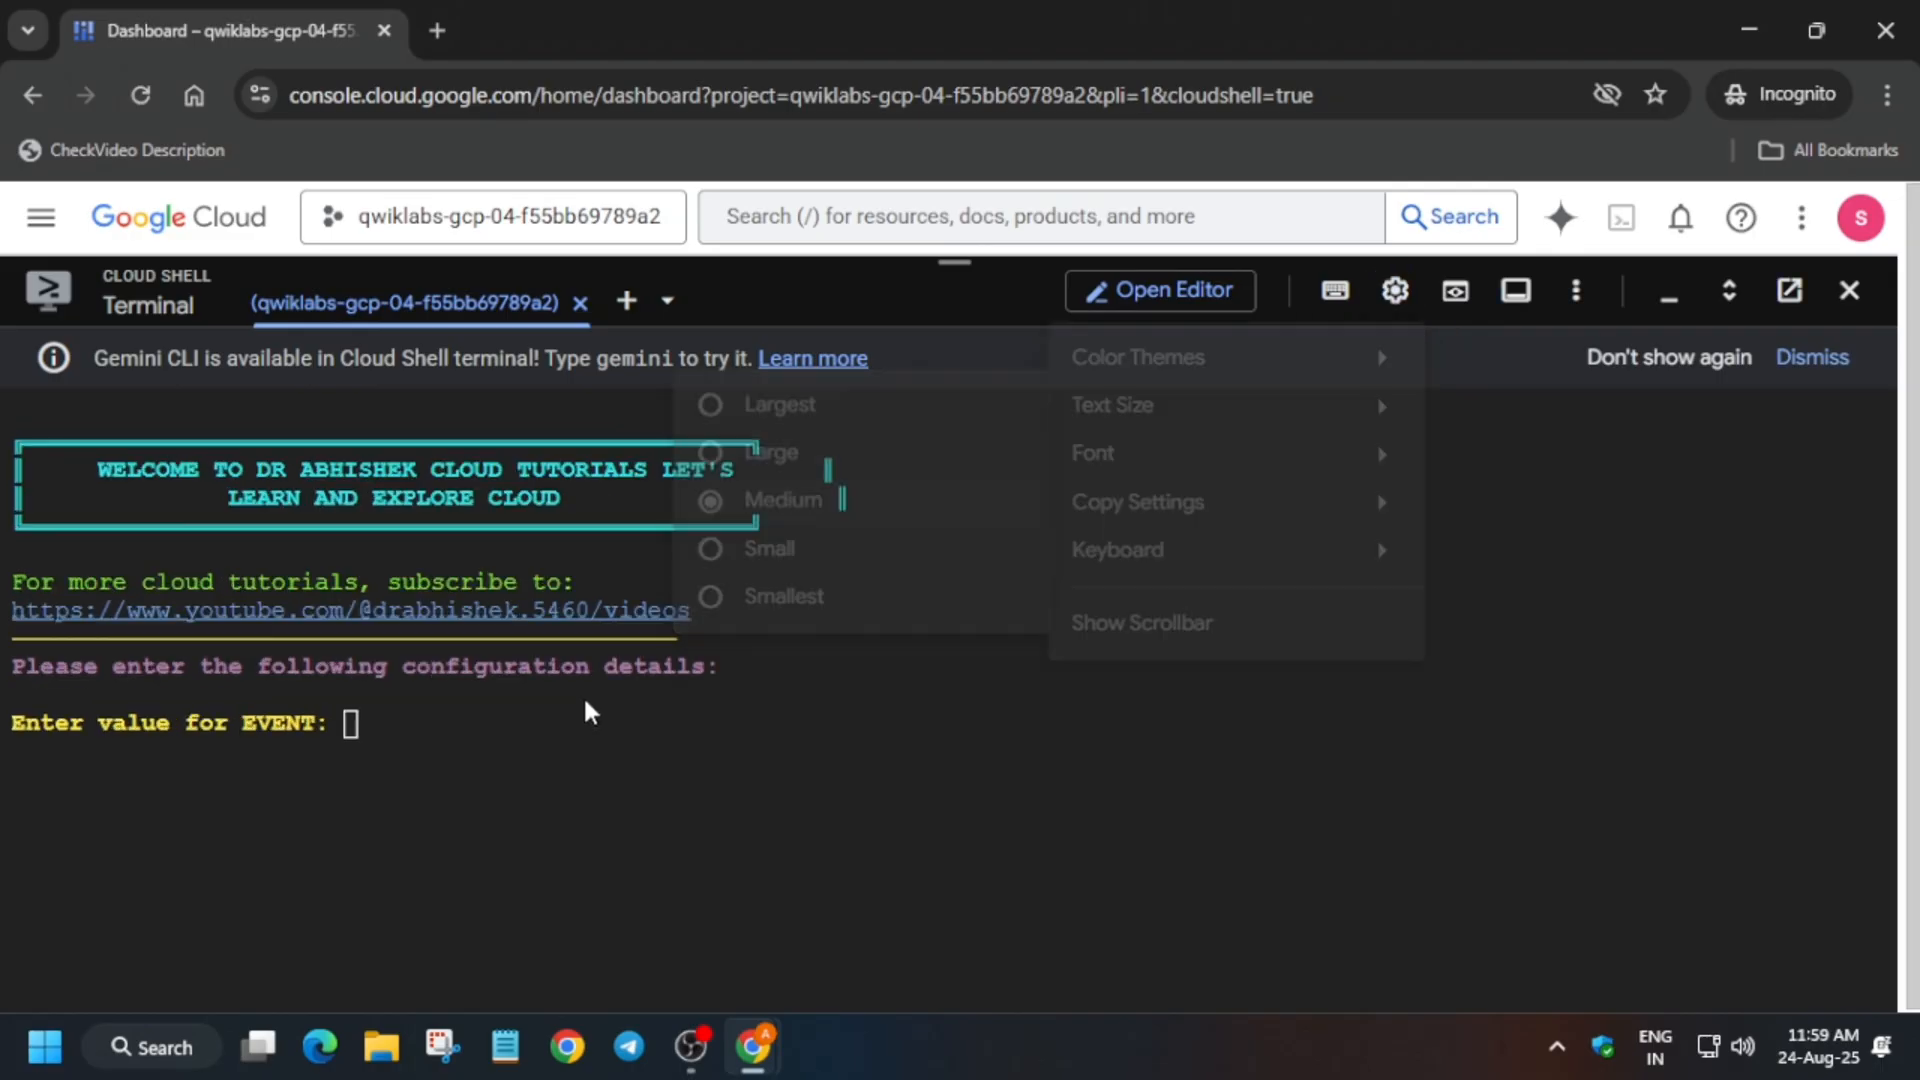
pyautogui.click(949, 31)
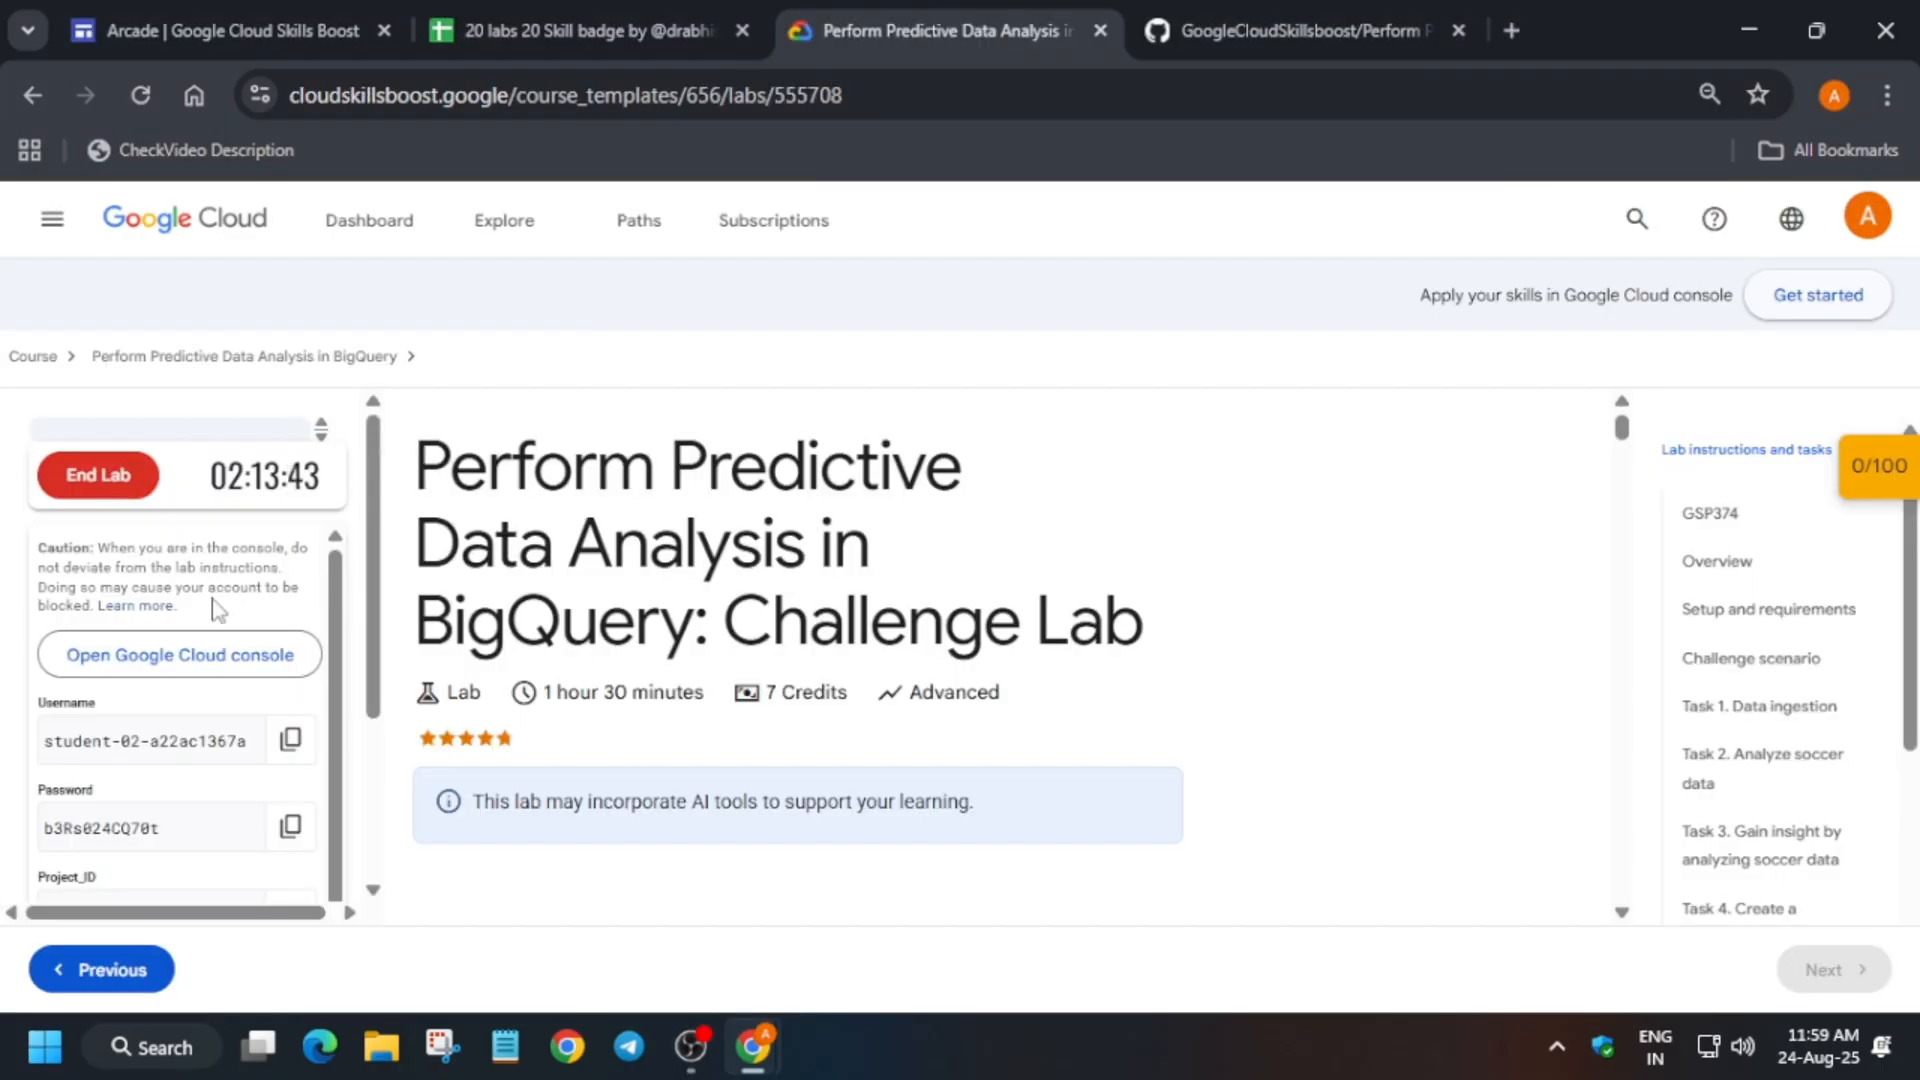
# - Review the event and table names in the lab instructions
pyautogui.scroll(-3)
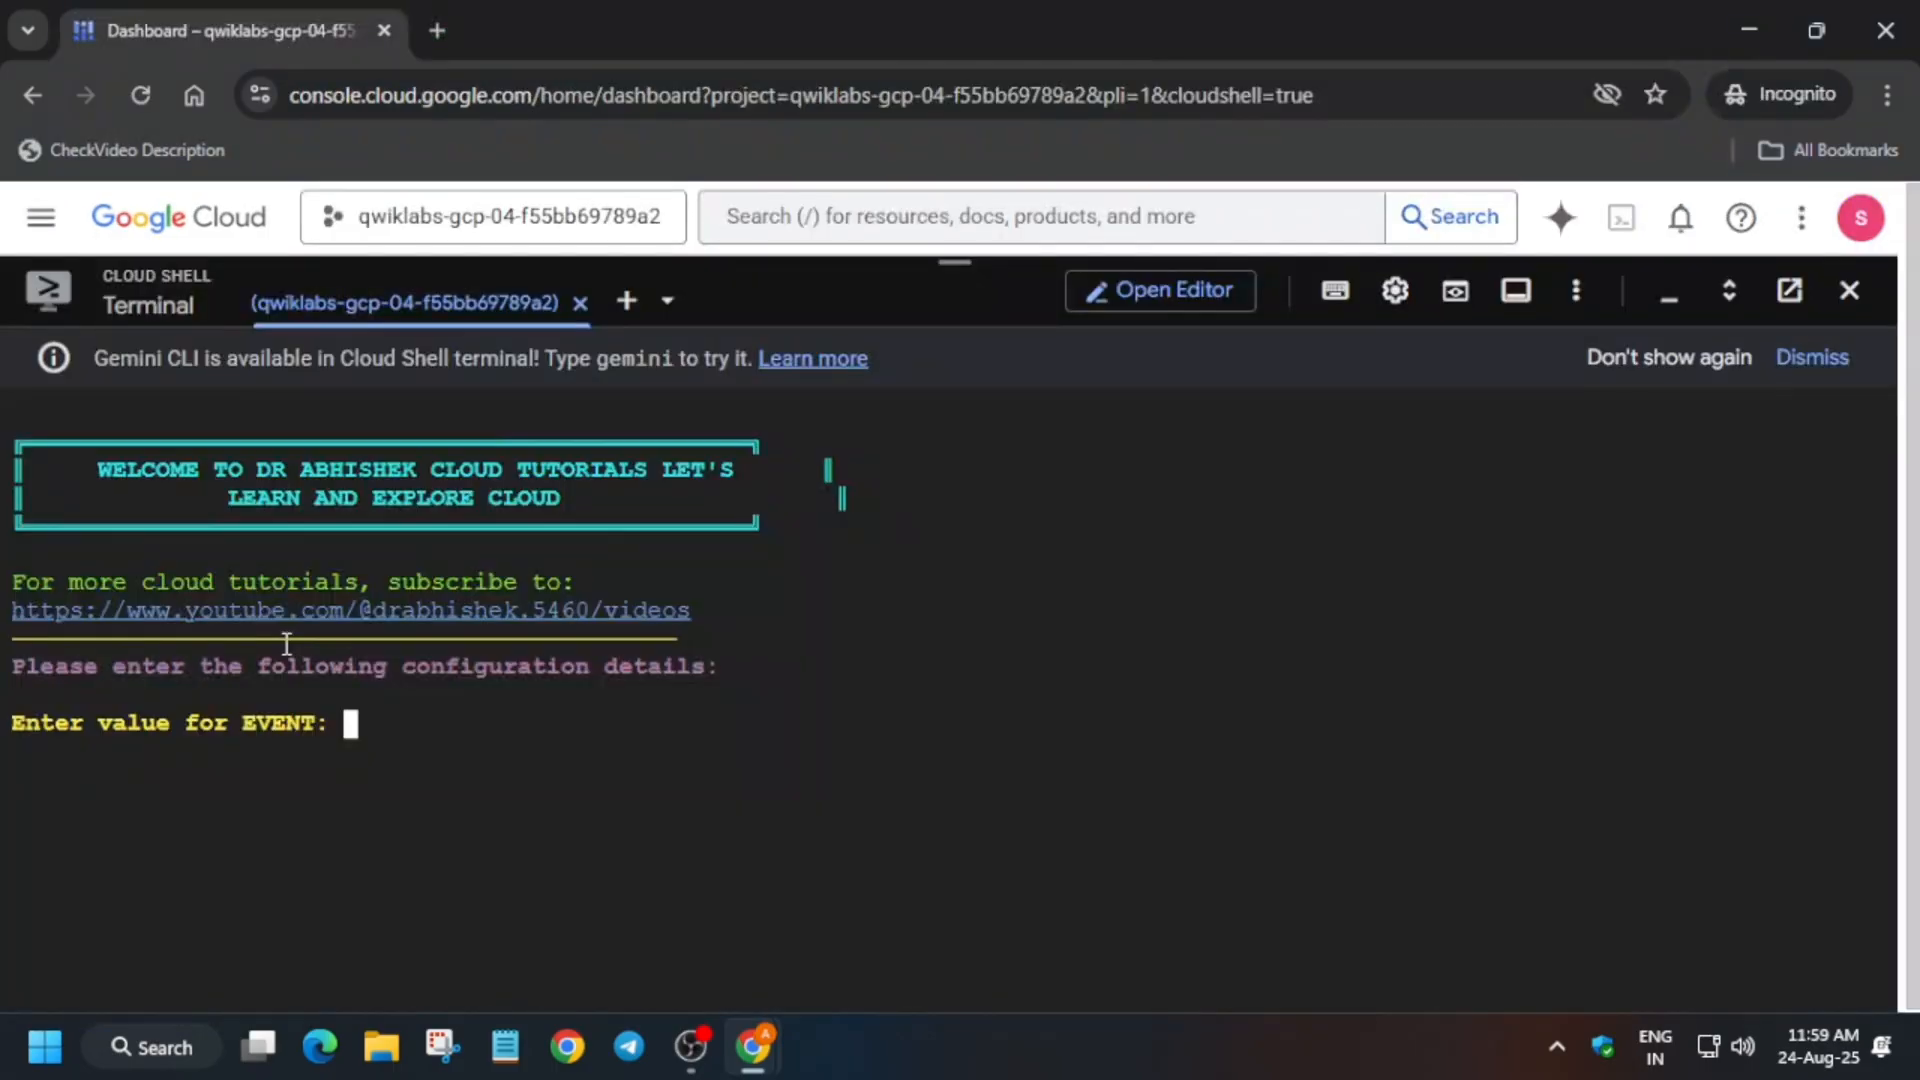
pyautogui.click(943, 31)
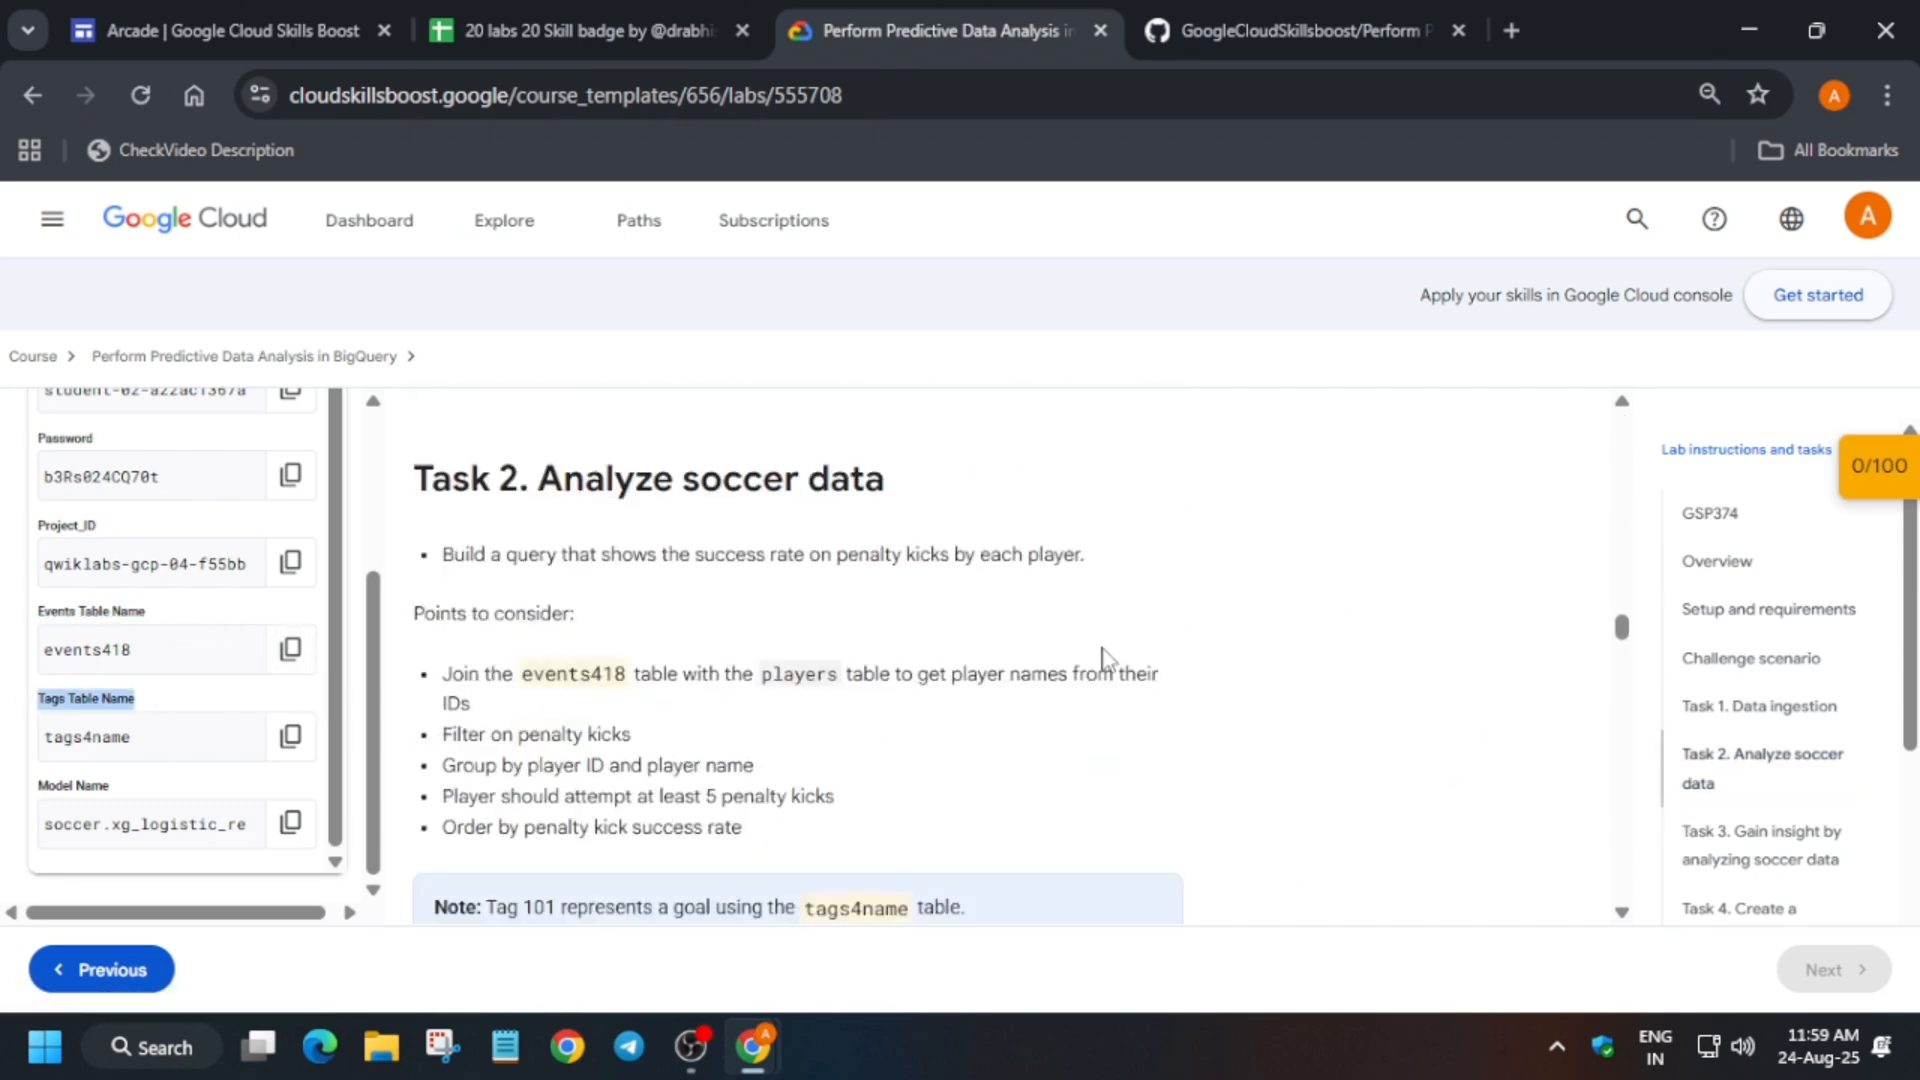
pyautogui.scroll(-3)
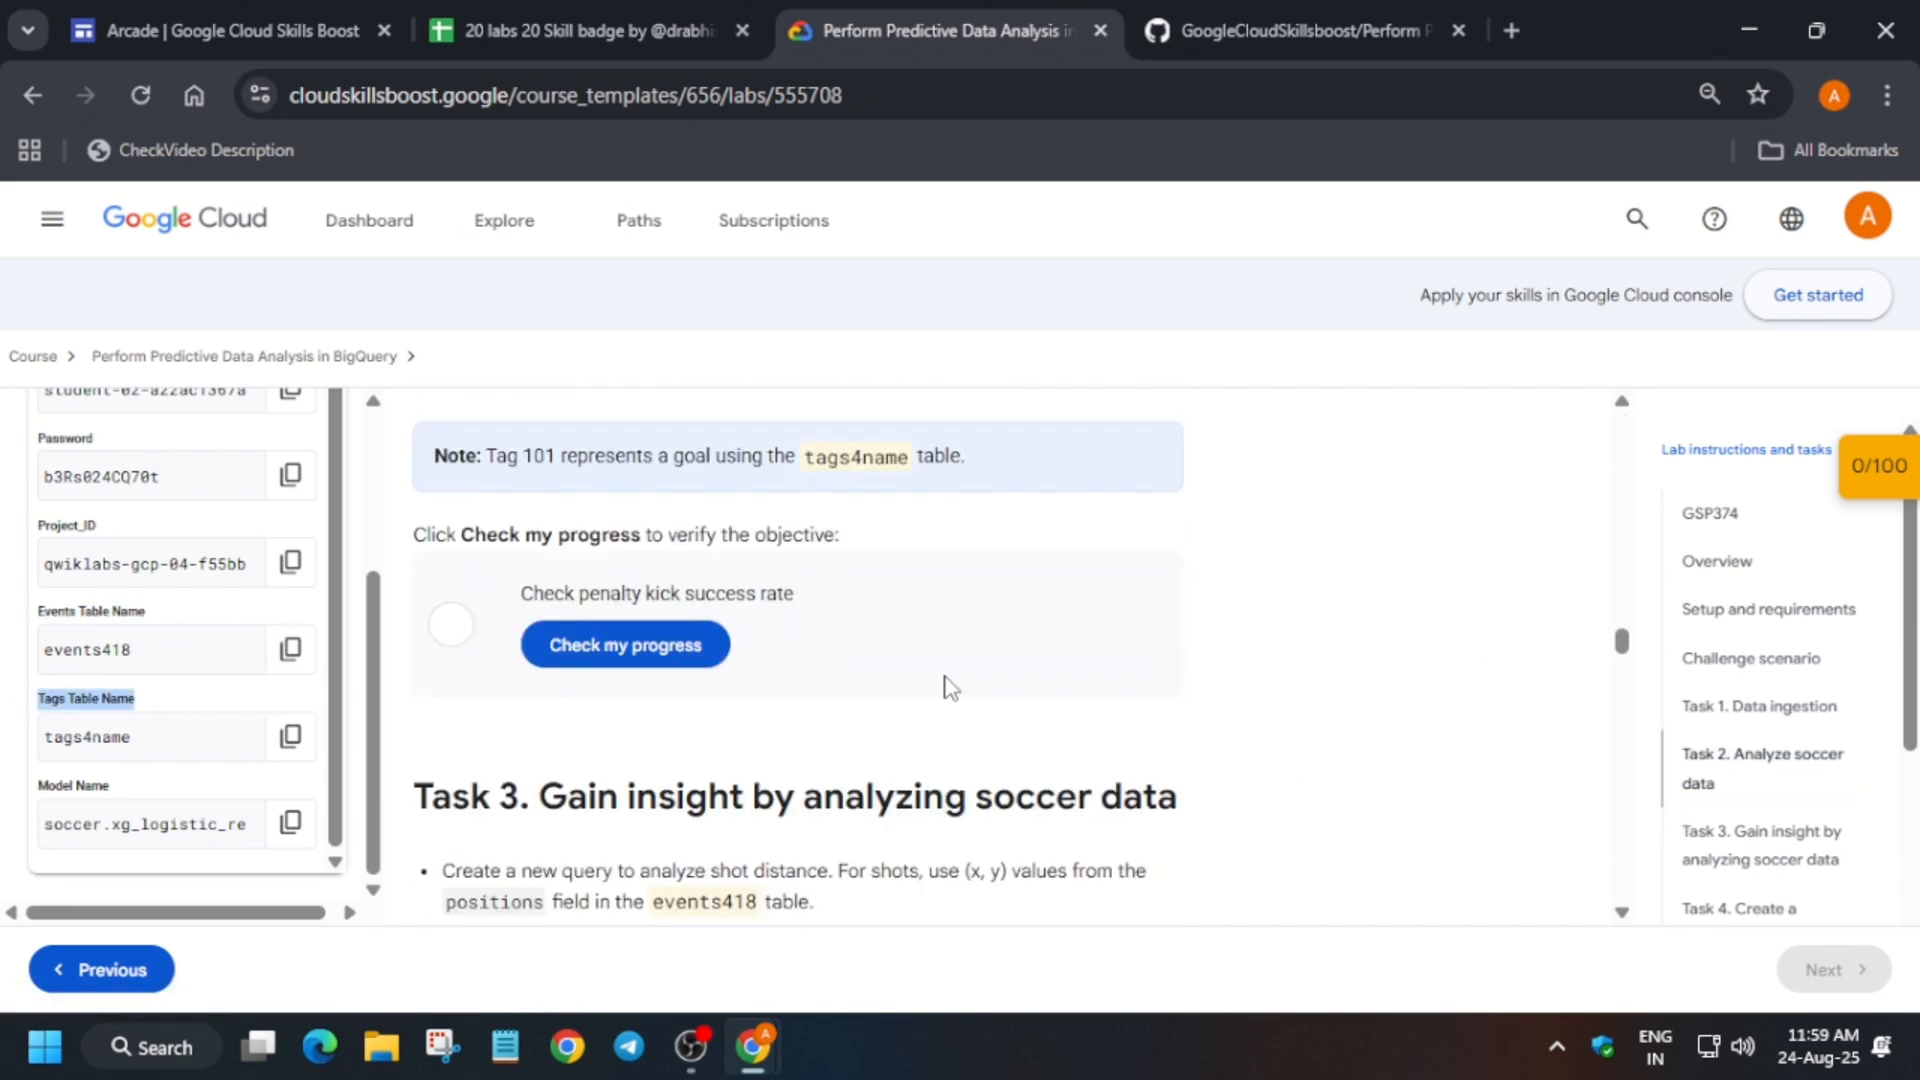
pyautogui.moveTo(373, 713)
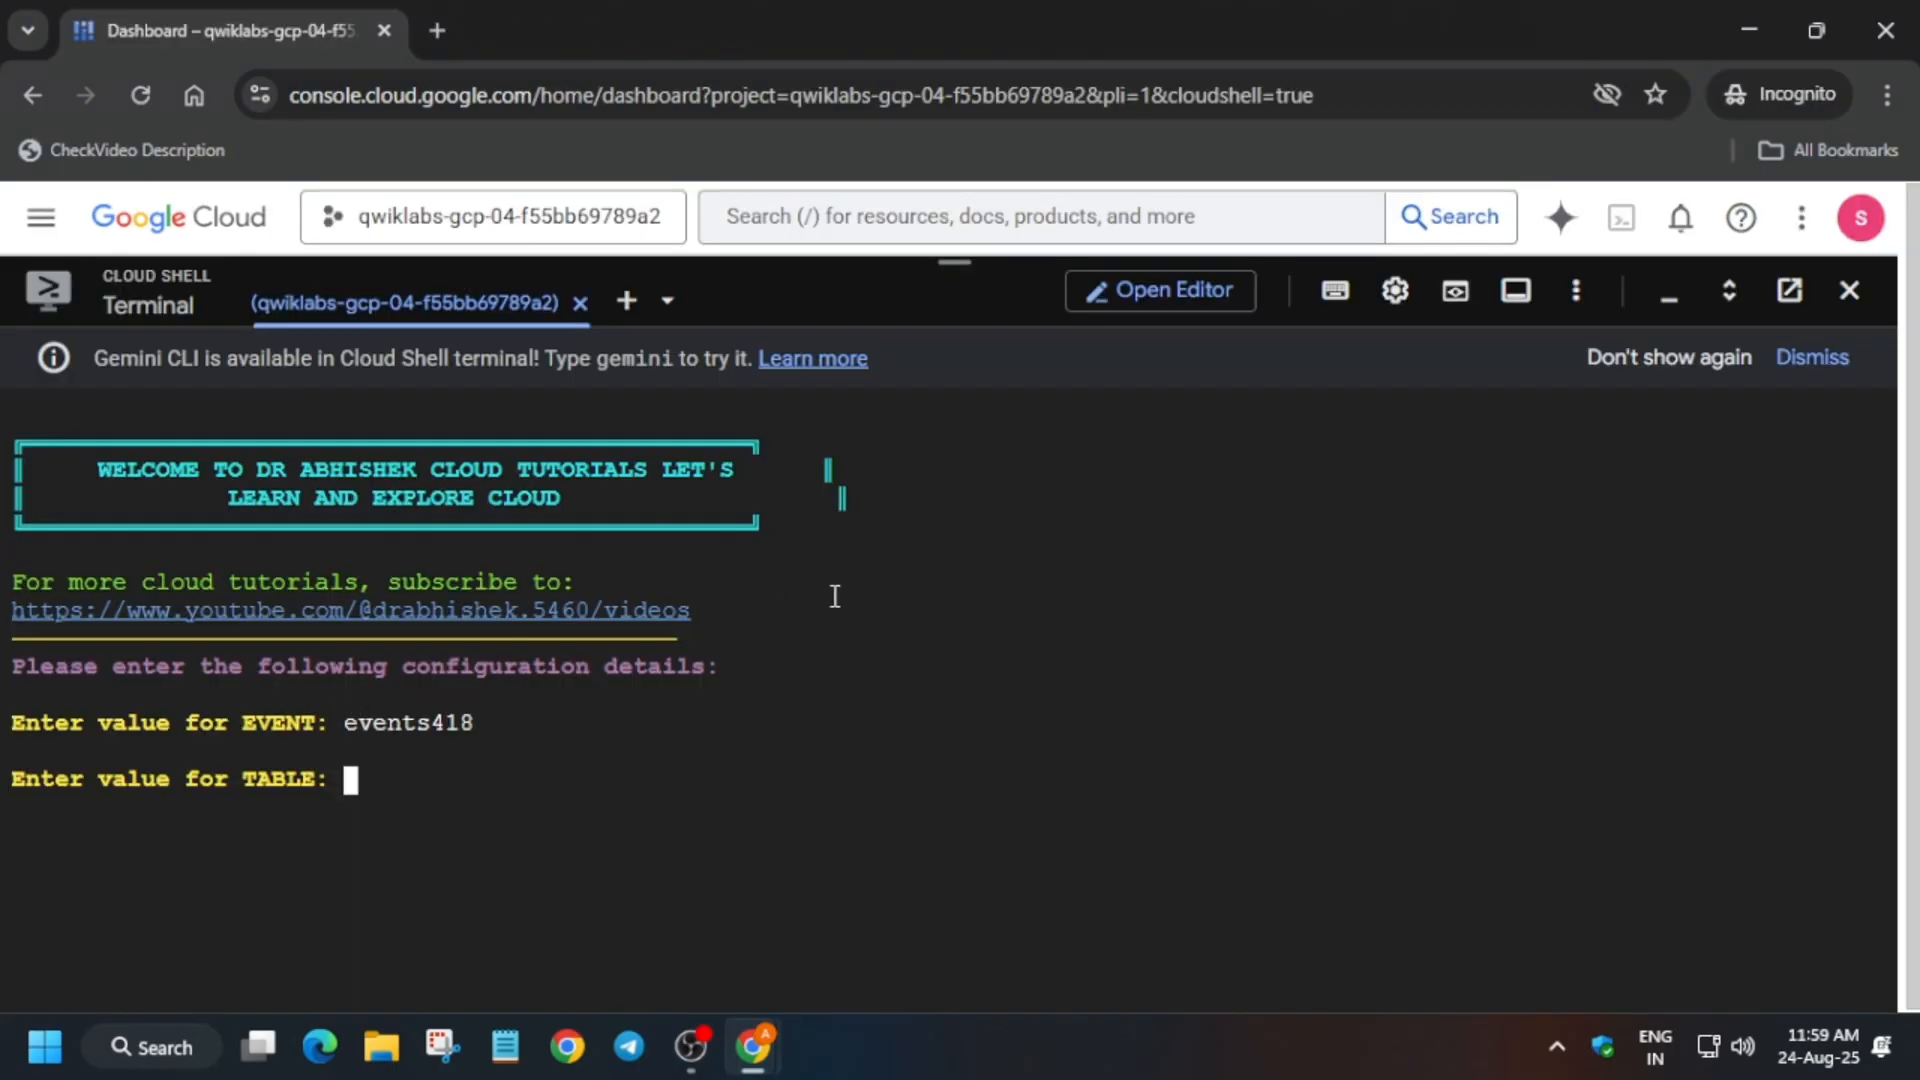
# - Enter tags4name as the table and 110, 45 as the goal coordinates
pyautogui.write('tags4name')
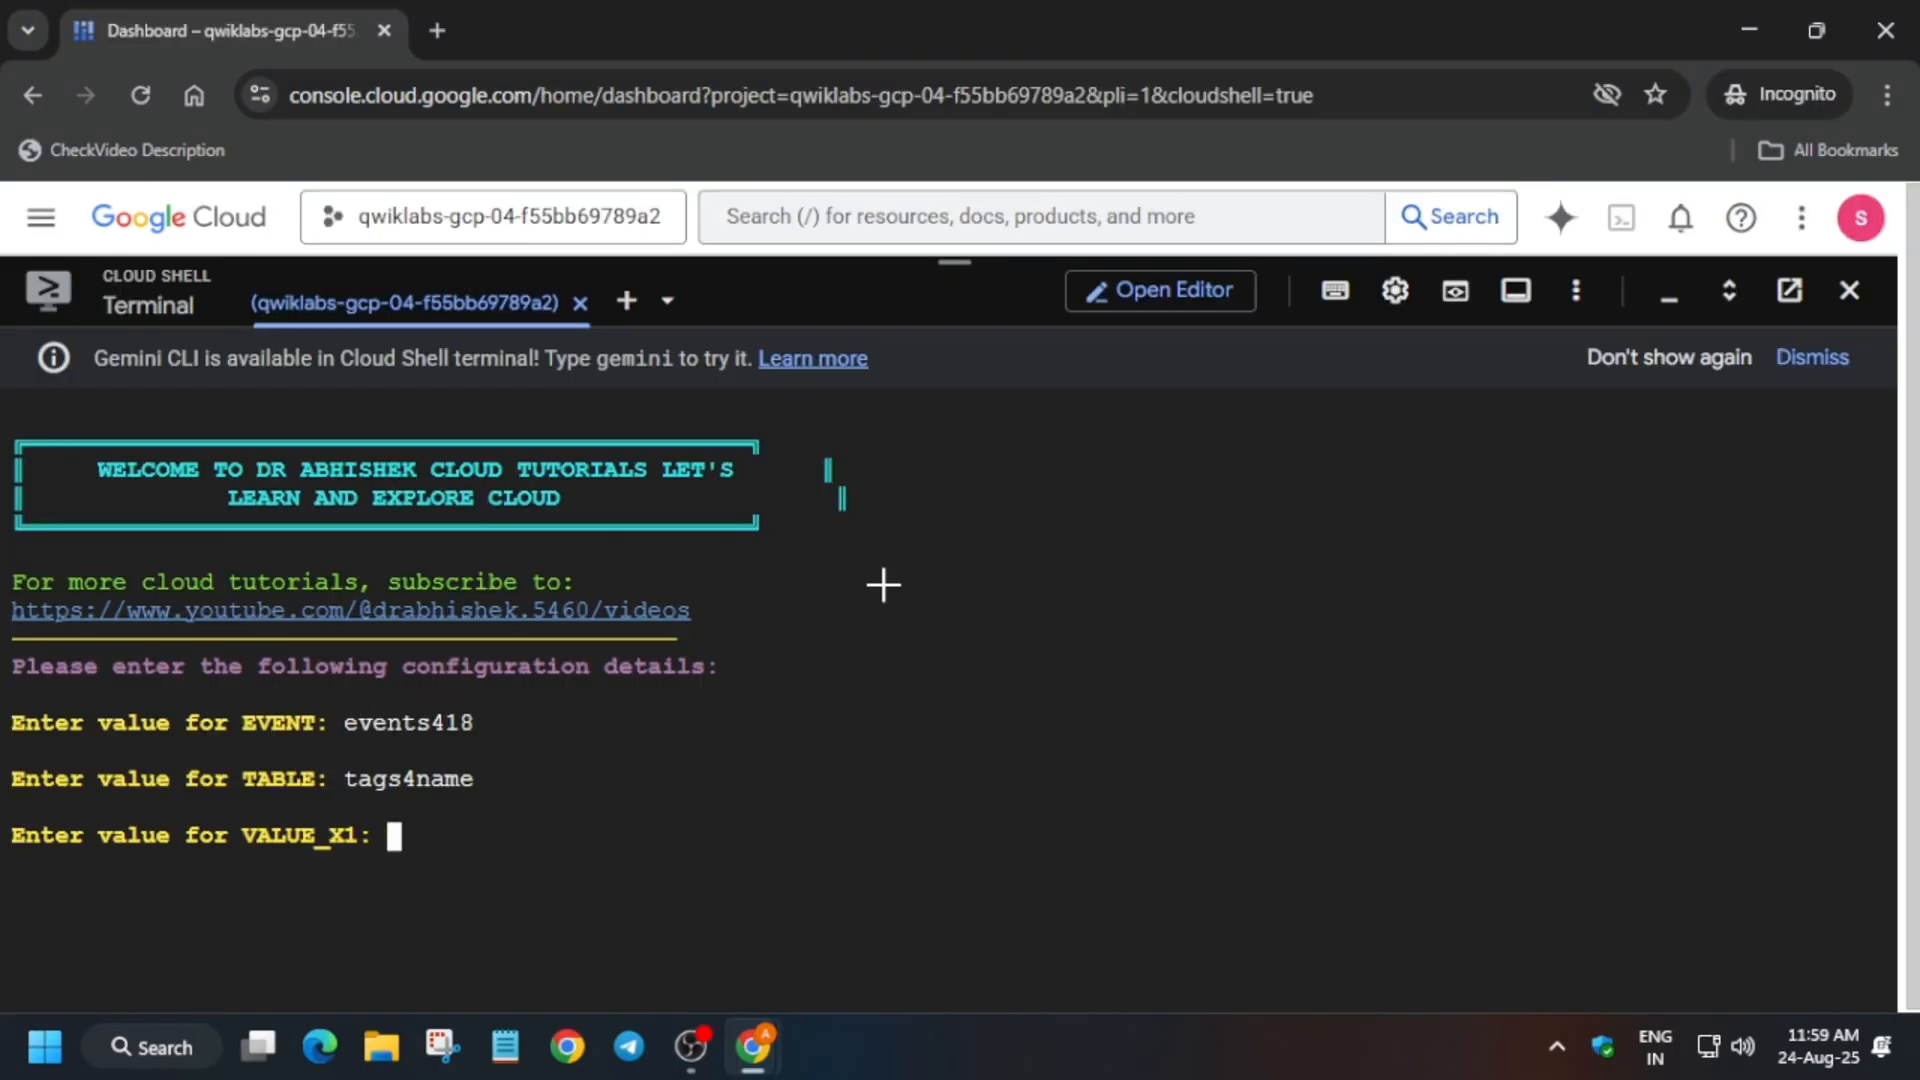
pyautogui.click(943, 31)
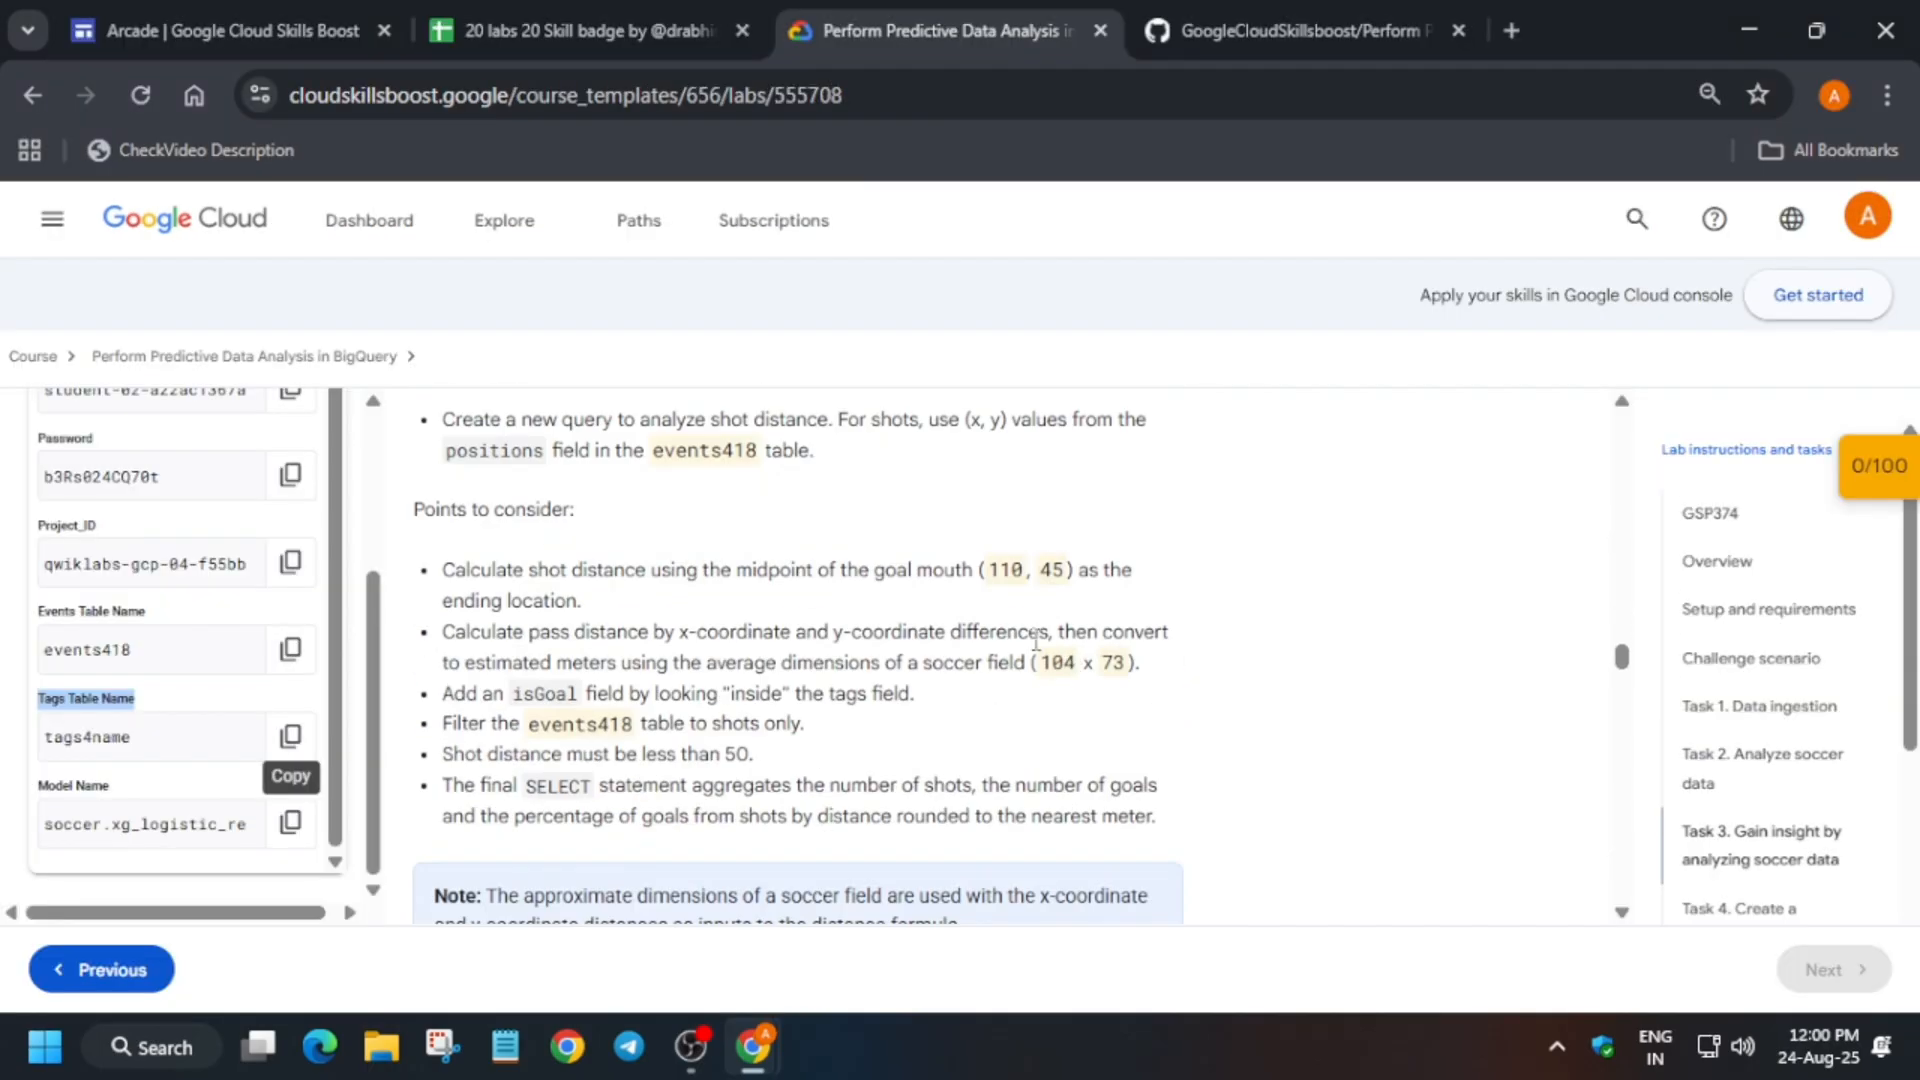
pyautogui.scroll(3)
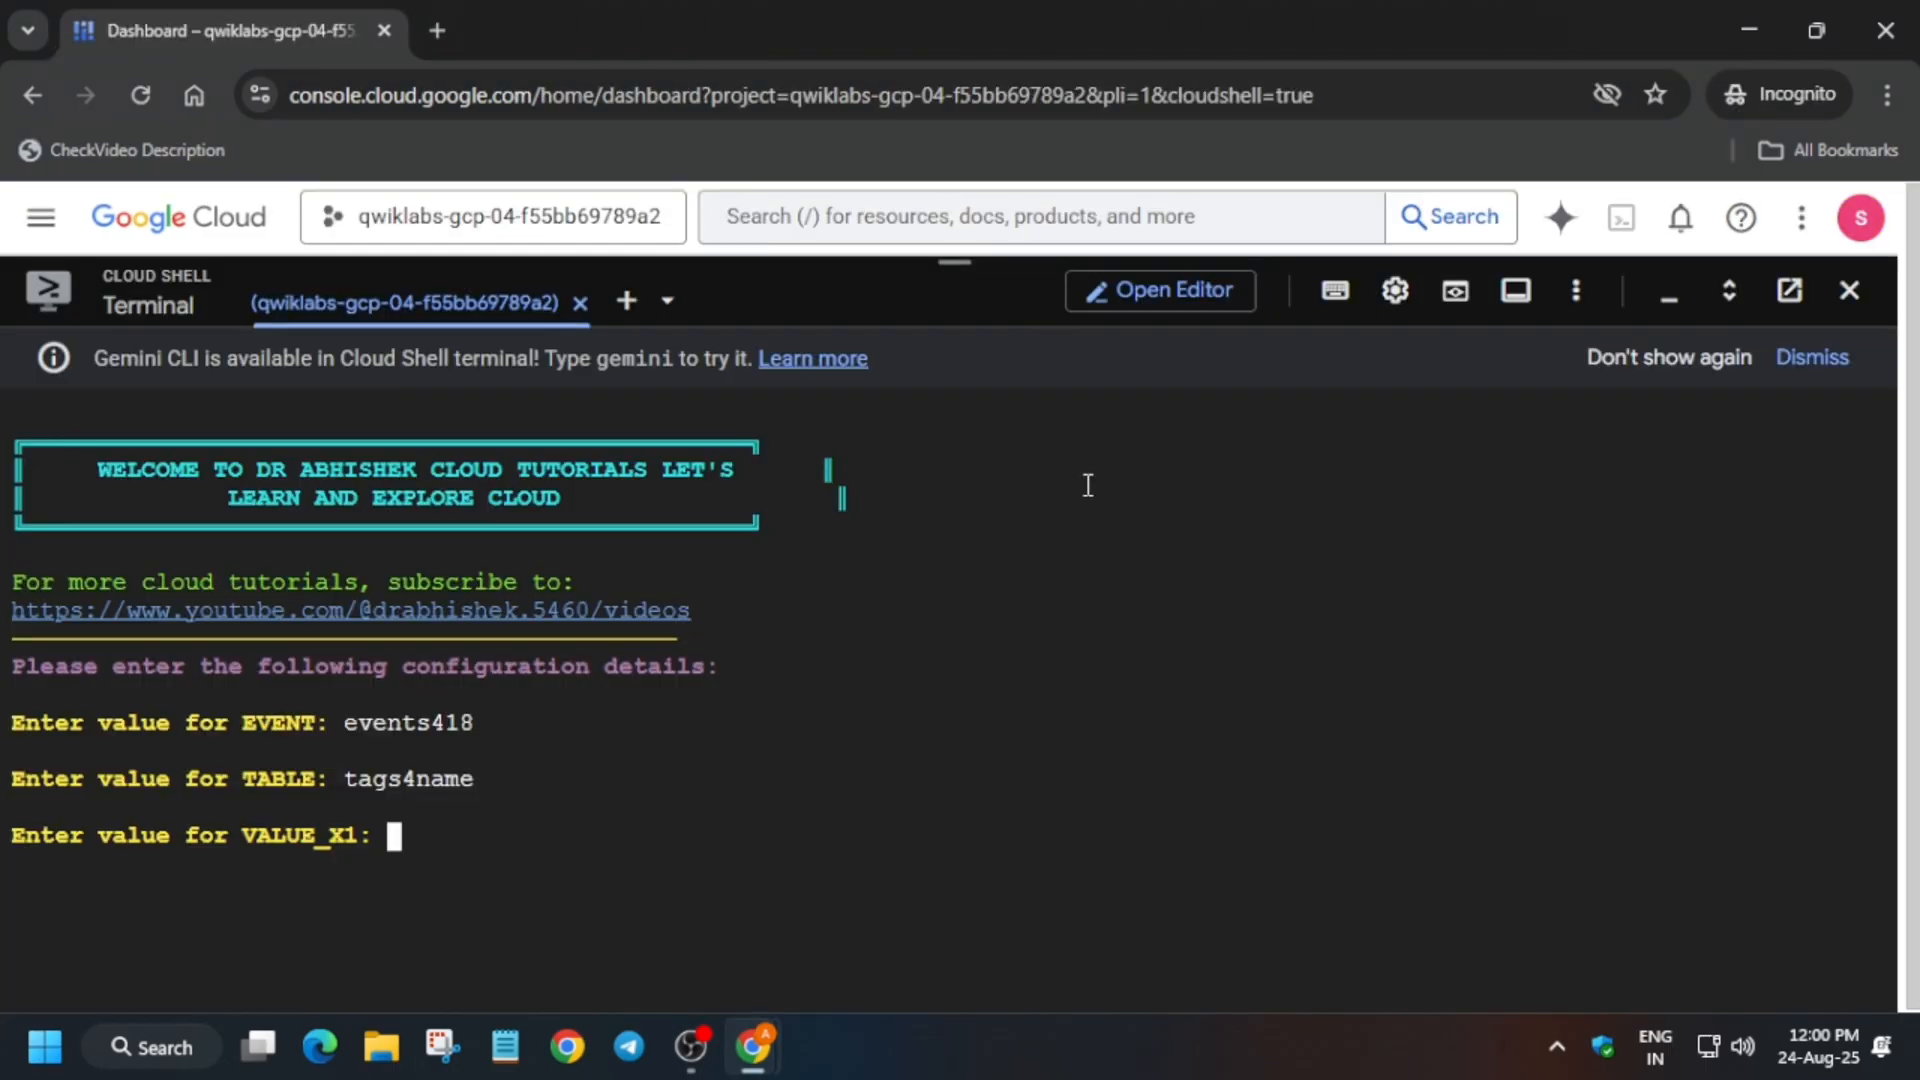
pyautogui.write('110')
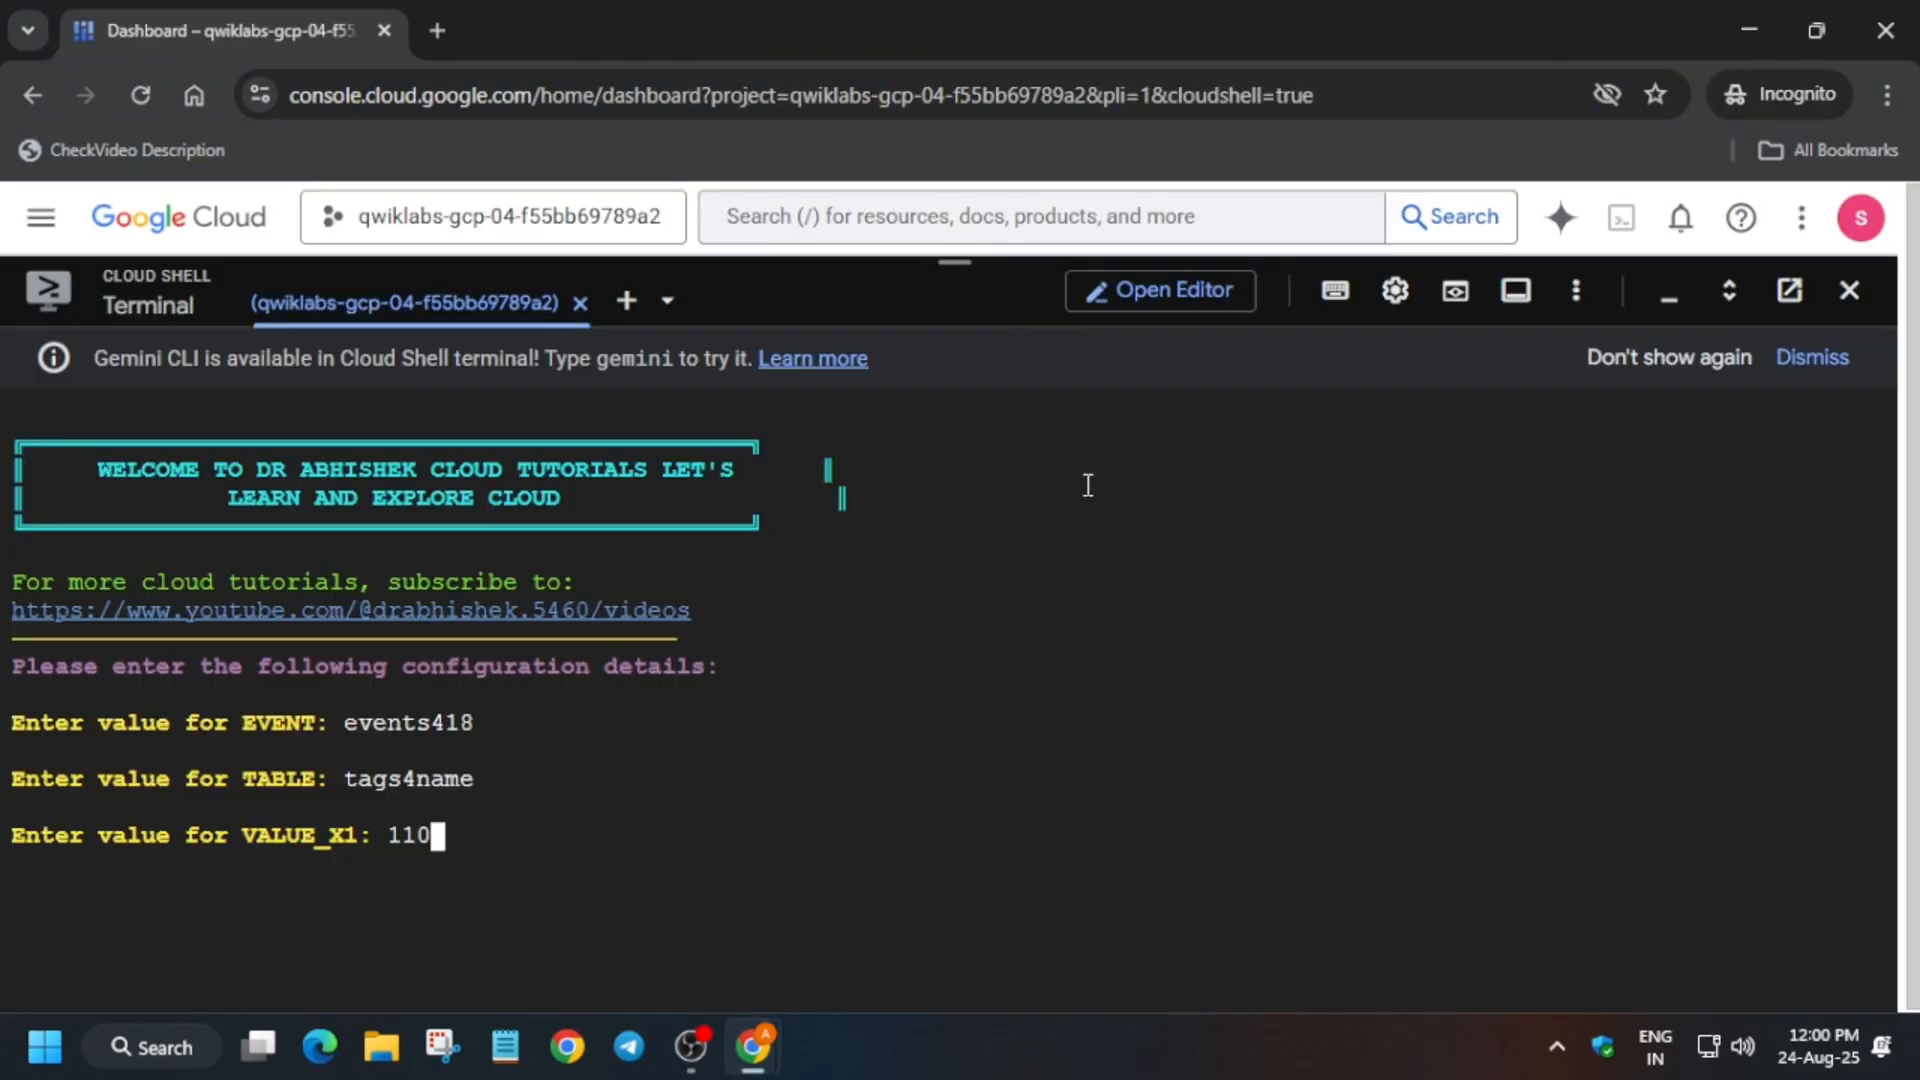
pyautogui.click(943, 31)
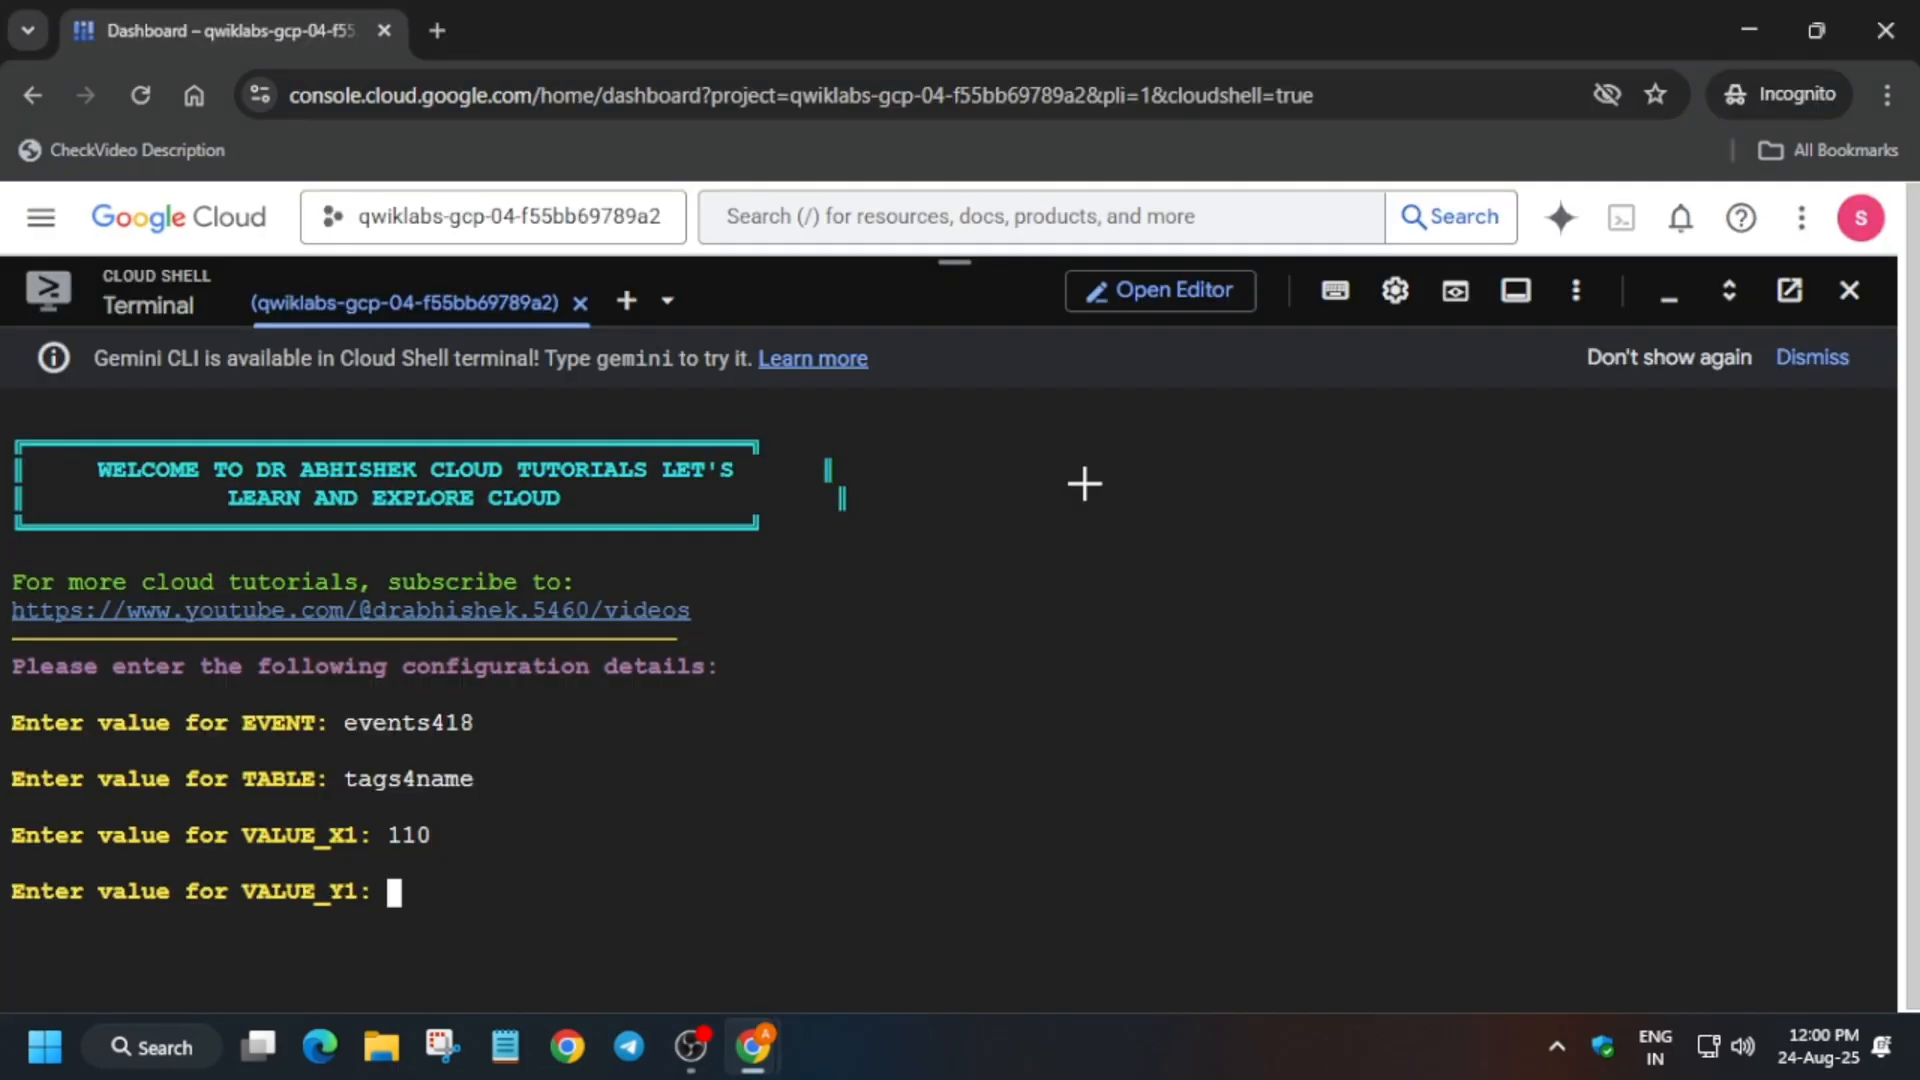
pyautogui.write('45')
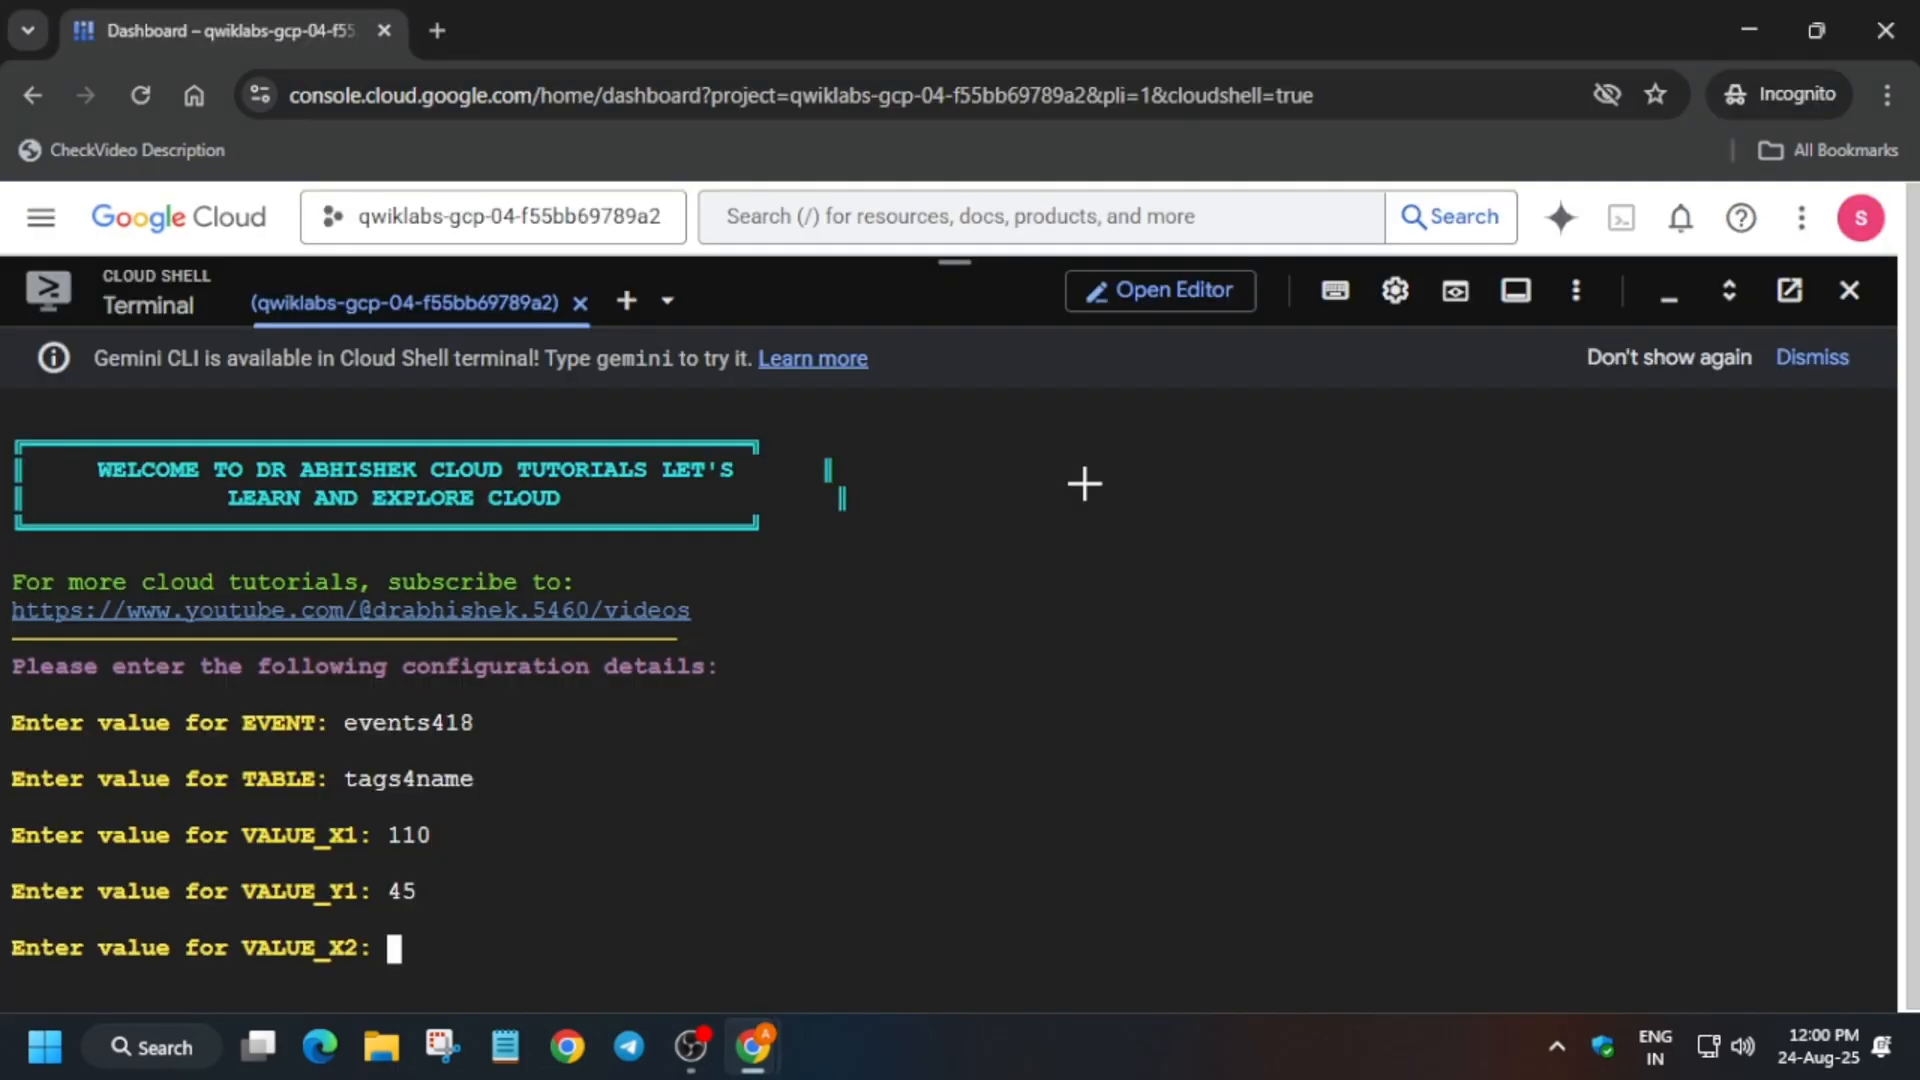
# - Enter the field size values 104 and 73 from the lab instructions
pyautogui.click(949, 31)
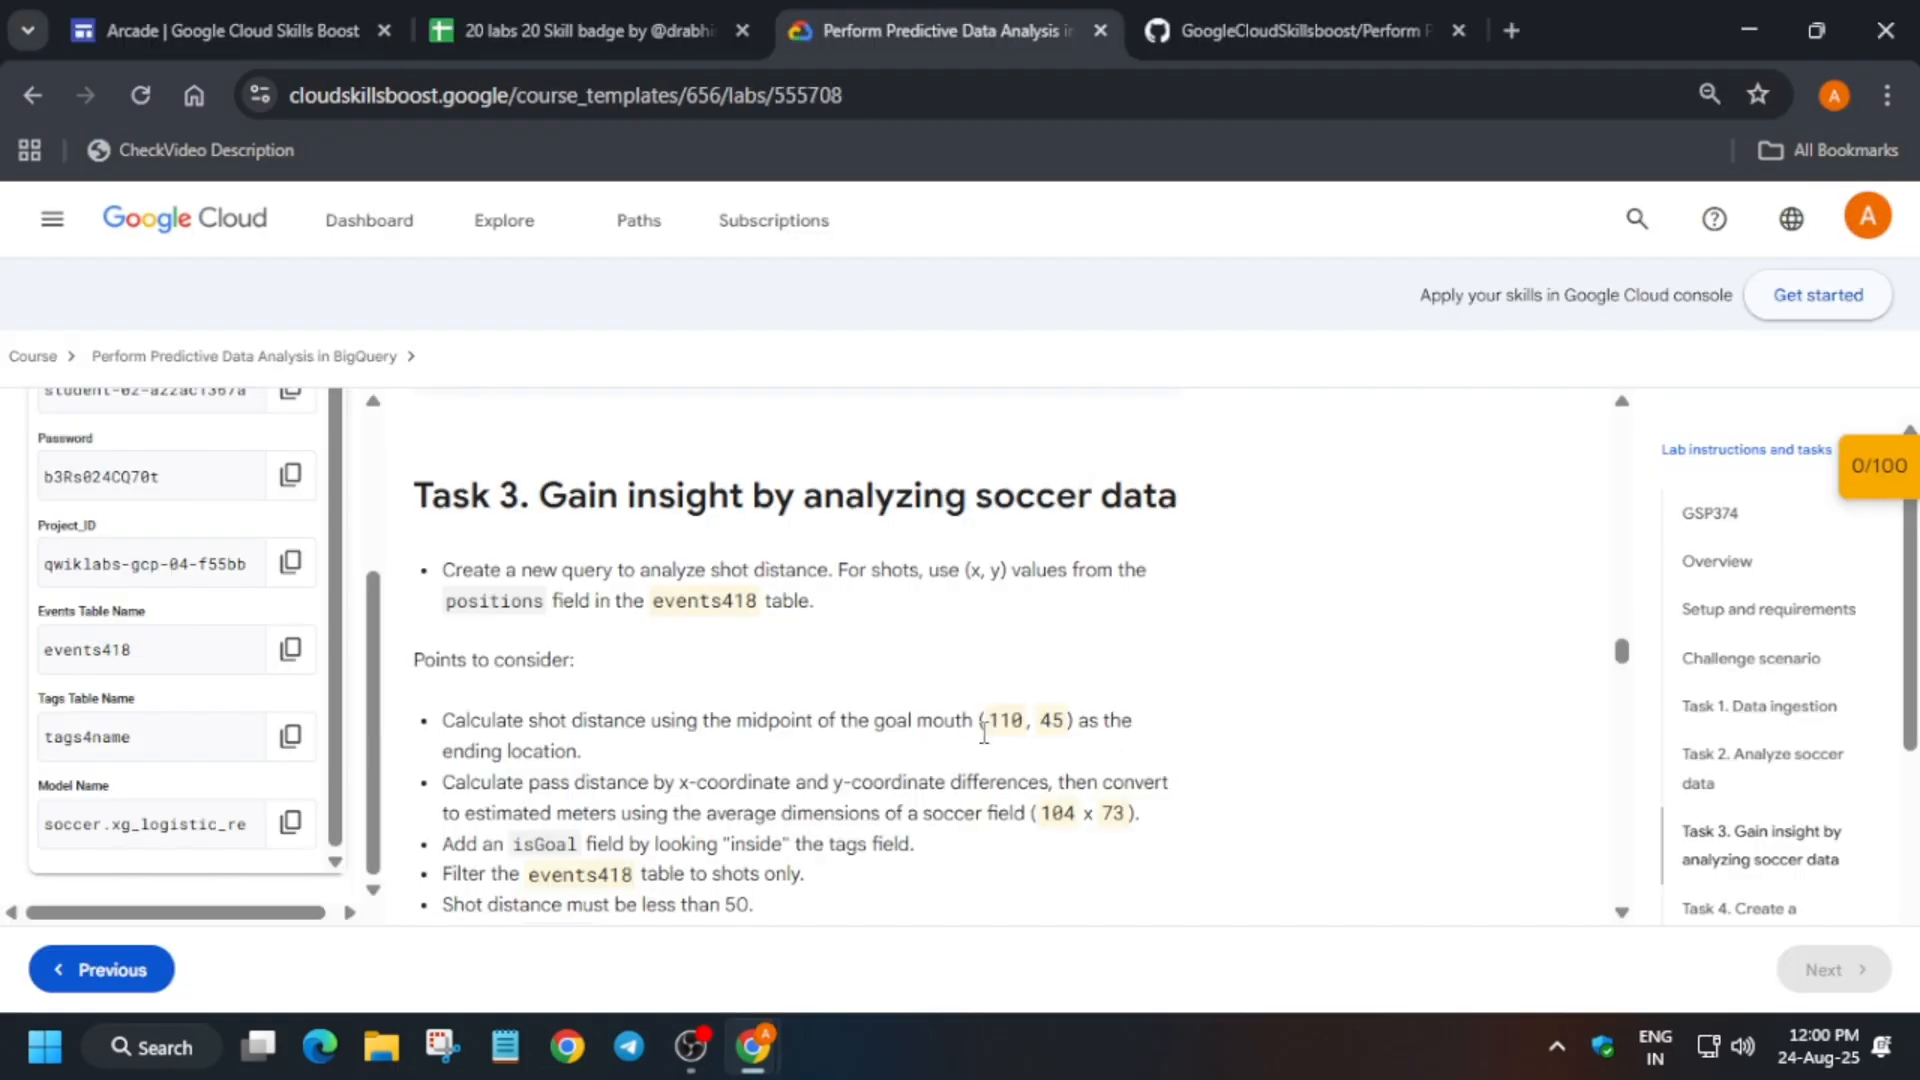
pyautogui.doubleClick(1049, 720)
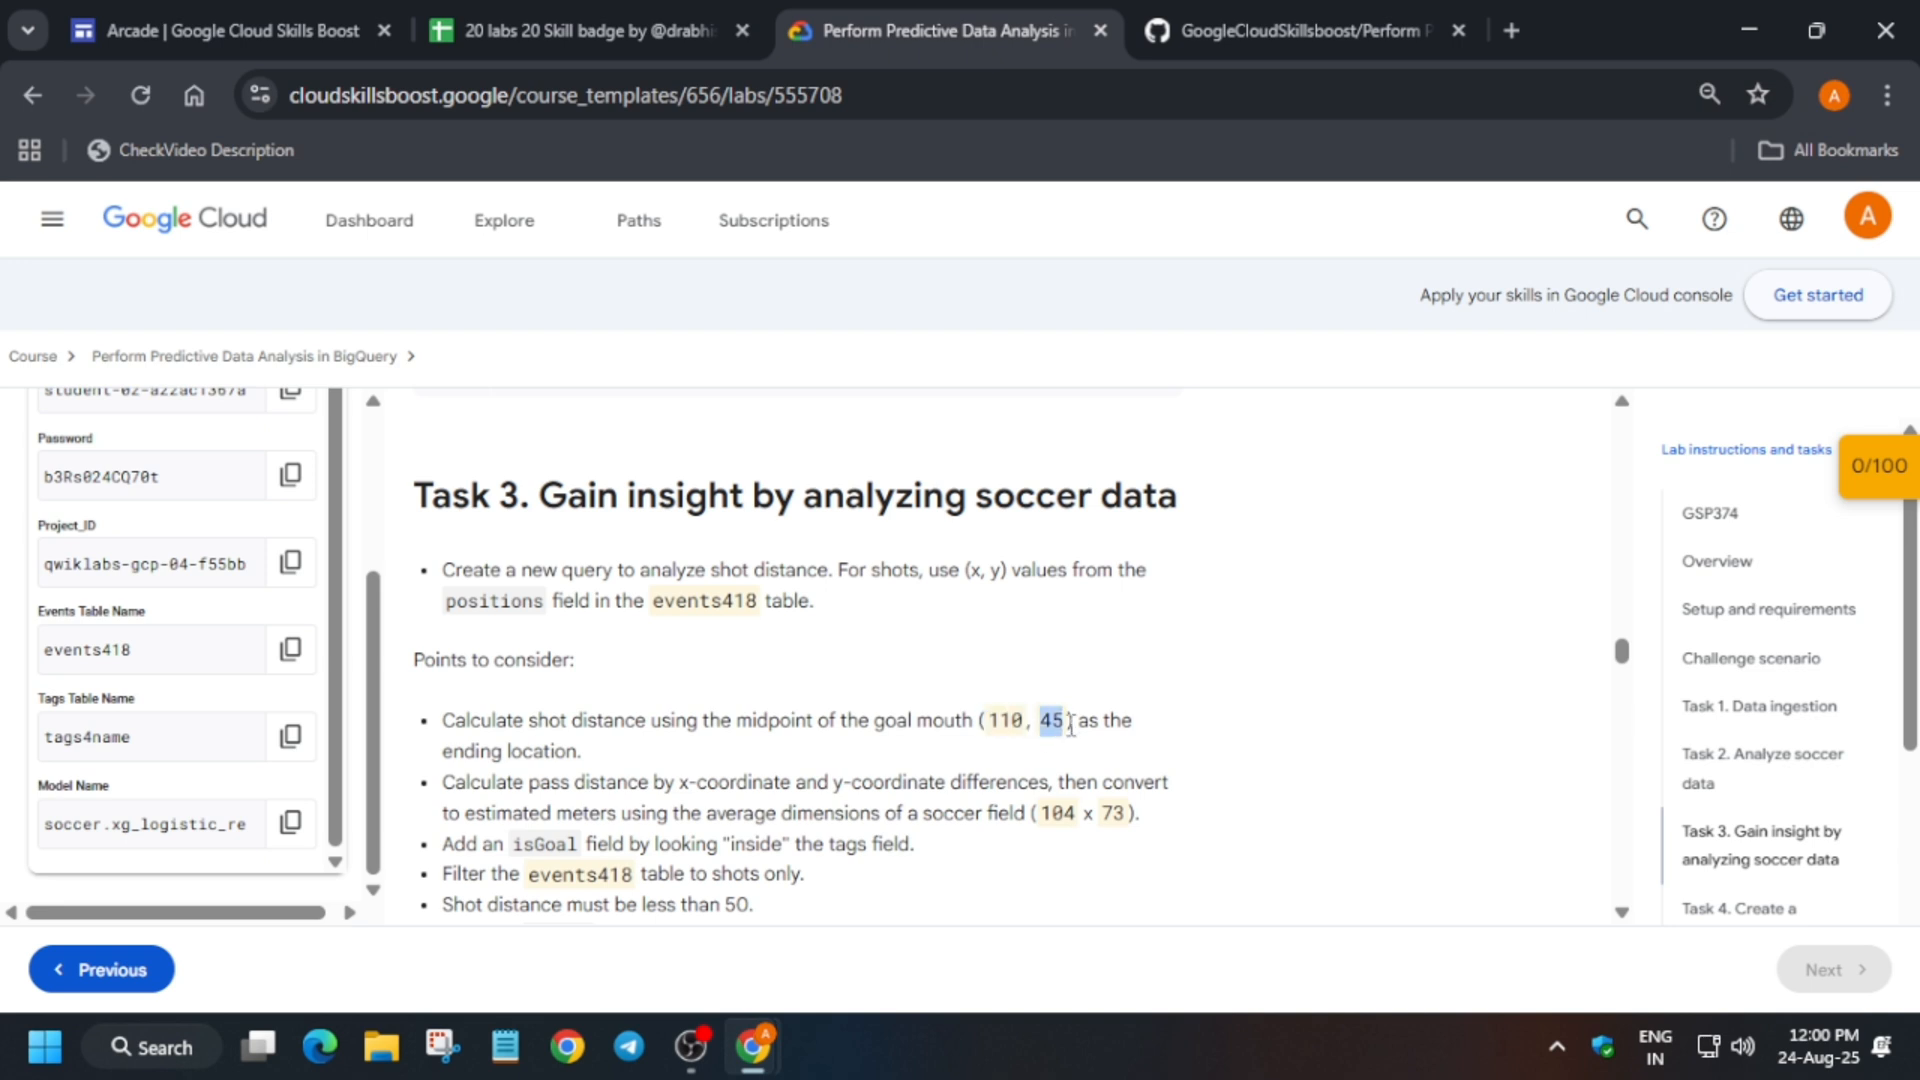
pyautogui.scroll(-3)
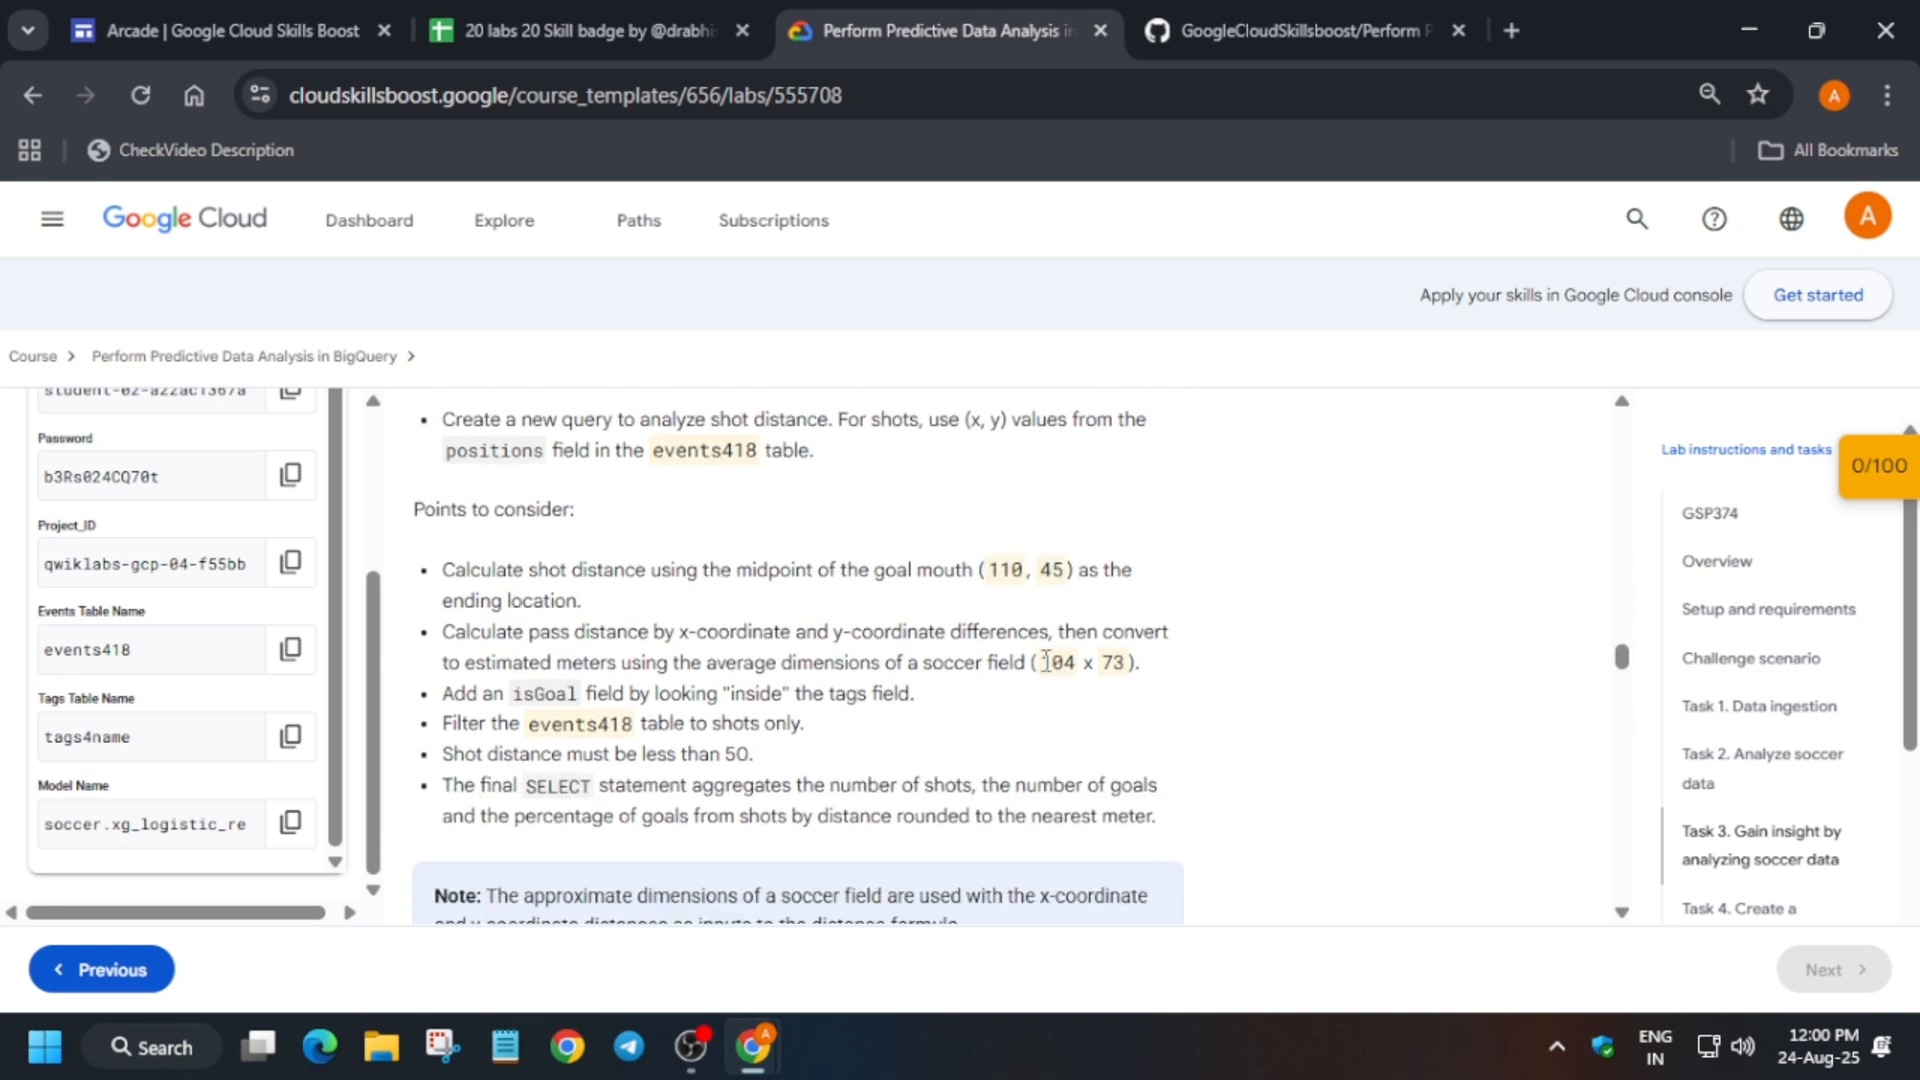
pyautogui.doubleClick(1053, 662)
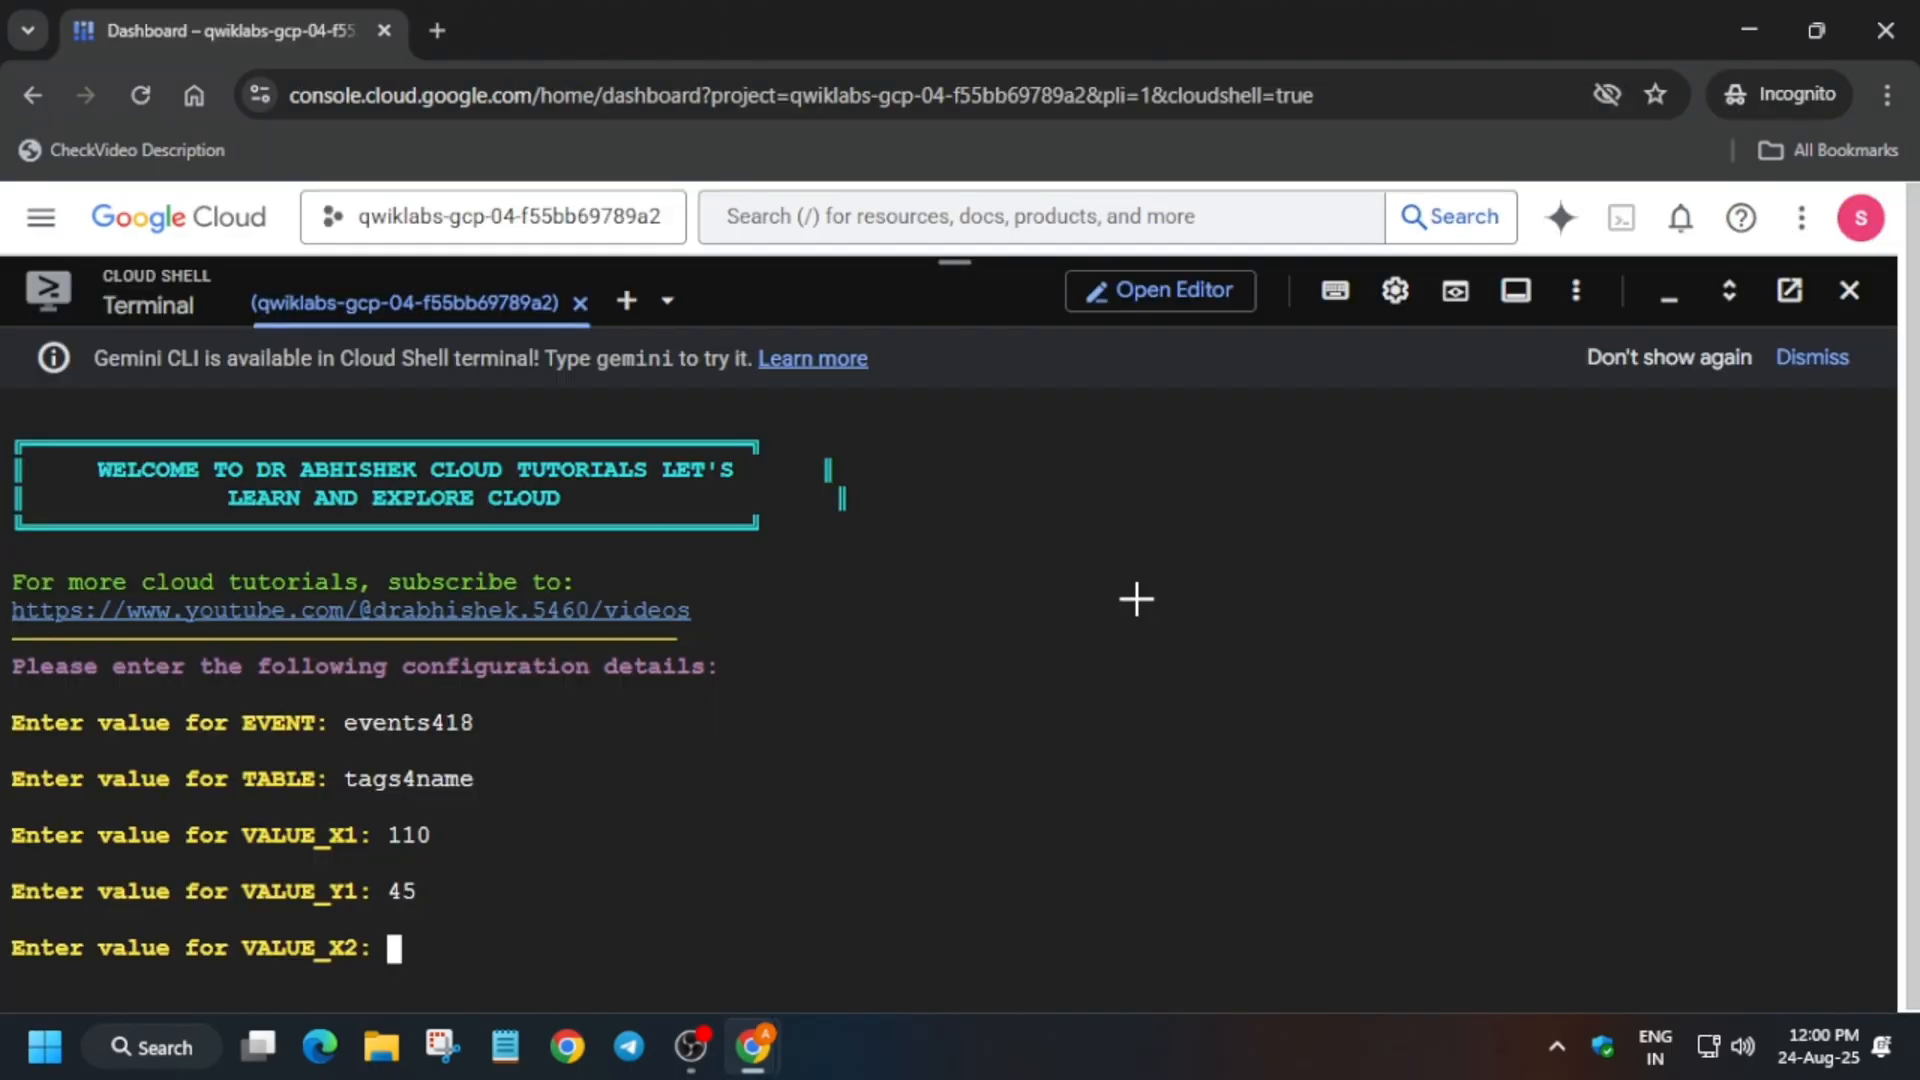
pyautogui.write('104')
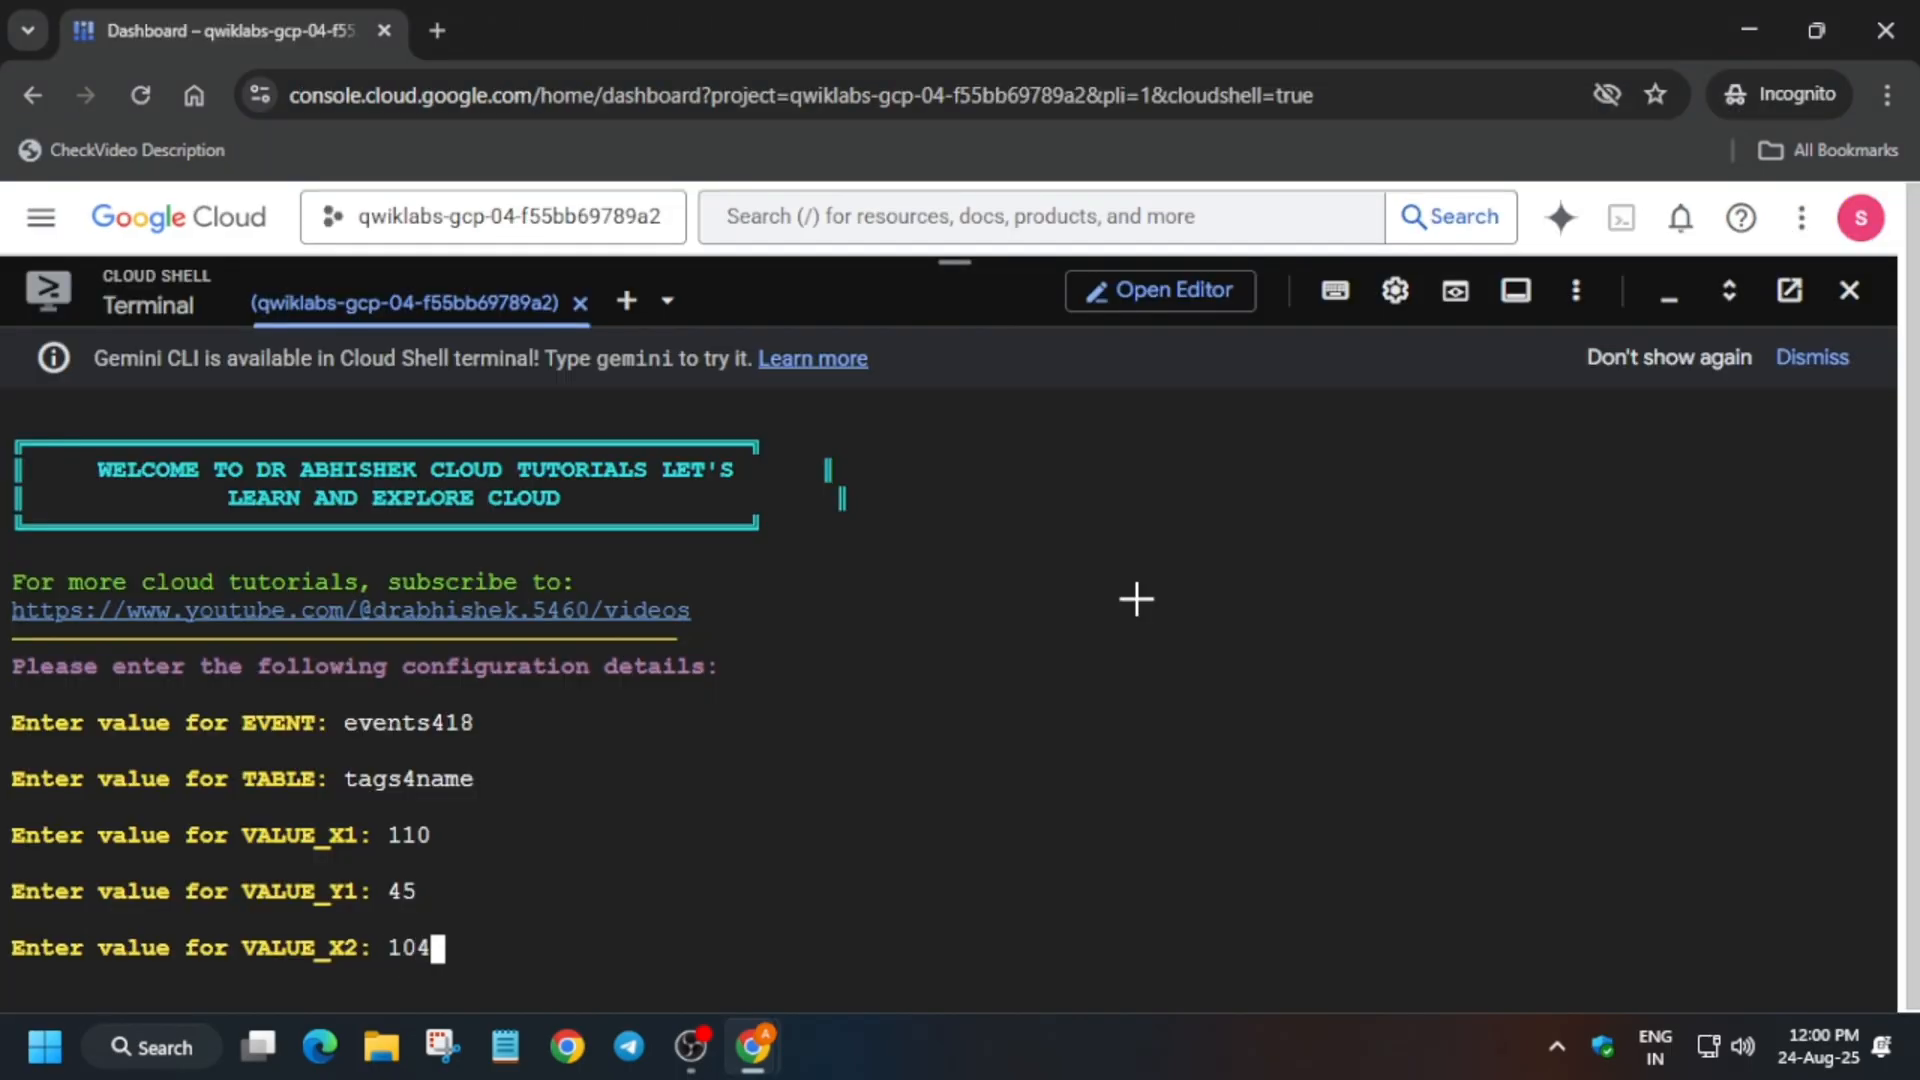
pyautogui.click(943, 31)
pyautogui.write('7')
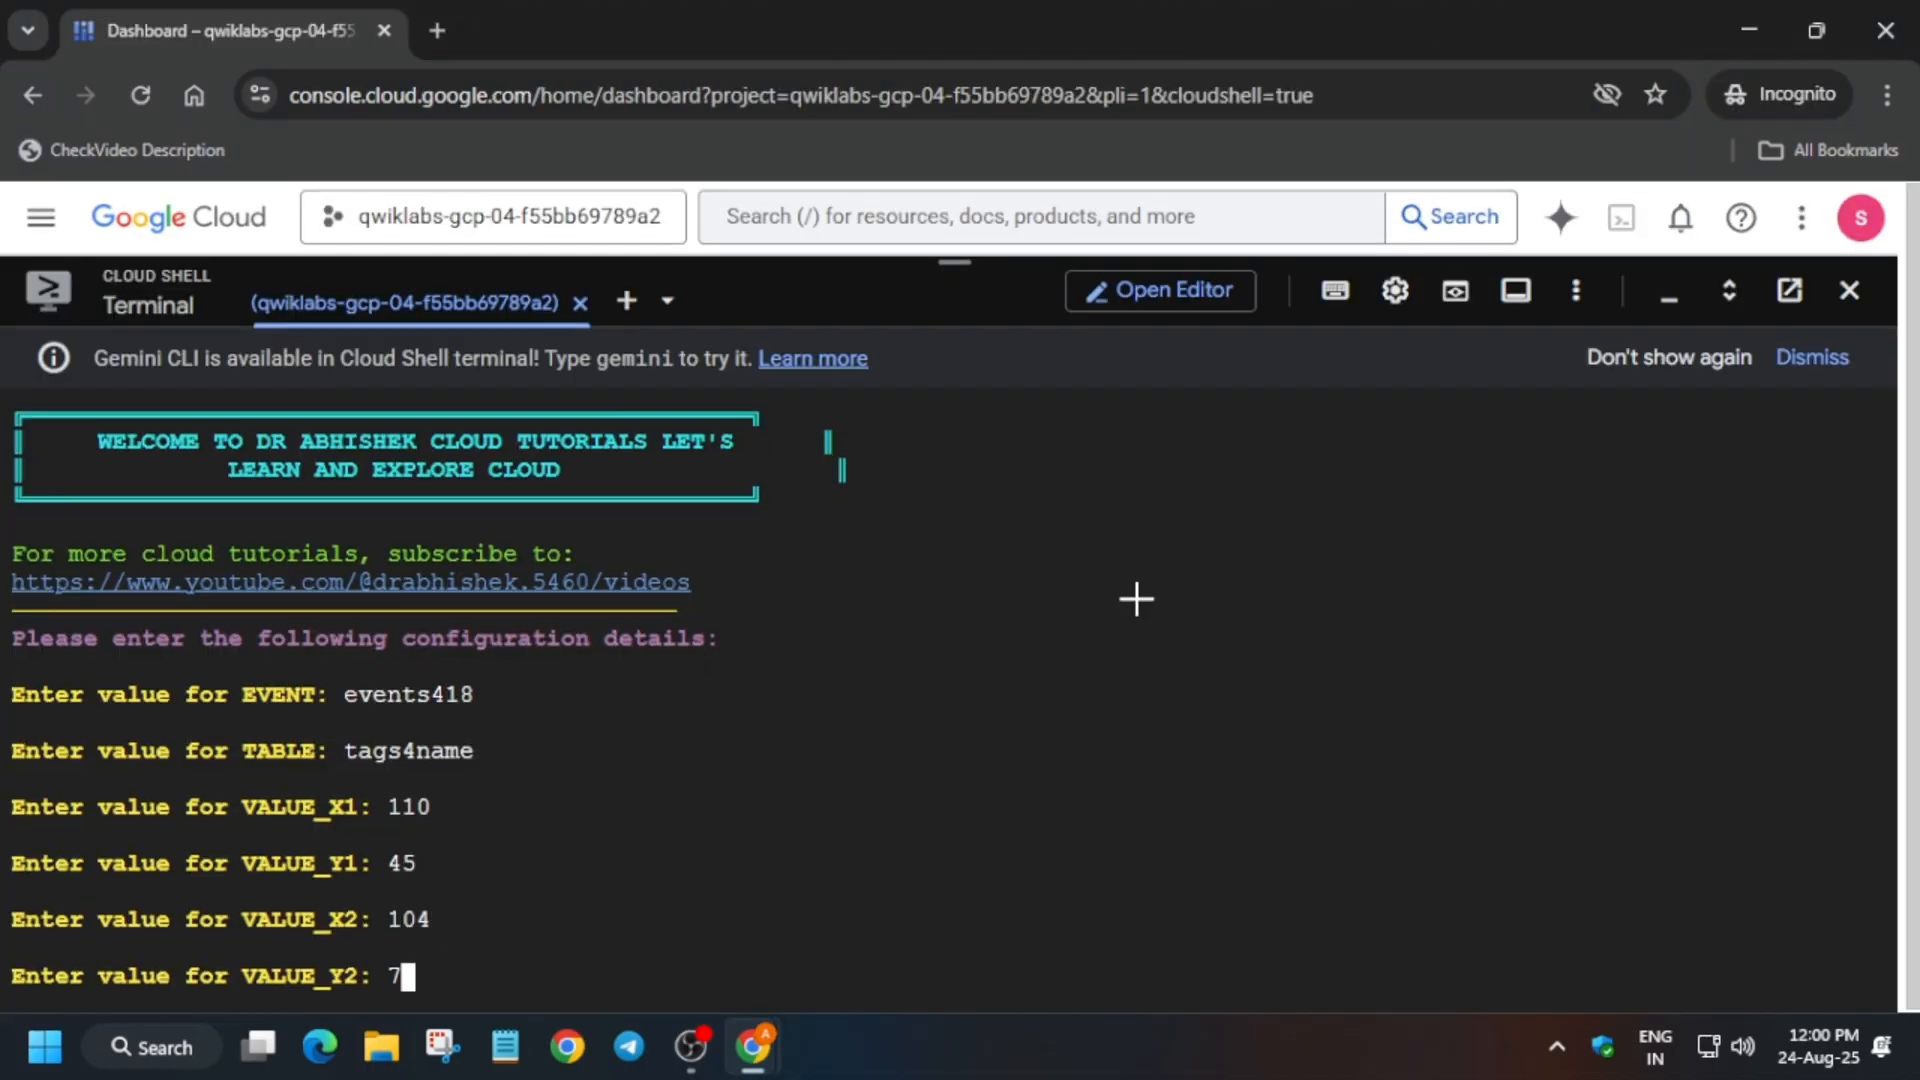
pyautogui.click(943, 31)
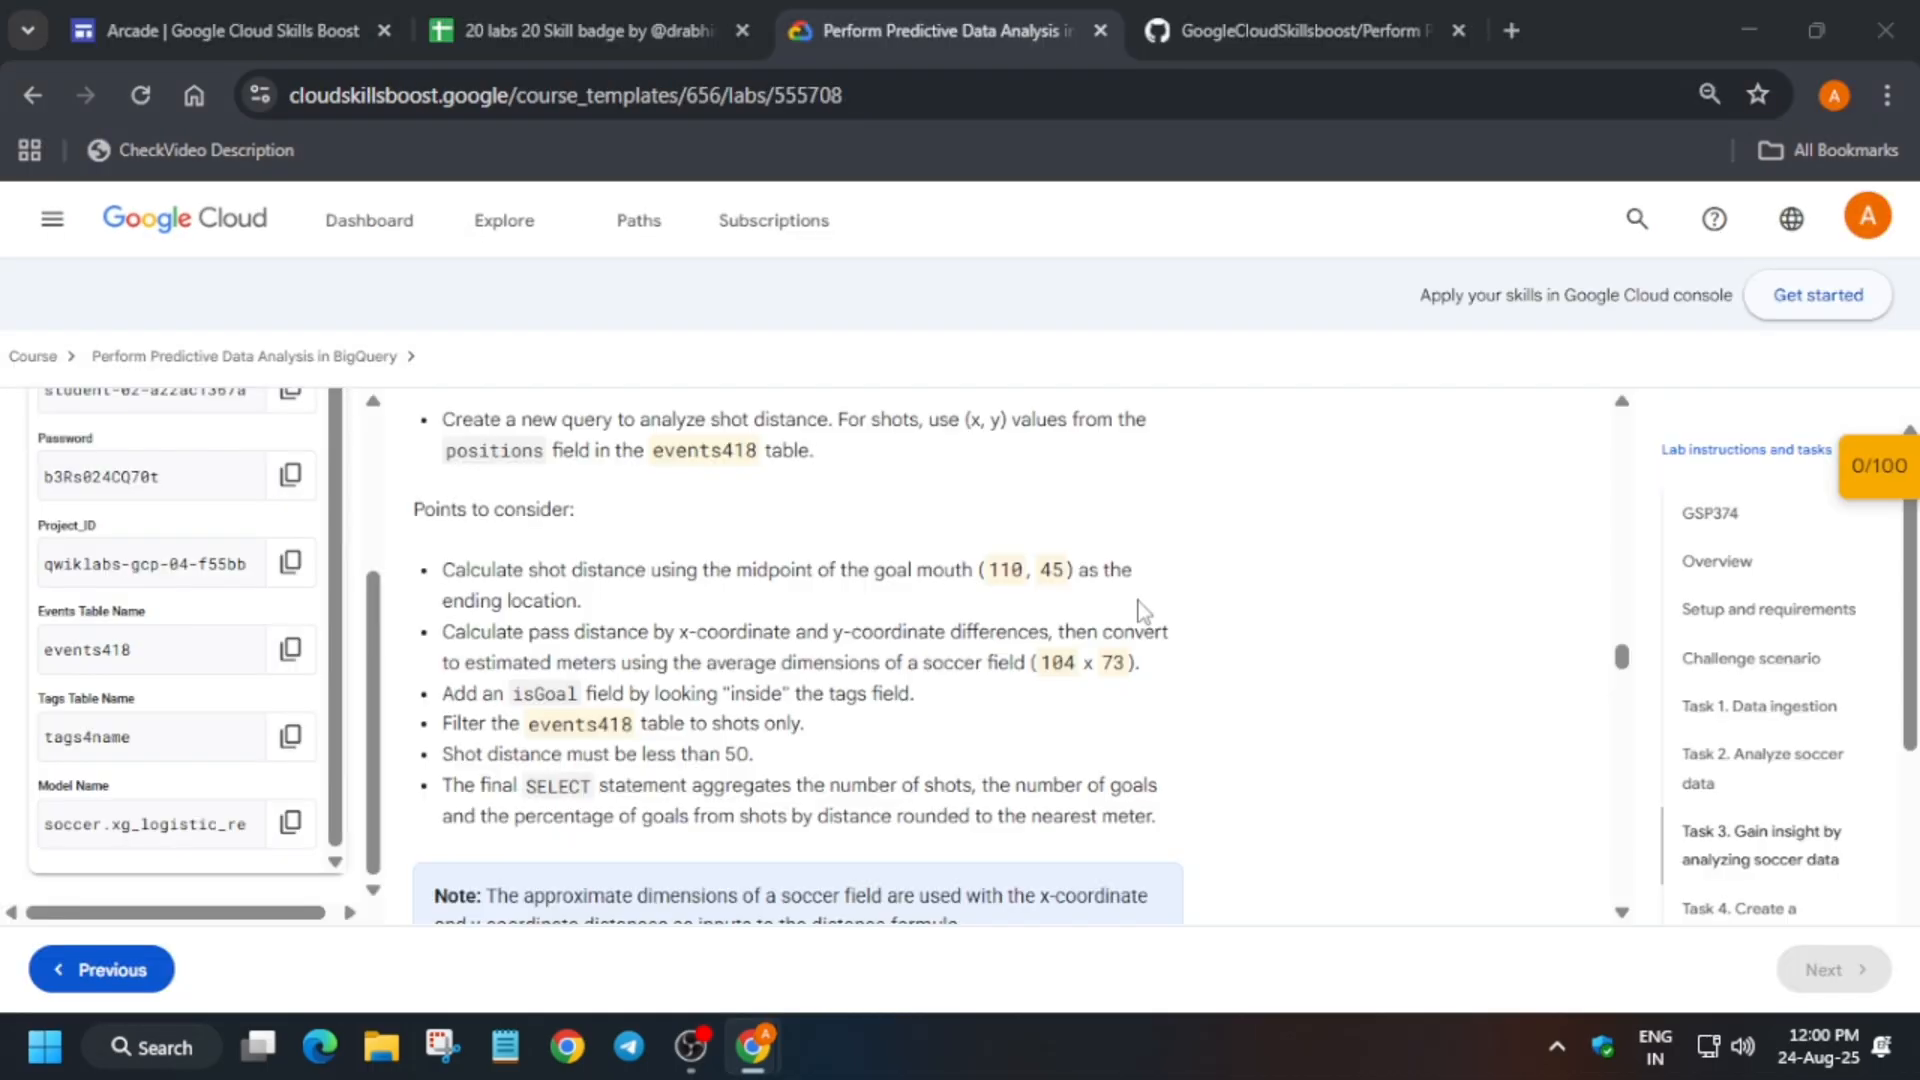
pyautogui.scroll(-3)
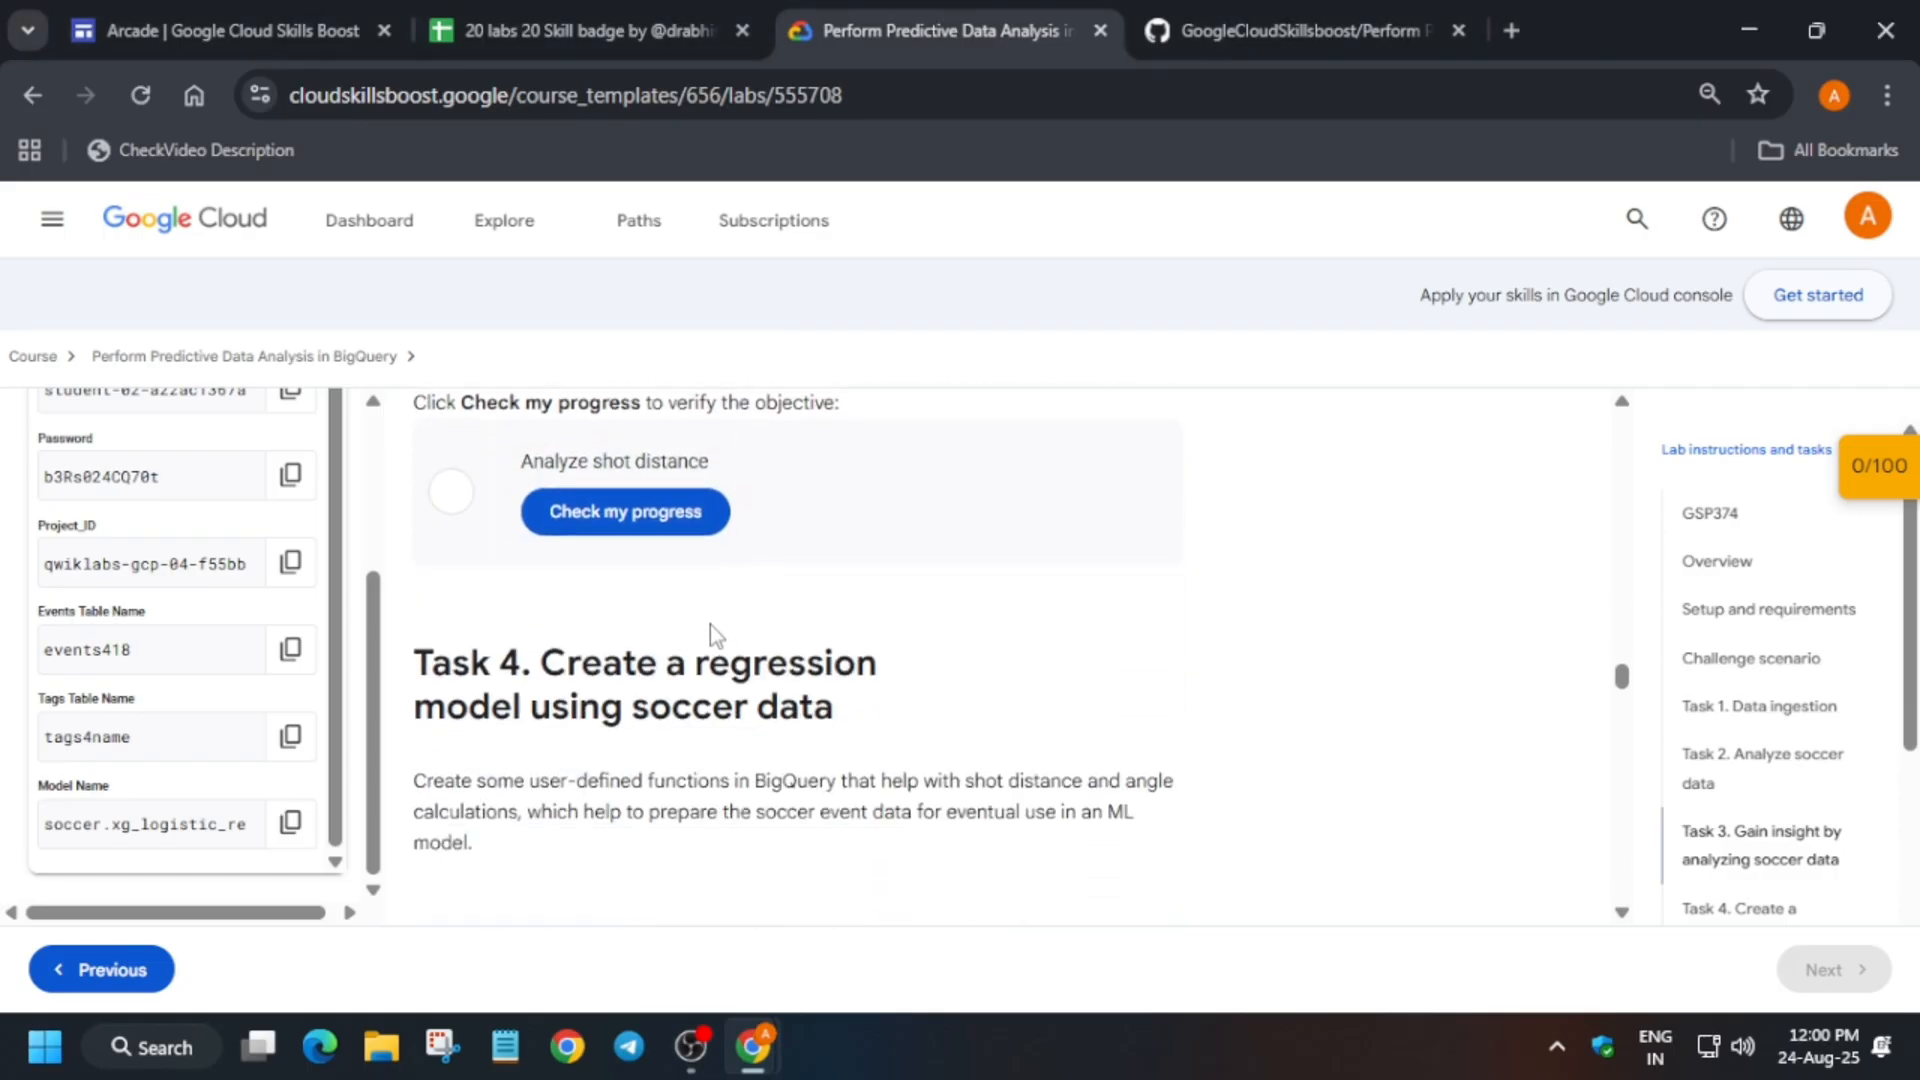
pyautogui.scroll(-3)
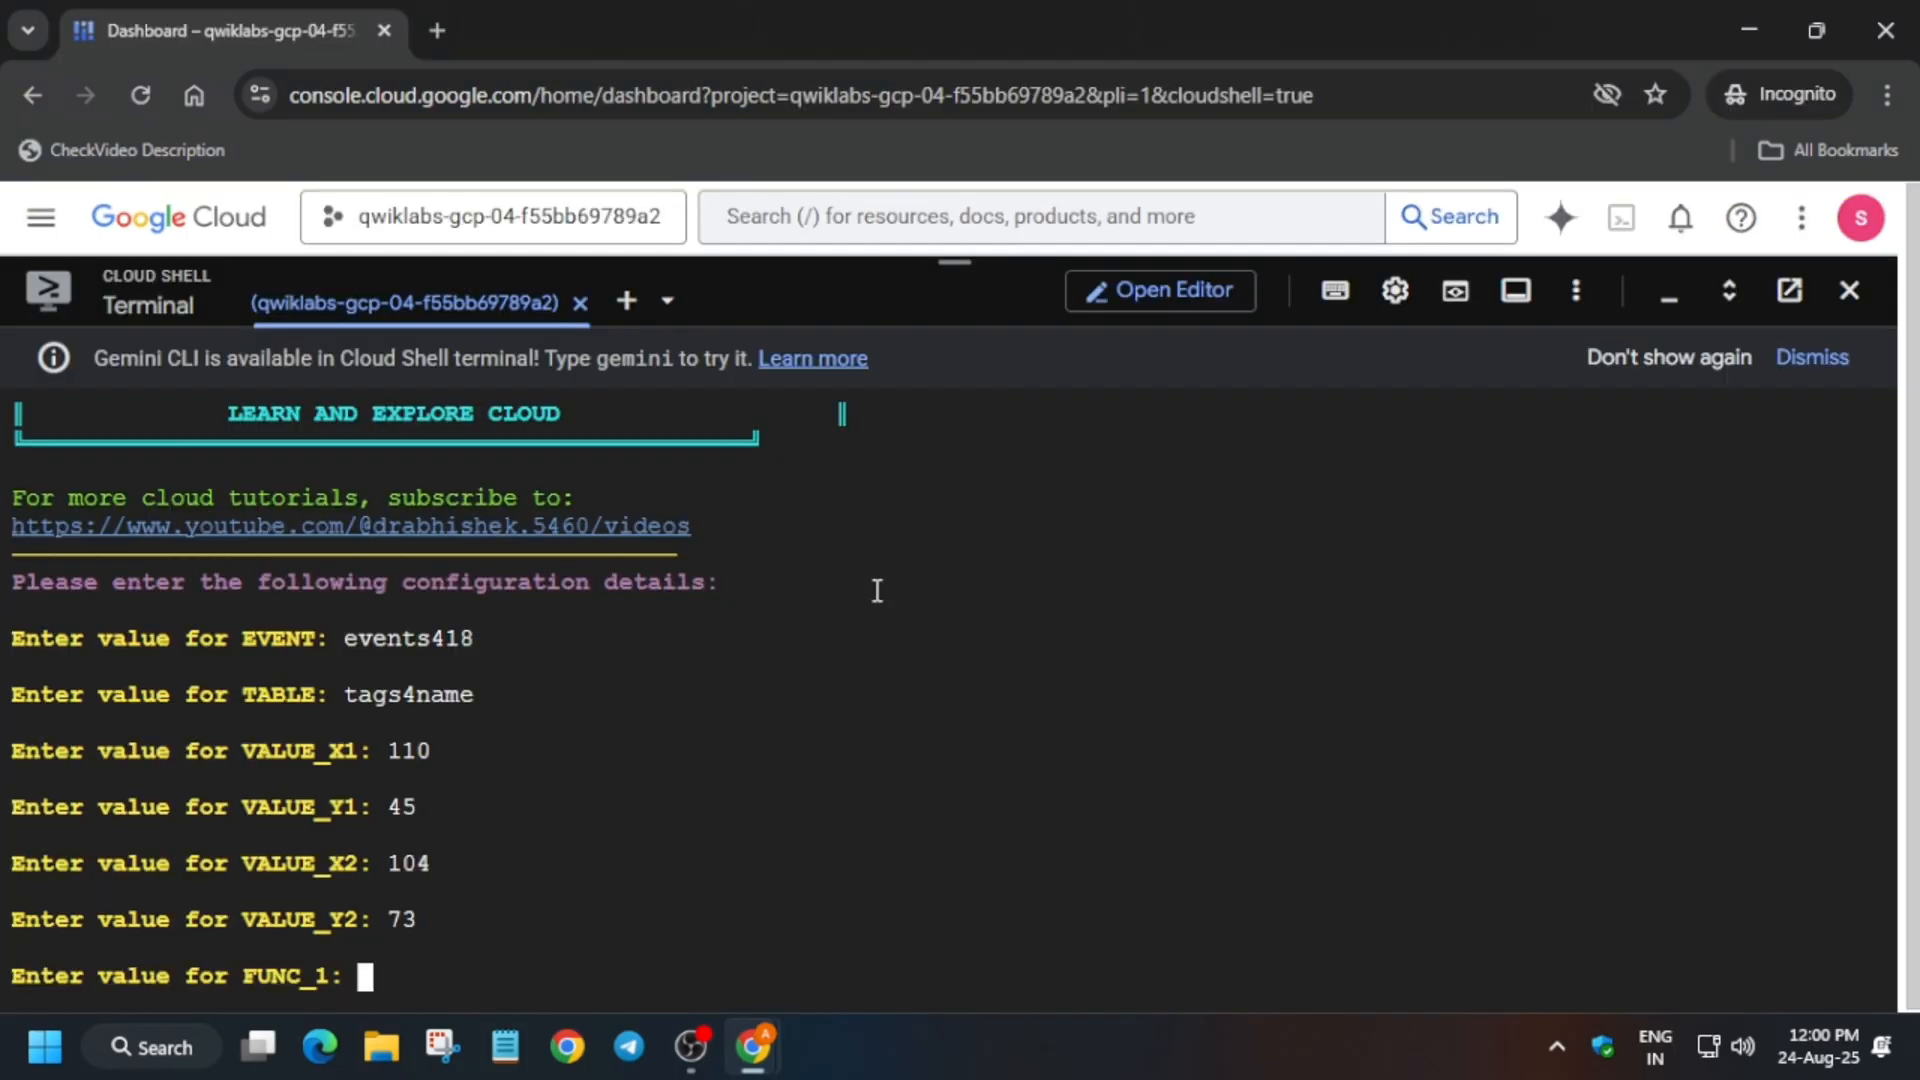
# - Enter the shot-distance function name and copy the shot-angle function and model names
pyautogui.click(943, 31)
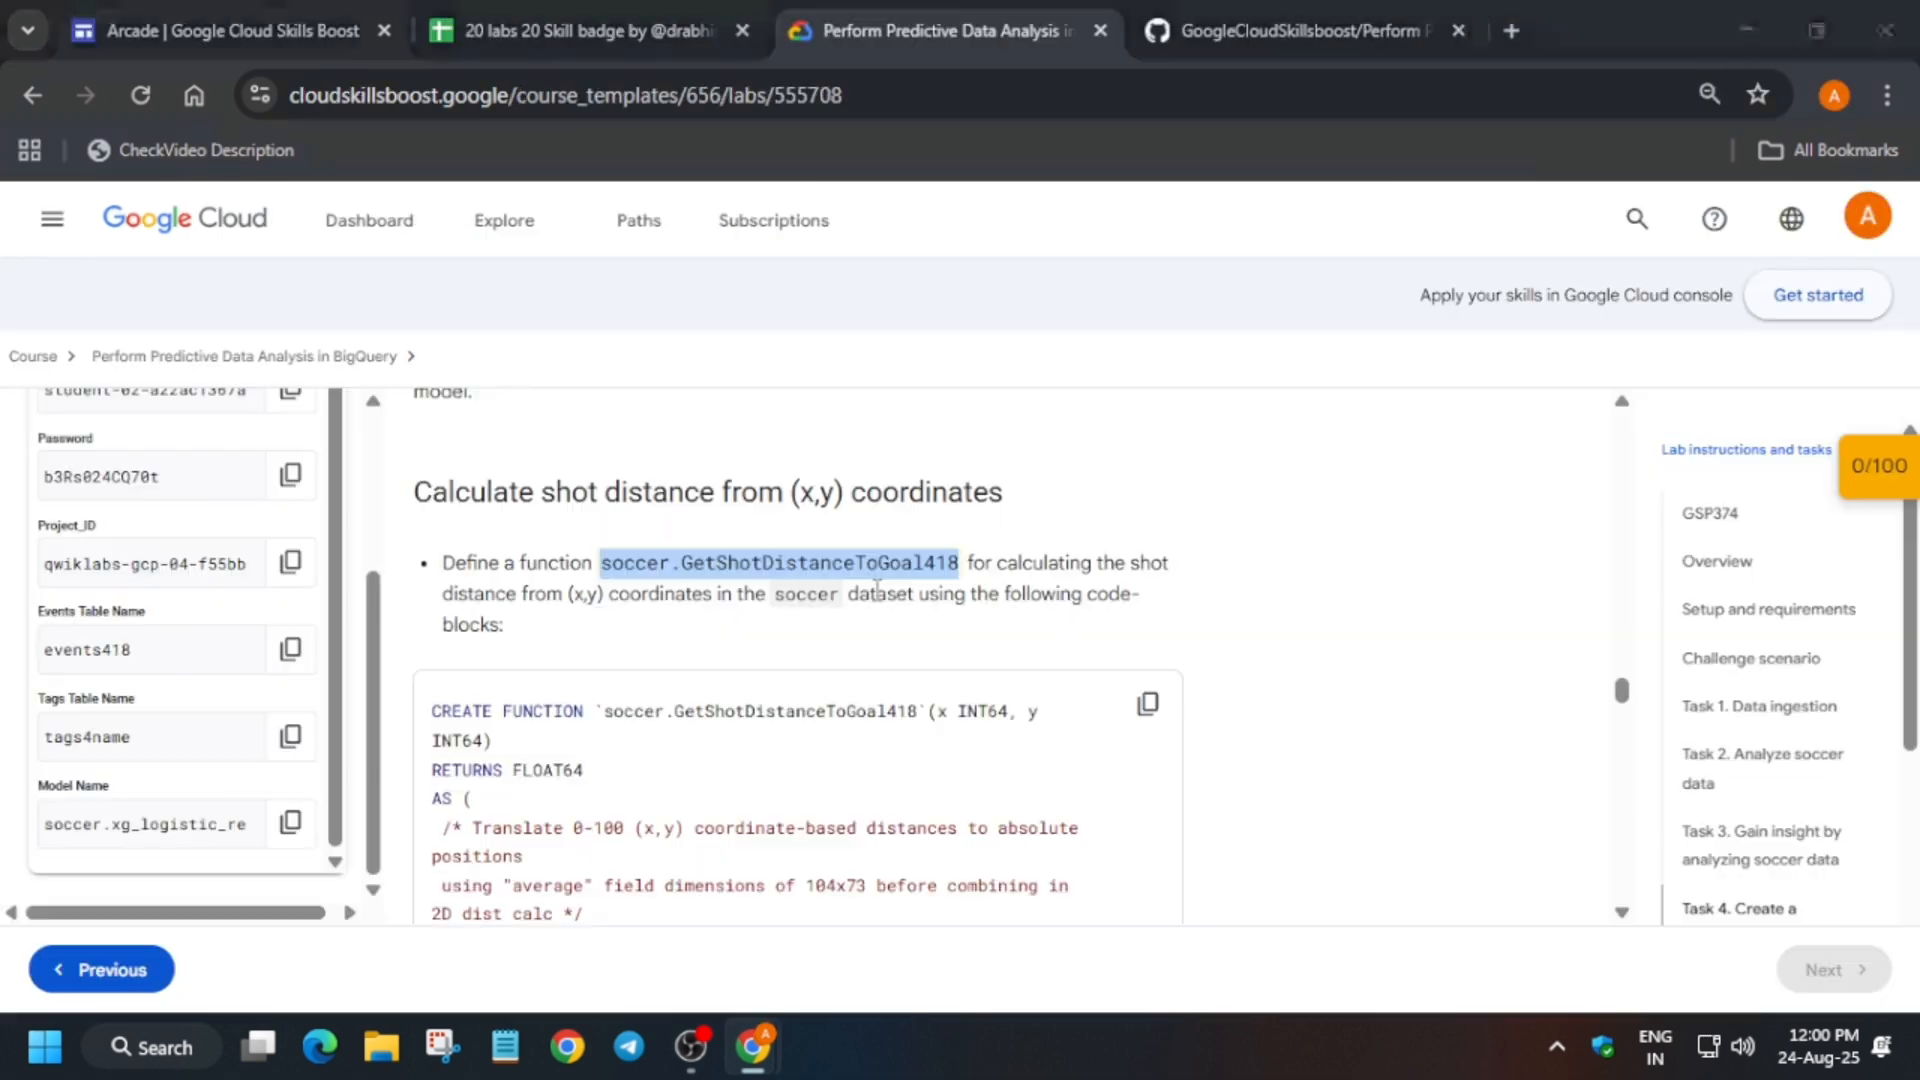
pyautogui.scroll(-3)
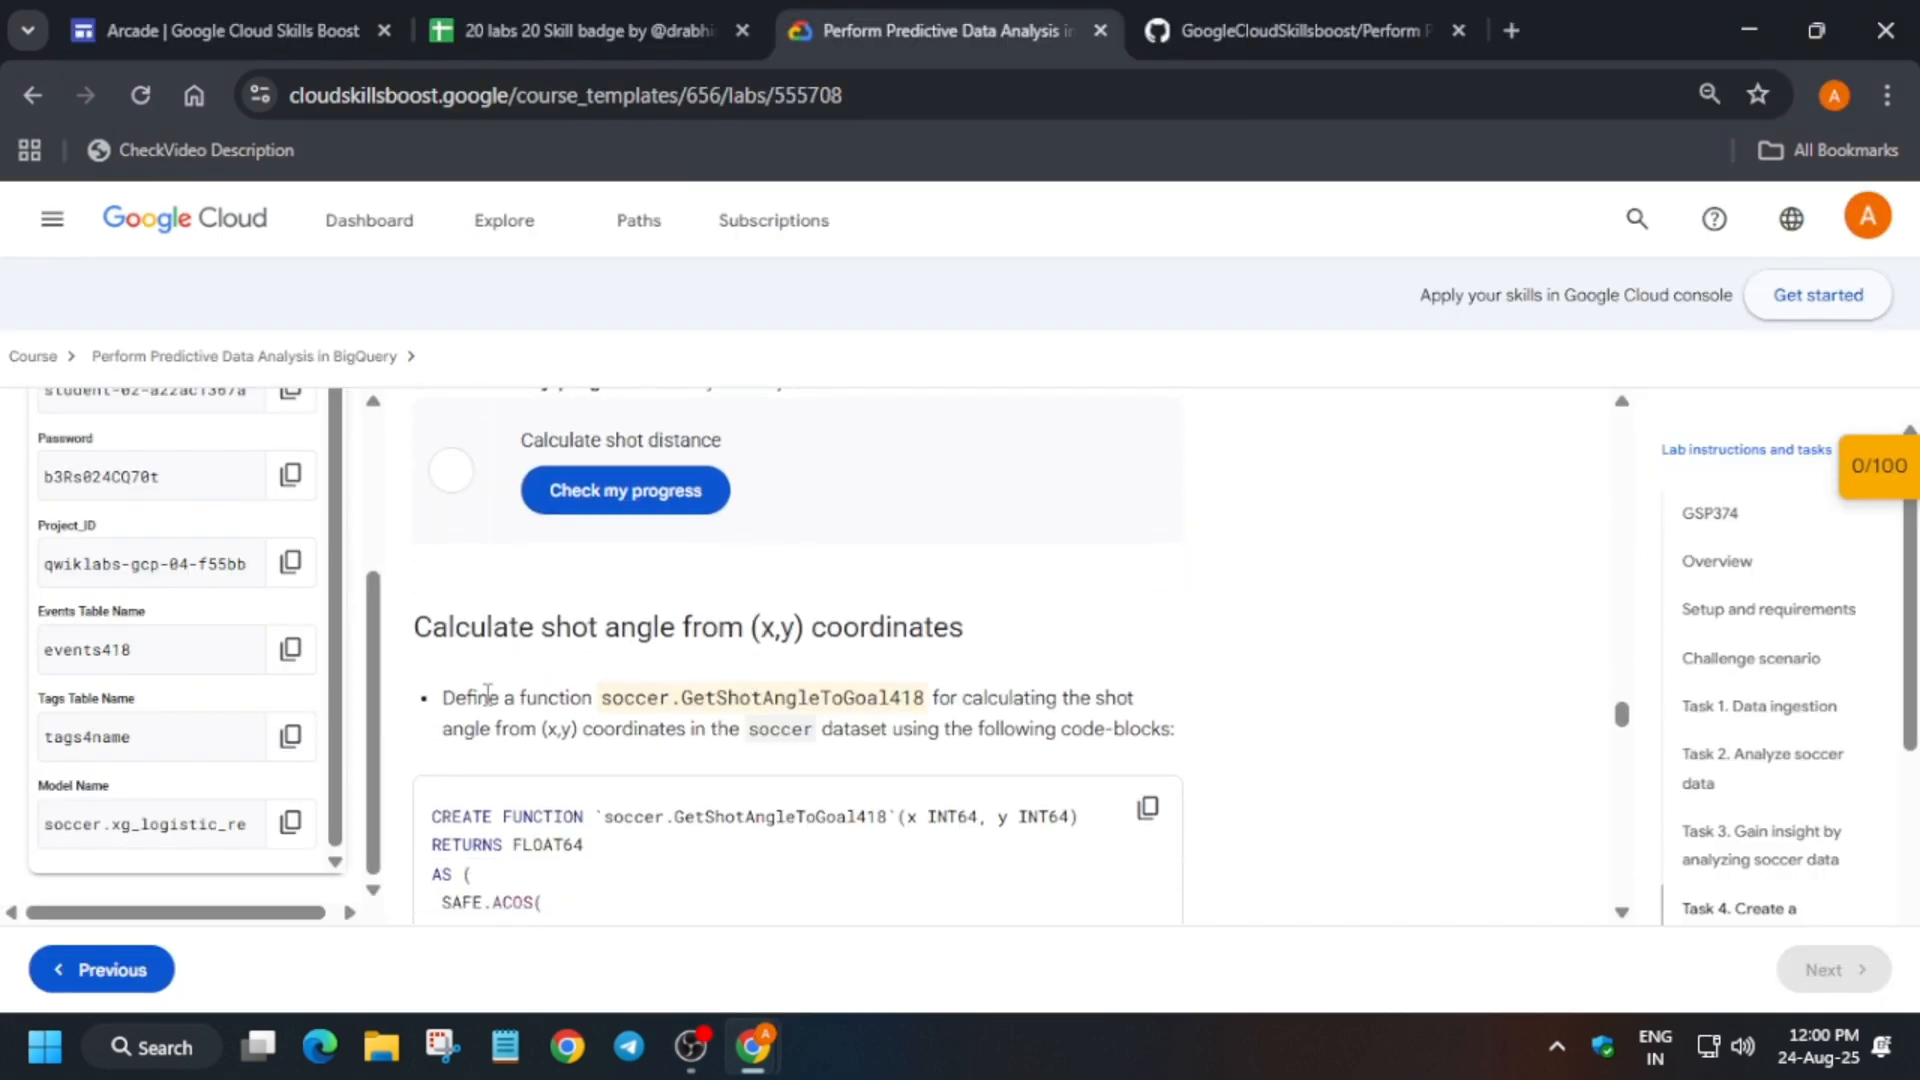
pyautogui.moveTo(576, 685)
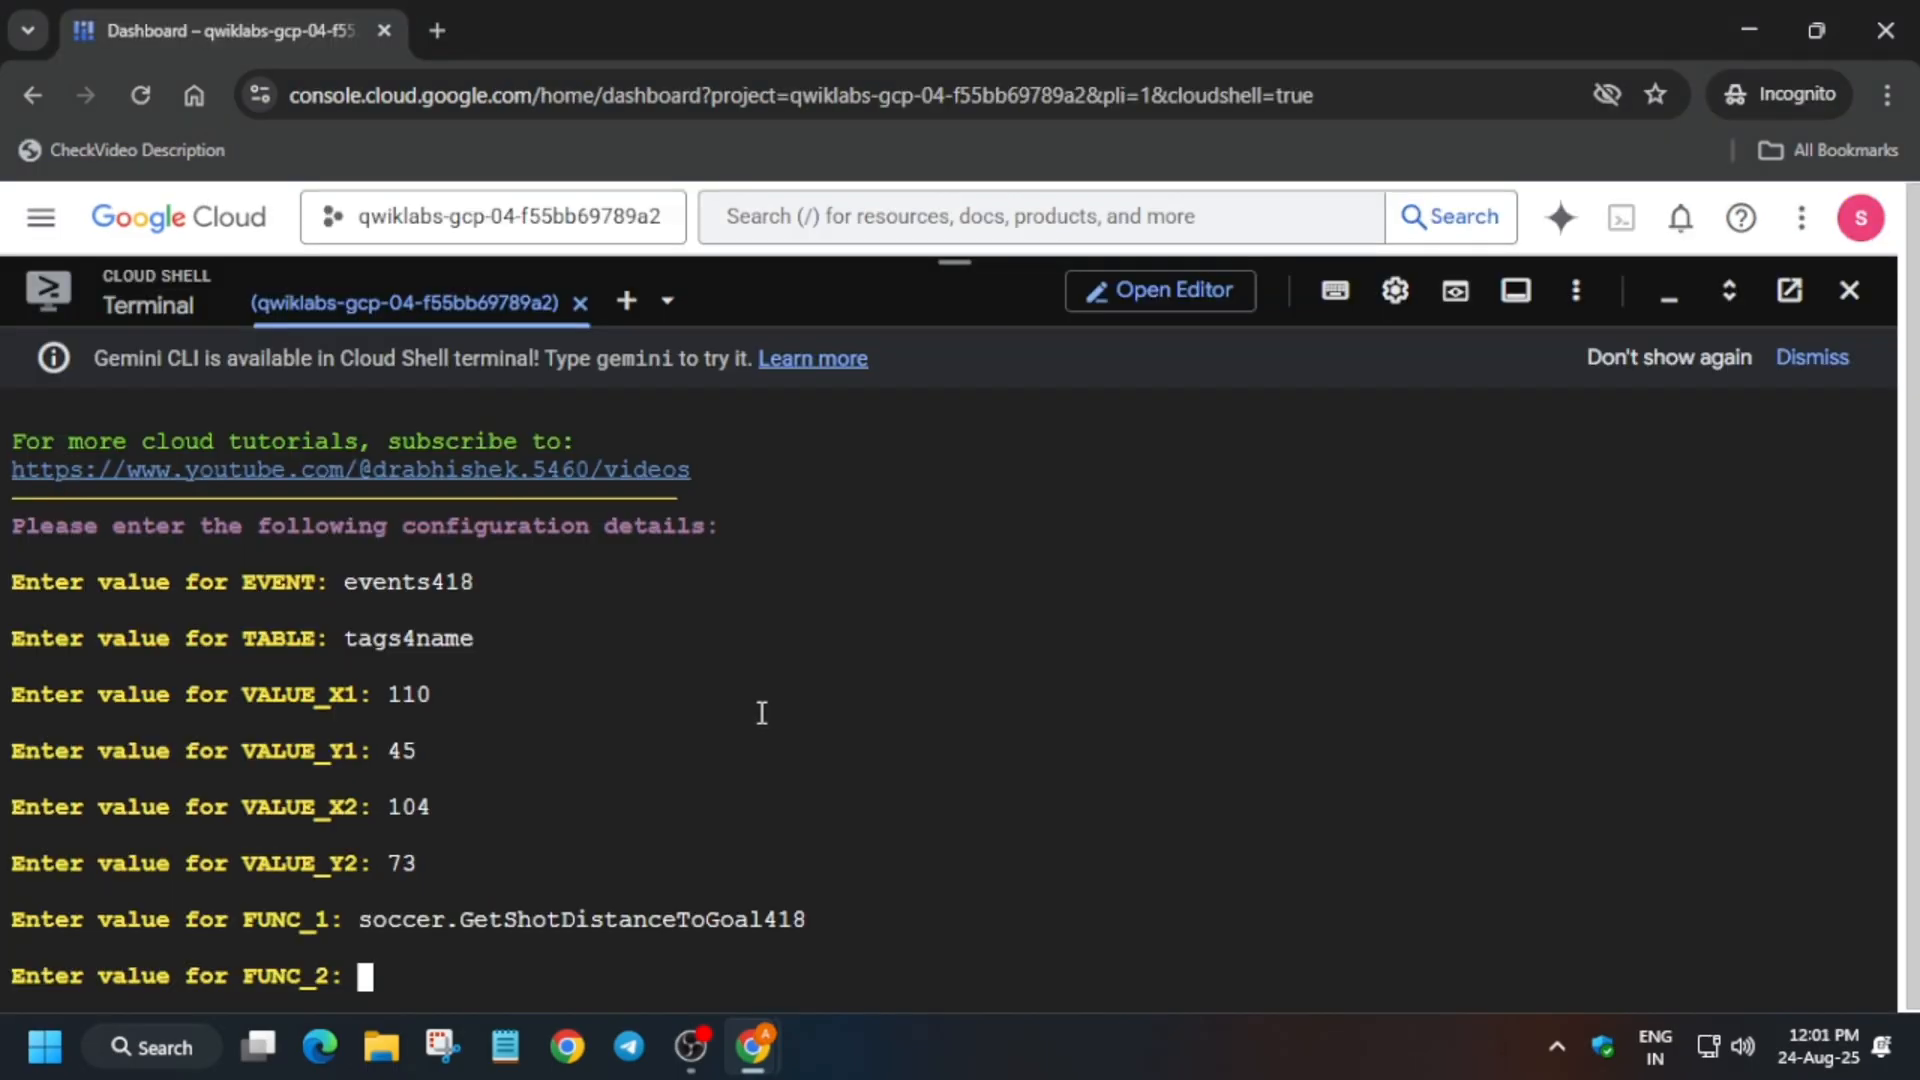
pyautogui.click(942, 31)
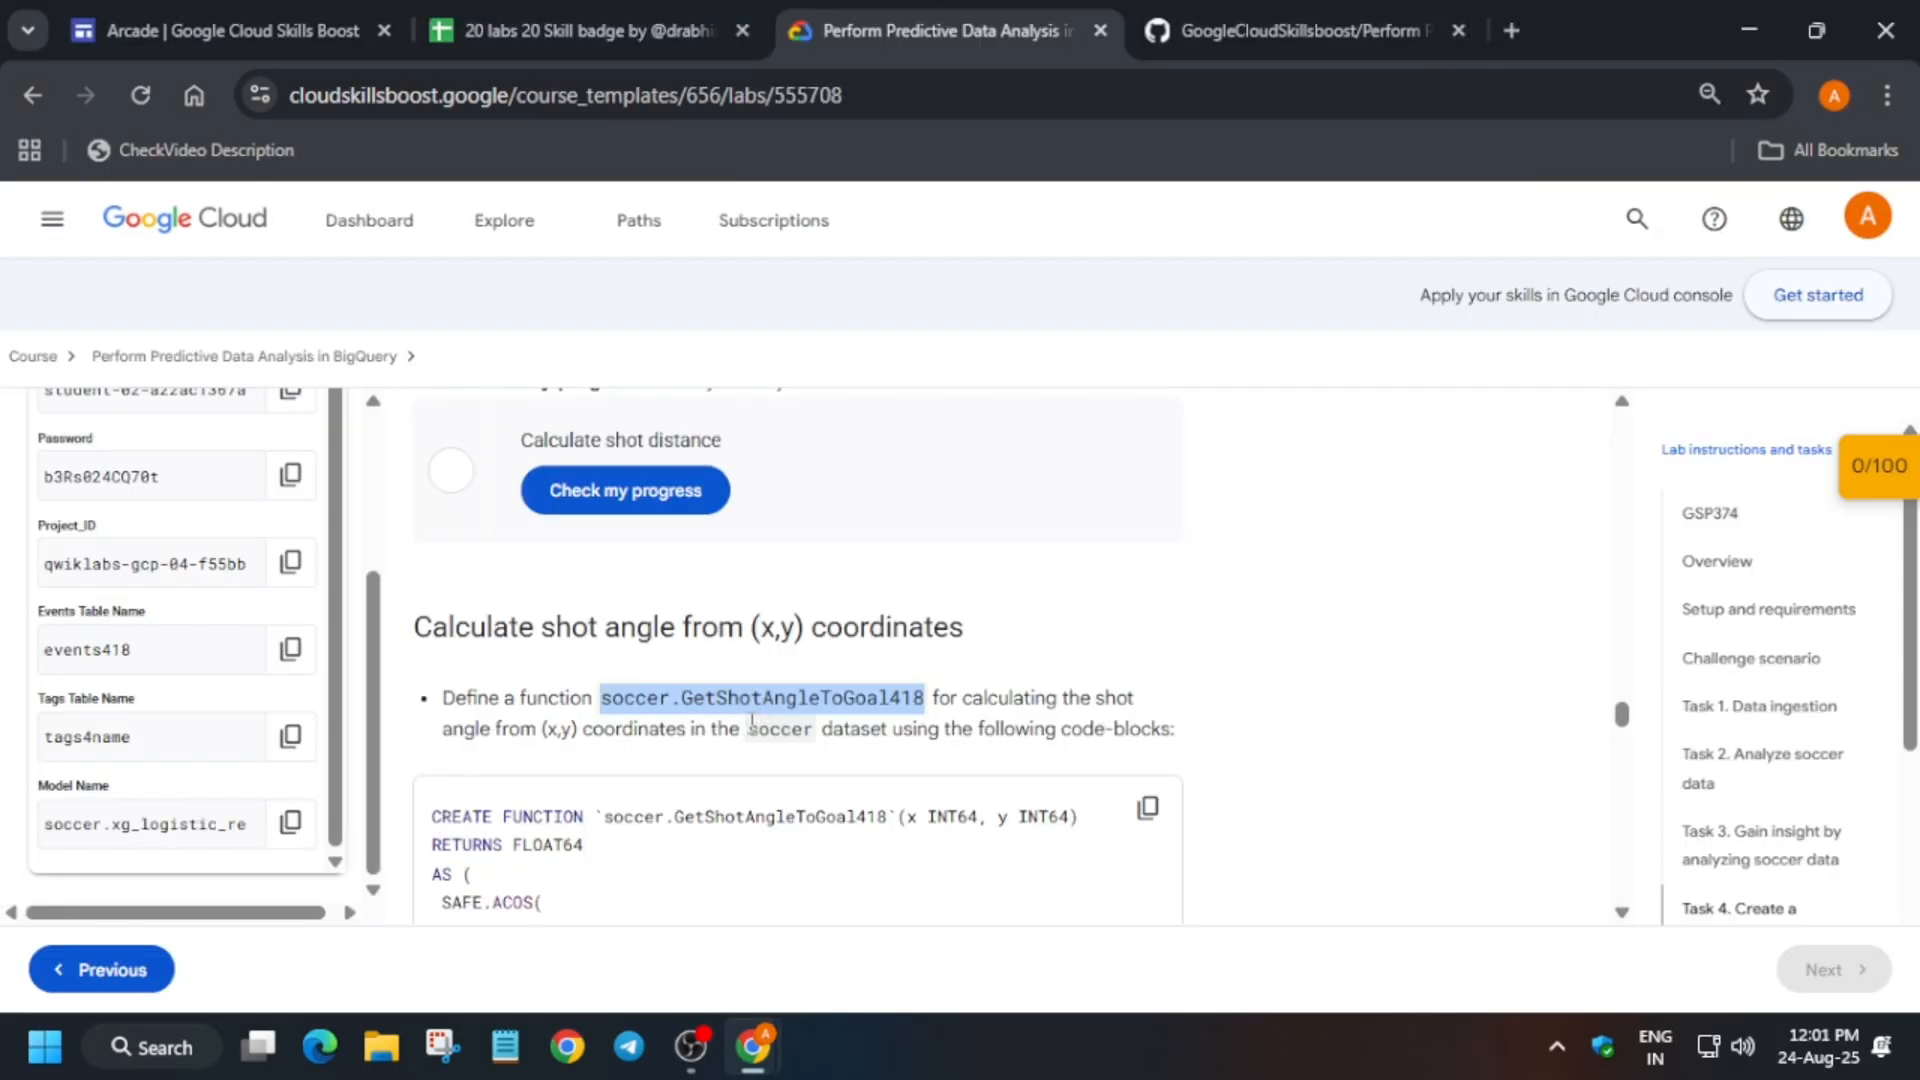
pyautogui.scroll(-3)
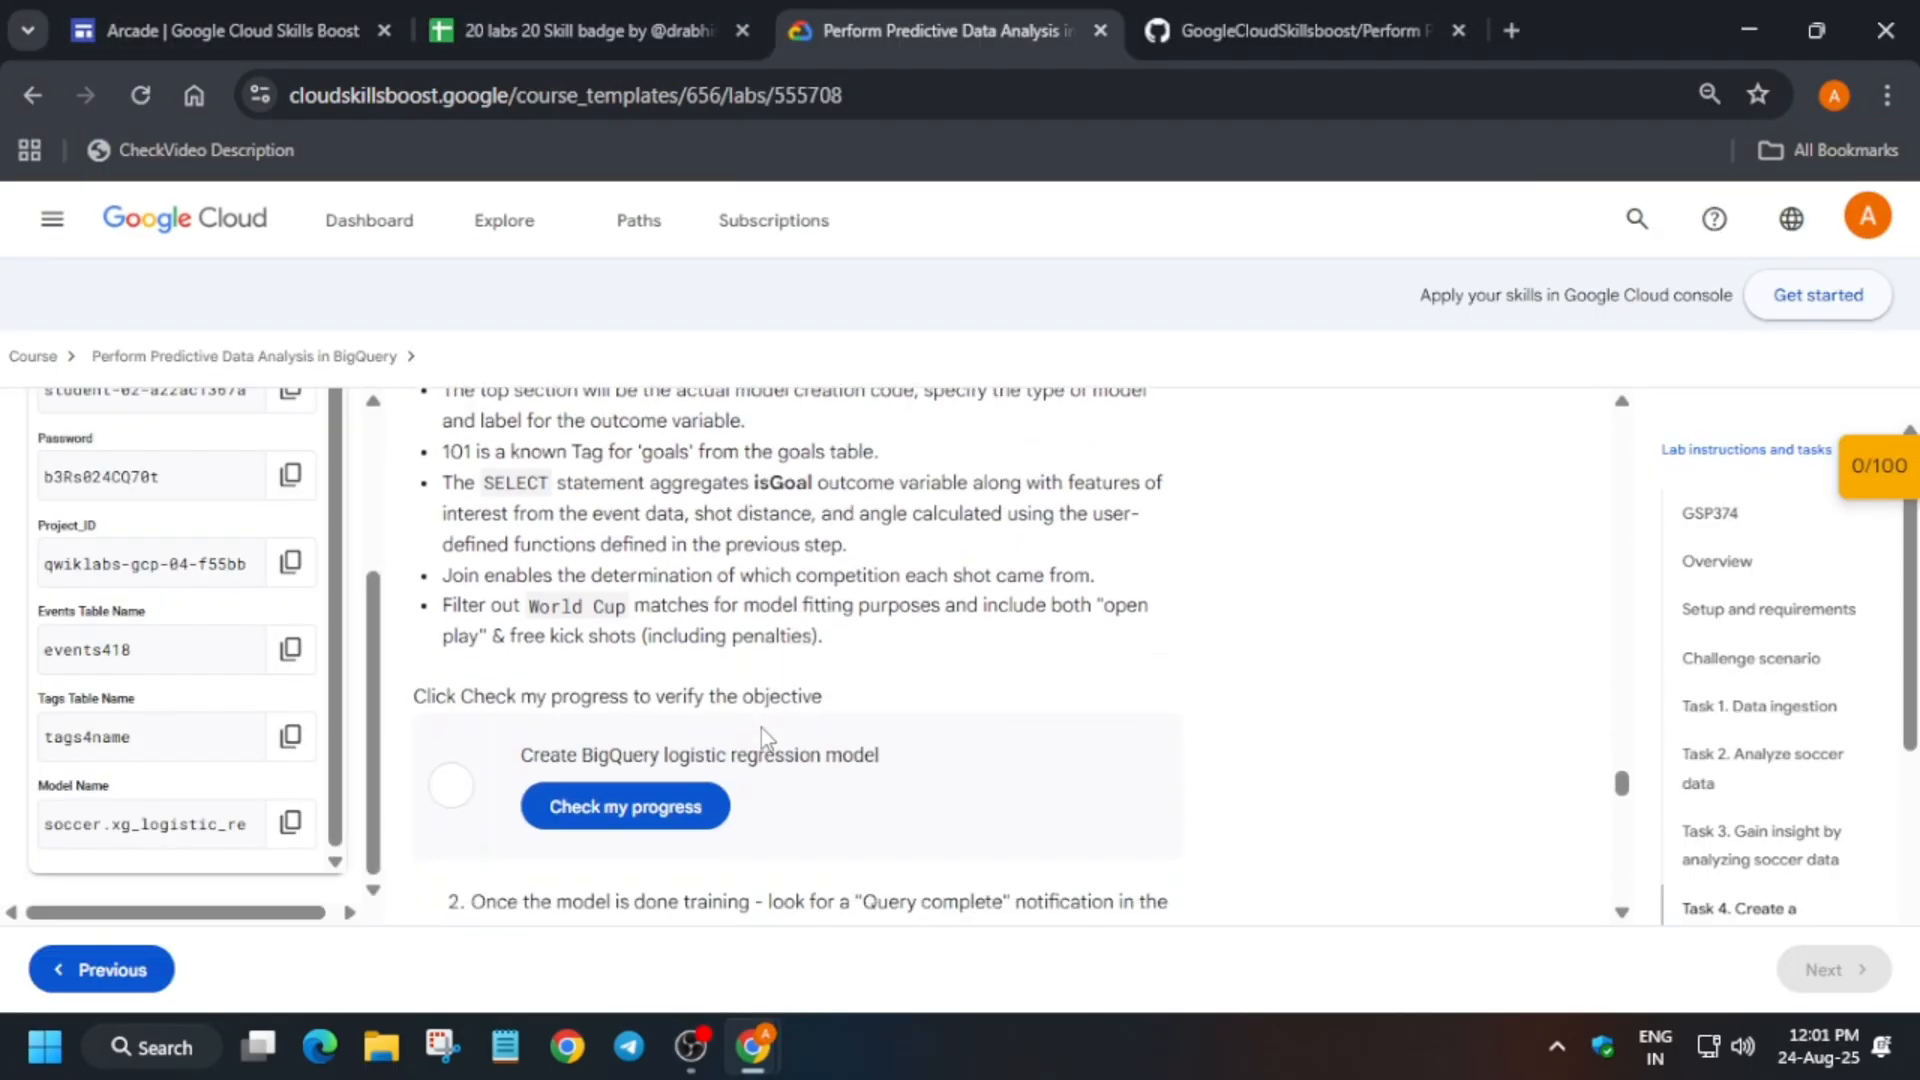
pyautogui.scroll(-3)
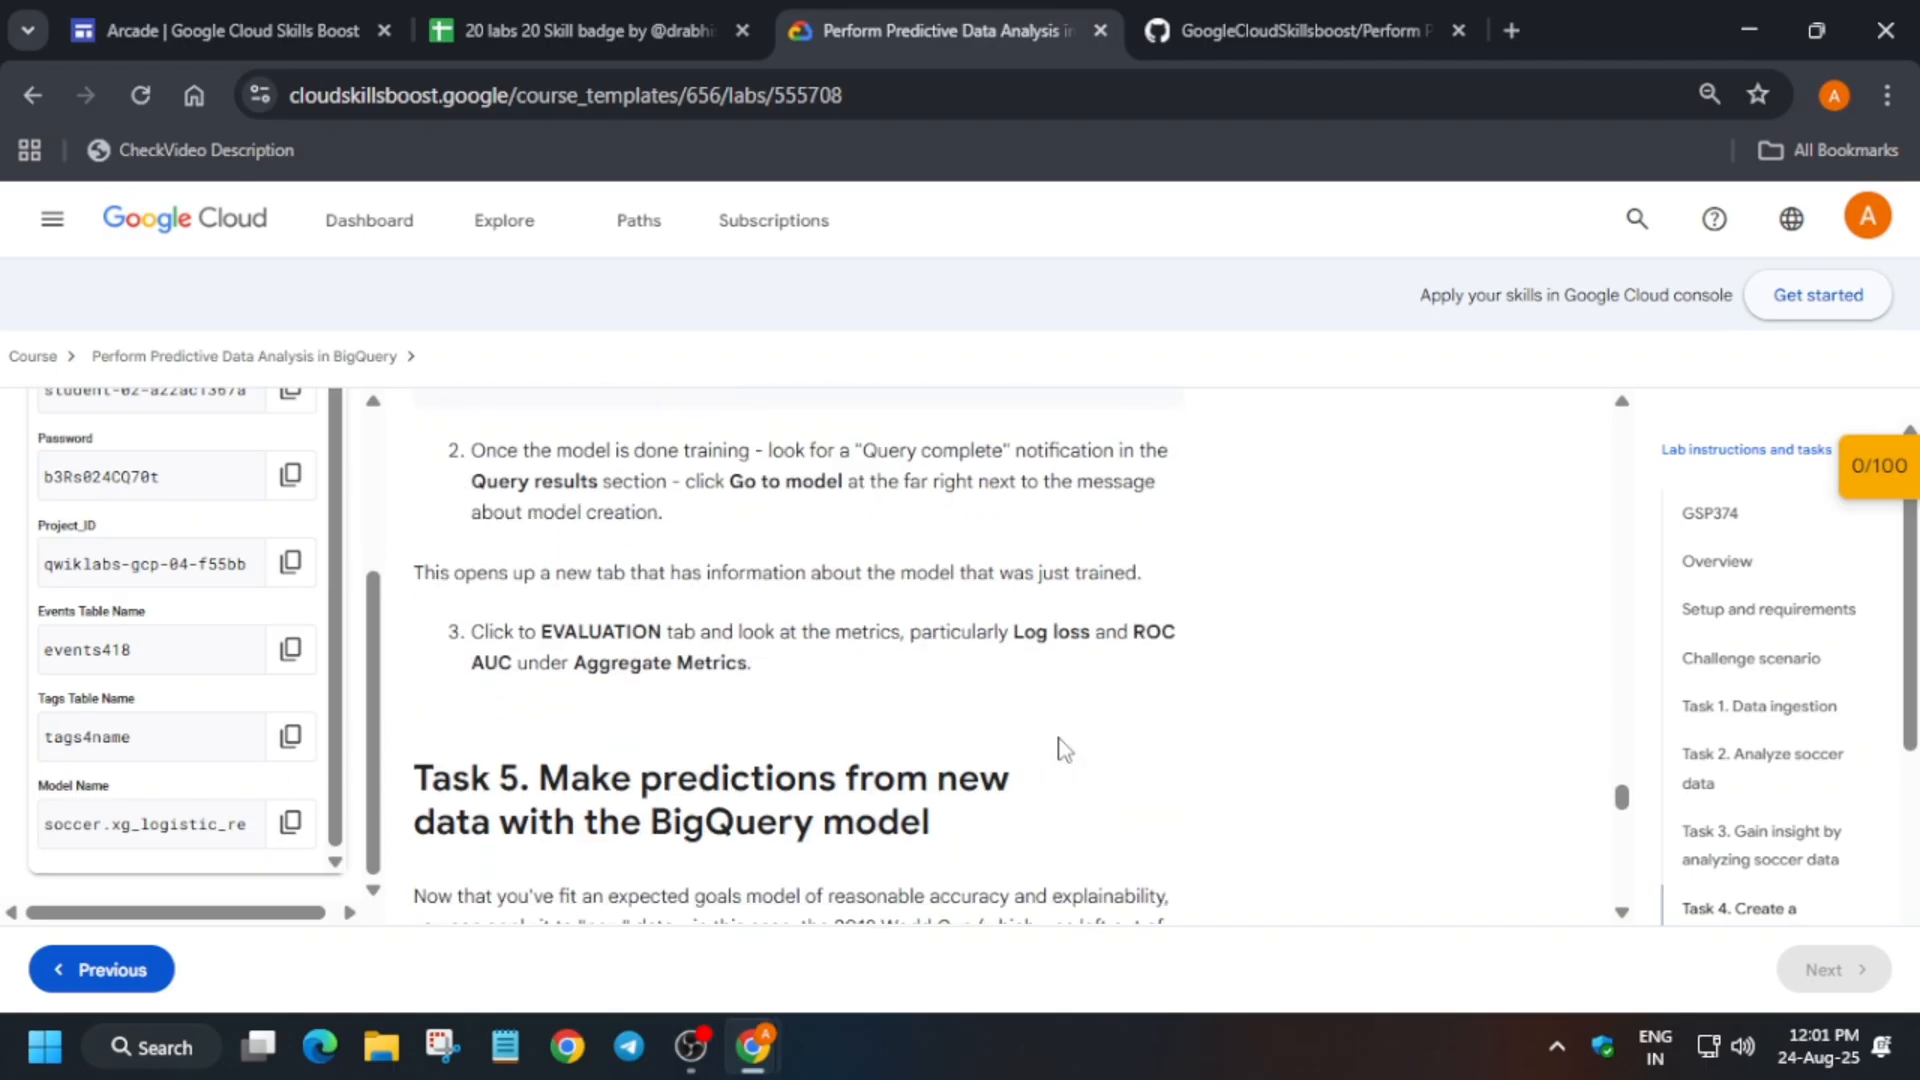
pyautogui.scroll(-3)
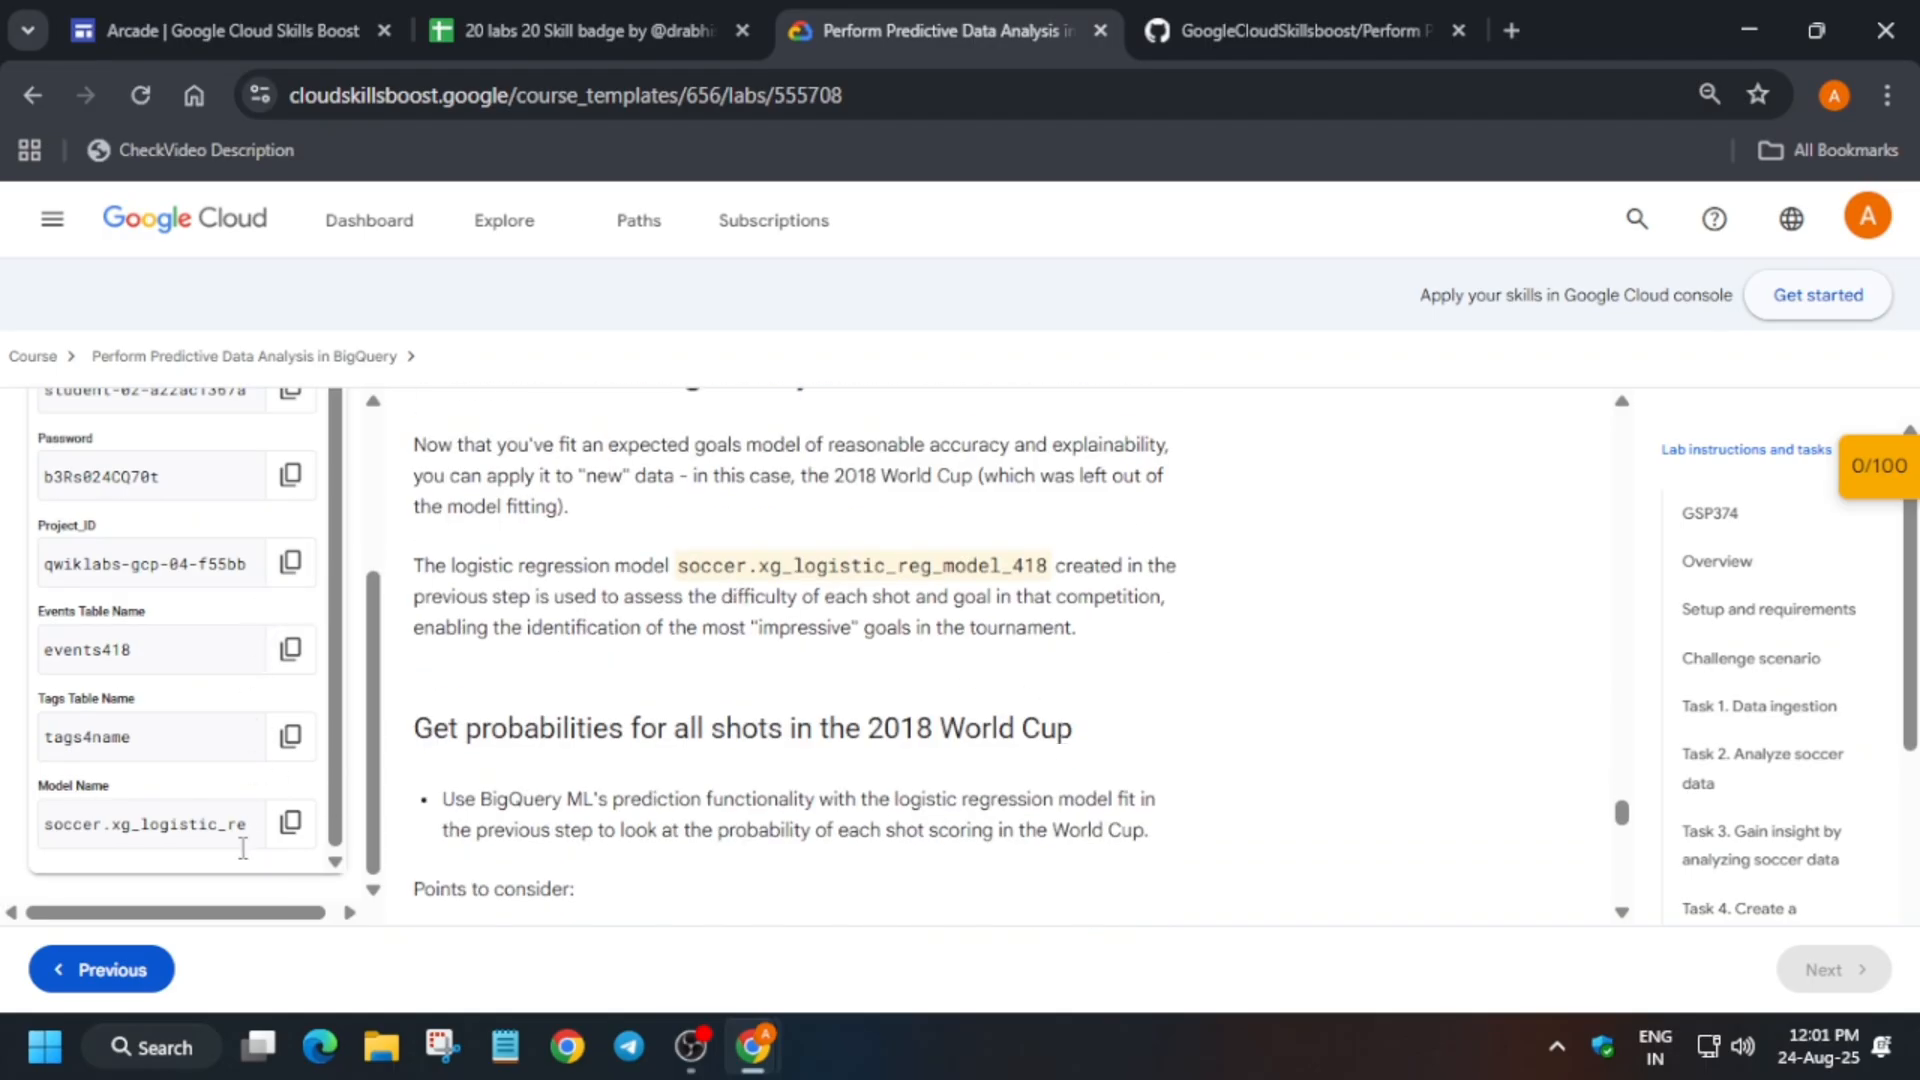
pyautogui.click(290, 822)
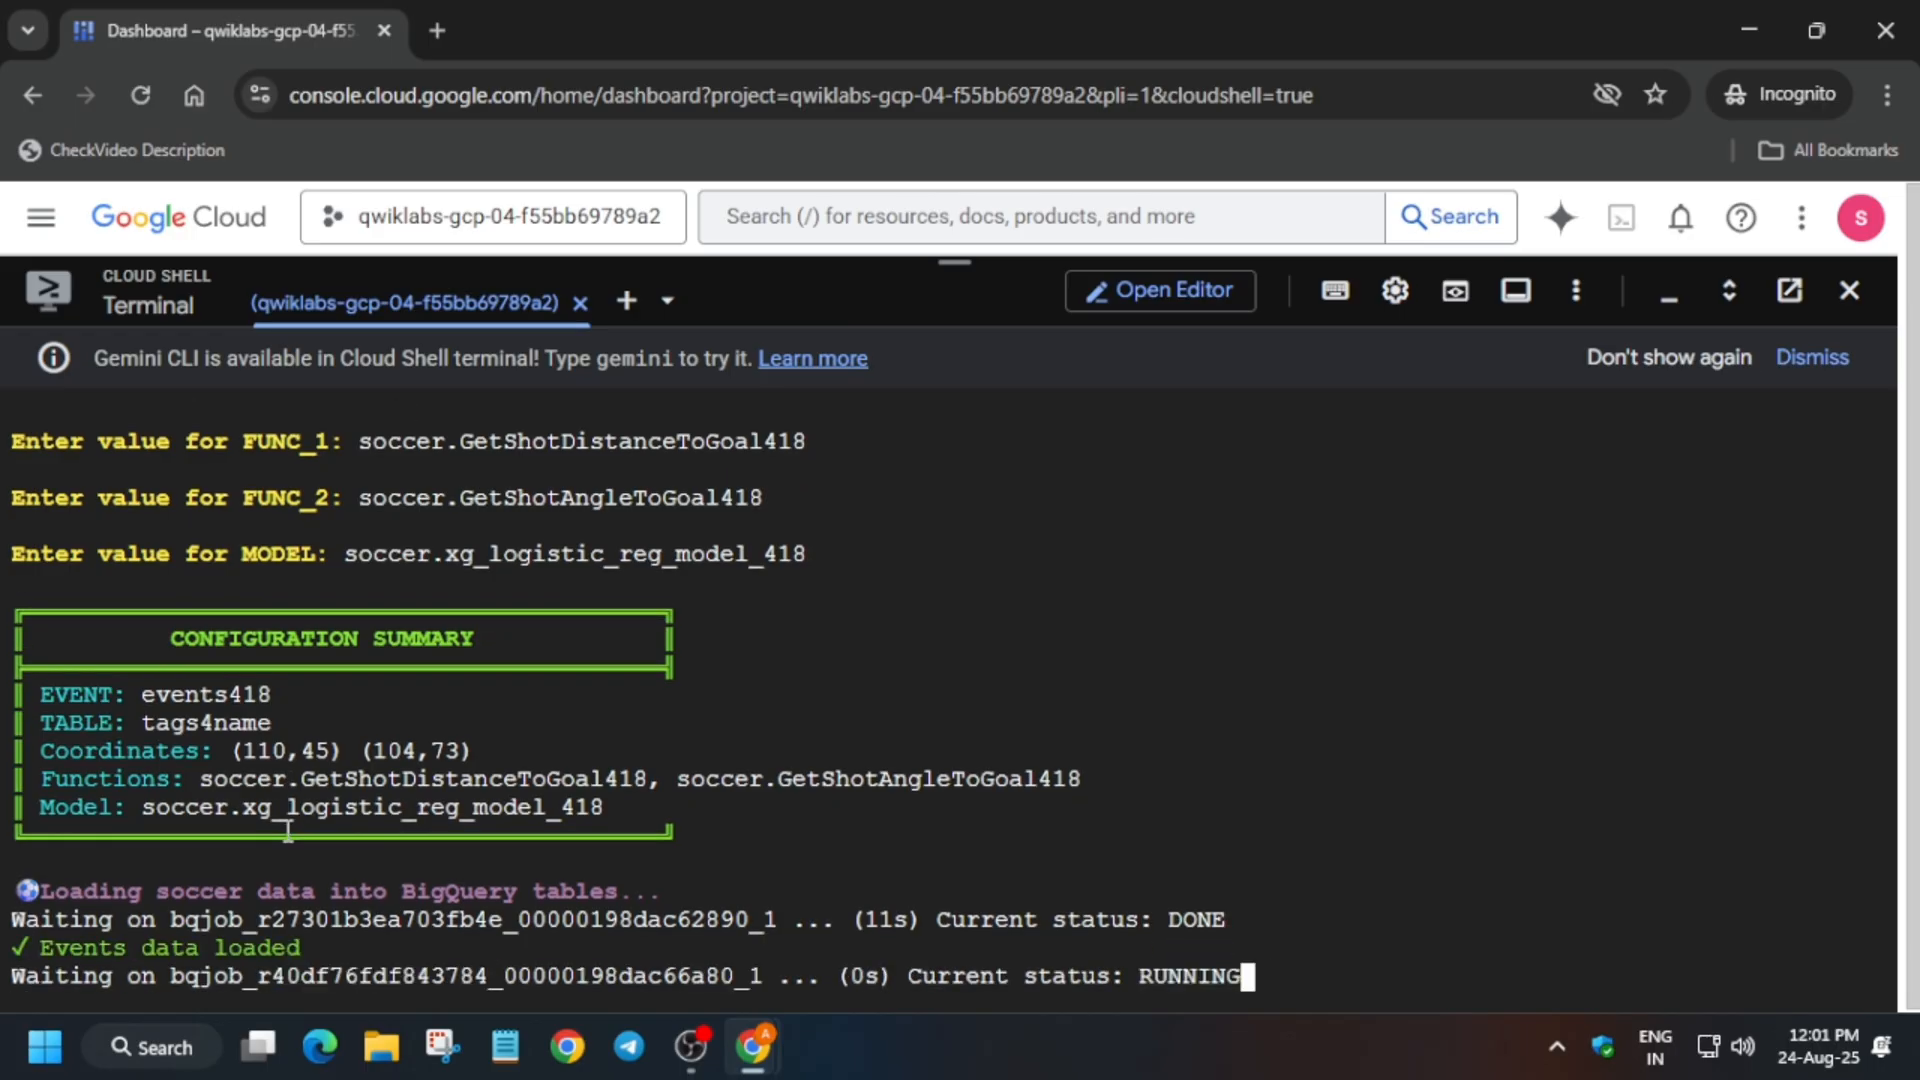
# - Enter the shot-angle function and model name, run the script, and see the score at 10/100
pyautogui.scroll(-3)
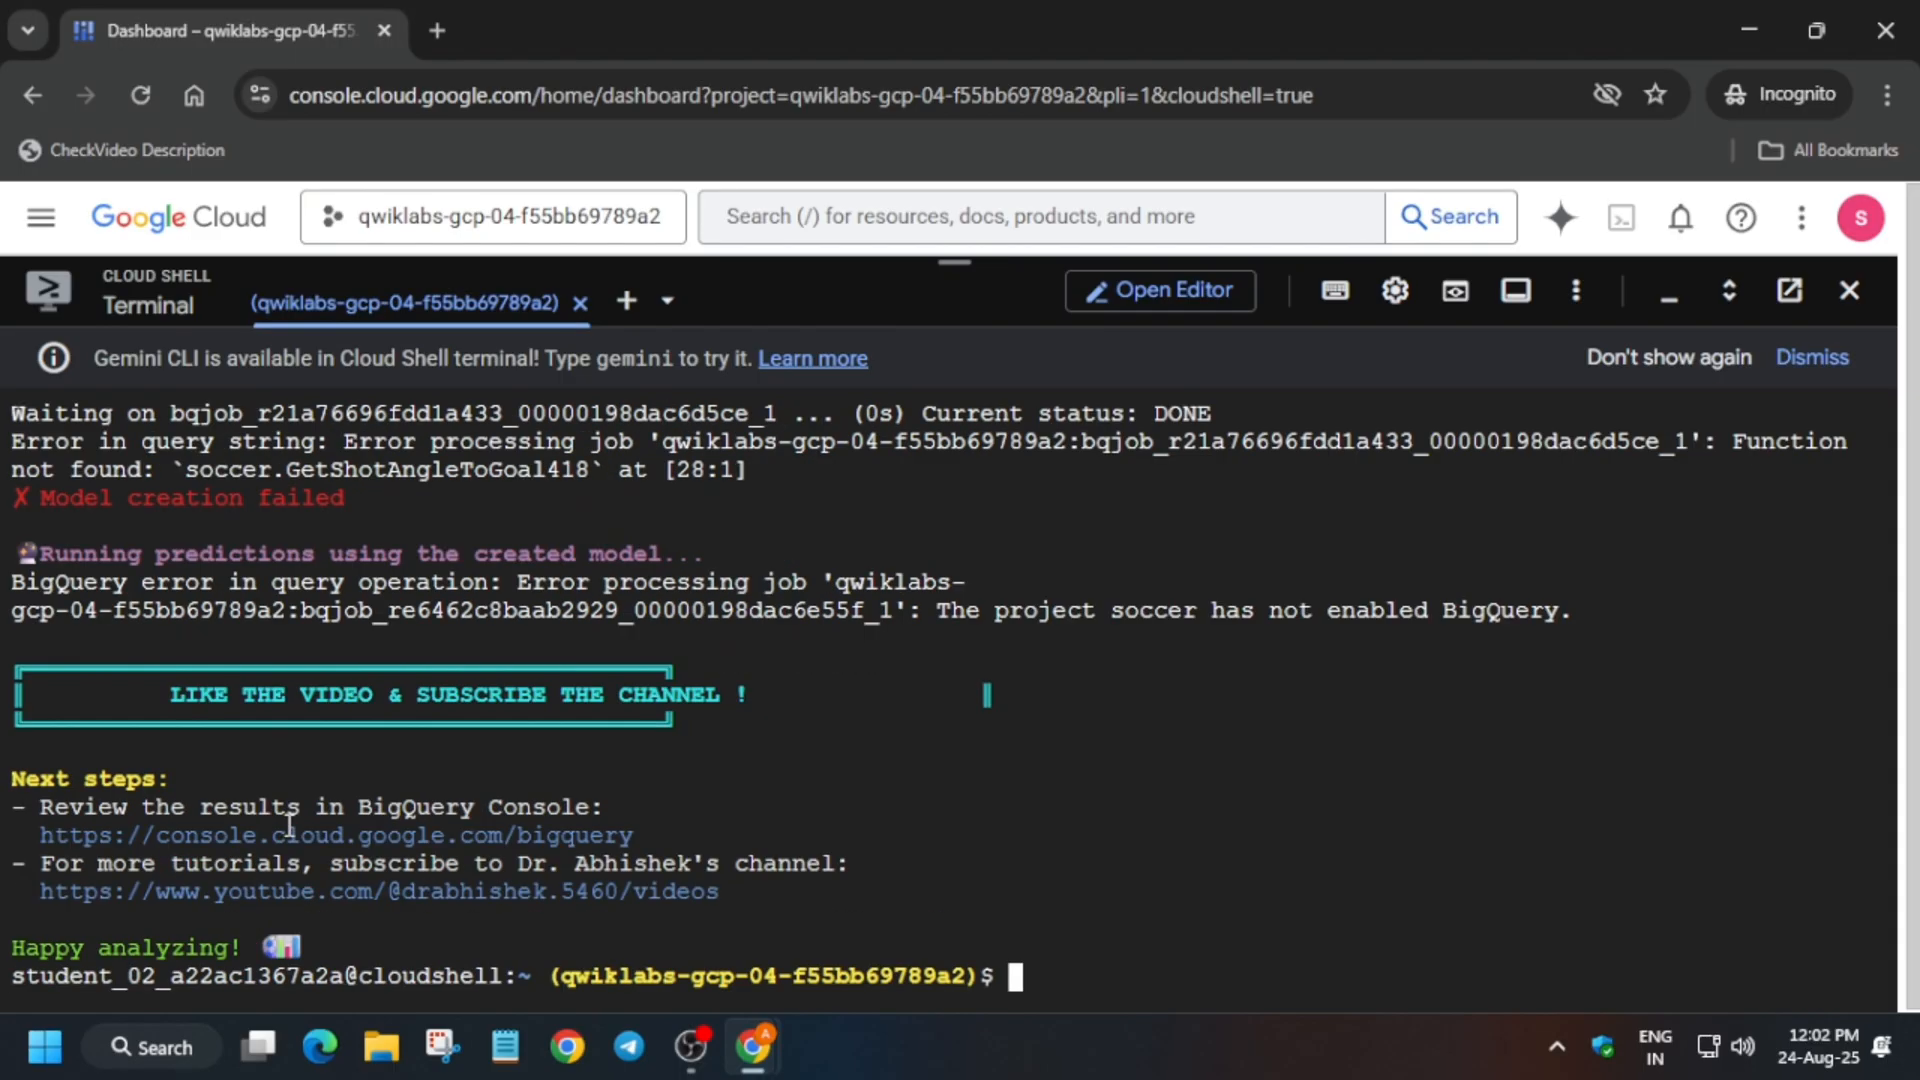
pyautogui.click(943, 31)
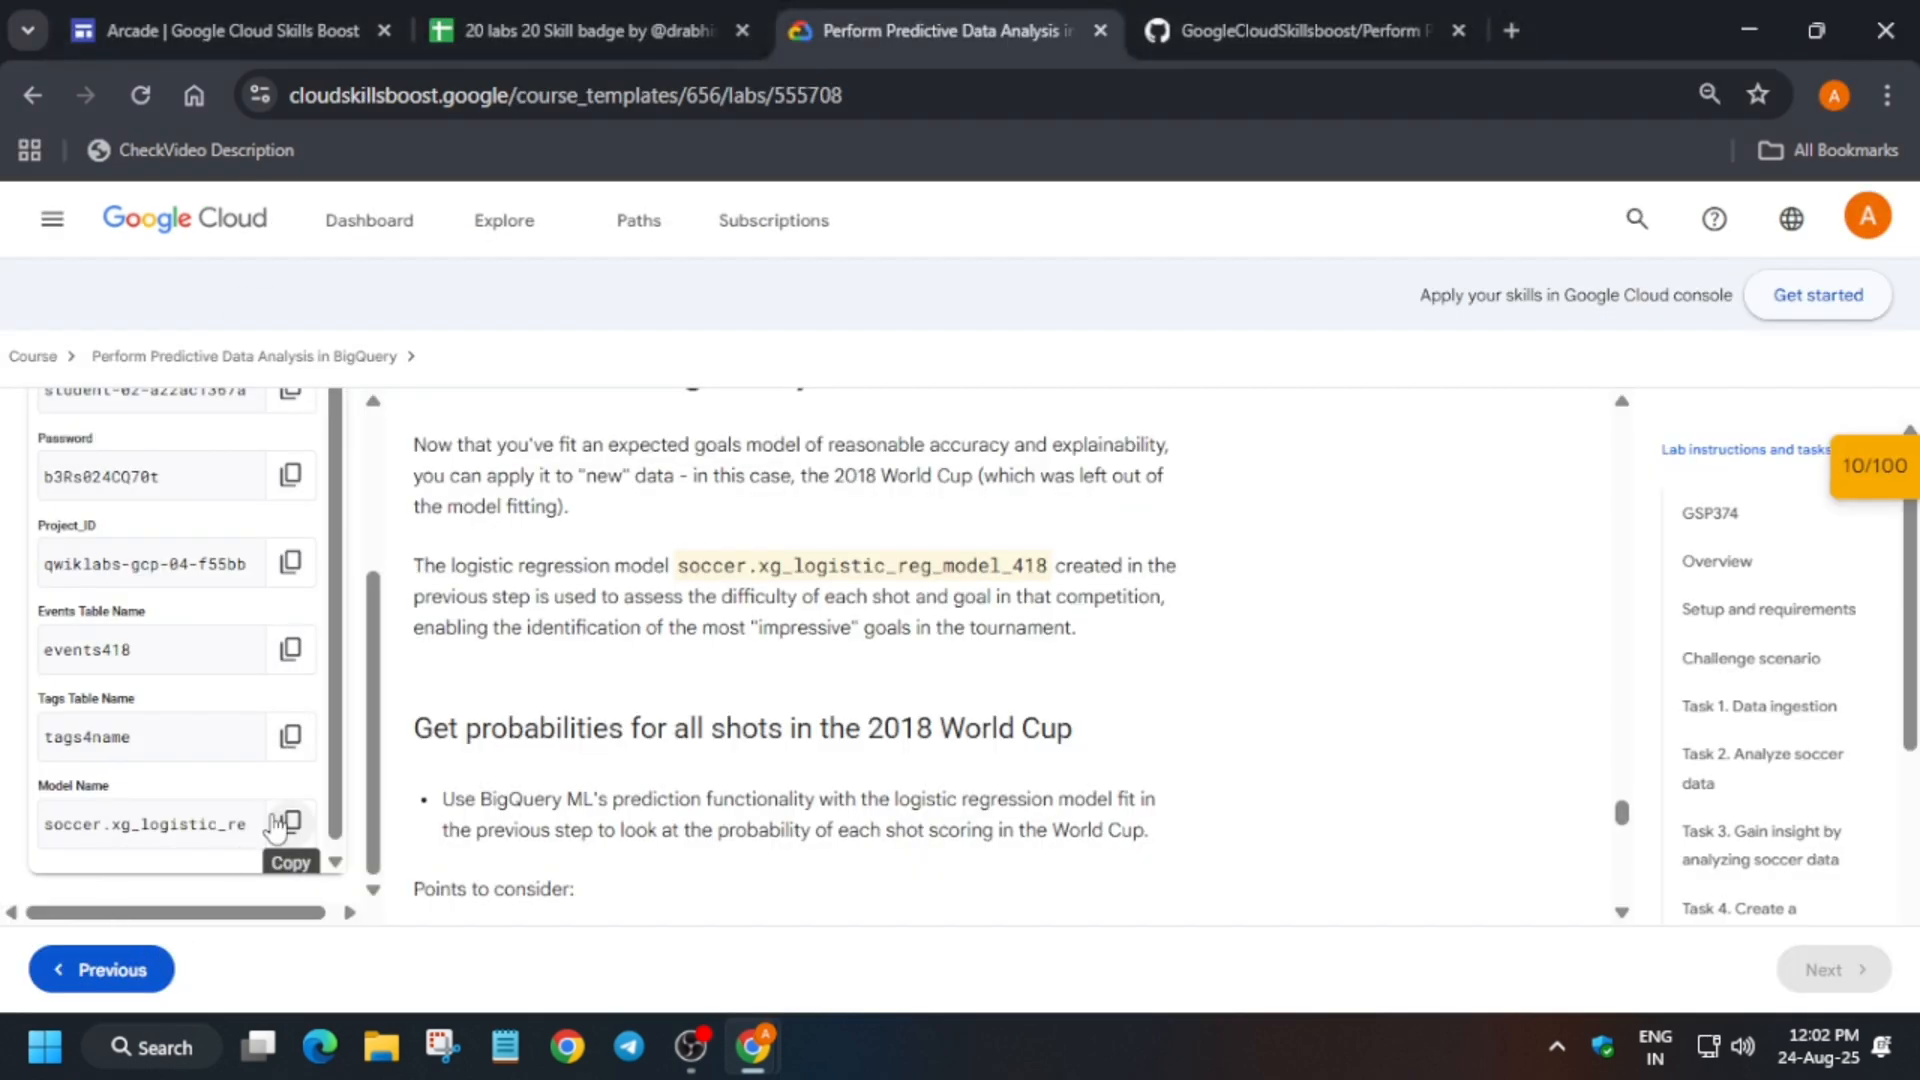
pyautogui.moveTo(249, 730)
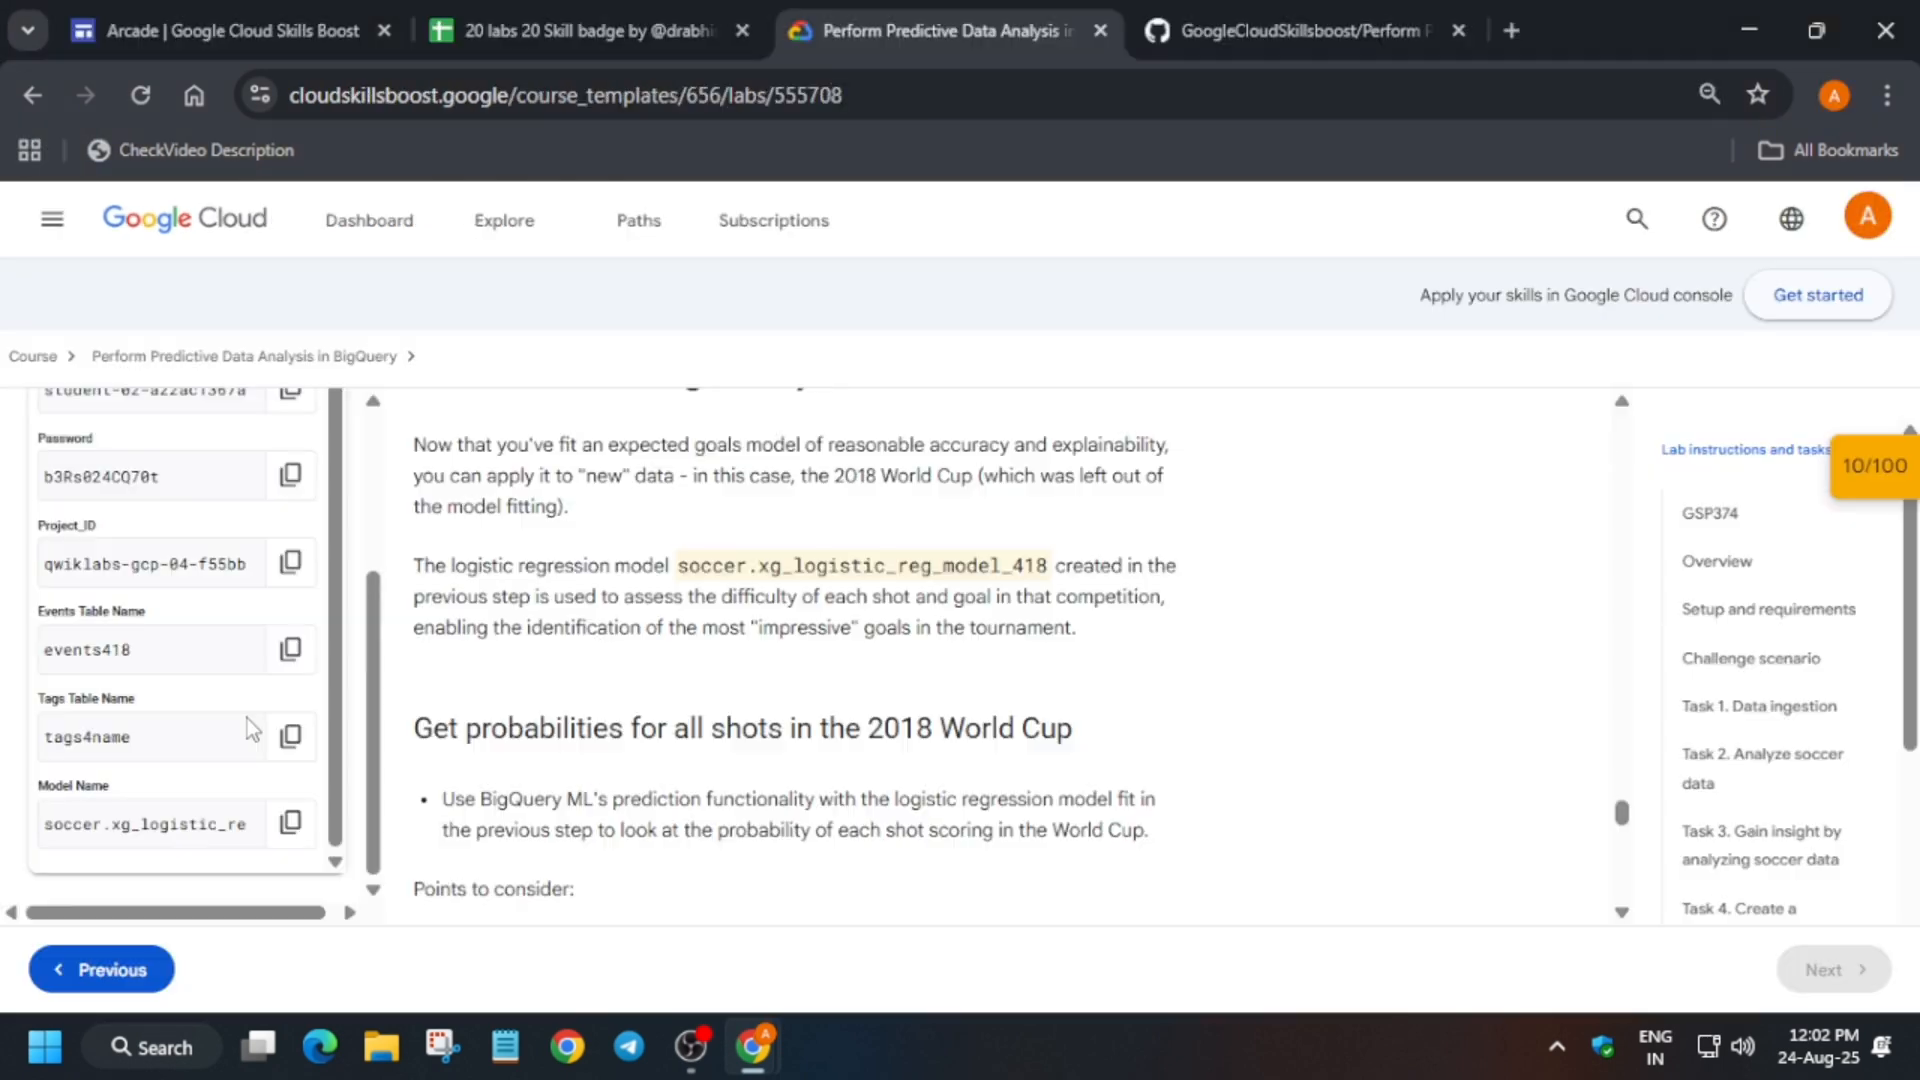
# - Verify the prediction and logistic regression checkpoints, raising the score to 90/100
pyautogui.click(1872, 465)
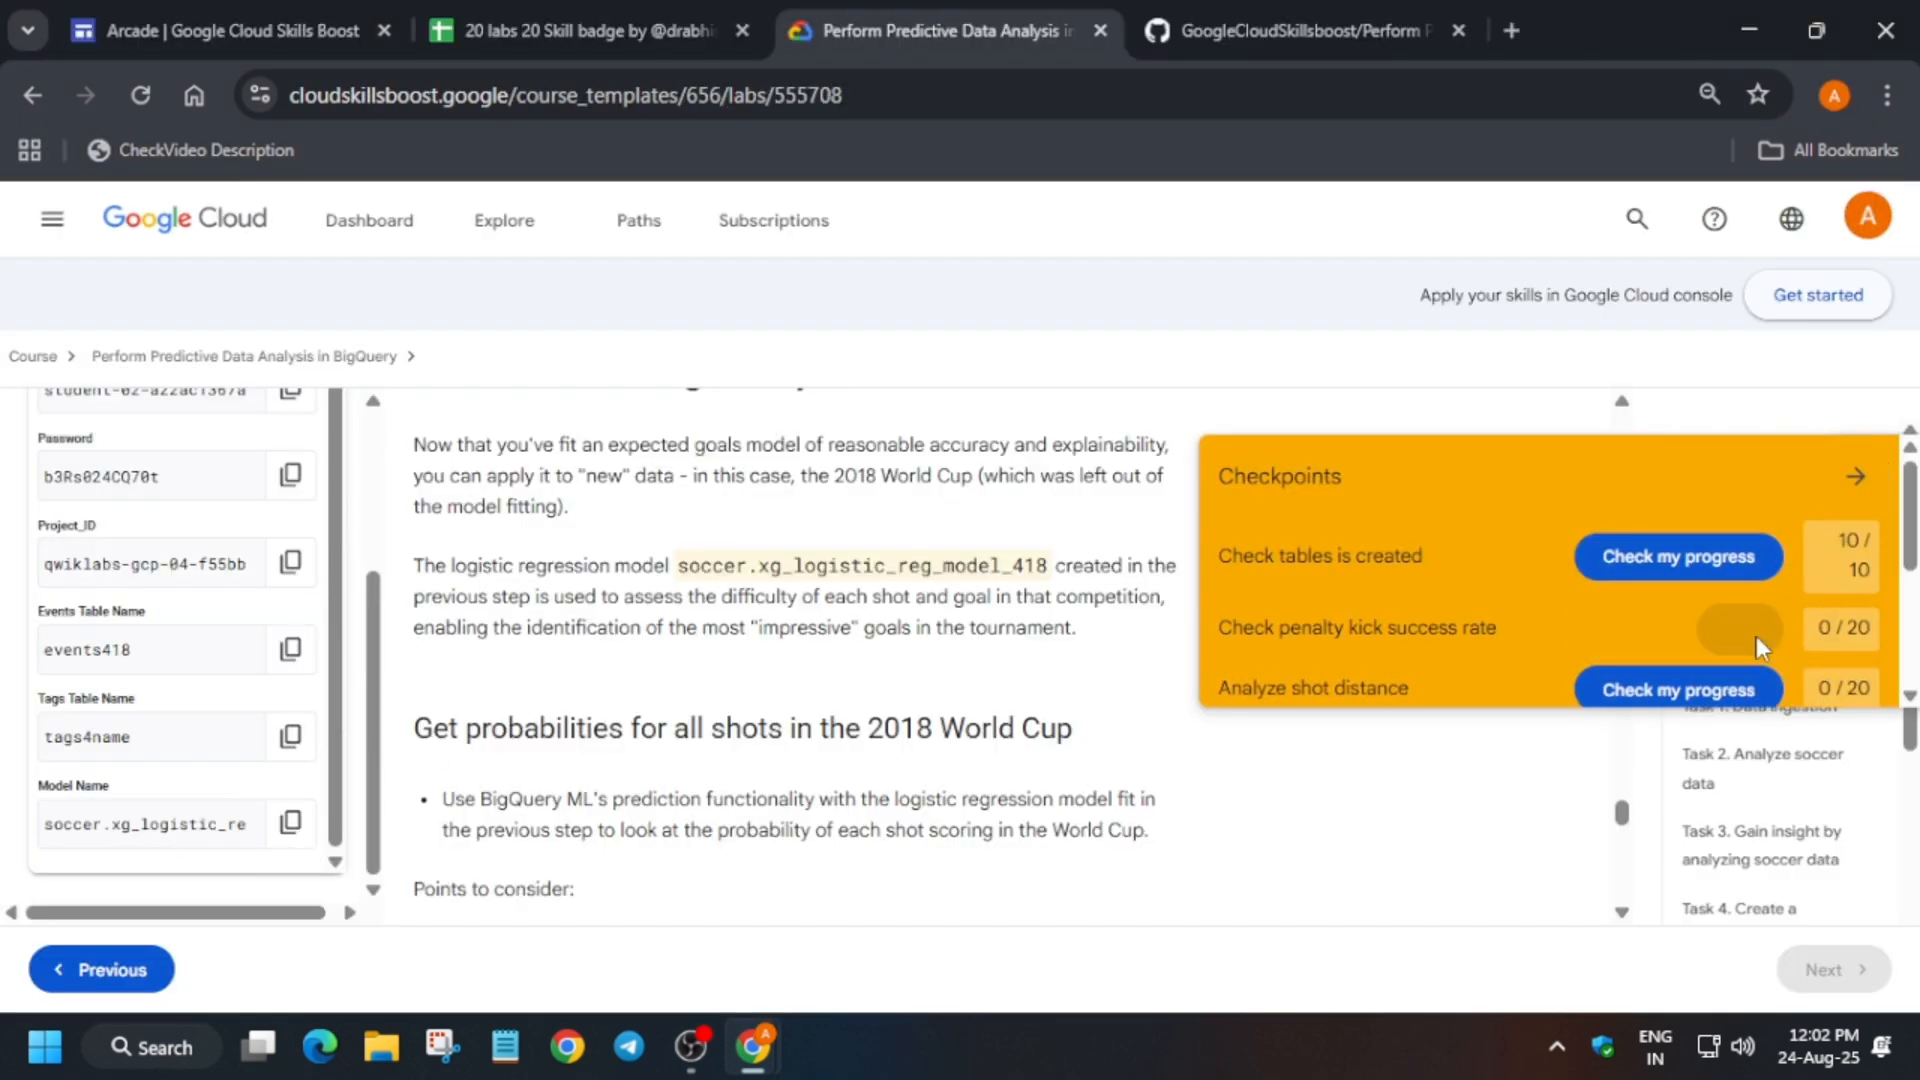
pyautogui.scroll(-3)
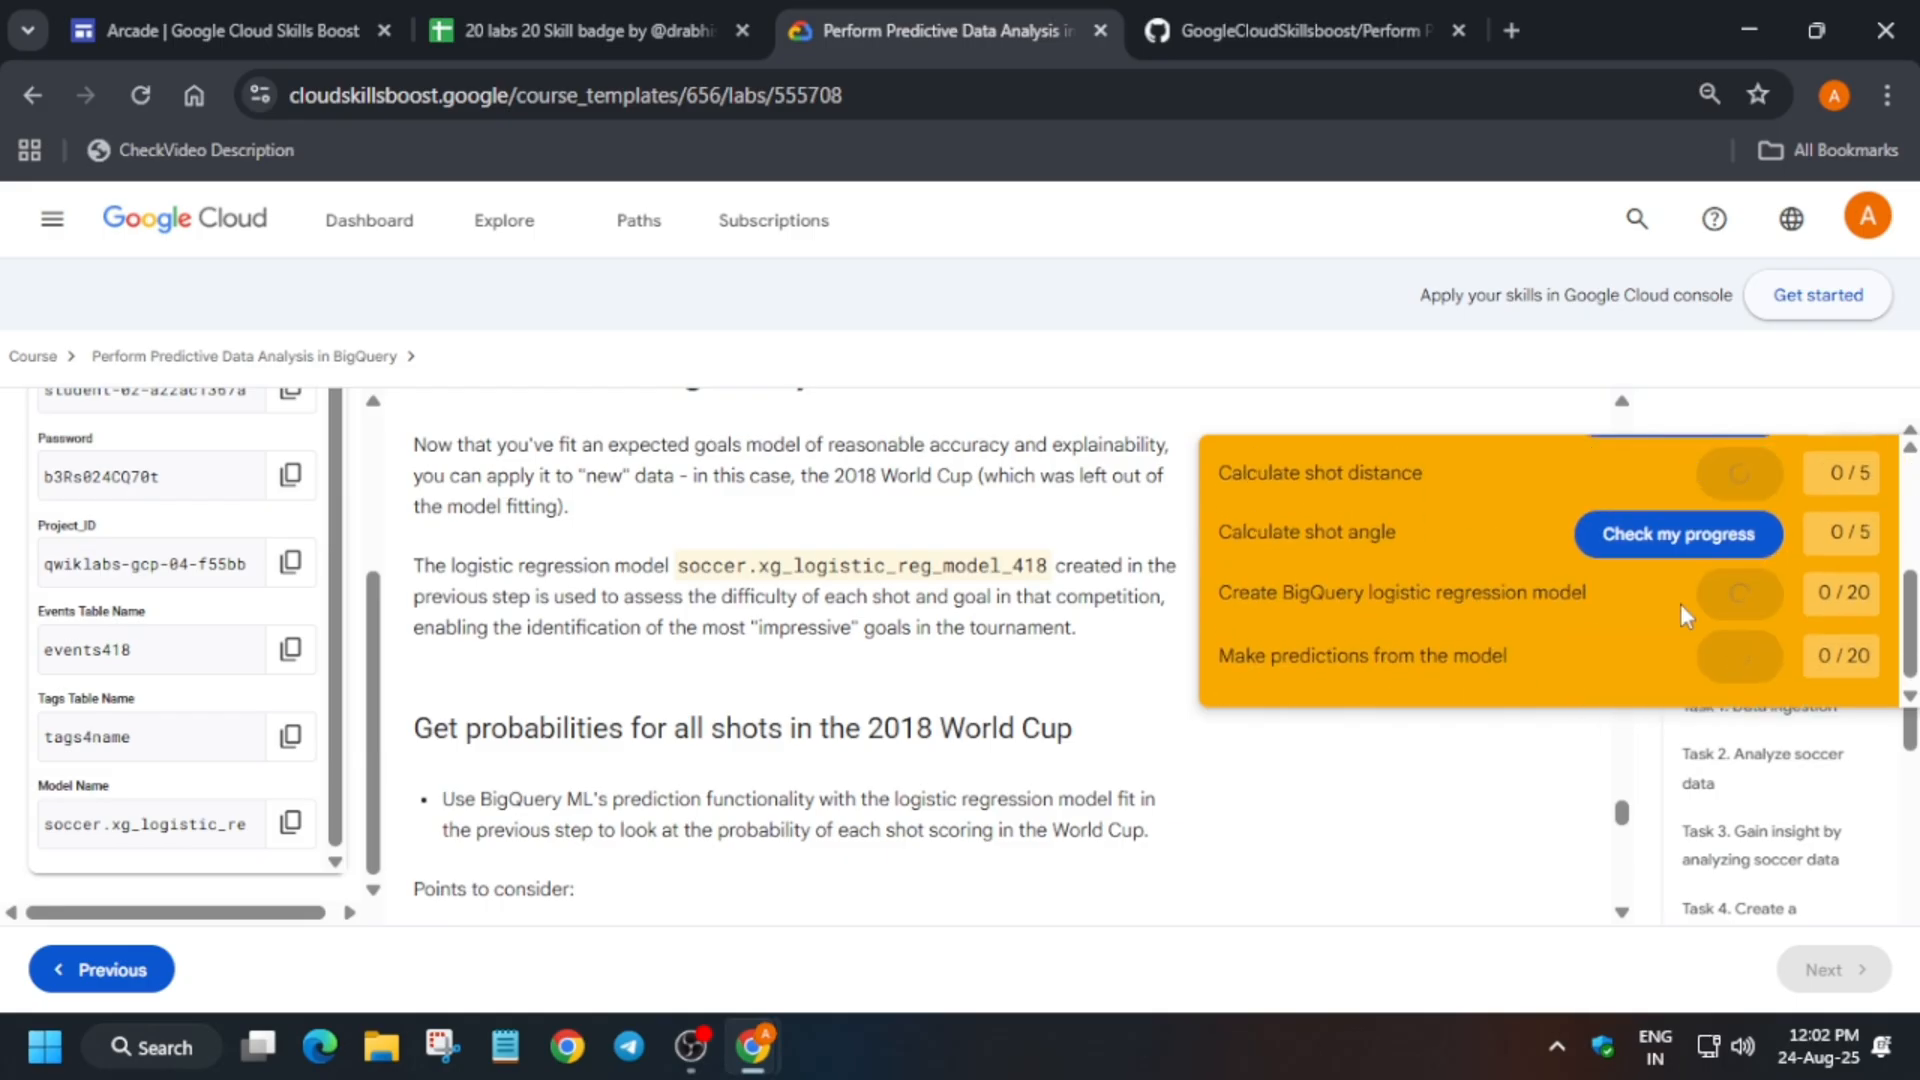
pyautogui.click(1676, 534)
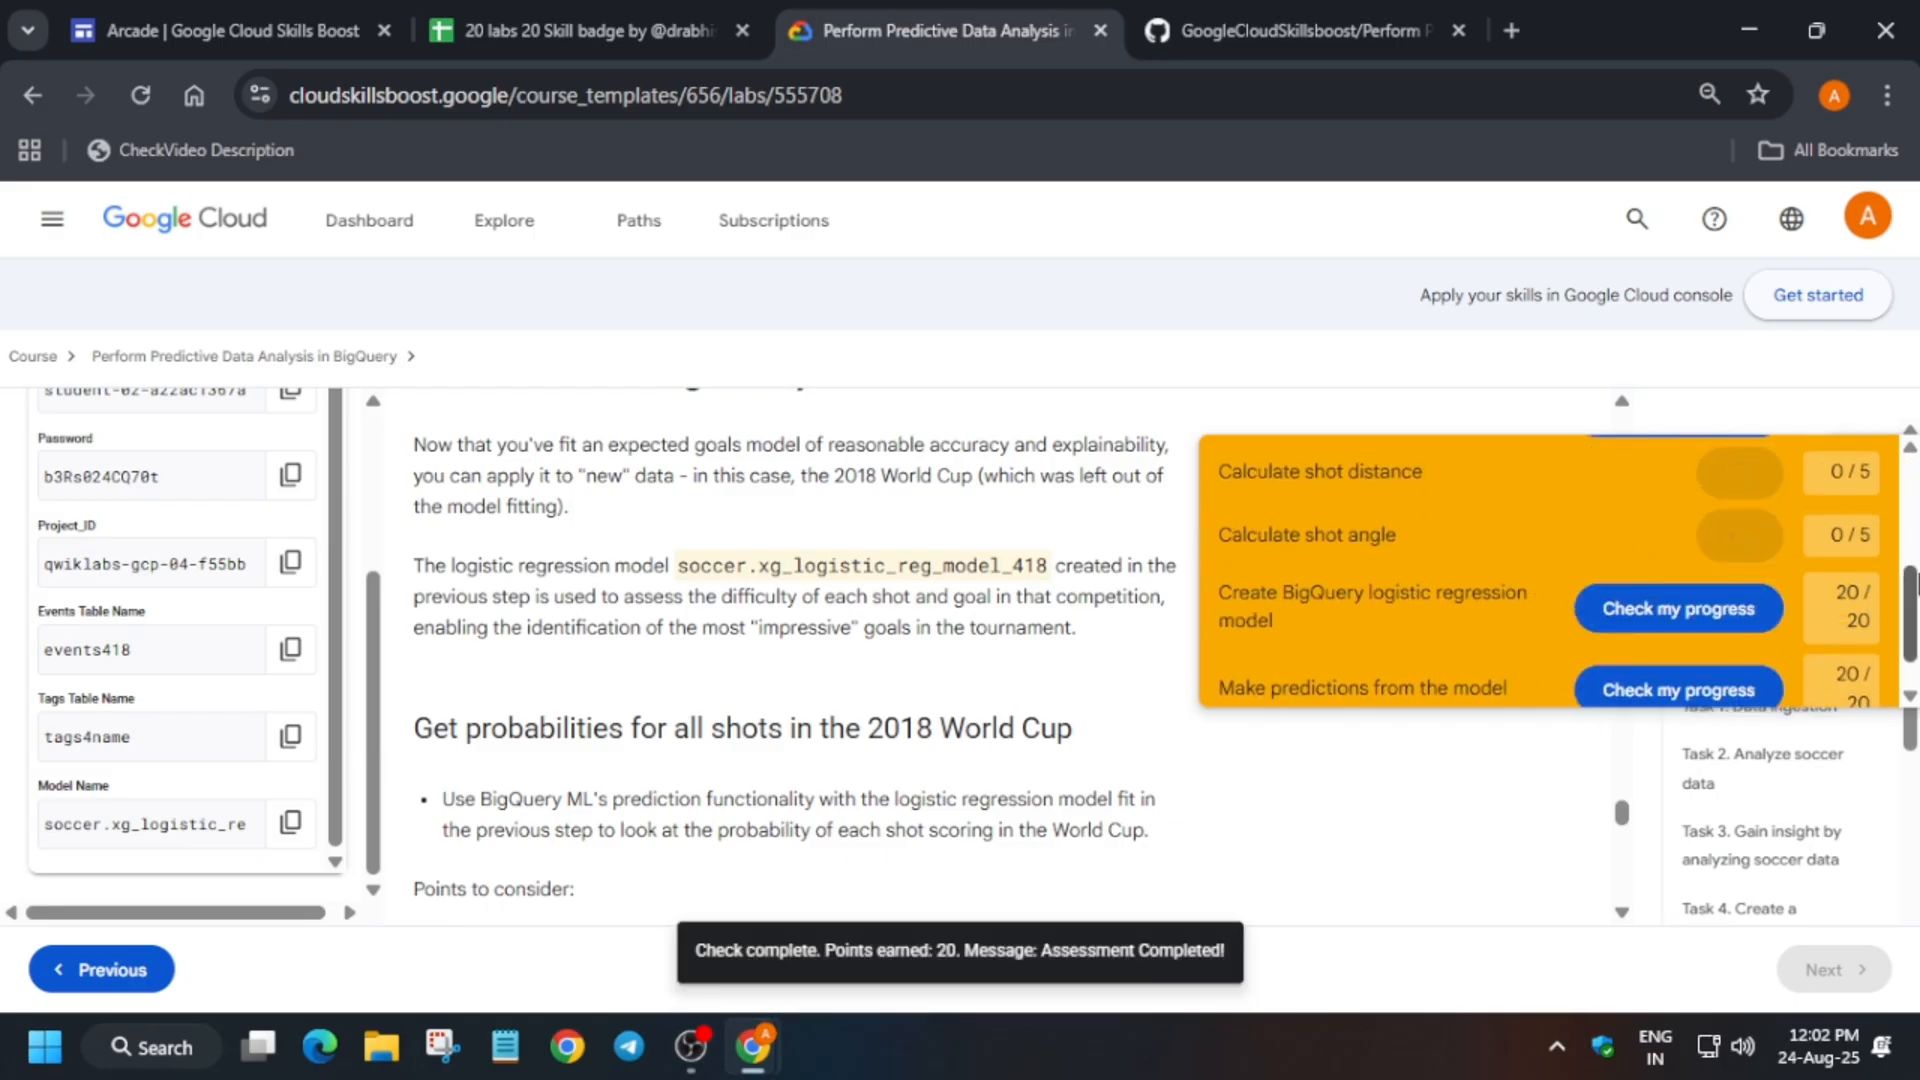
pyautogui.scroll(3)
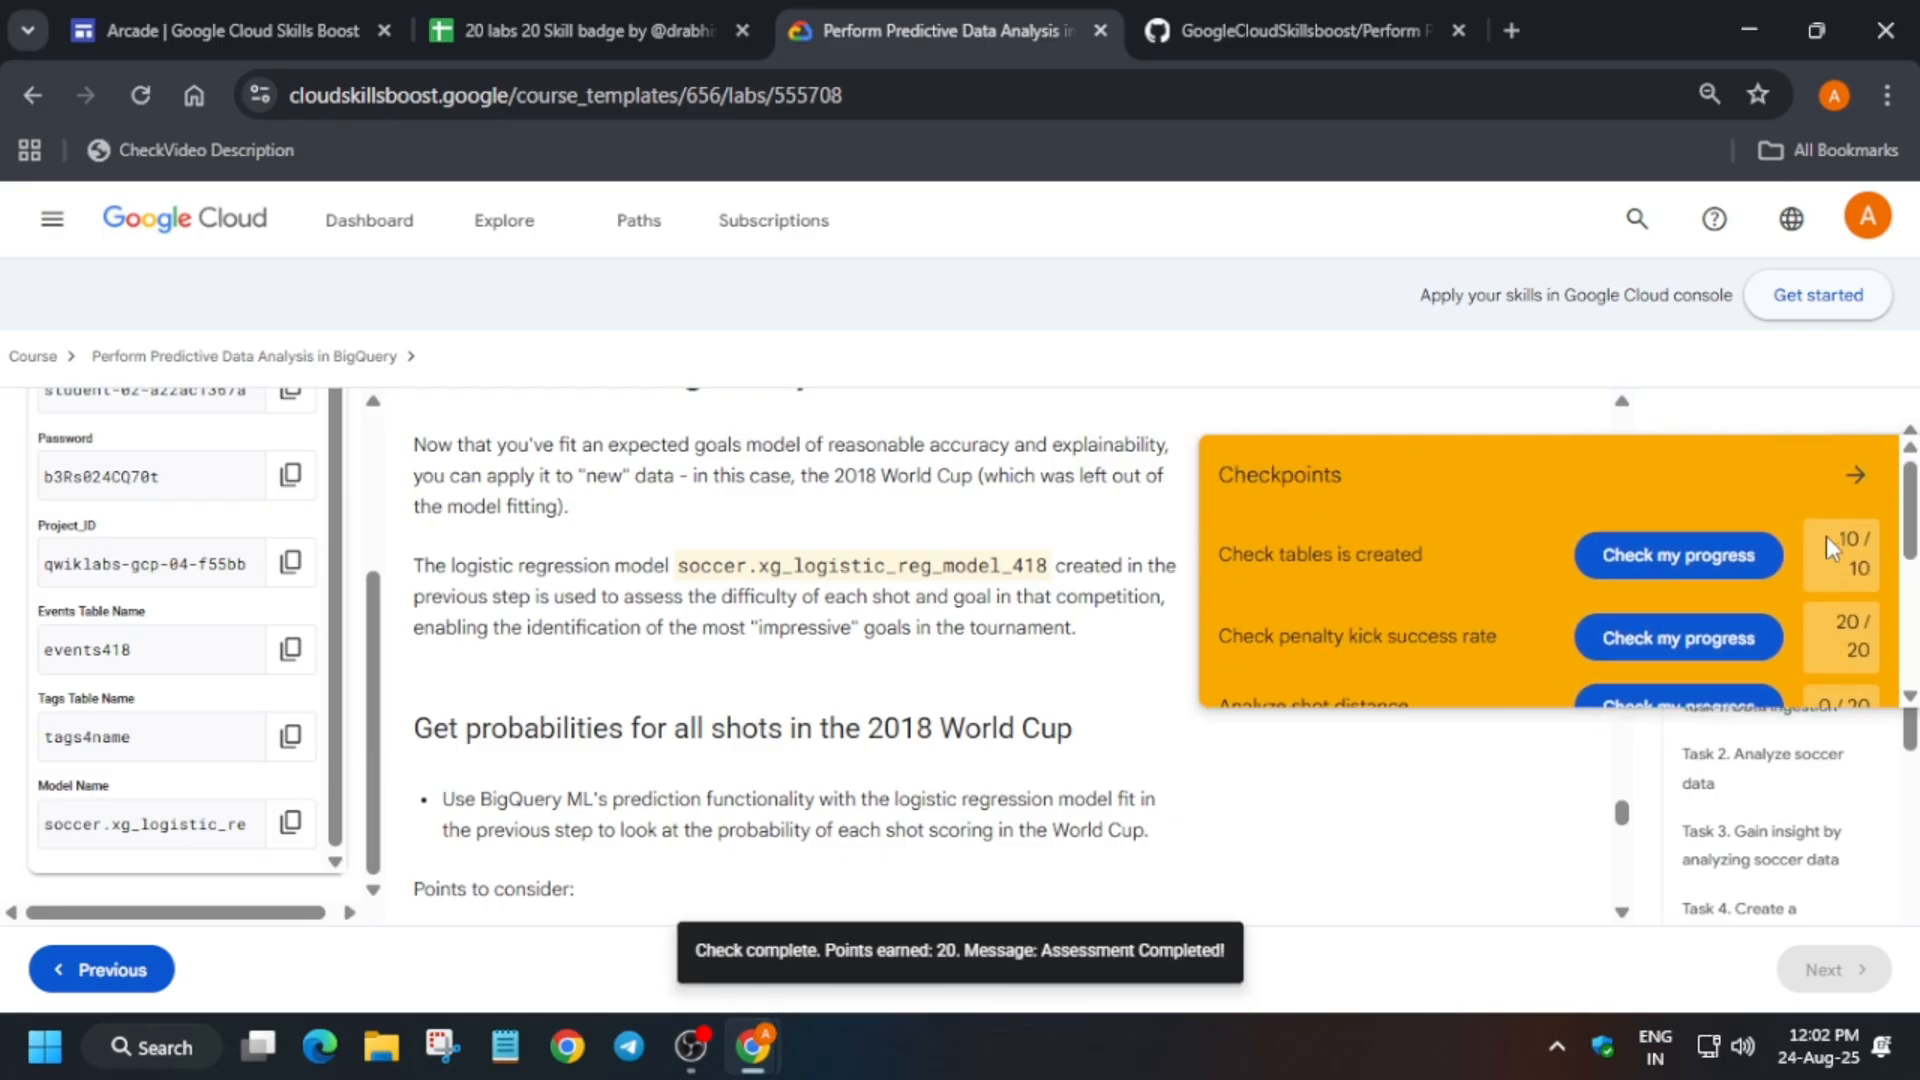
pyautogui.click(1854, 475)
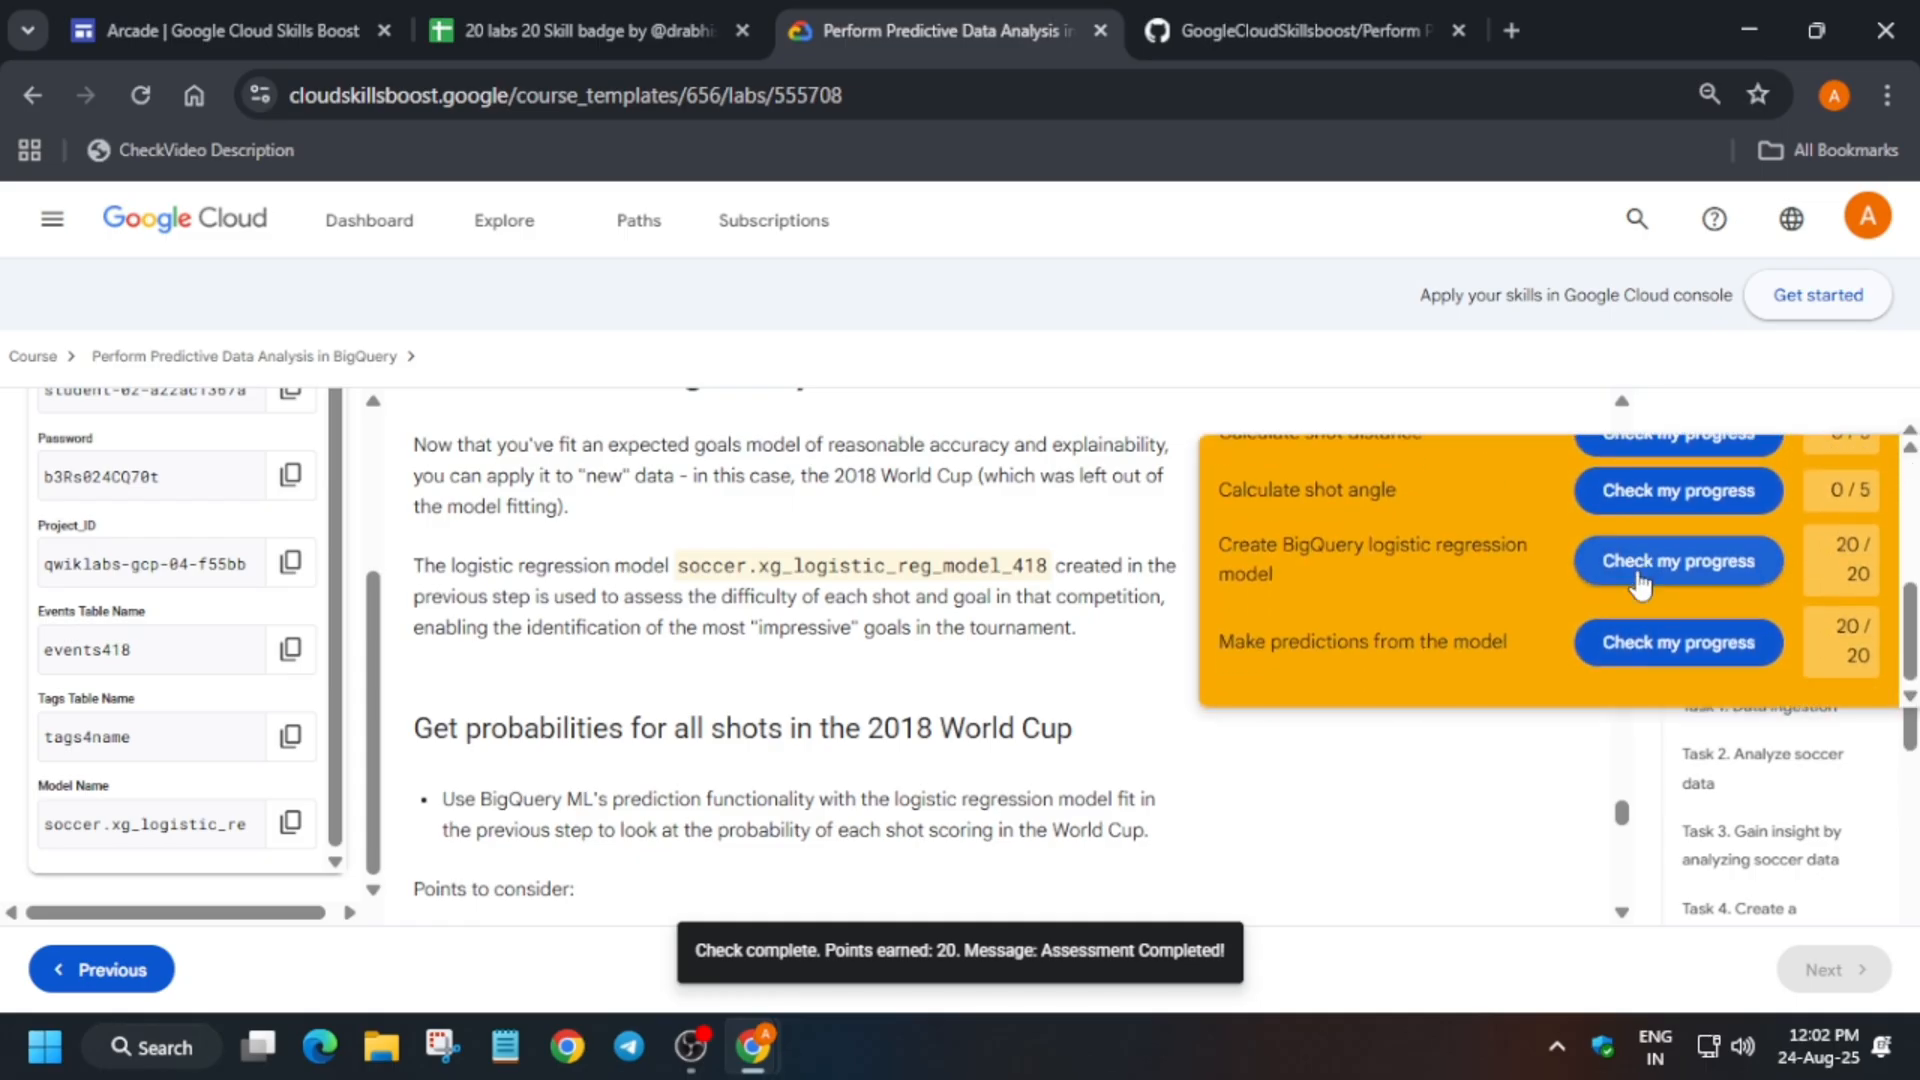
pyautogui.scroll(3)
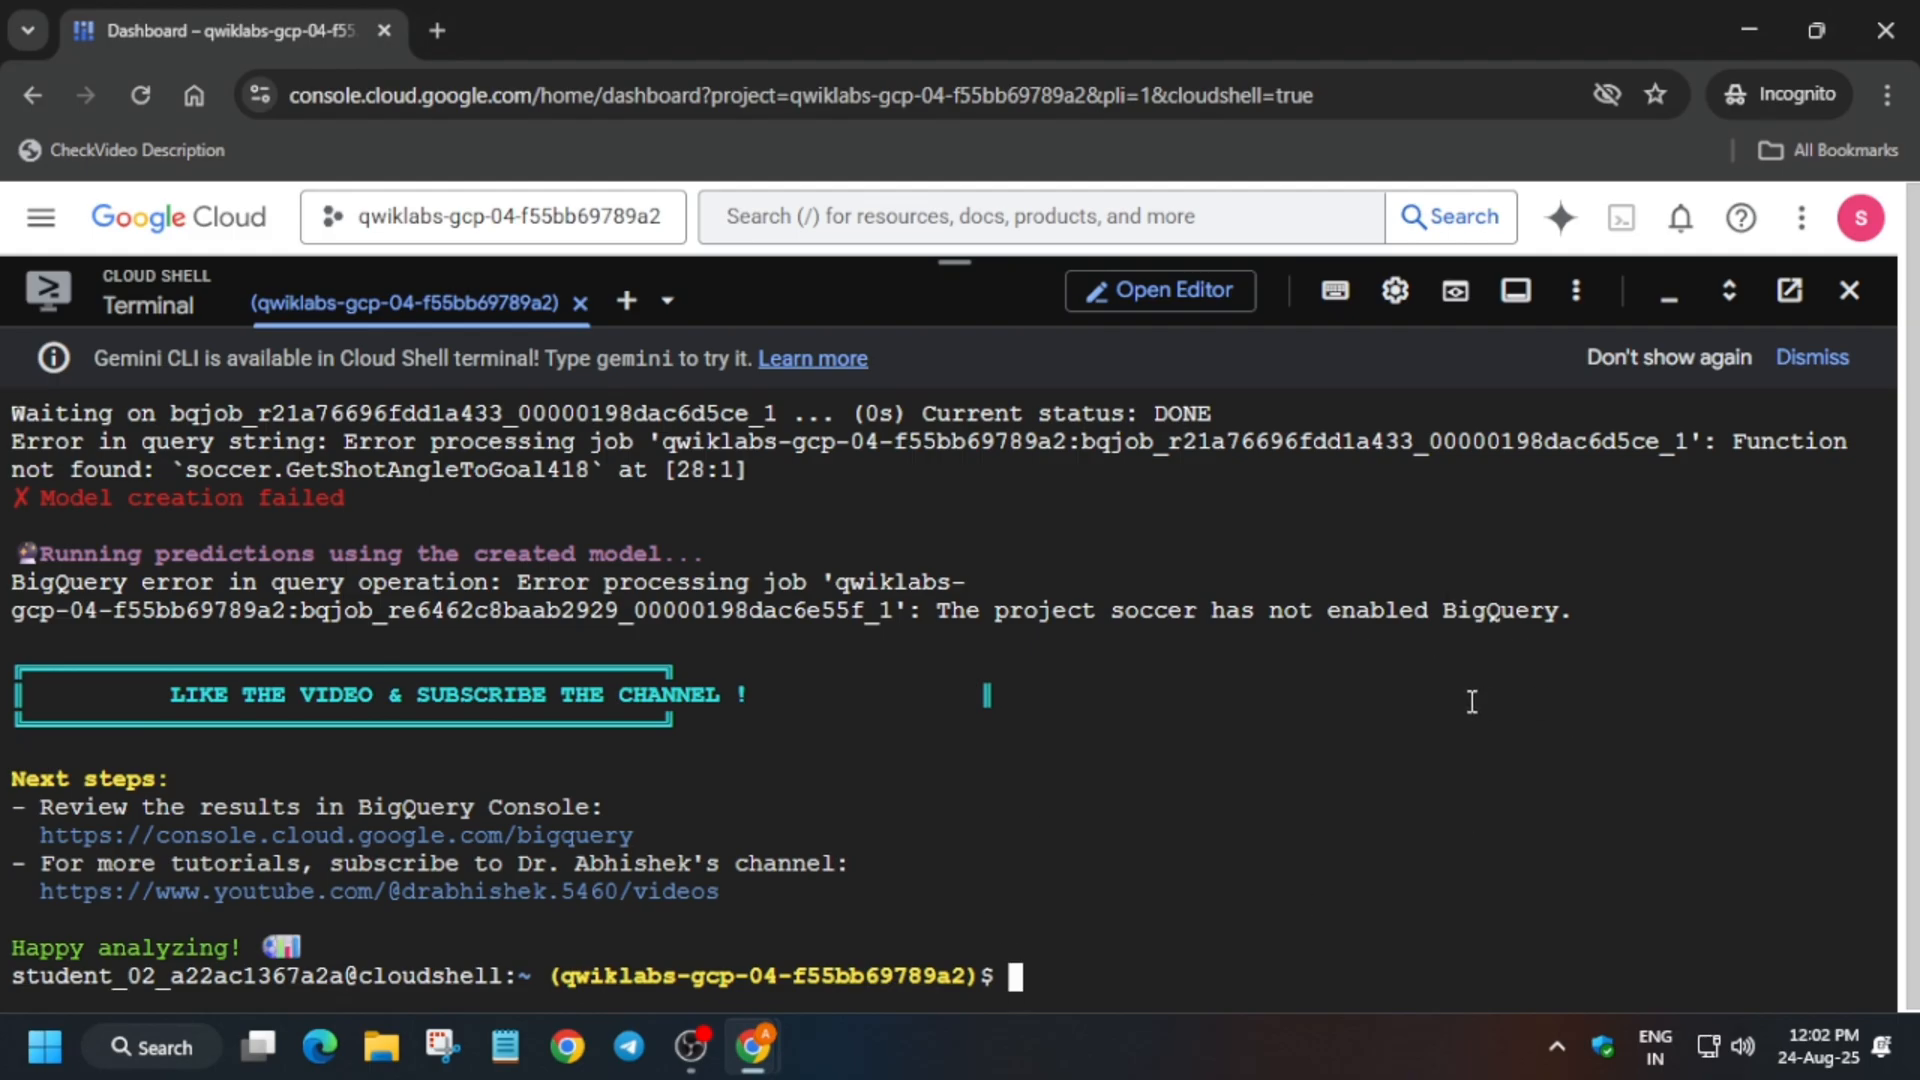
# - Return to the lab instructions and scroll to the Task 3 soccer analysis
pyautogui.click(942, 31)
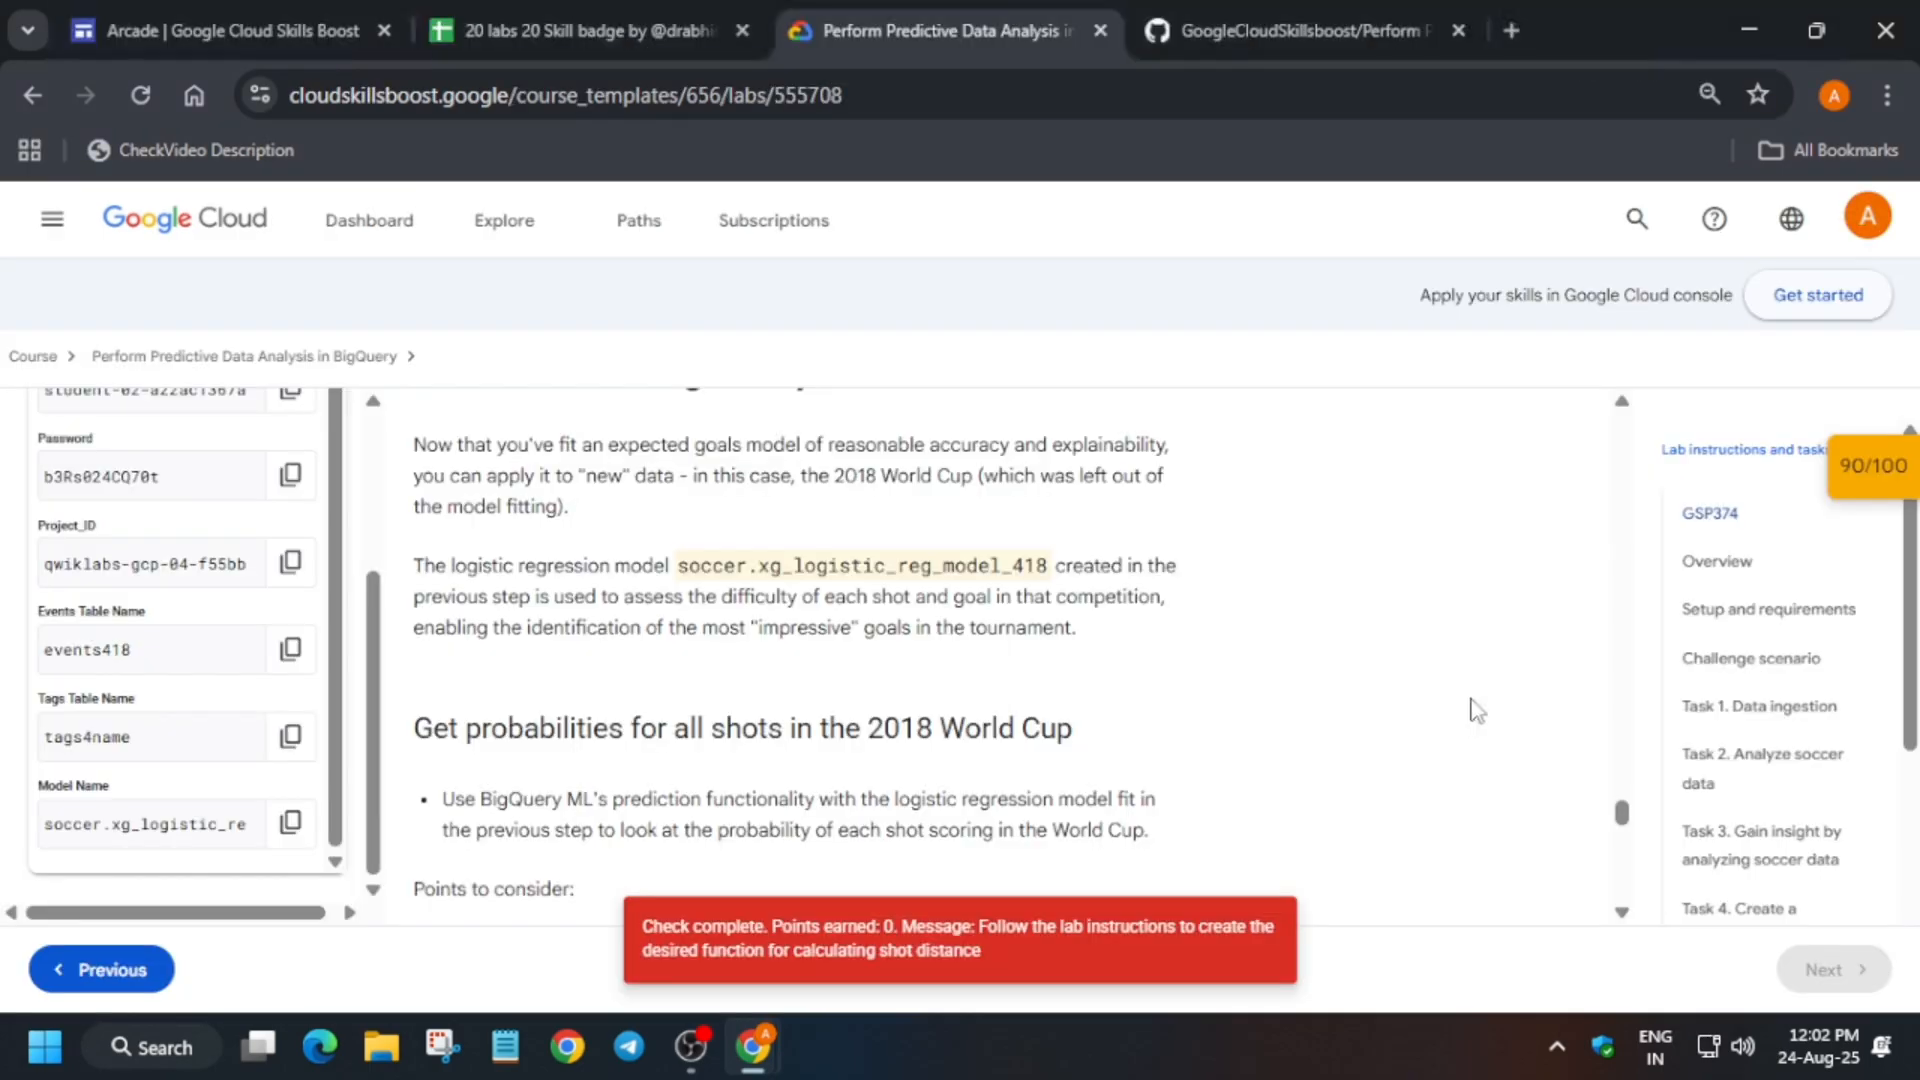
pyautogui.click(1871, 465)
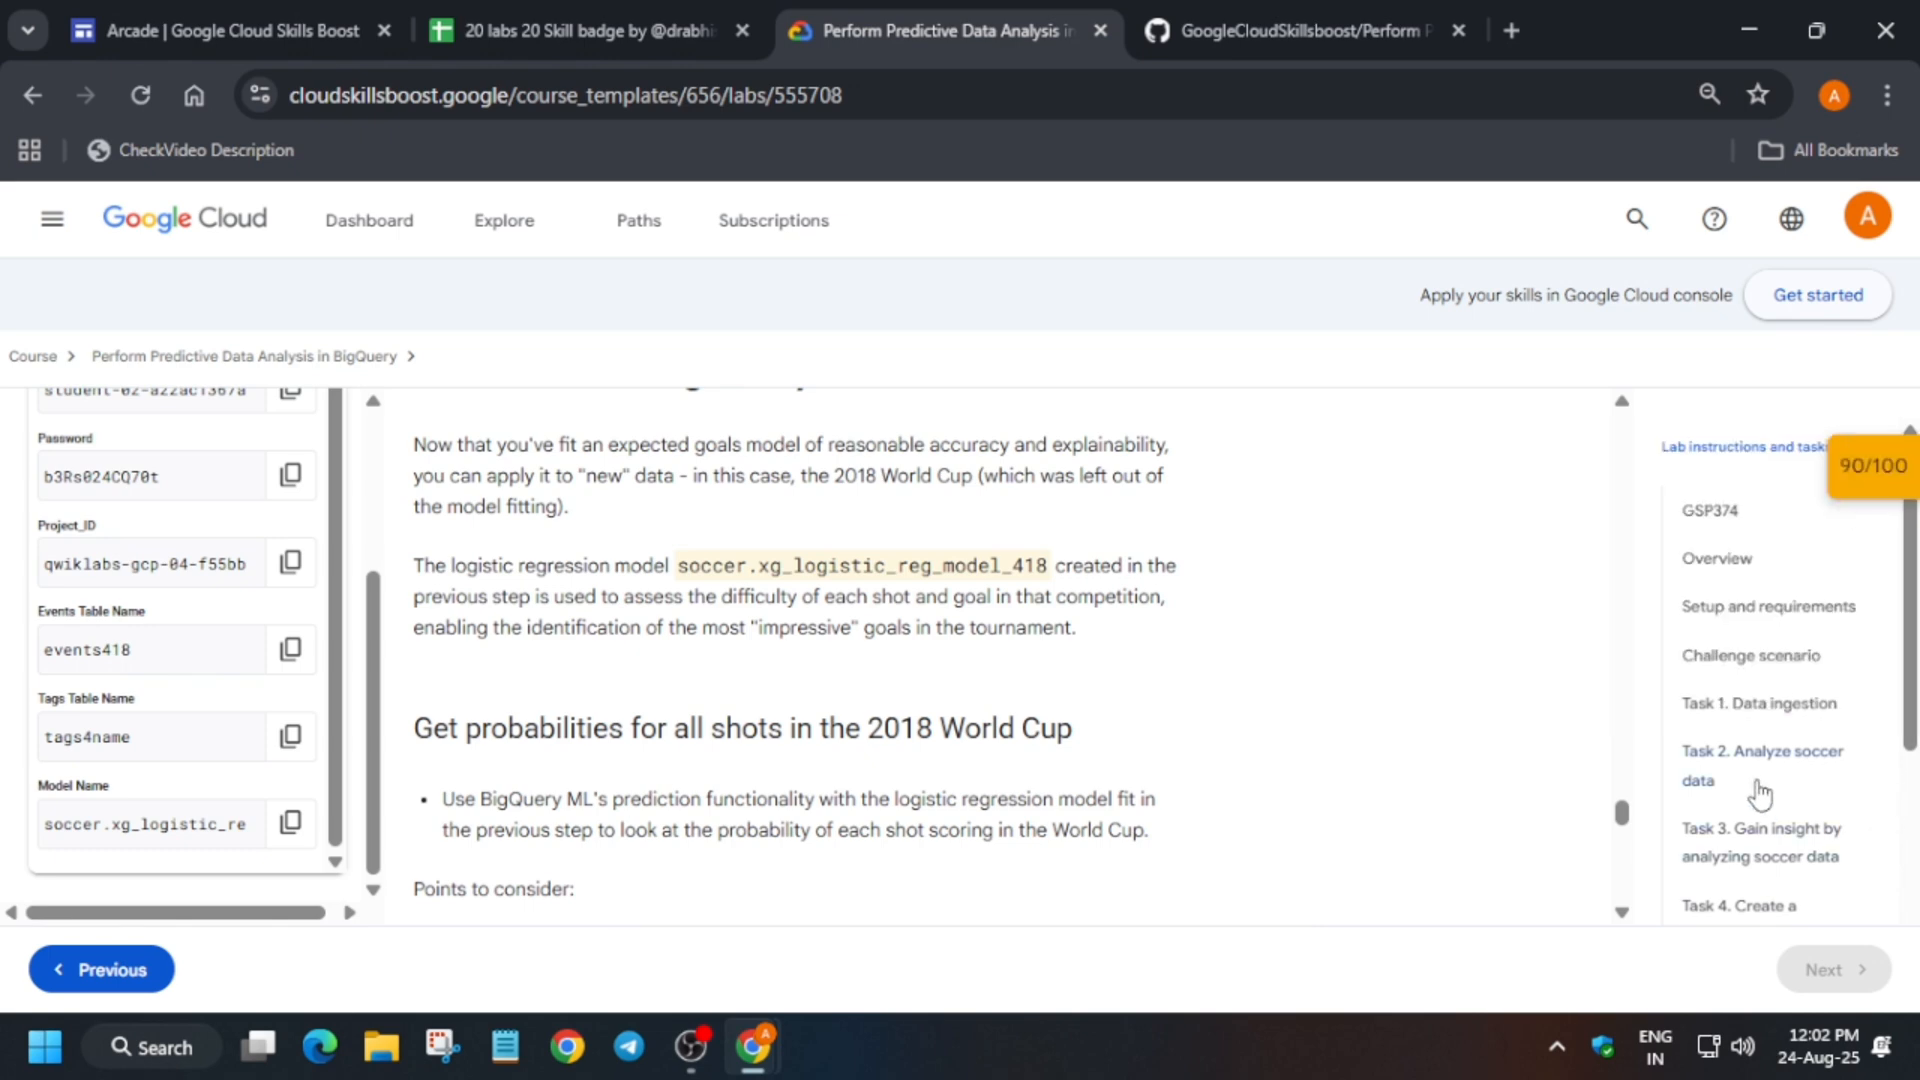
pyautogui.scroll(-3)
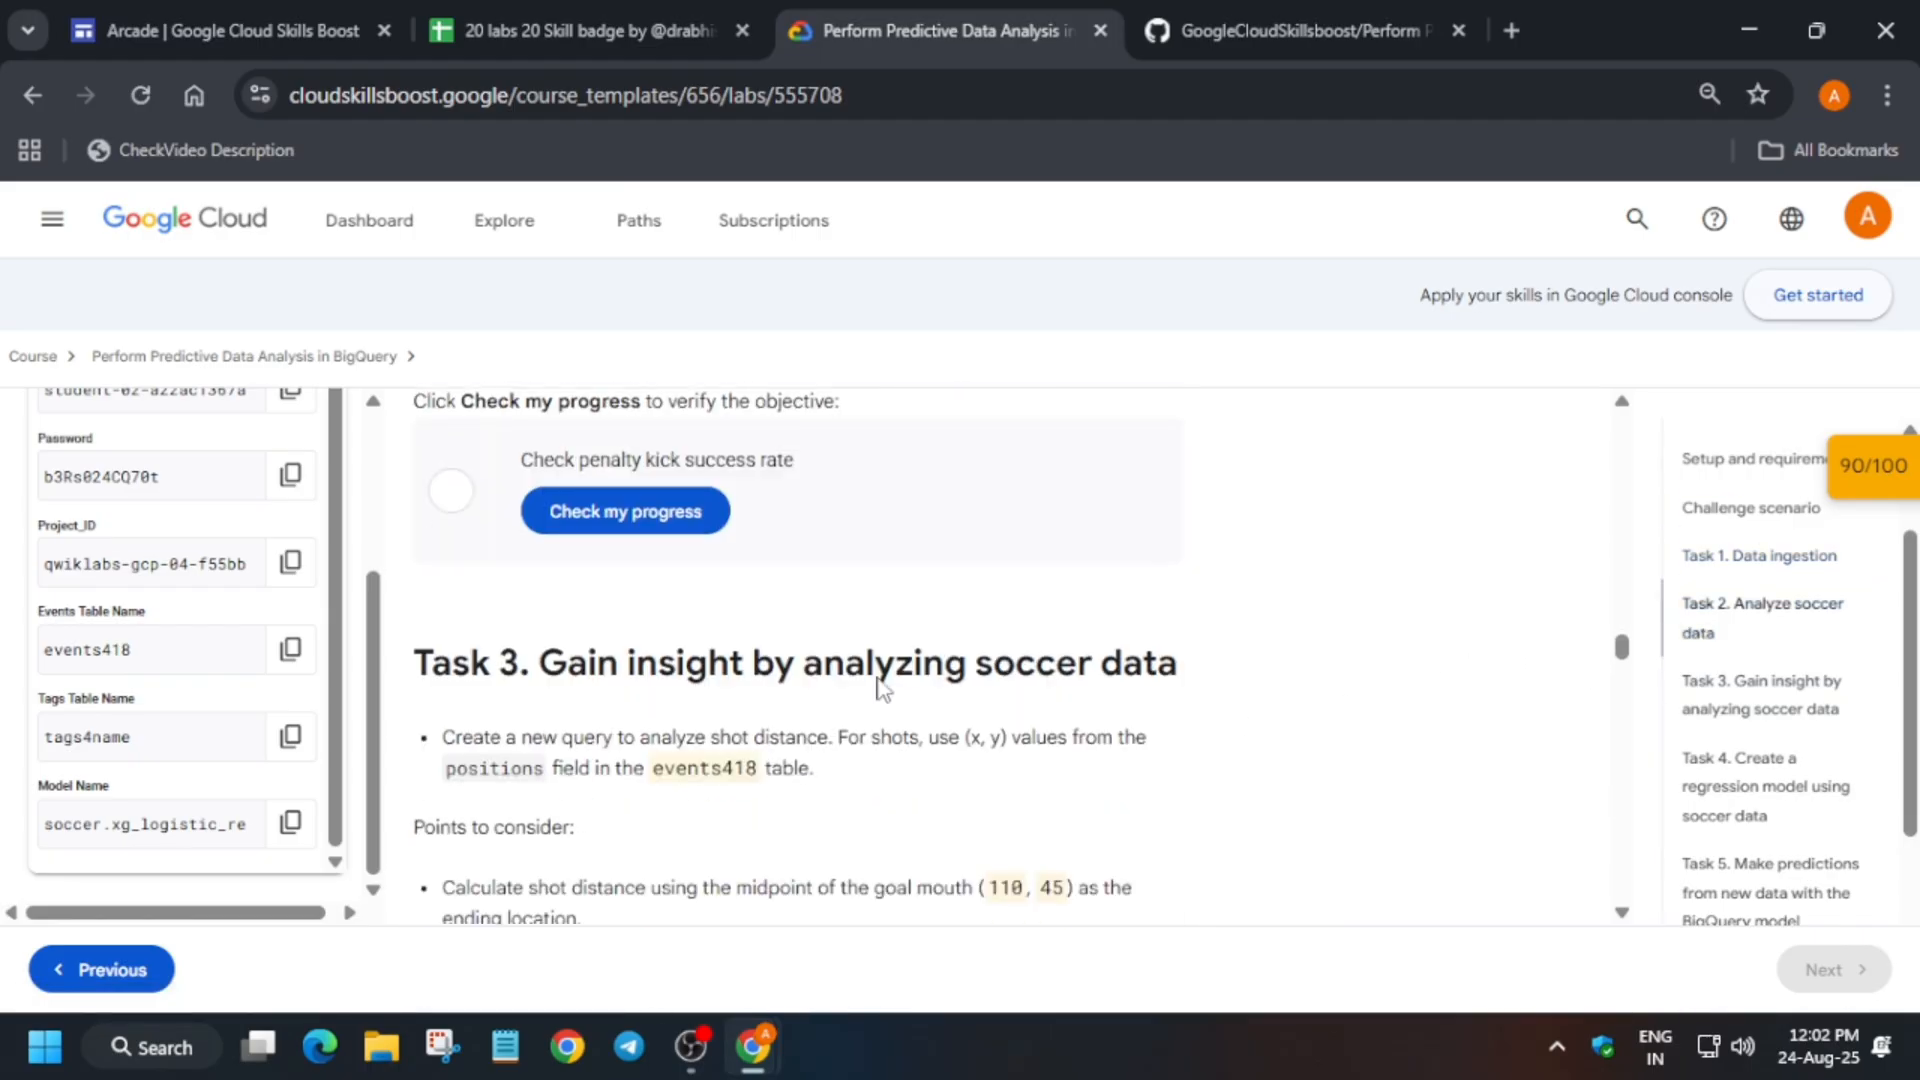
pyautogui.scroll(-3)
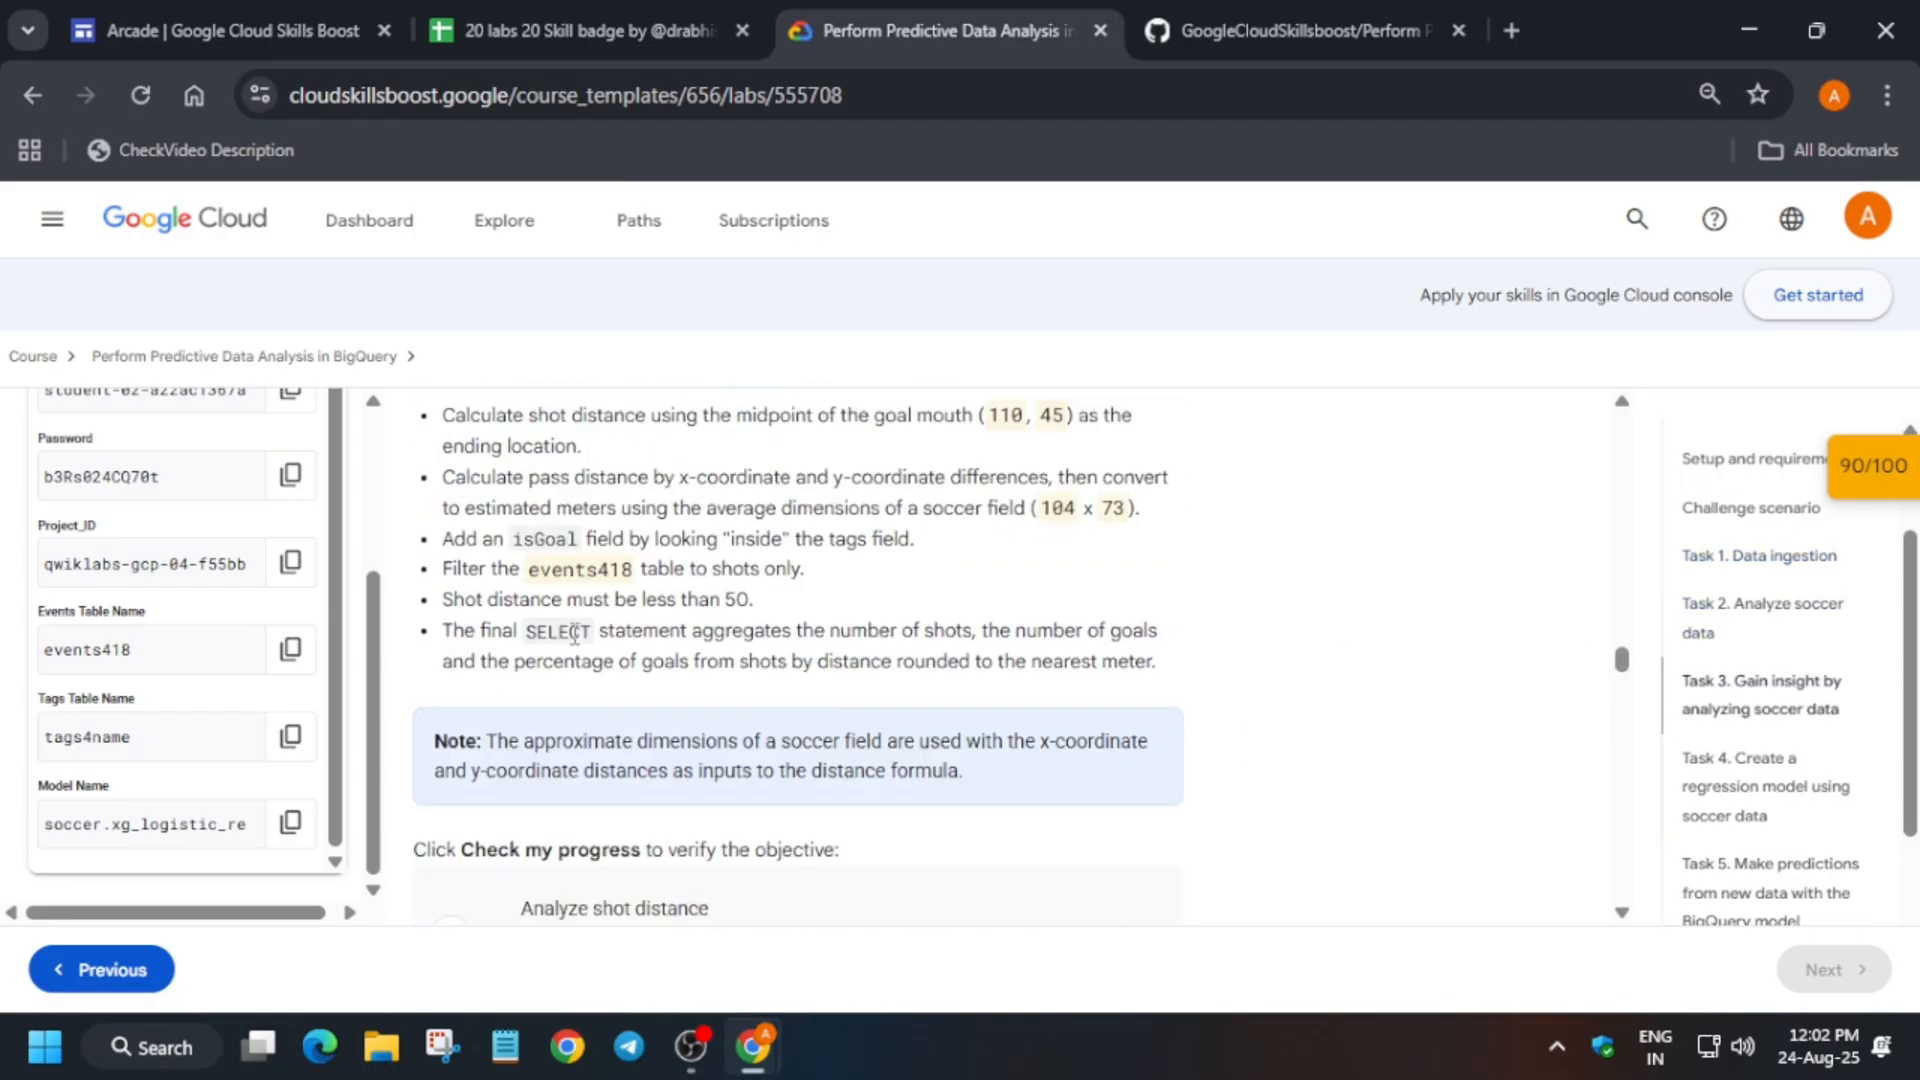
pyautogui.scroll(3)
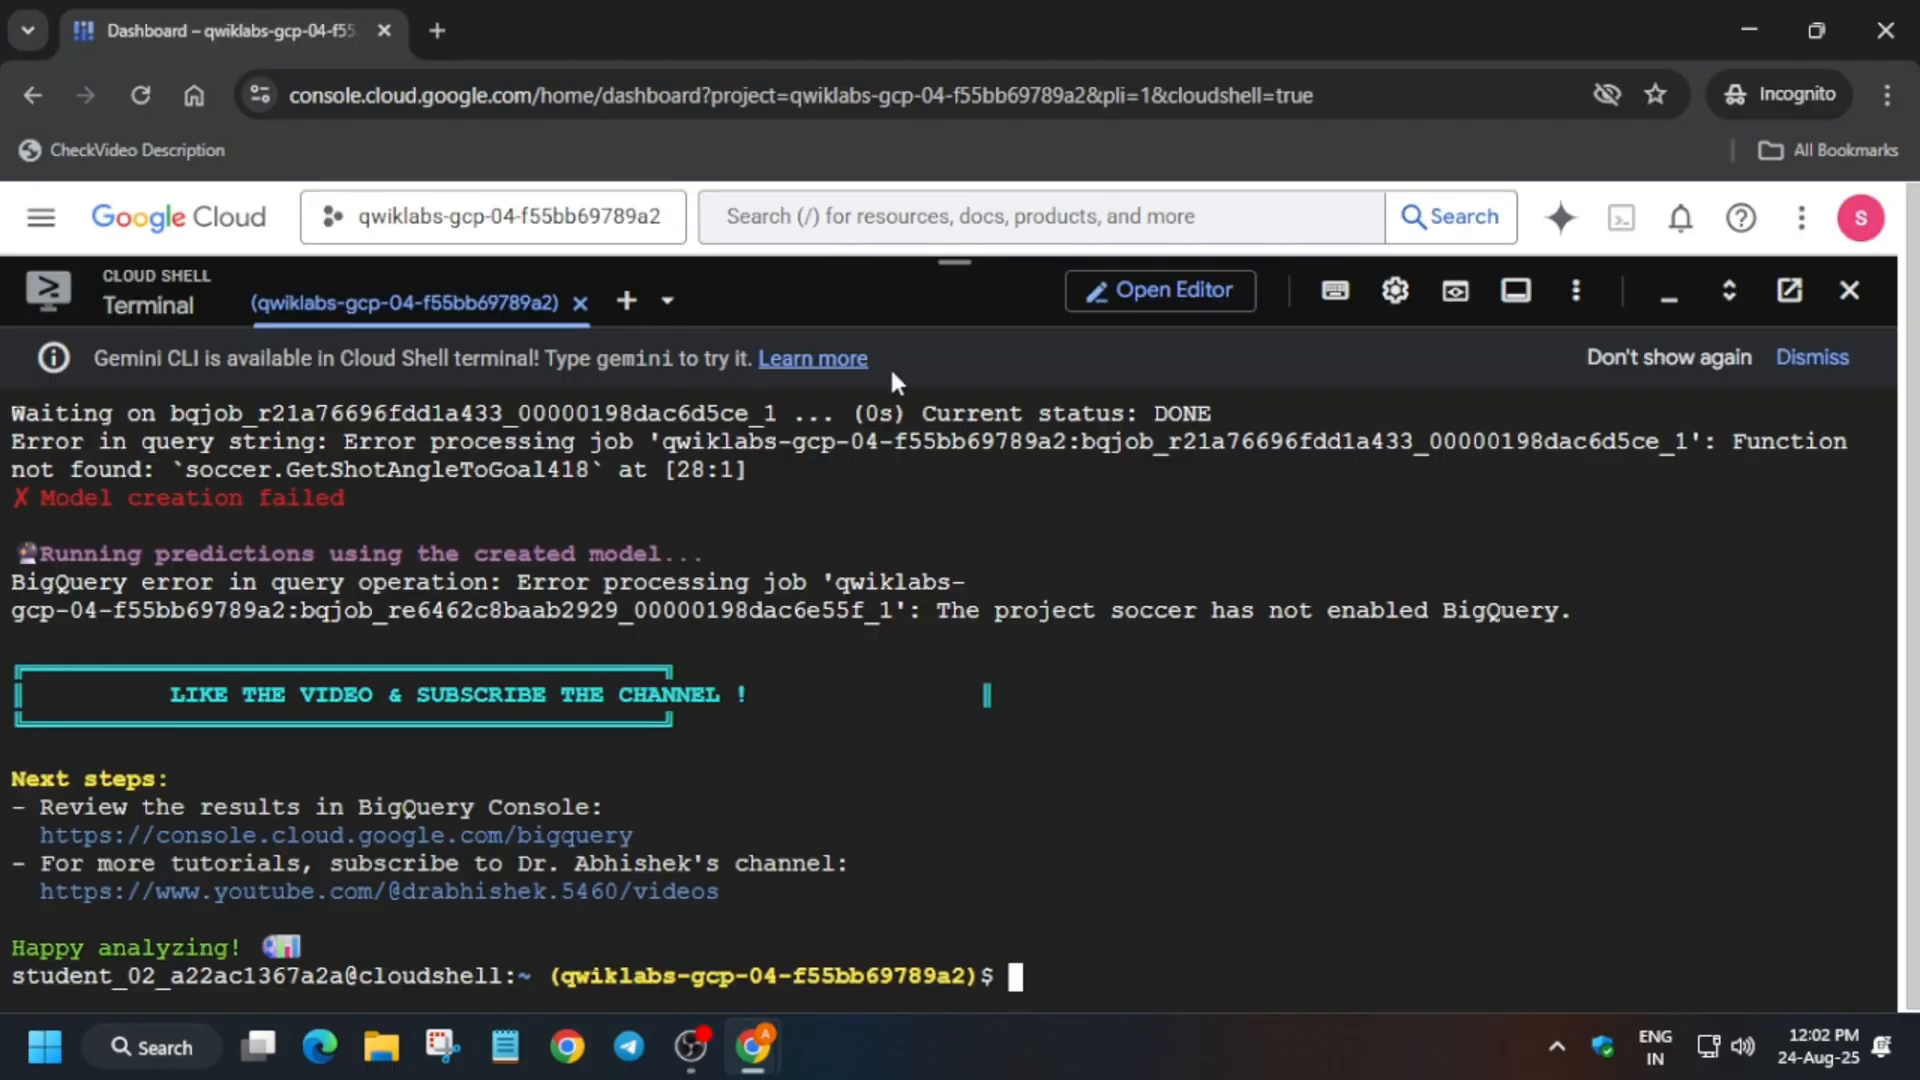
# - Open BigQuery from the console navigation and dismiss the BigQuery Studio welcome dialog
pyautogui.click(1667, 290)
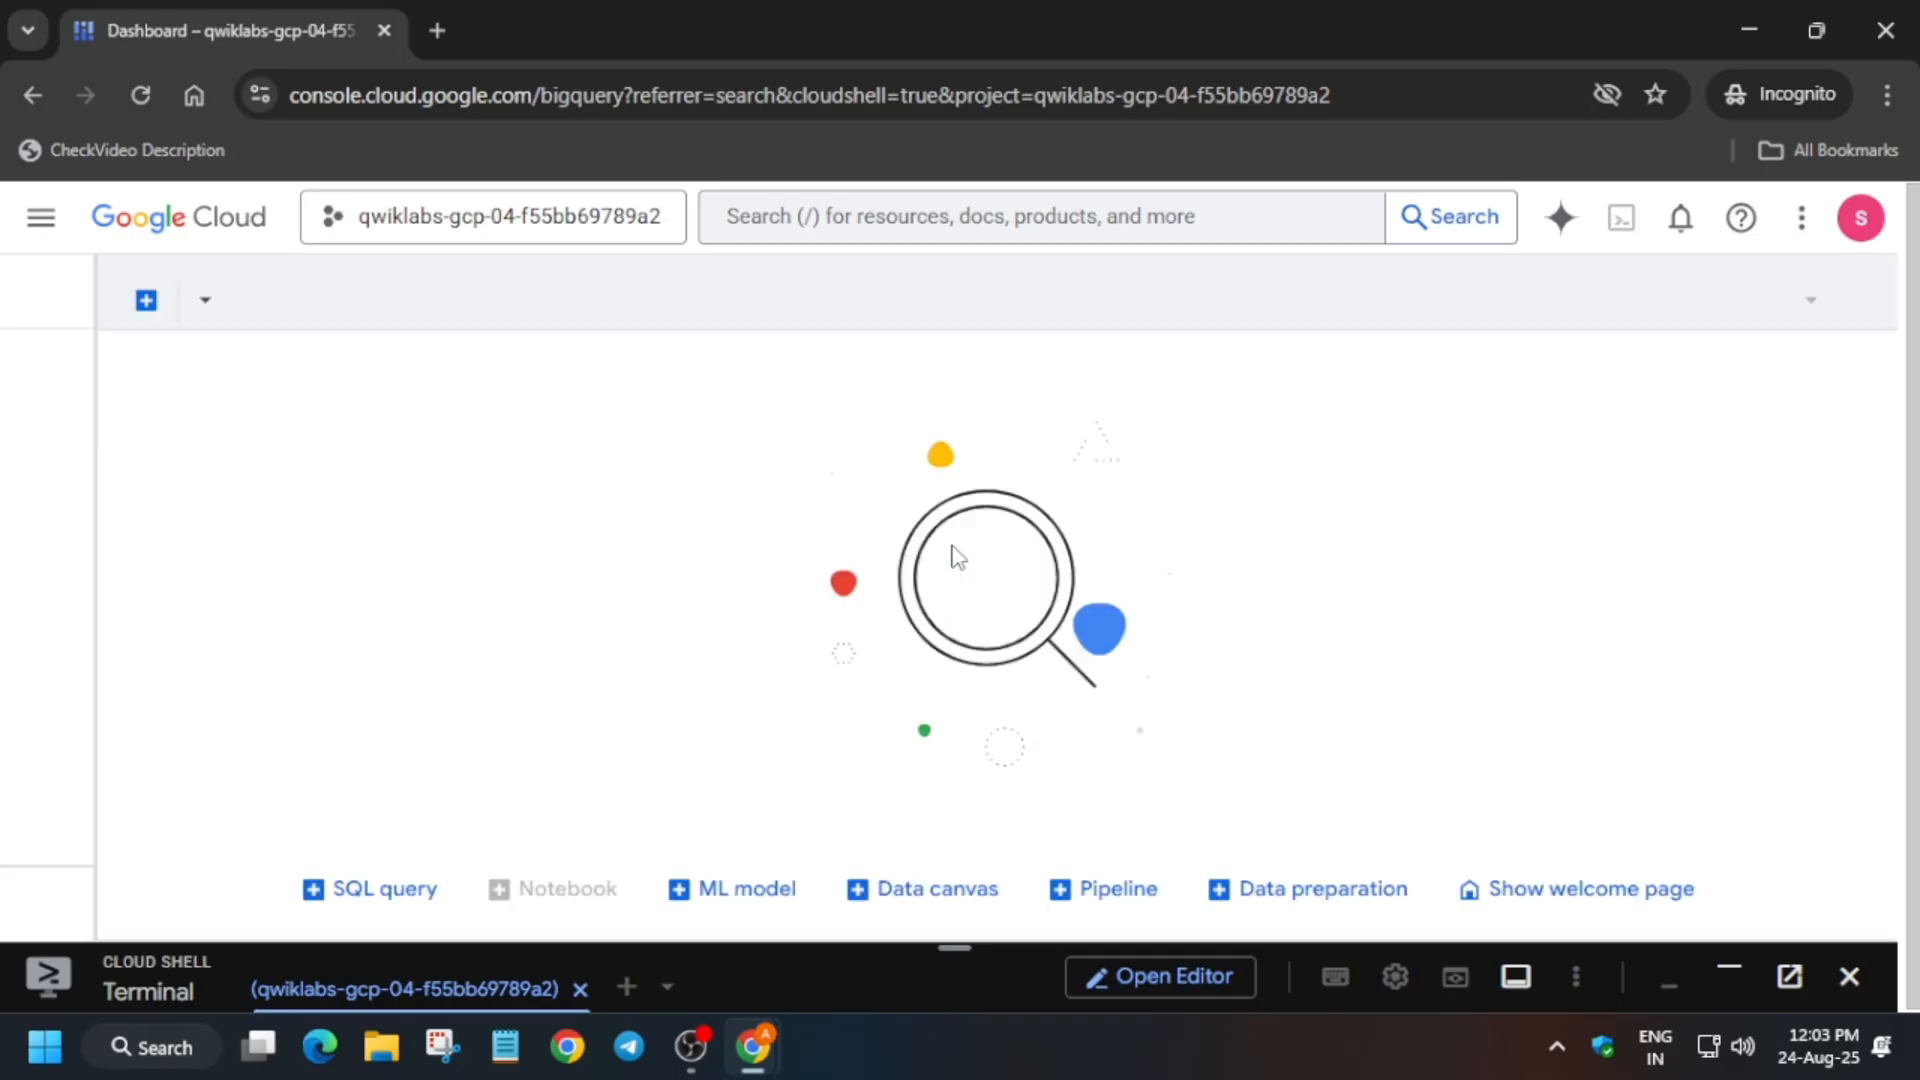
pyautogui.click(367, 888)
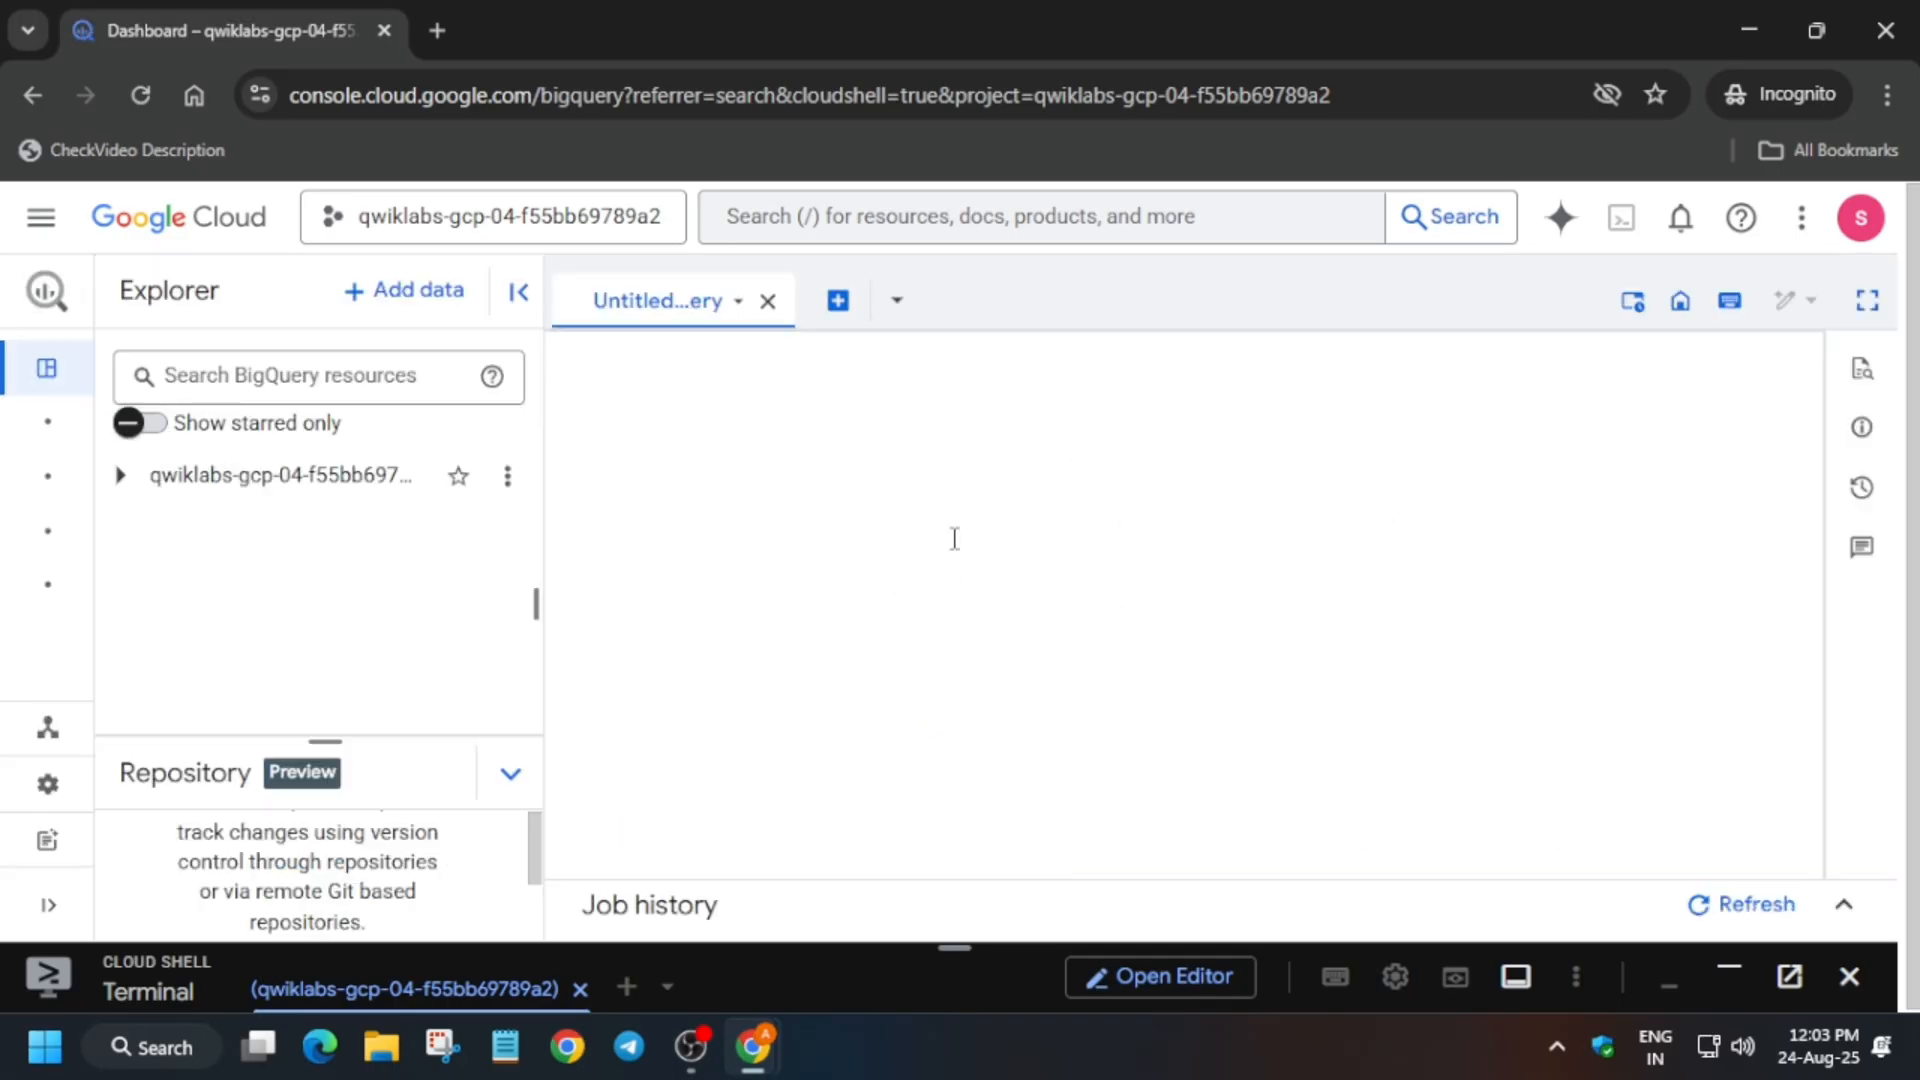
pyautogui.click(838, 300)
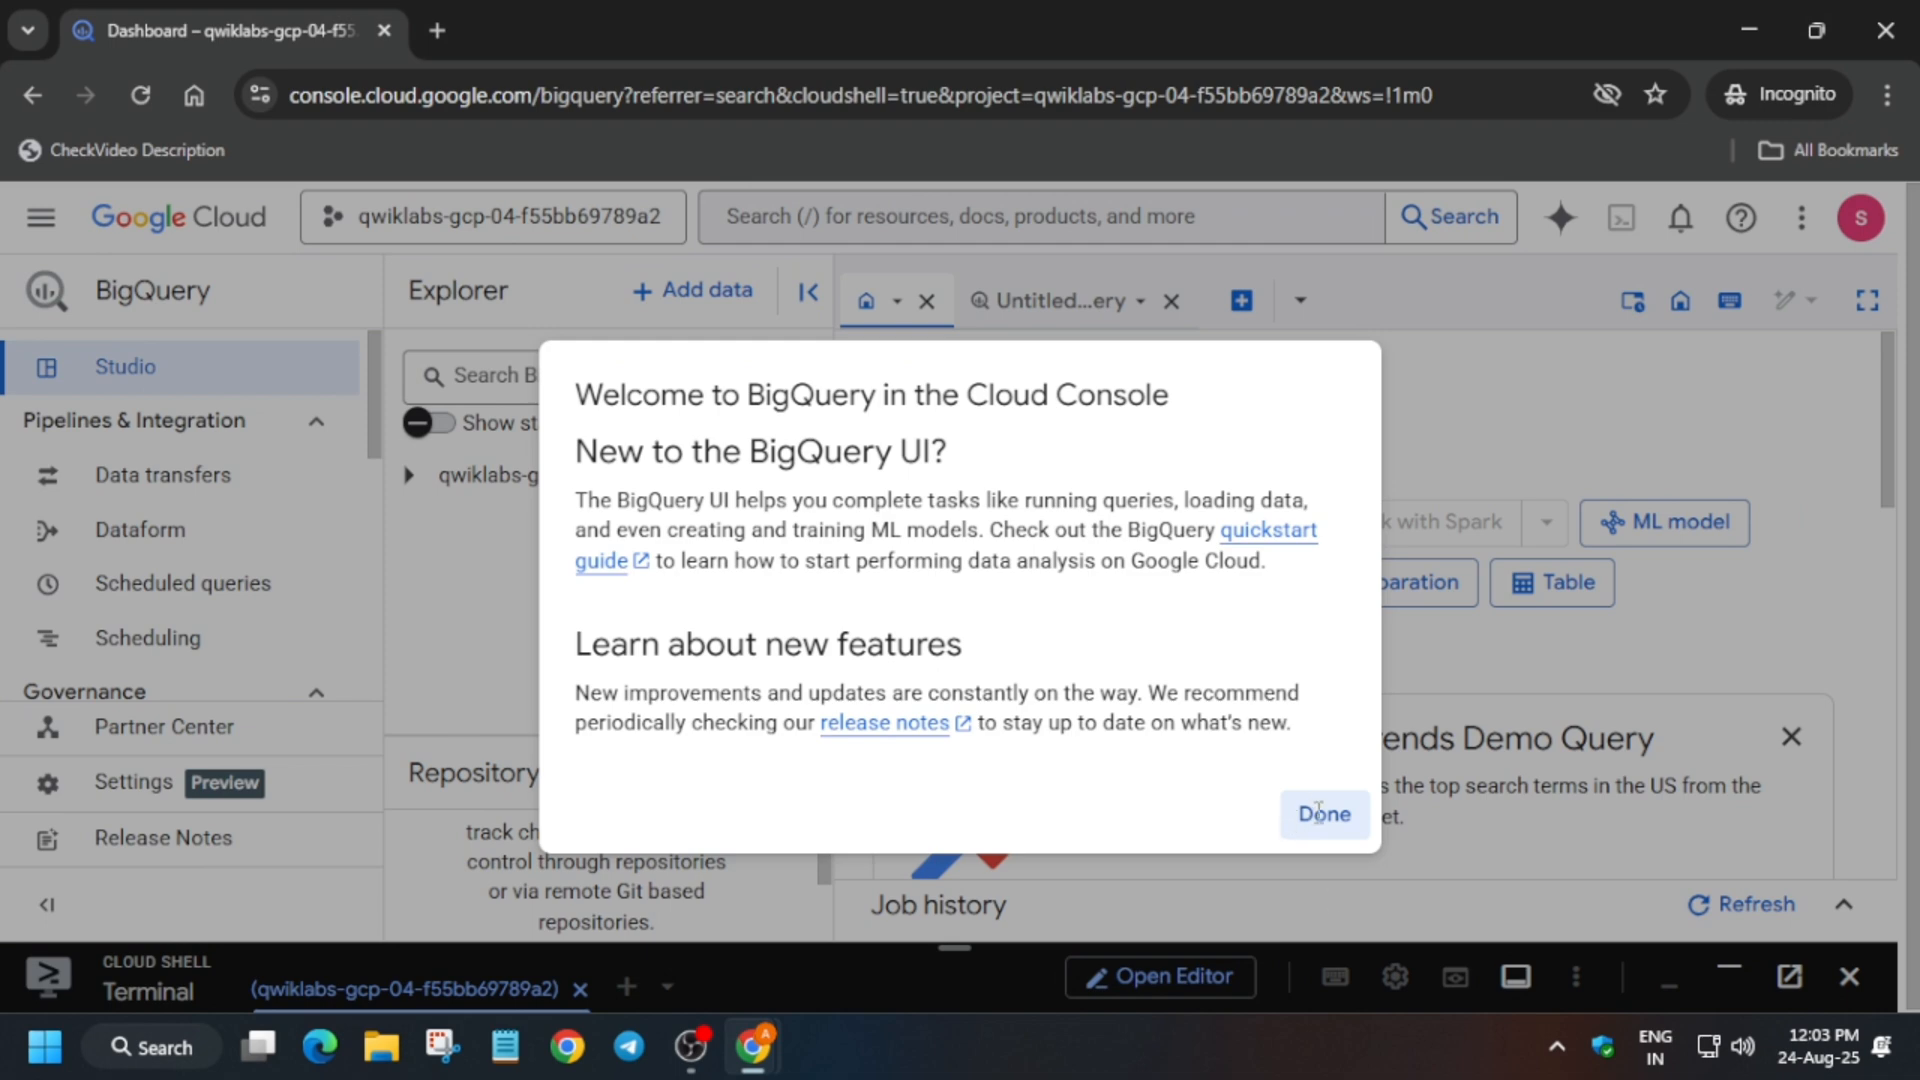
pyautogui.click(1322, 814)
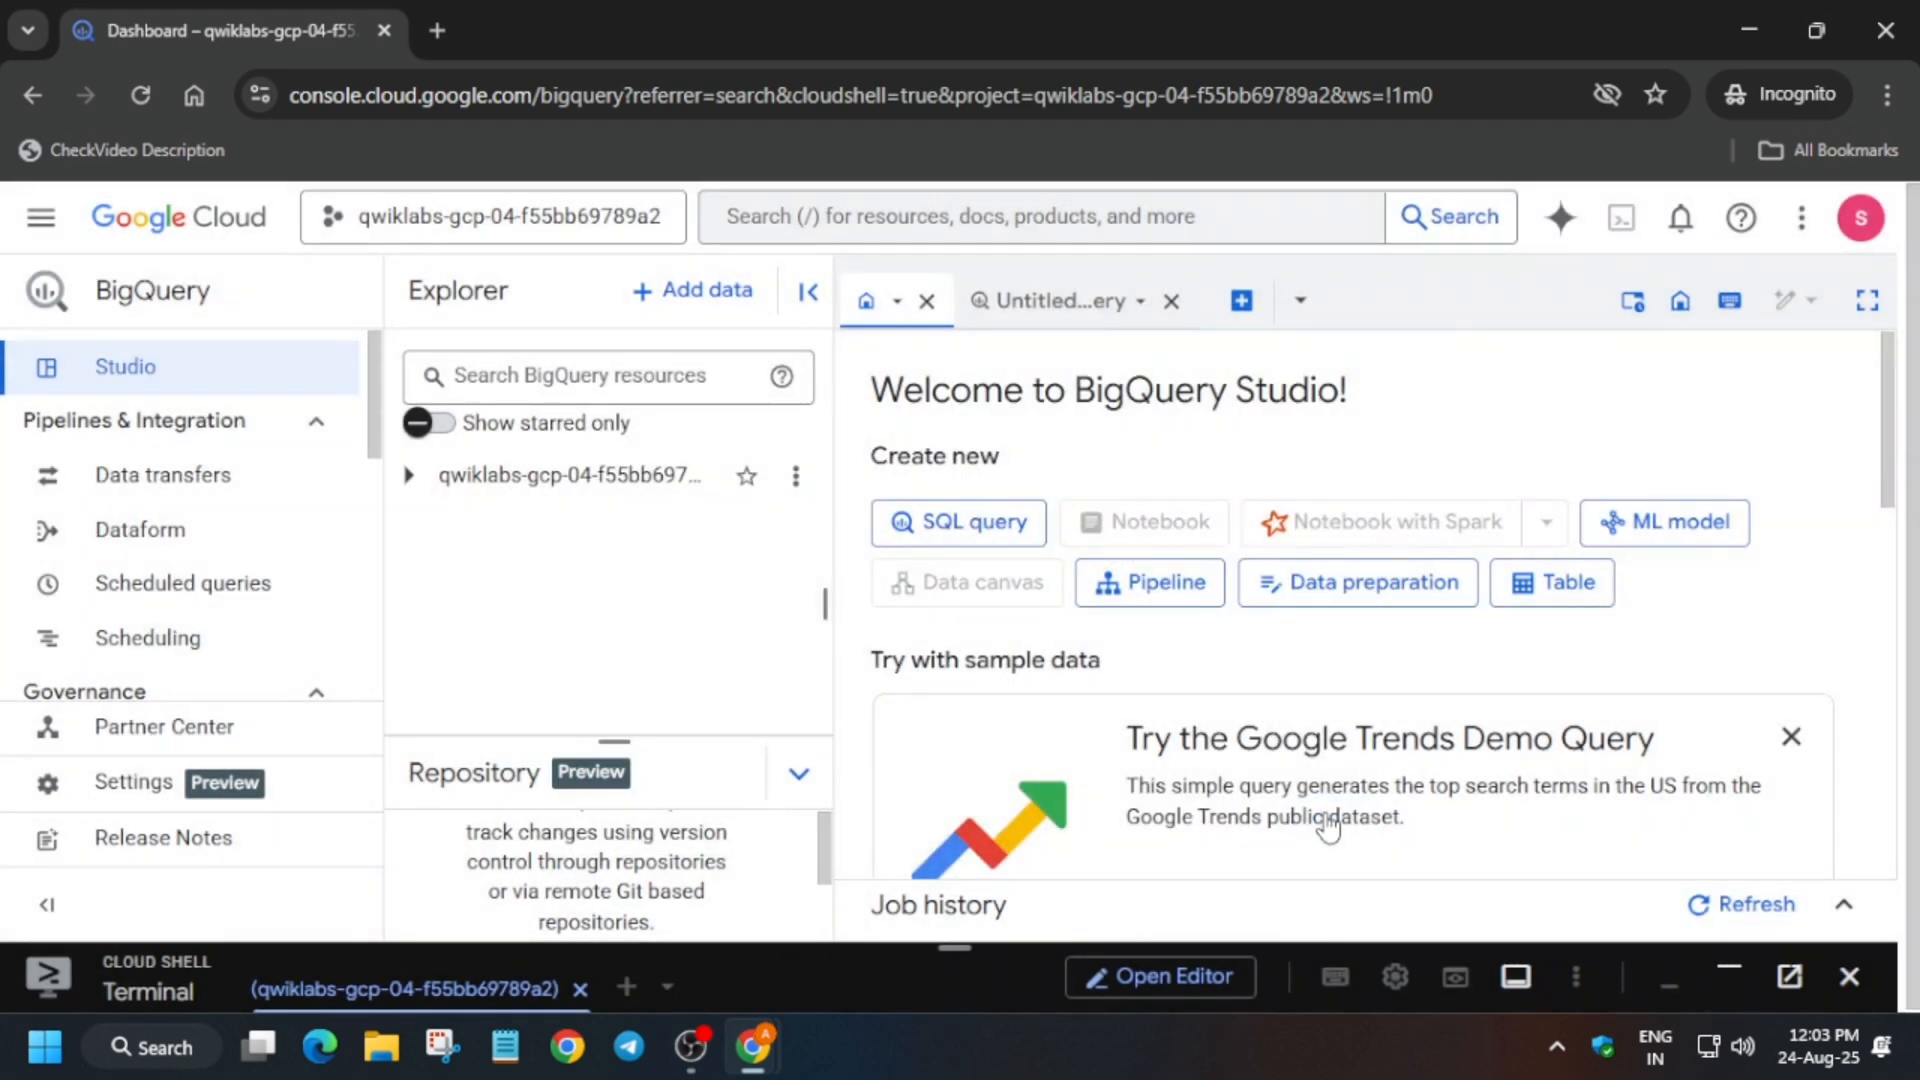
pyautogui.click(1059, 300)
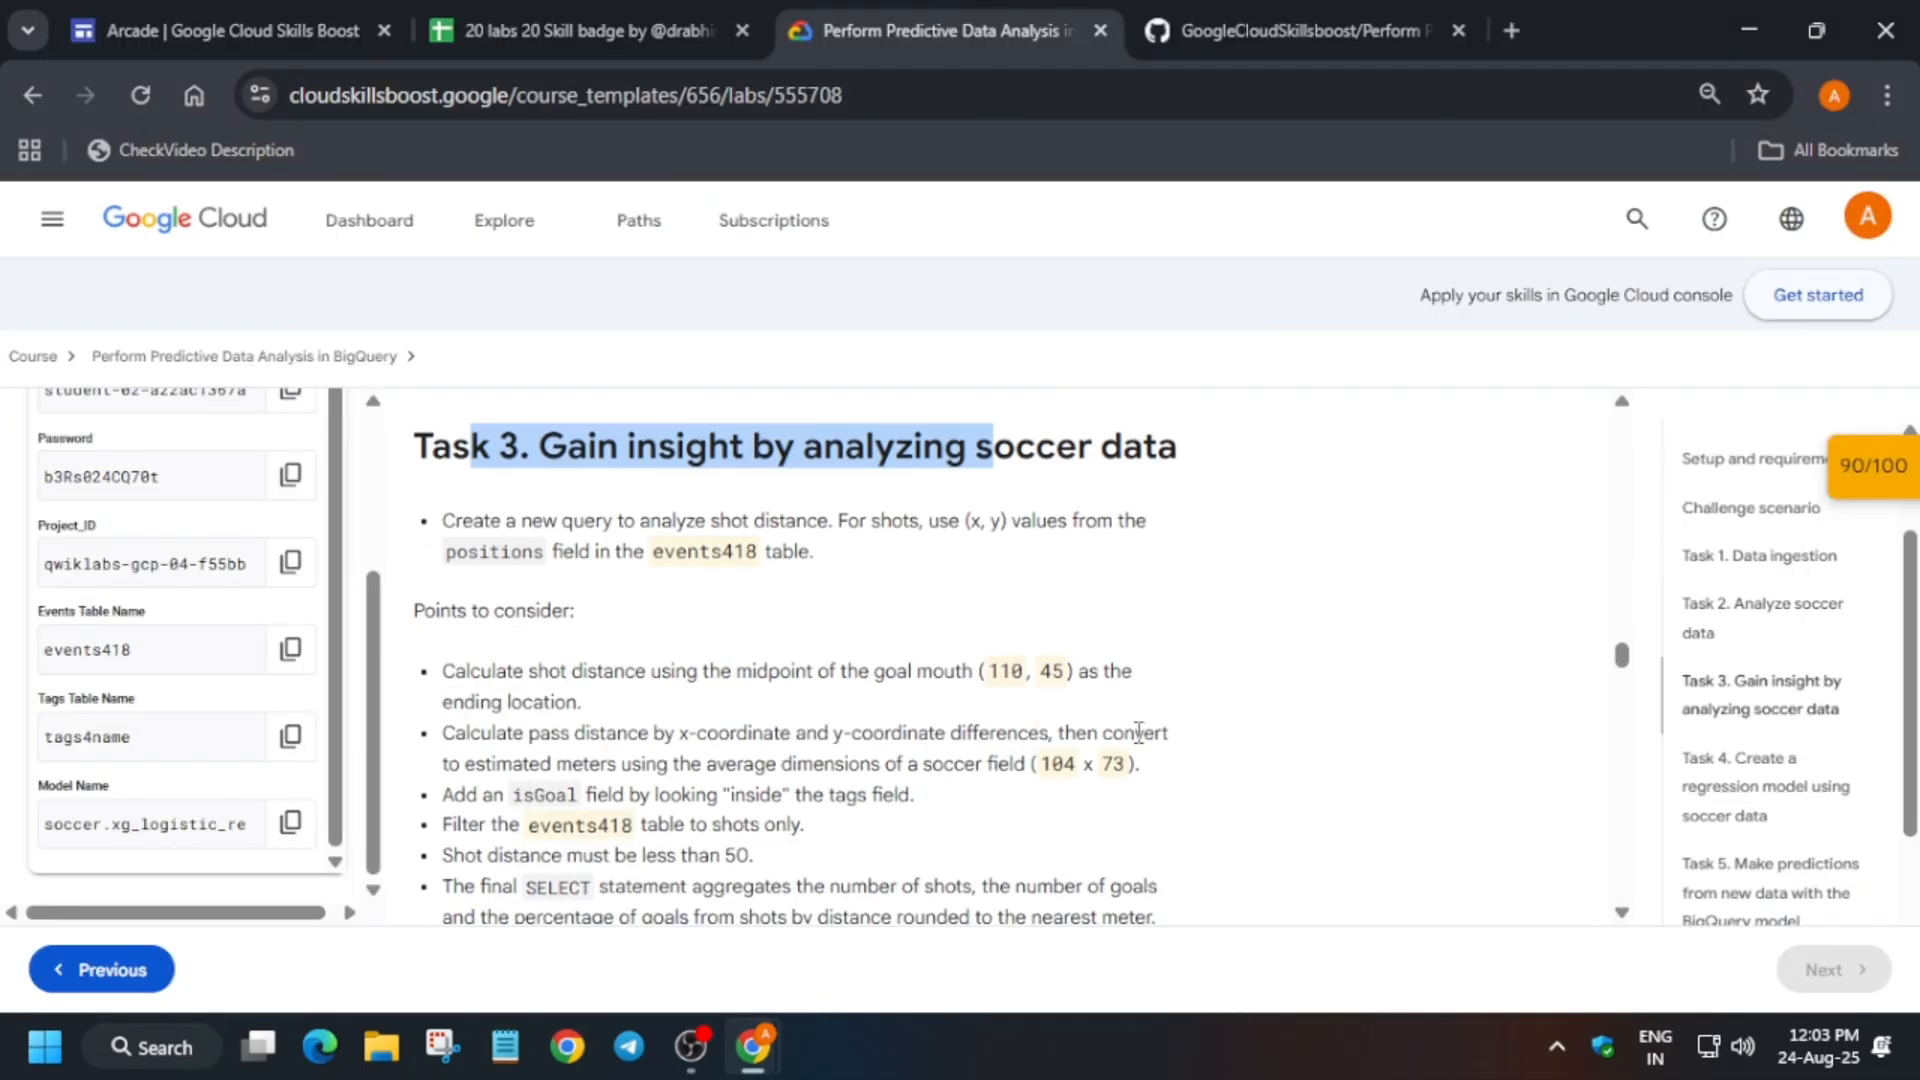
# - Run the CREATE FUNCTION queries for GetShotDistanceToGoal418 and GetShotAngleToGoal418
pyautogui.scroll(-3)
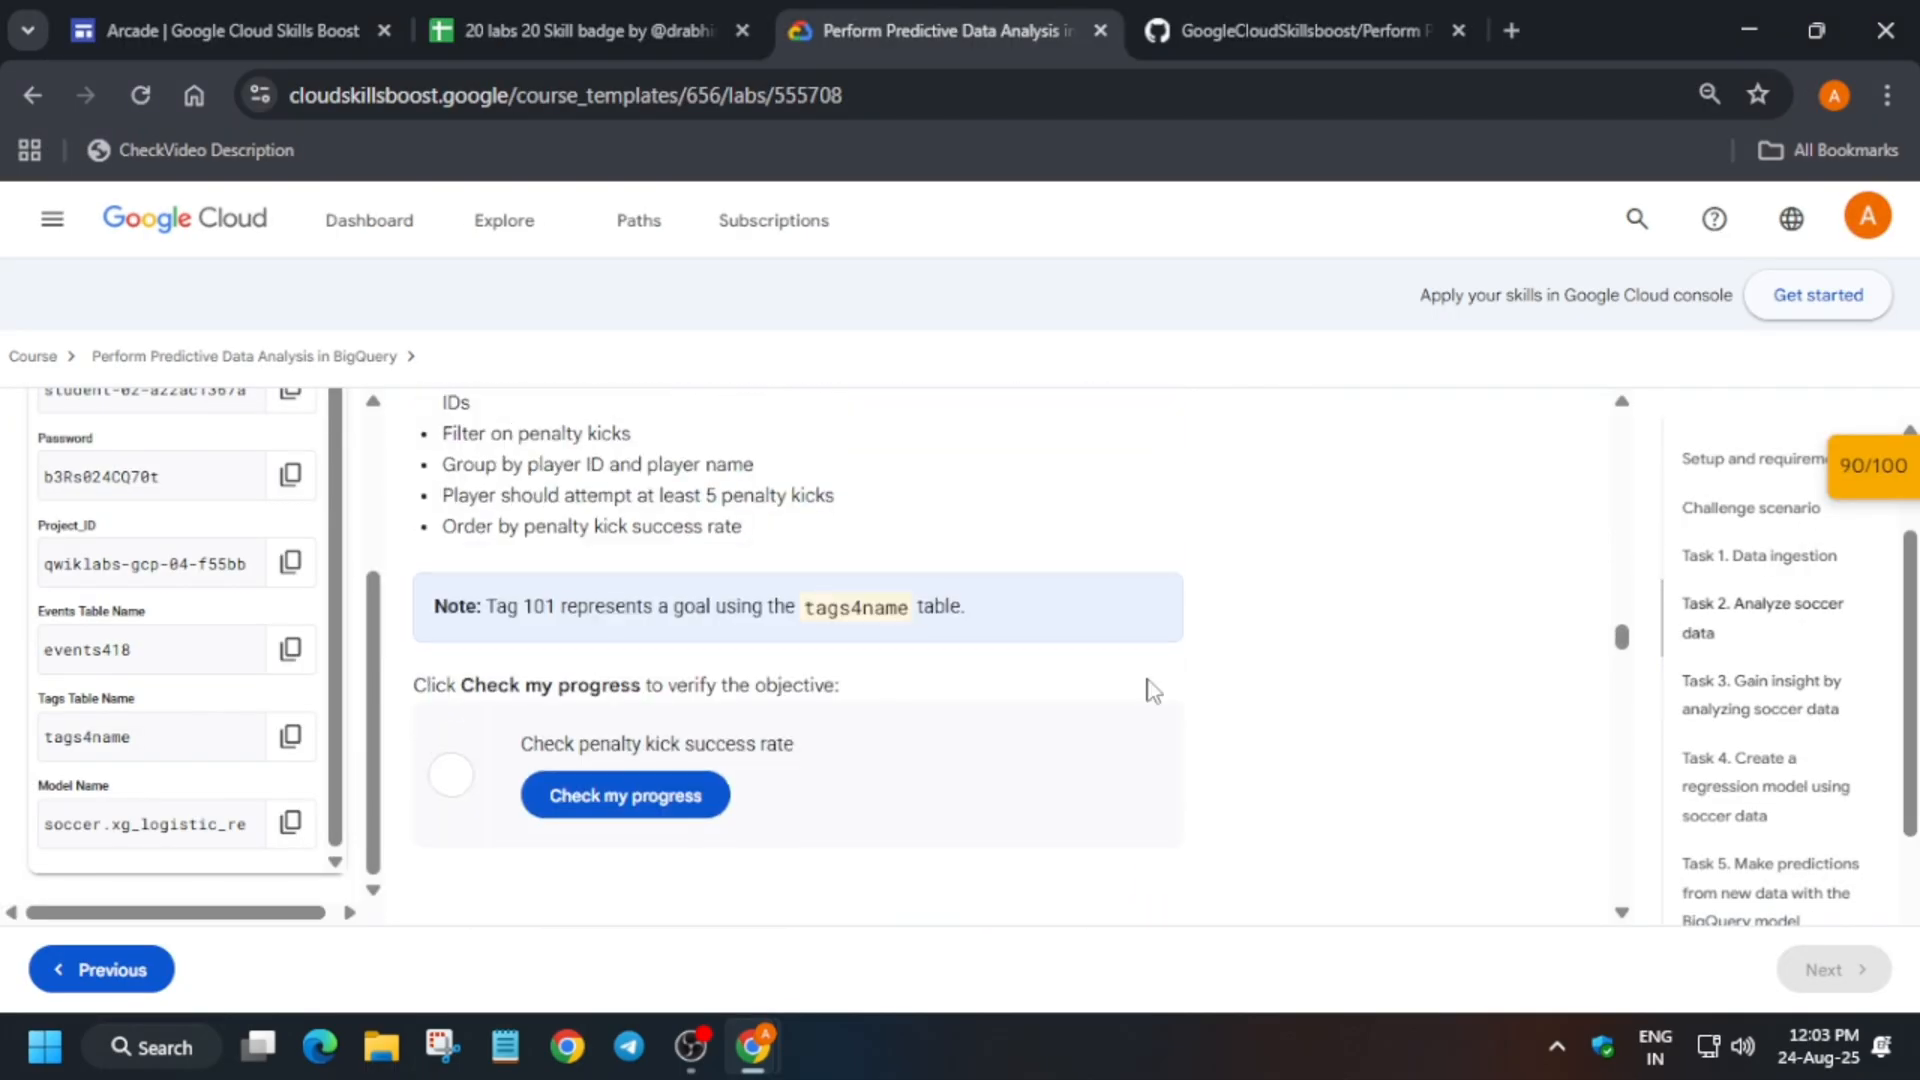
pyautogui.scroll(-3)
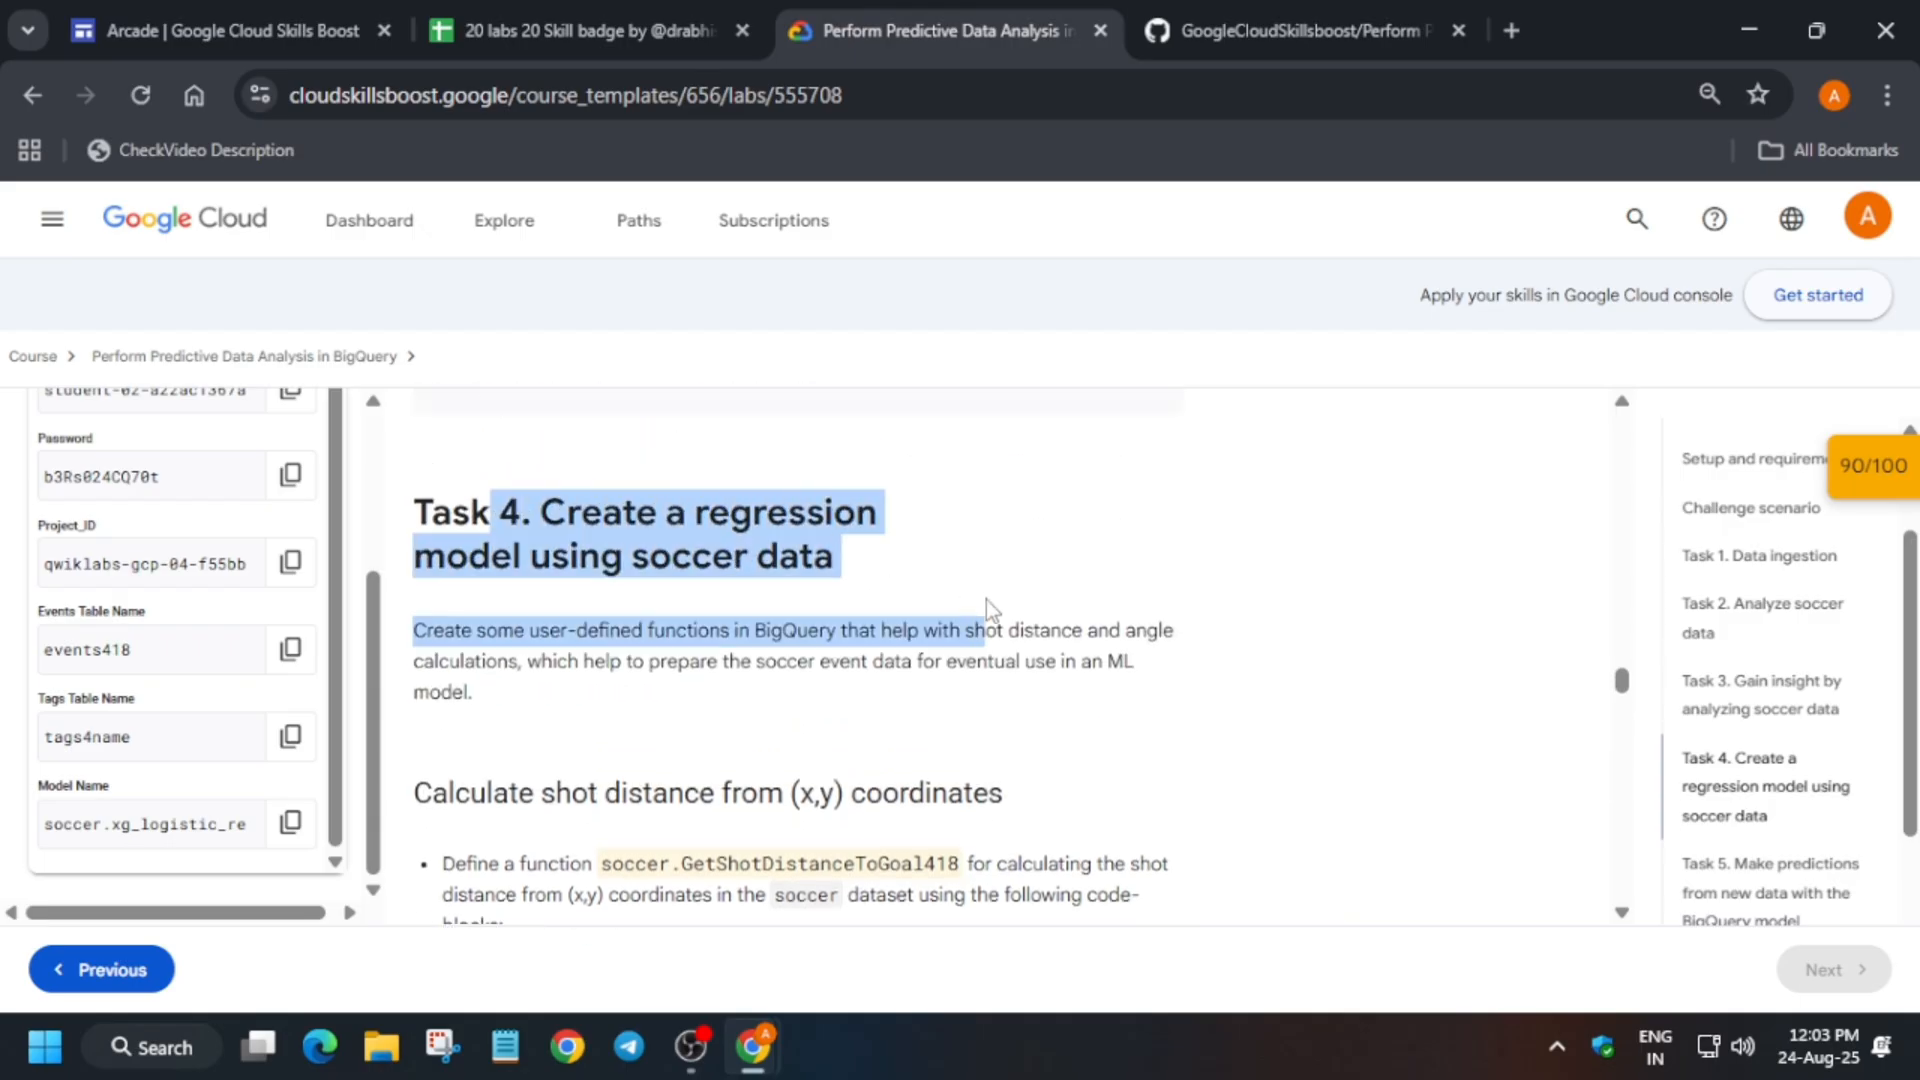
pyautogui.click(1146, 403)
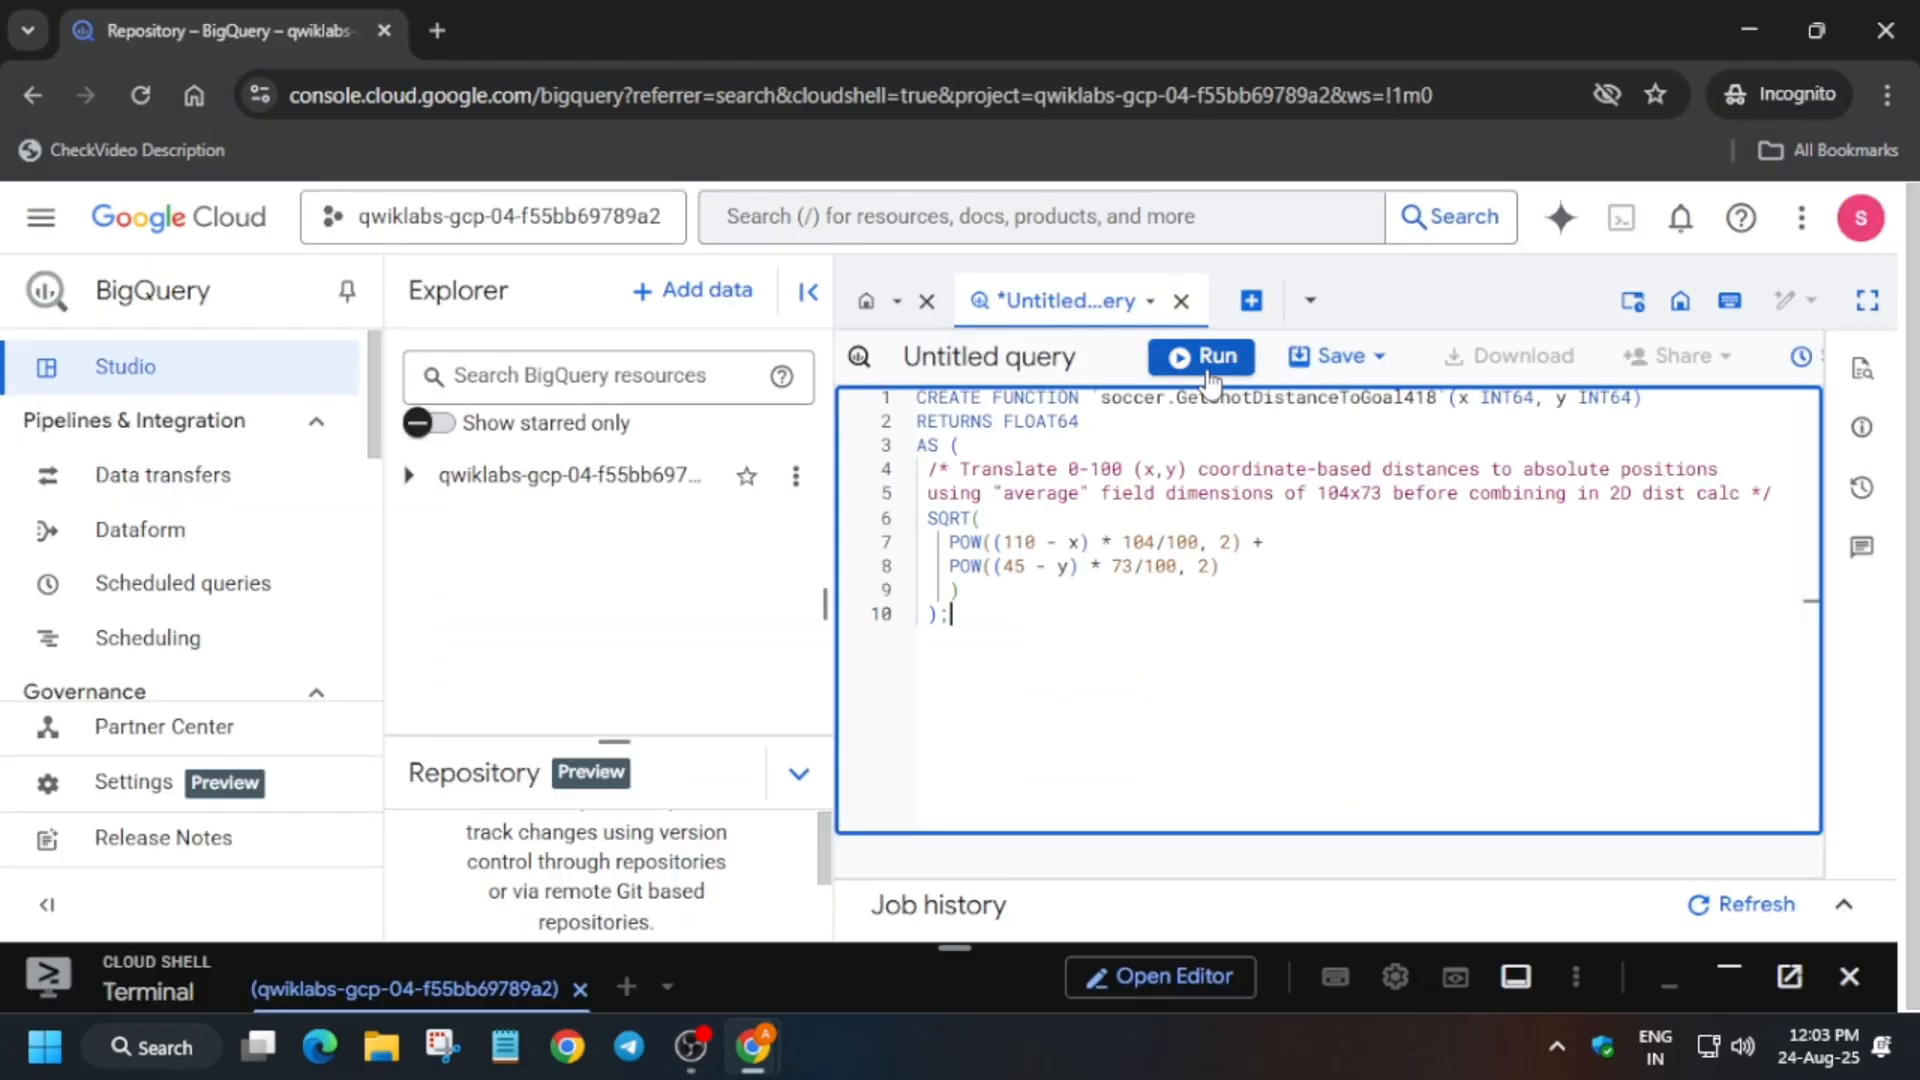
pyautogui.click(940, 31)
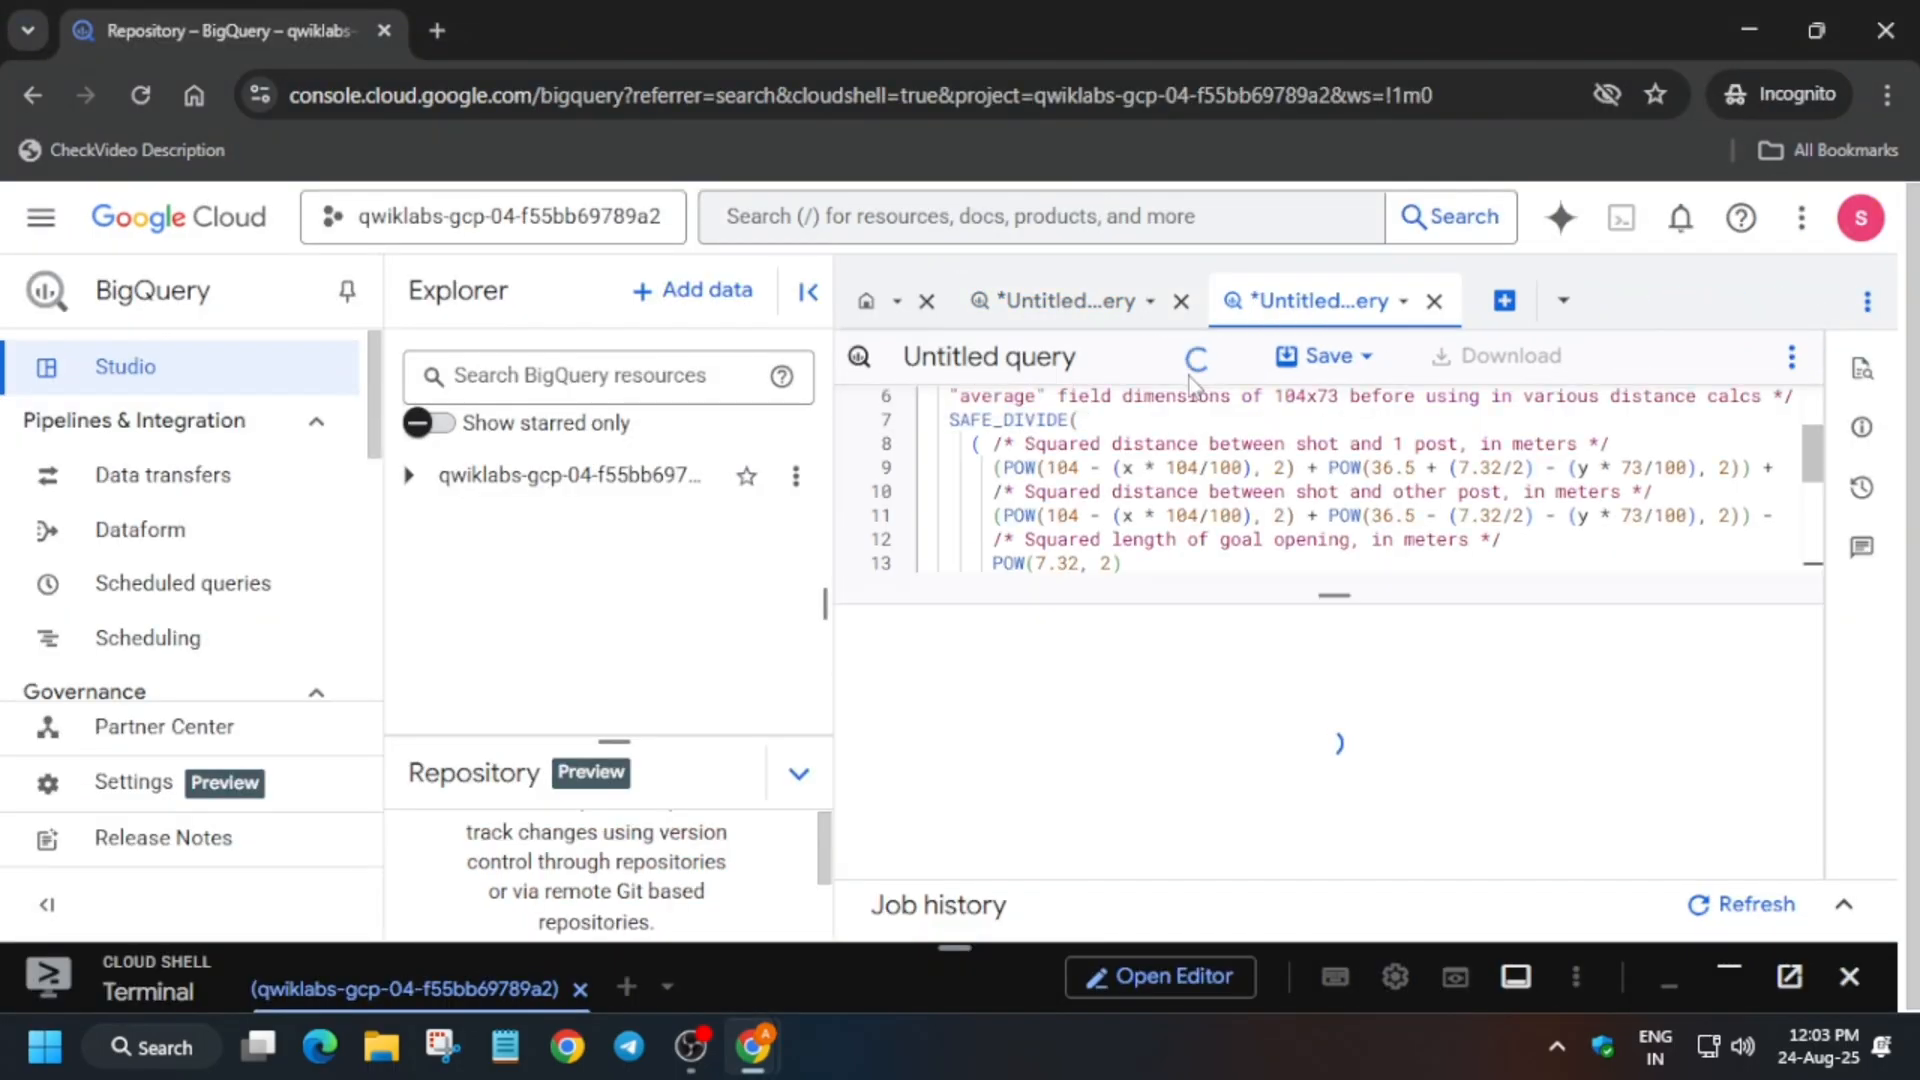
pyautogui.click(943, 31)
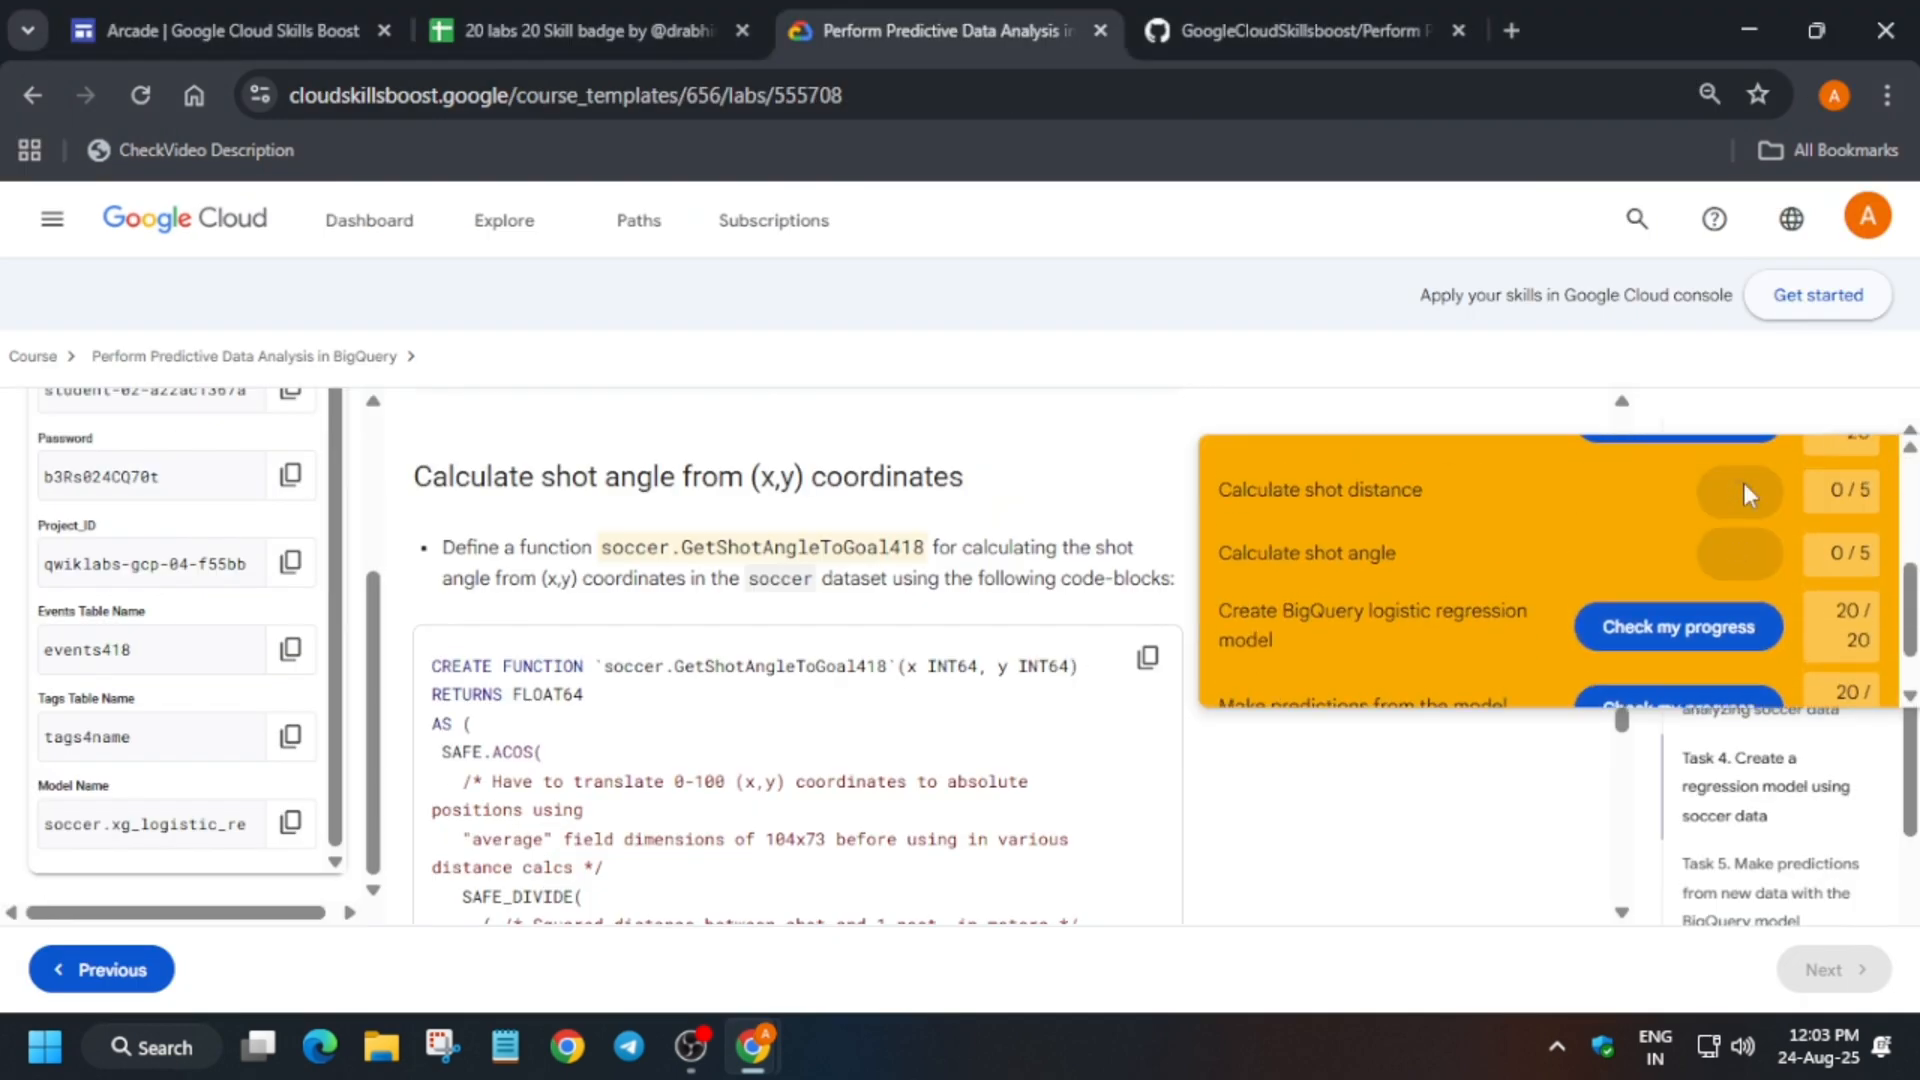
# - Verify the shot distance and angle checkpoints to reach 100/100, then end the lab
pyautogui.click(1677, 490)
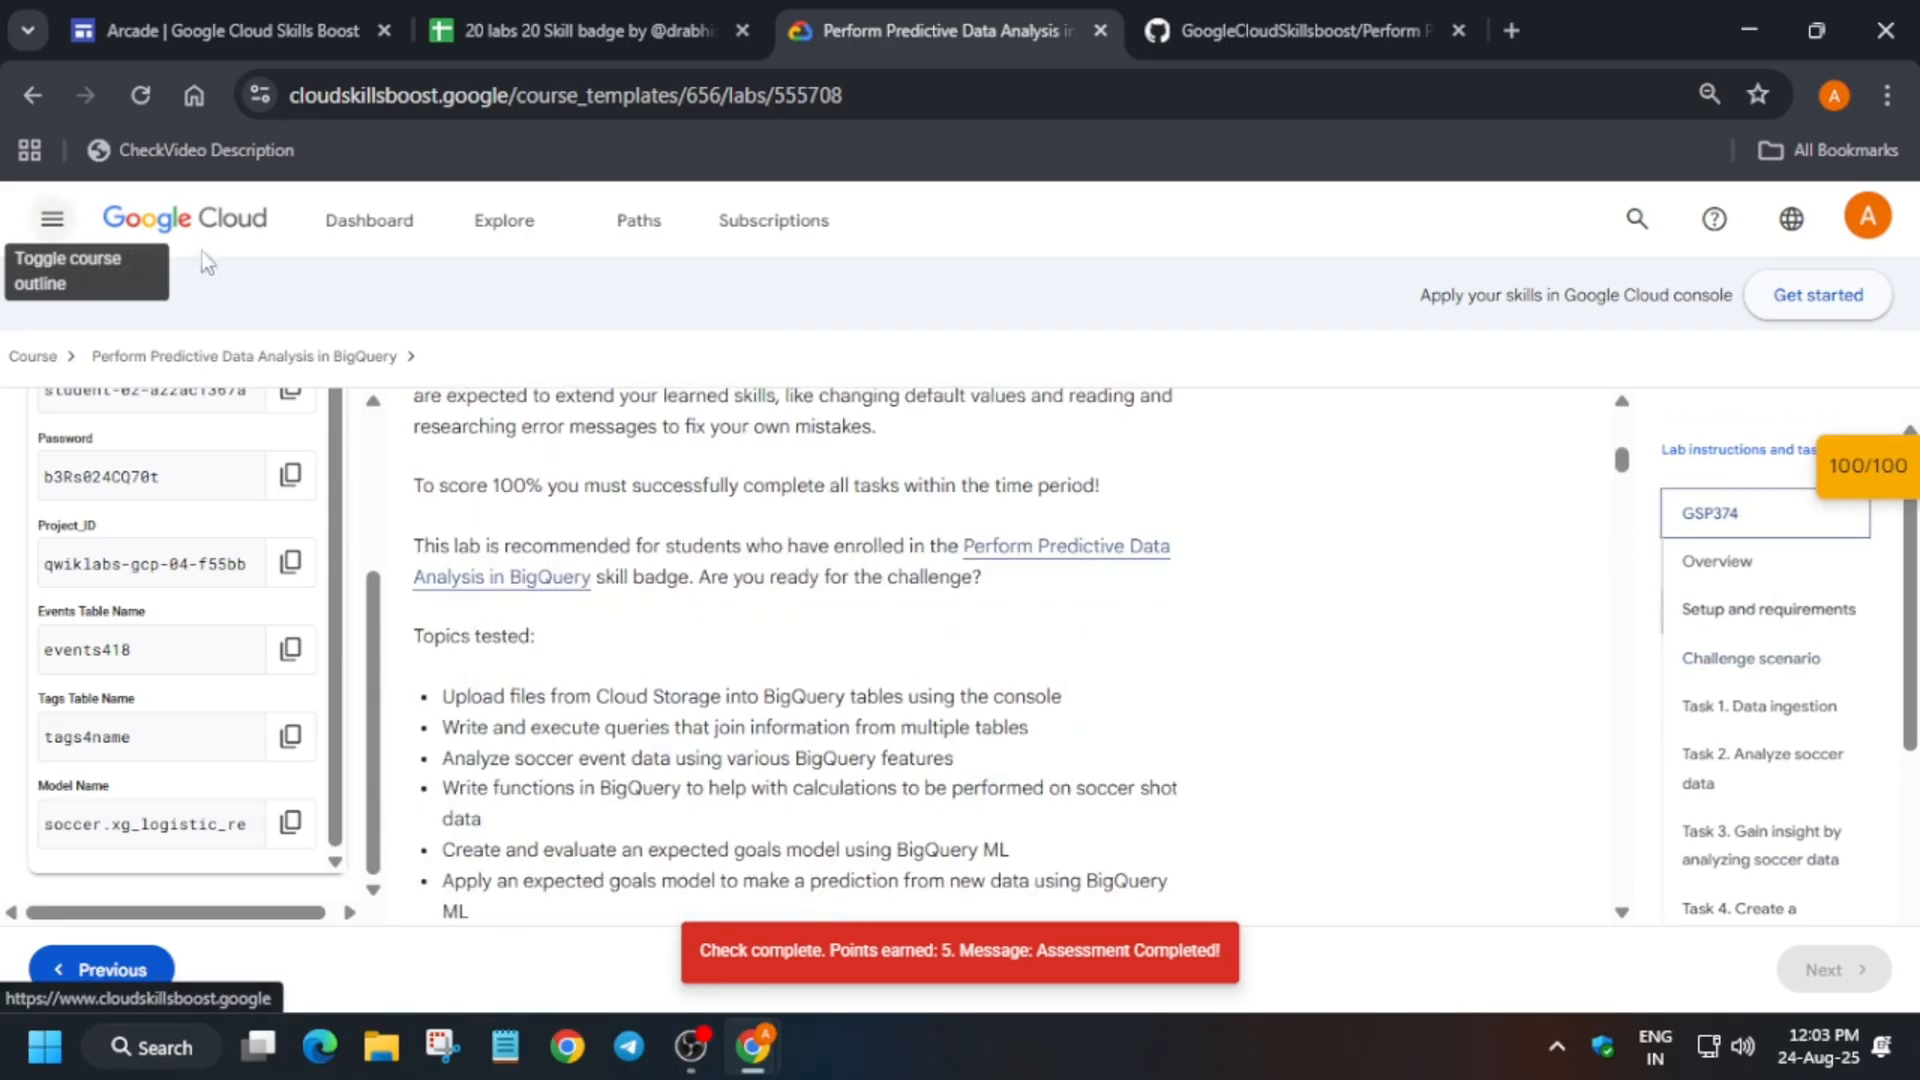
pyautogui.scroll(3)
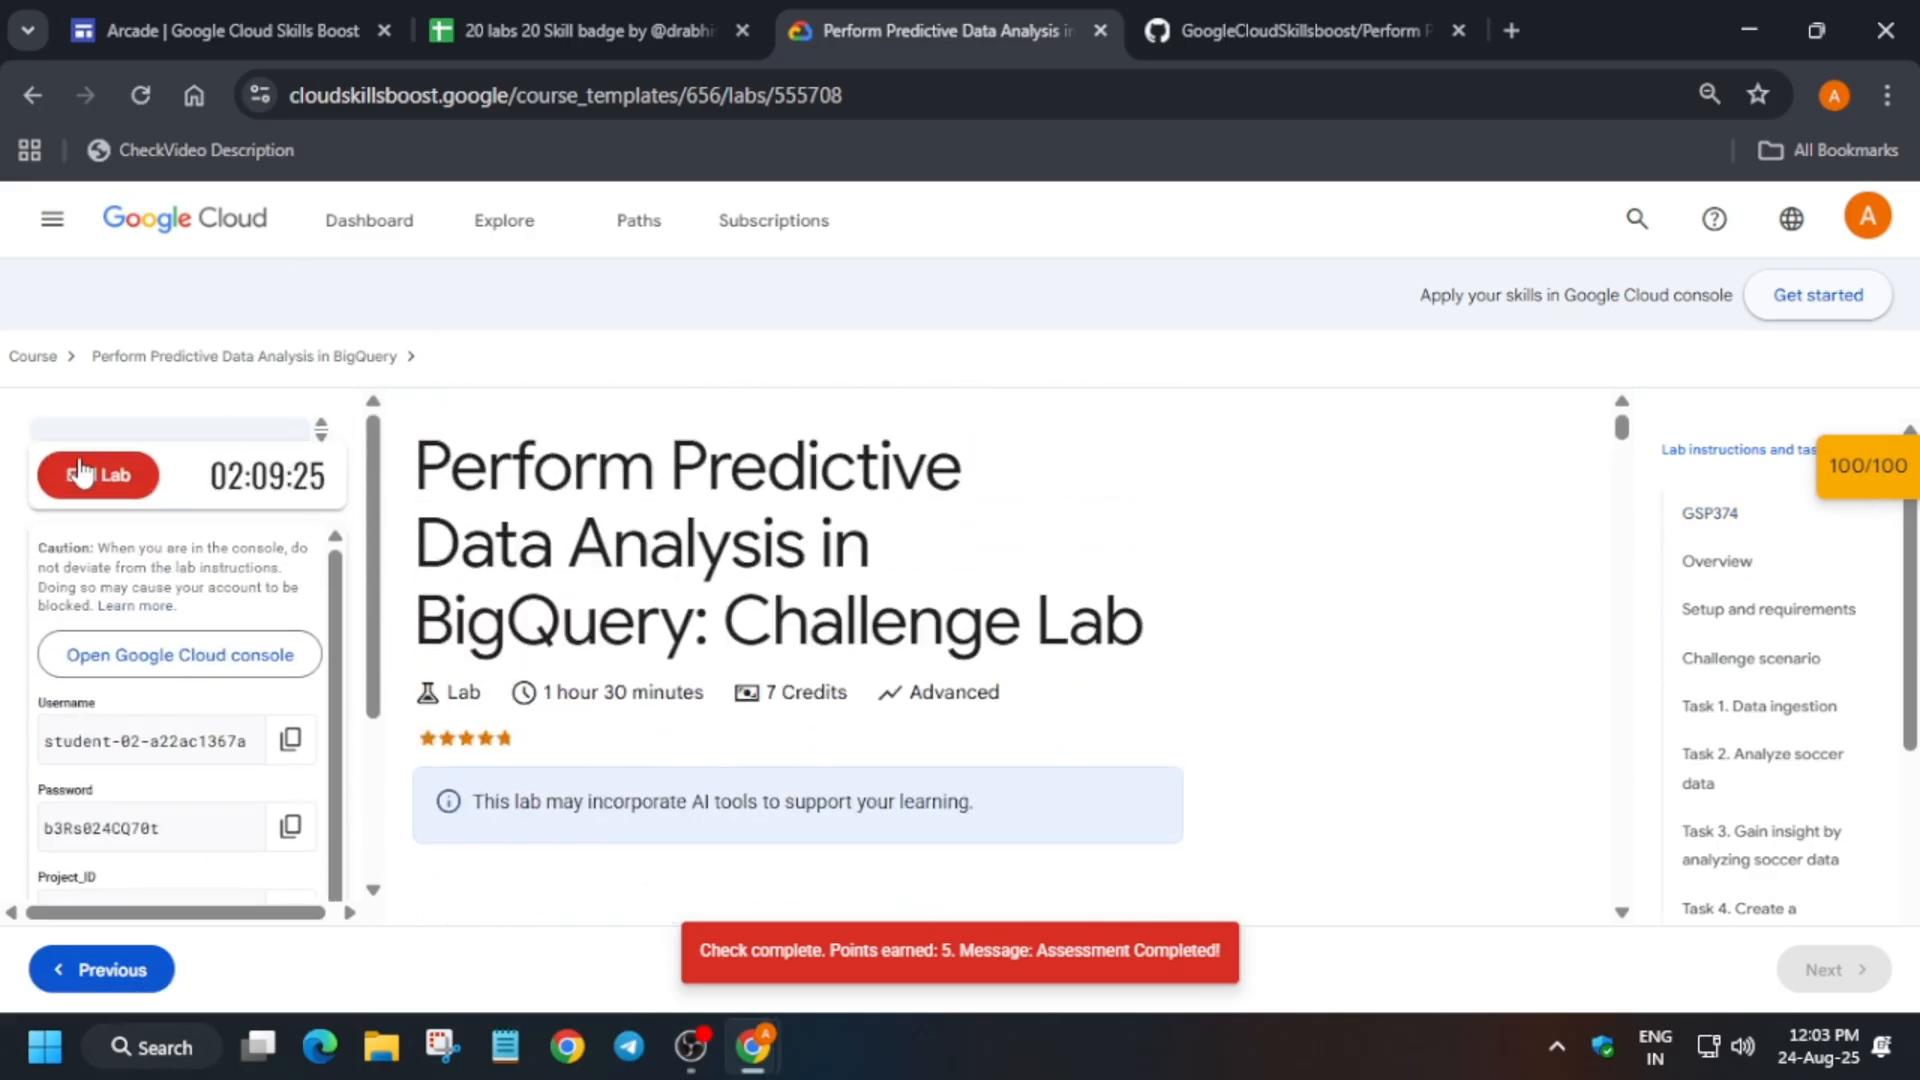
pyautogui.click(97, 475)
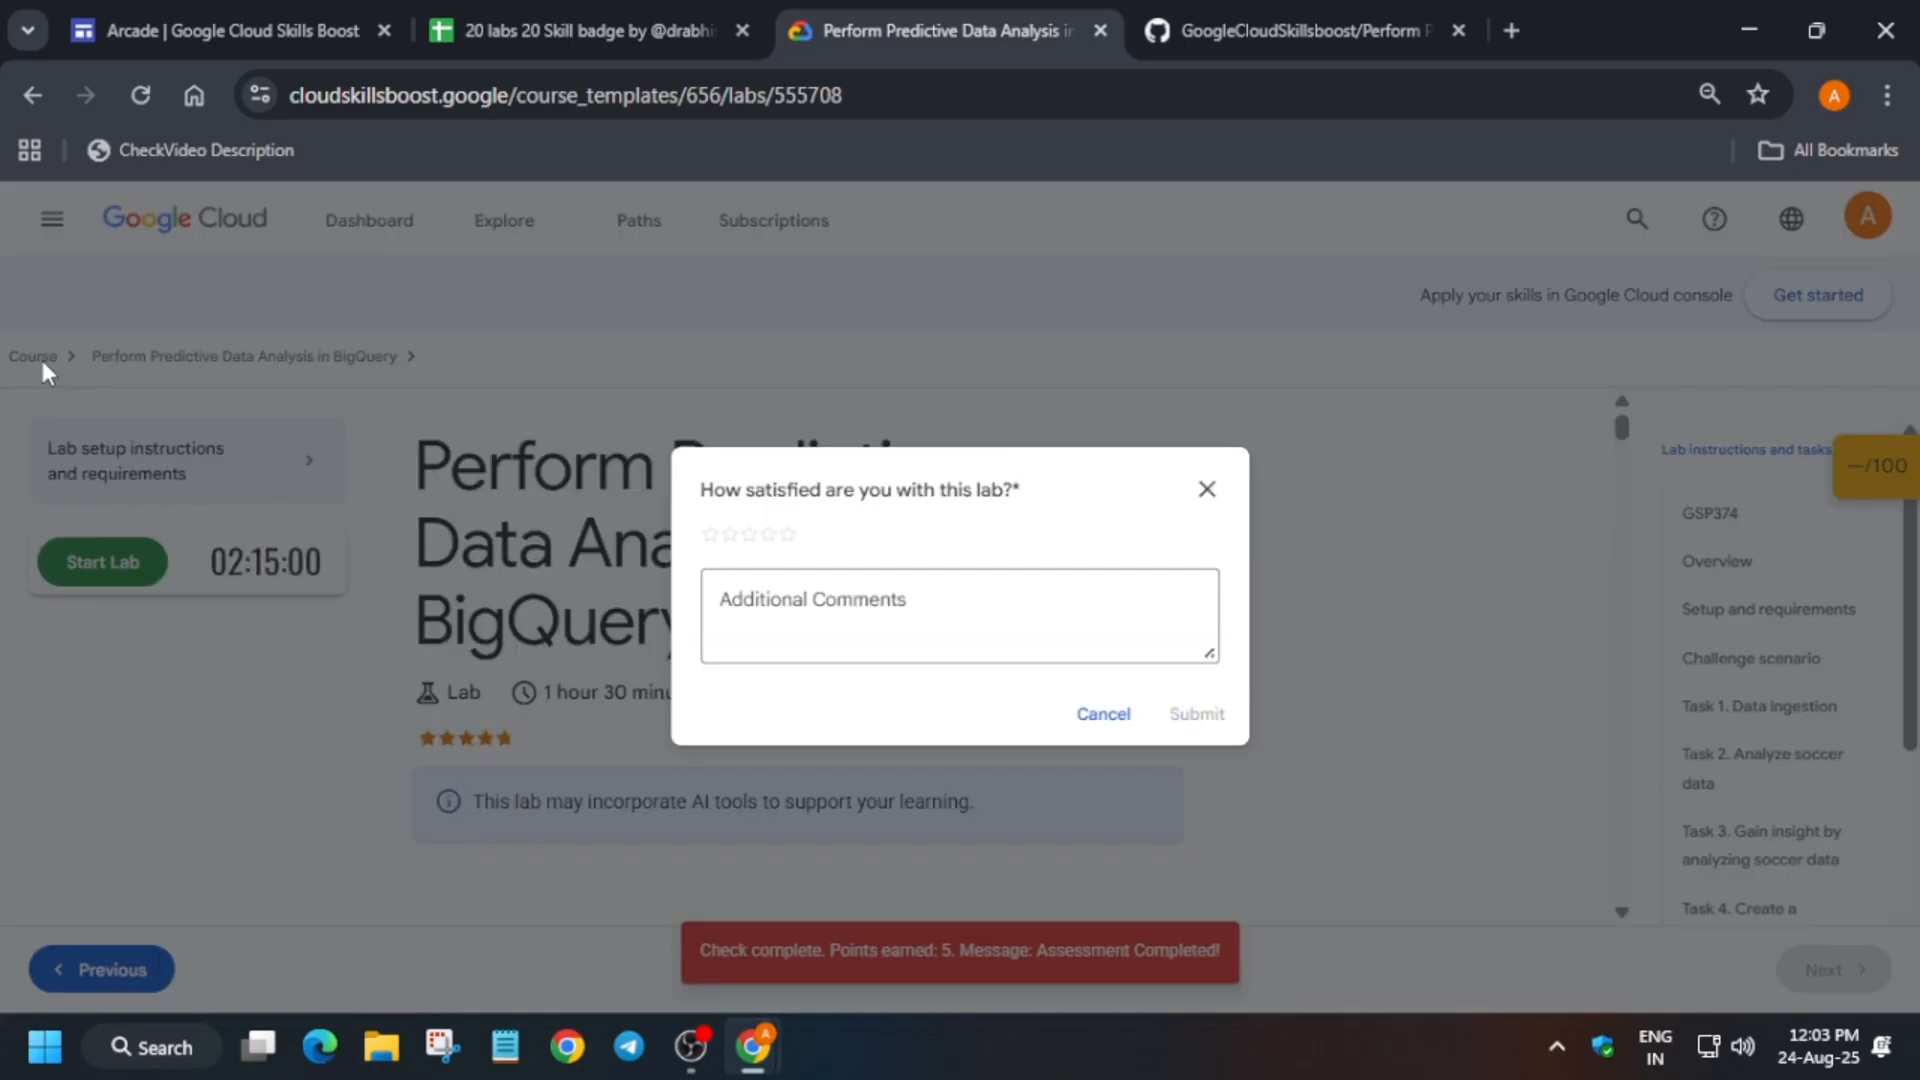
# - Return to the course overview and scroll to the earned skill badge
pyautogui.click(1101, 714)
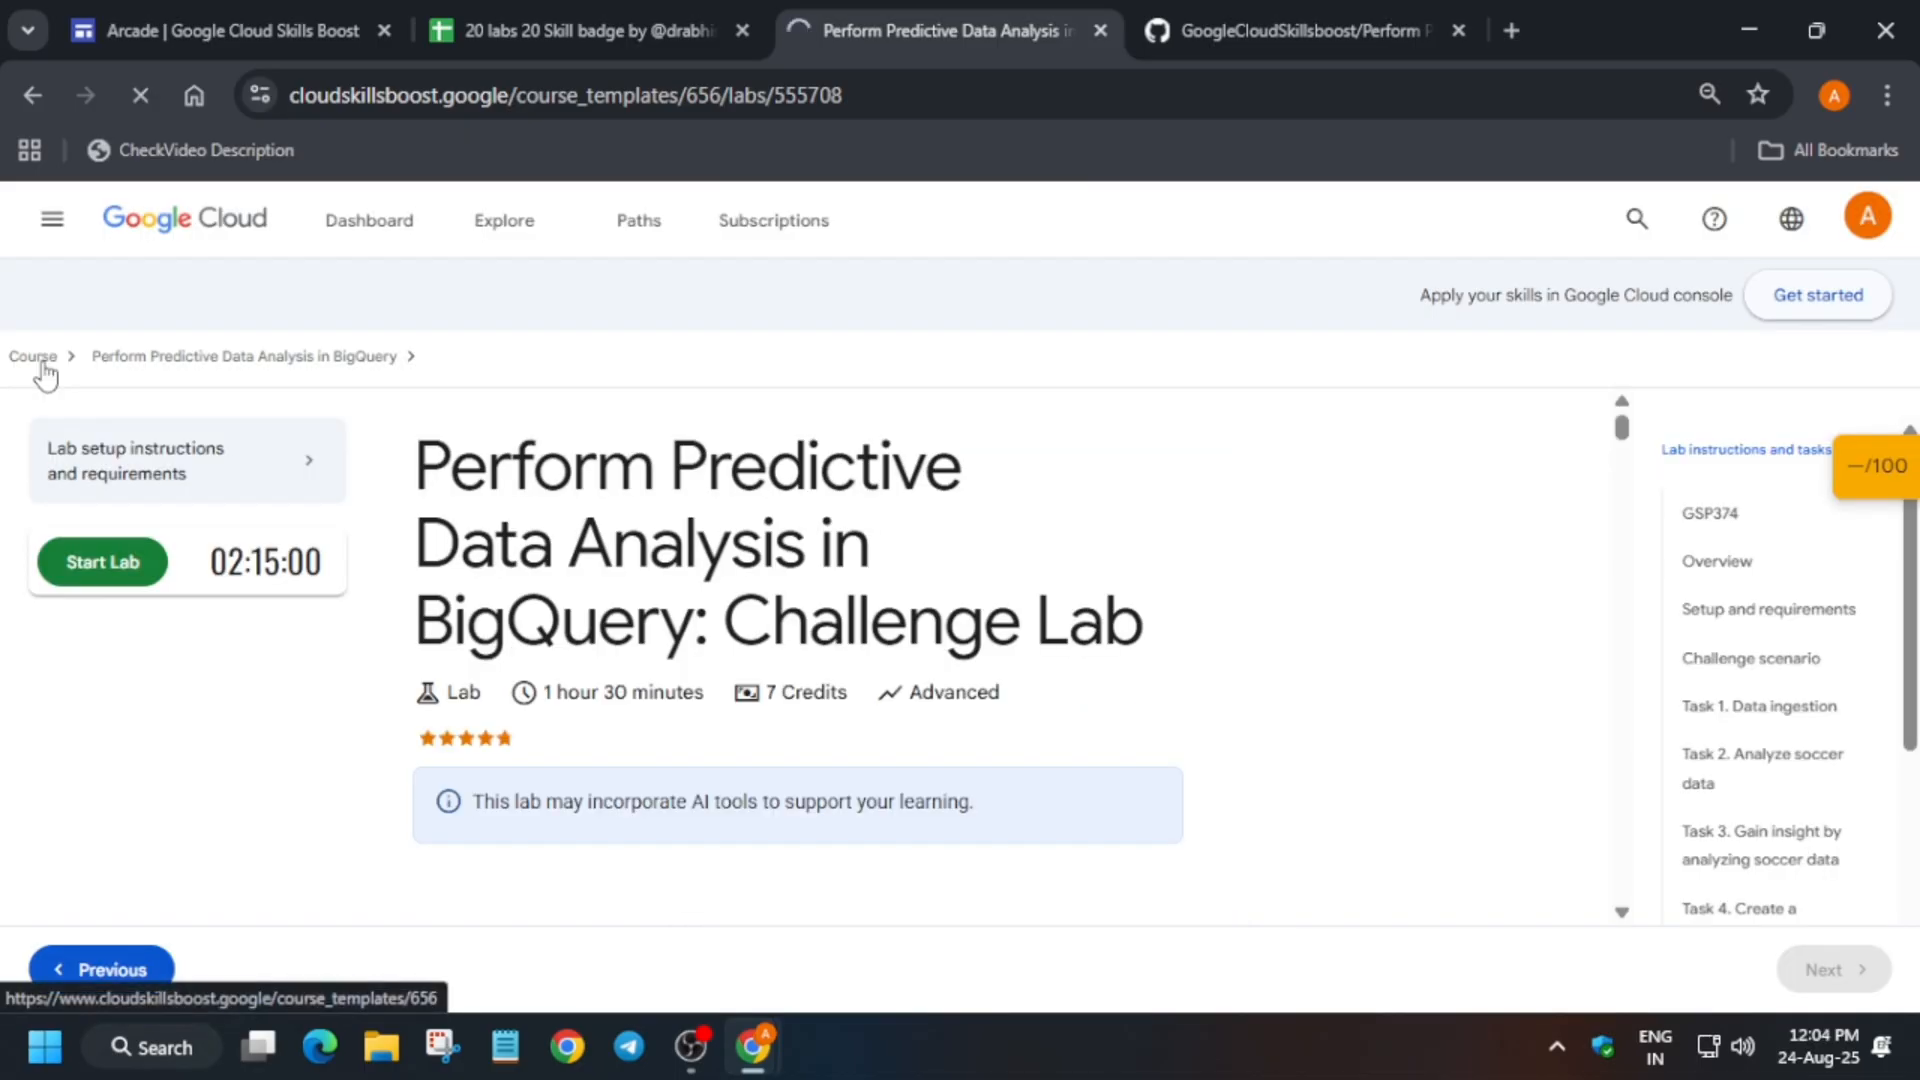
pyautogui.click(33, 356)
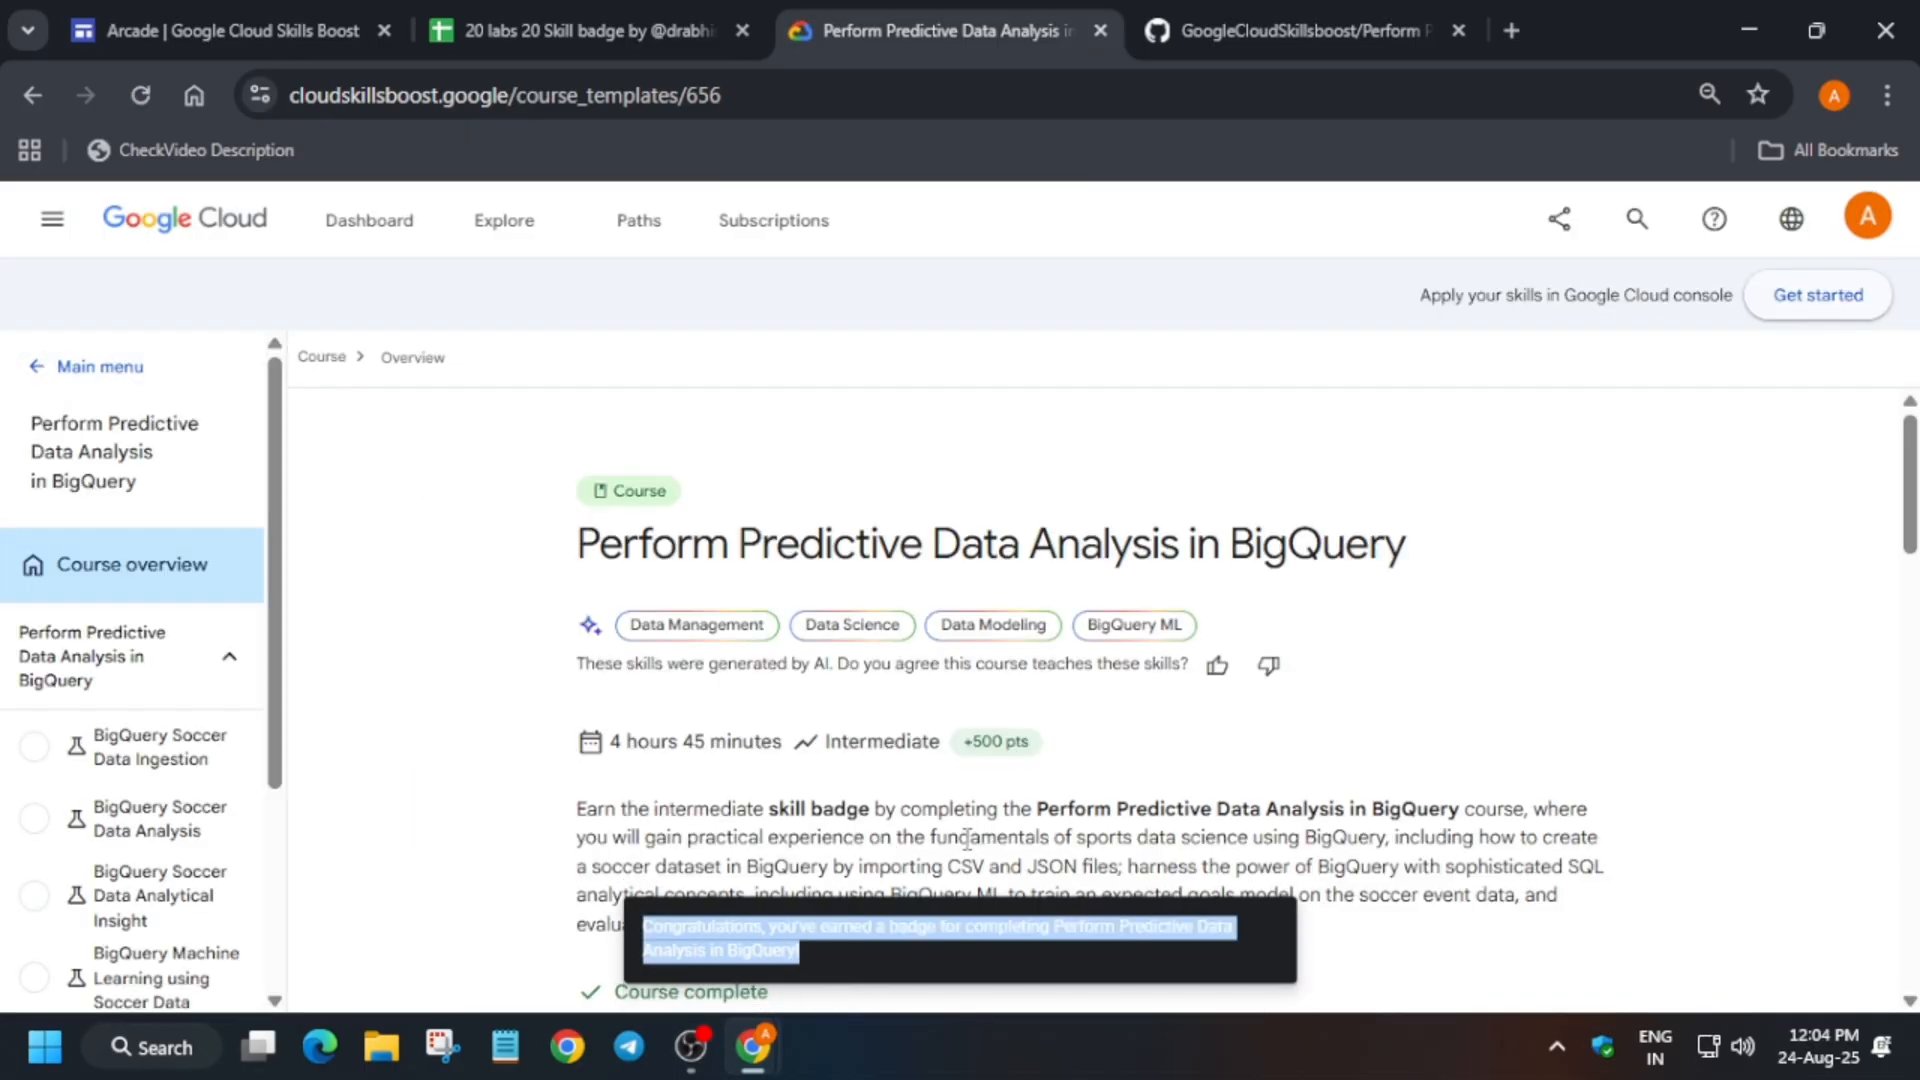
pyautogui.scroll(-3)
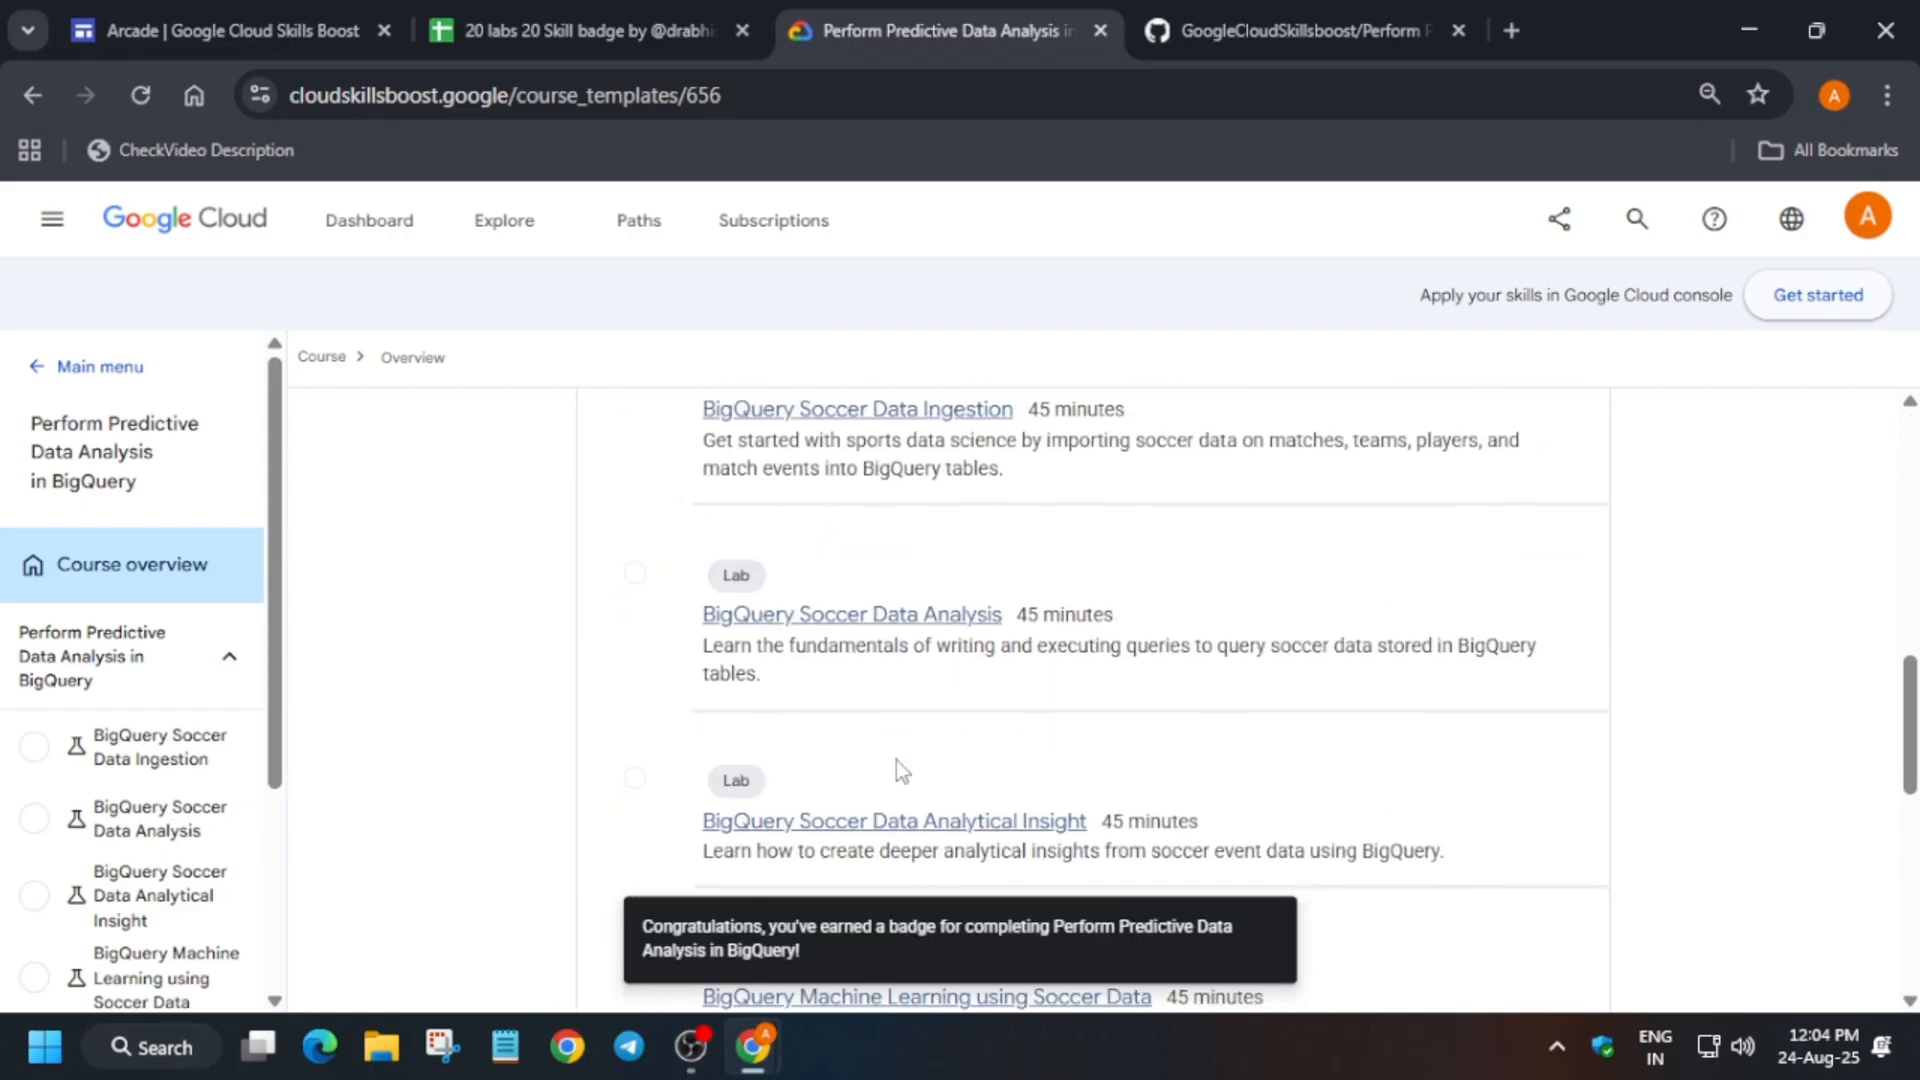
pyautogui.scroll(-3)
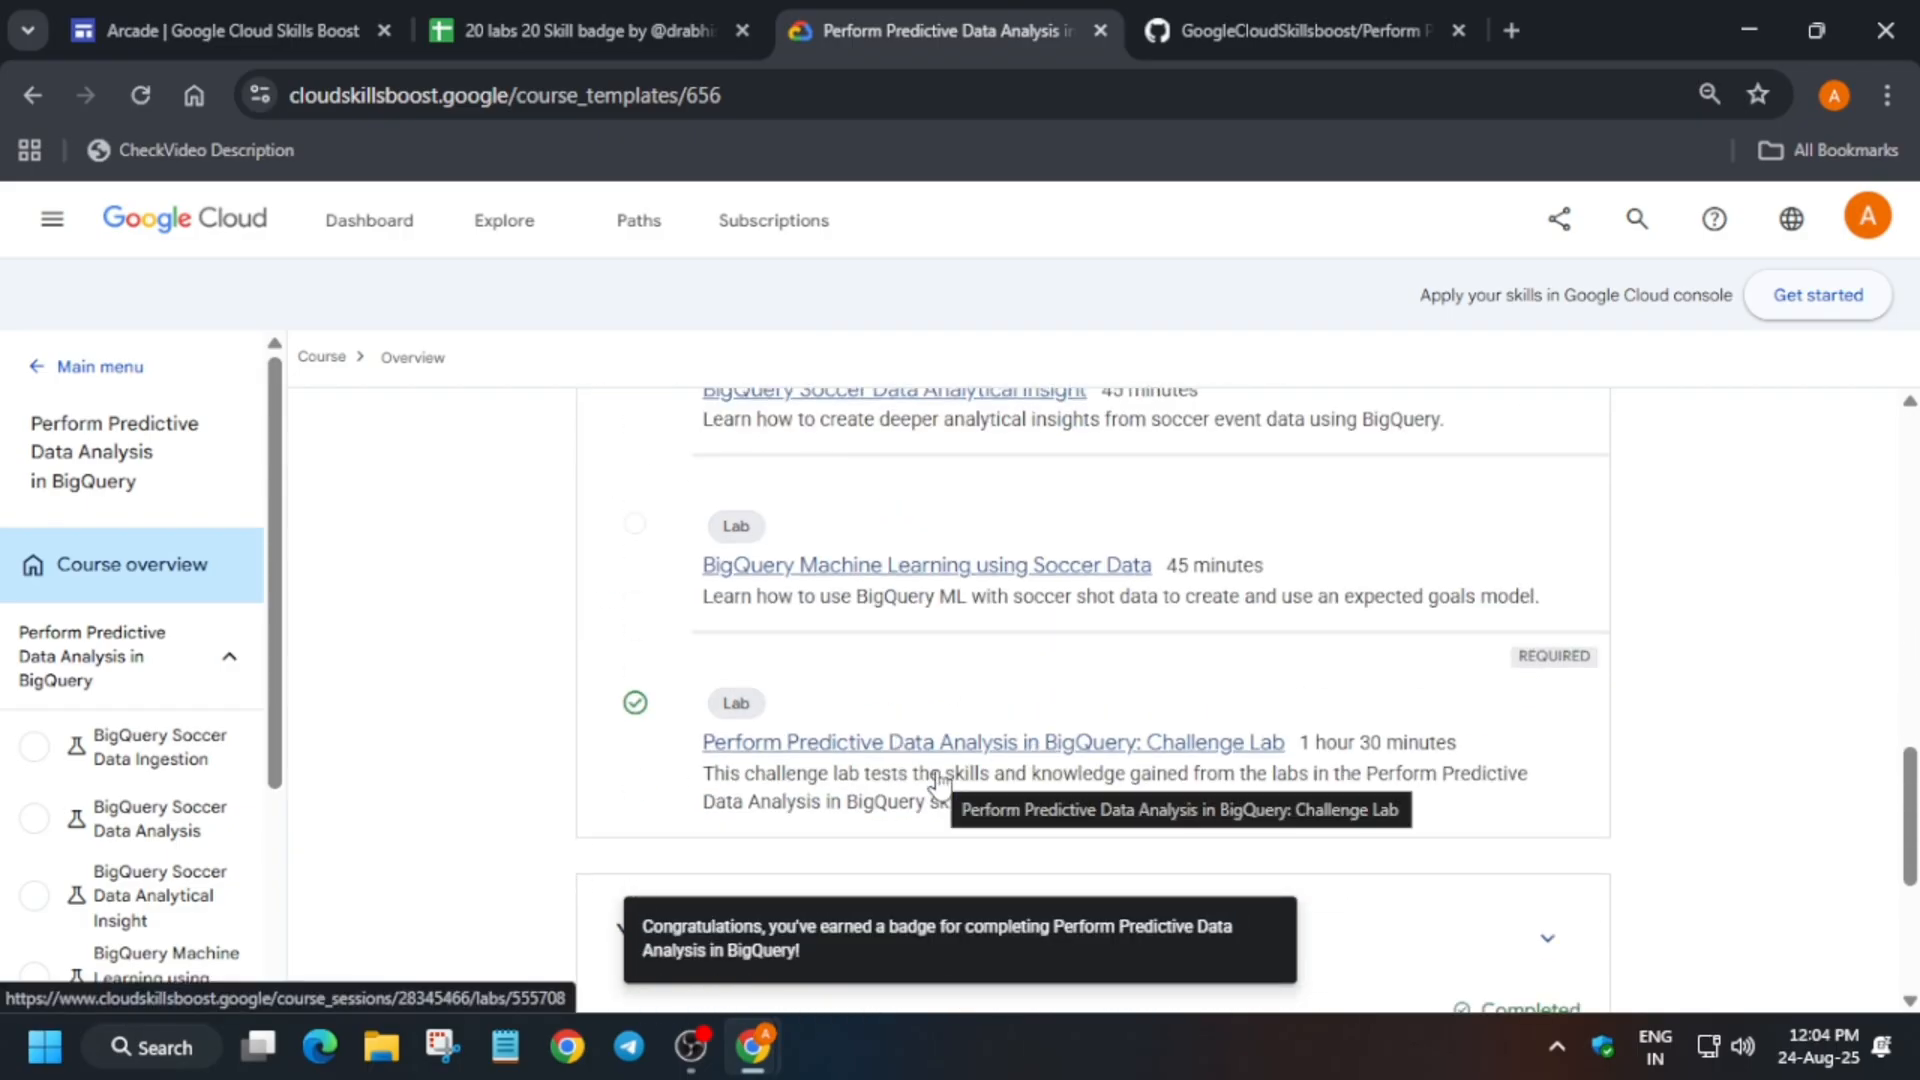